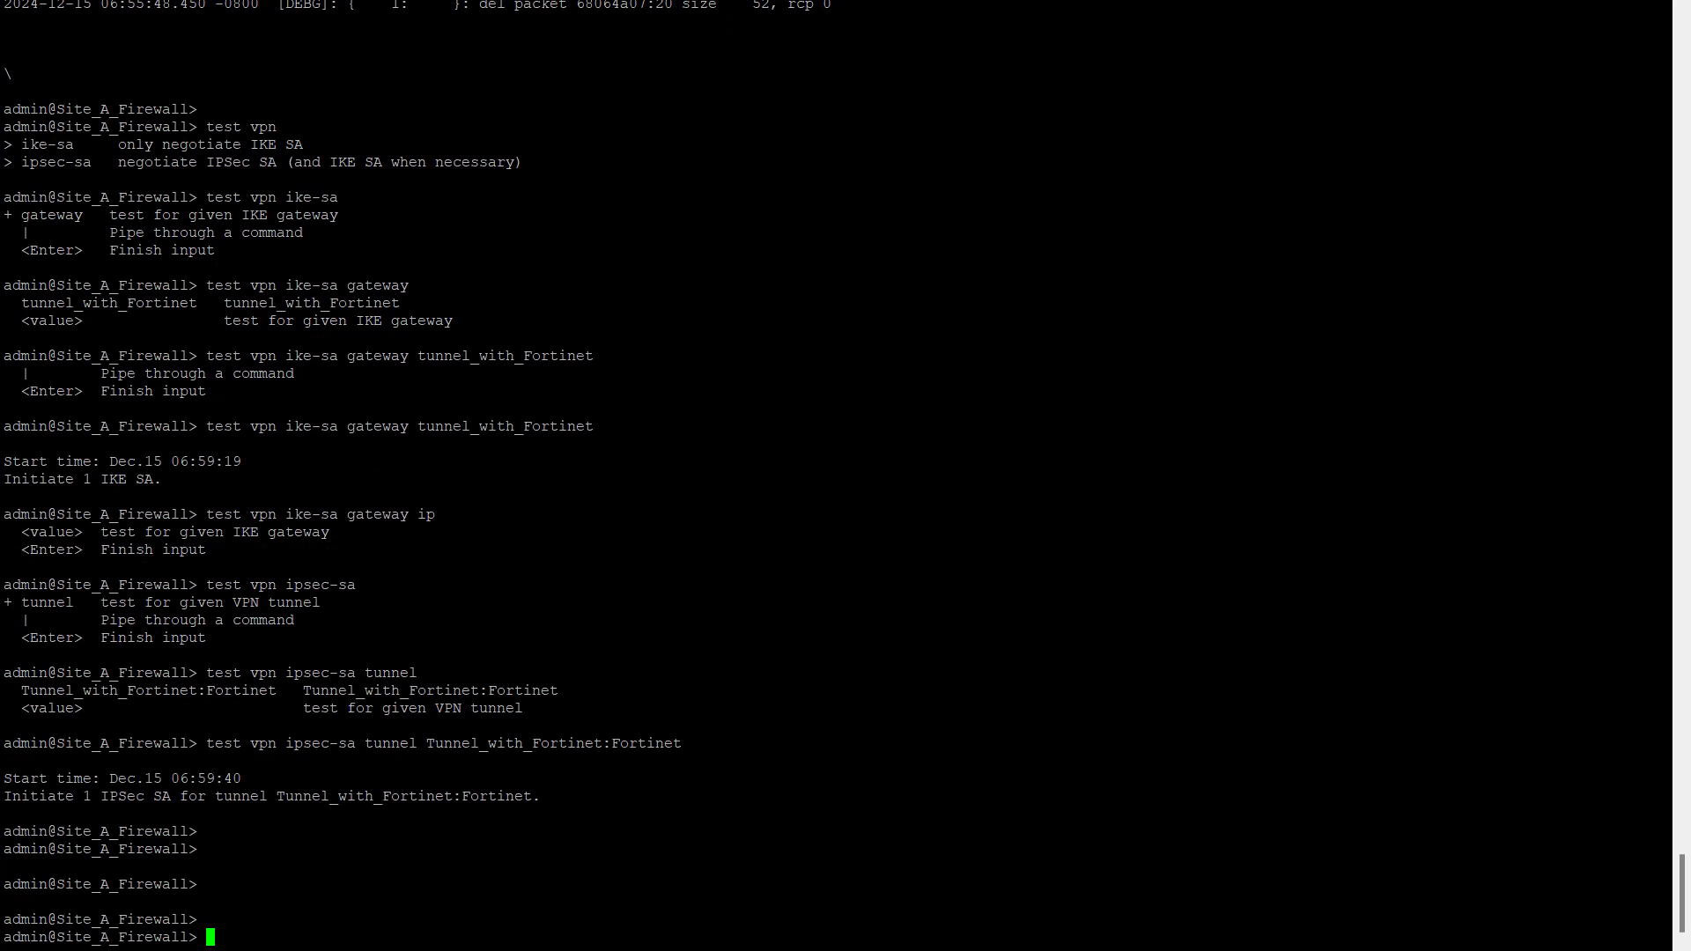
Step: Run 'test vpn ike-sa gateway tunnel_with_Fortinet' to initiate one IKE SA
{"action": "type", "text": "te"}
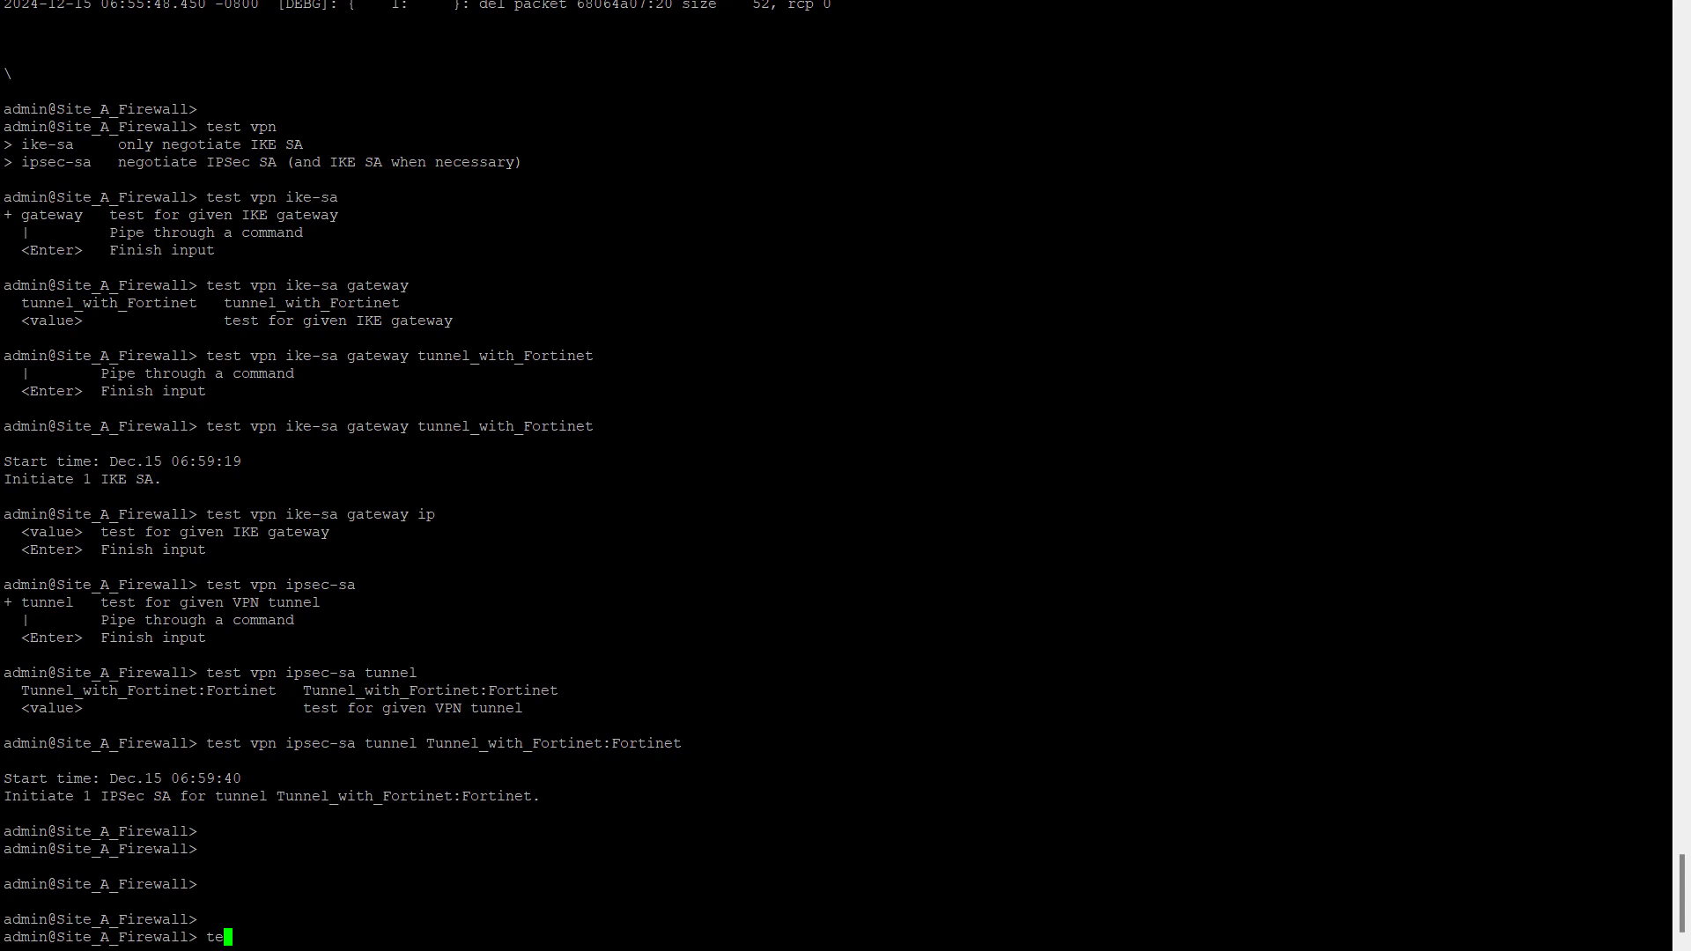
{"action": "type", "text": "st"}
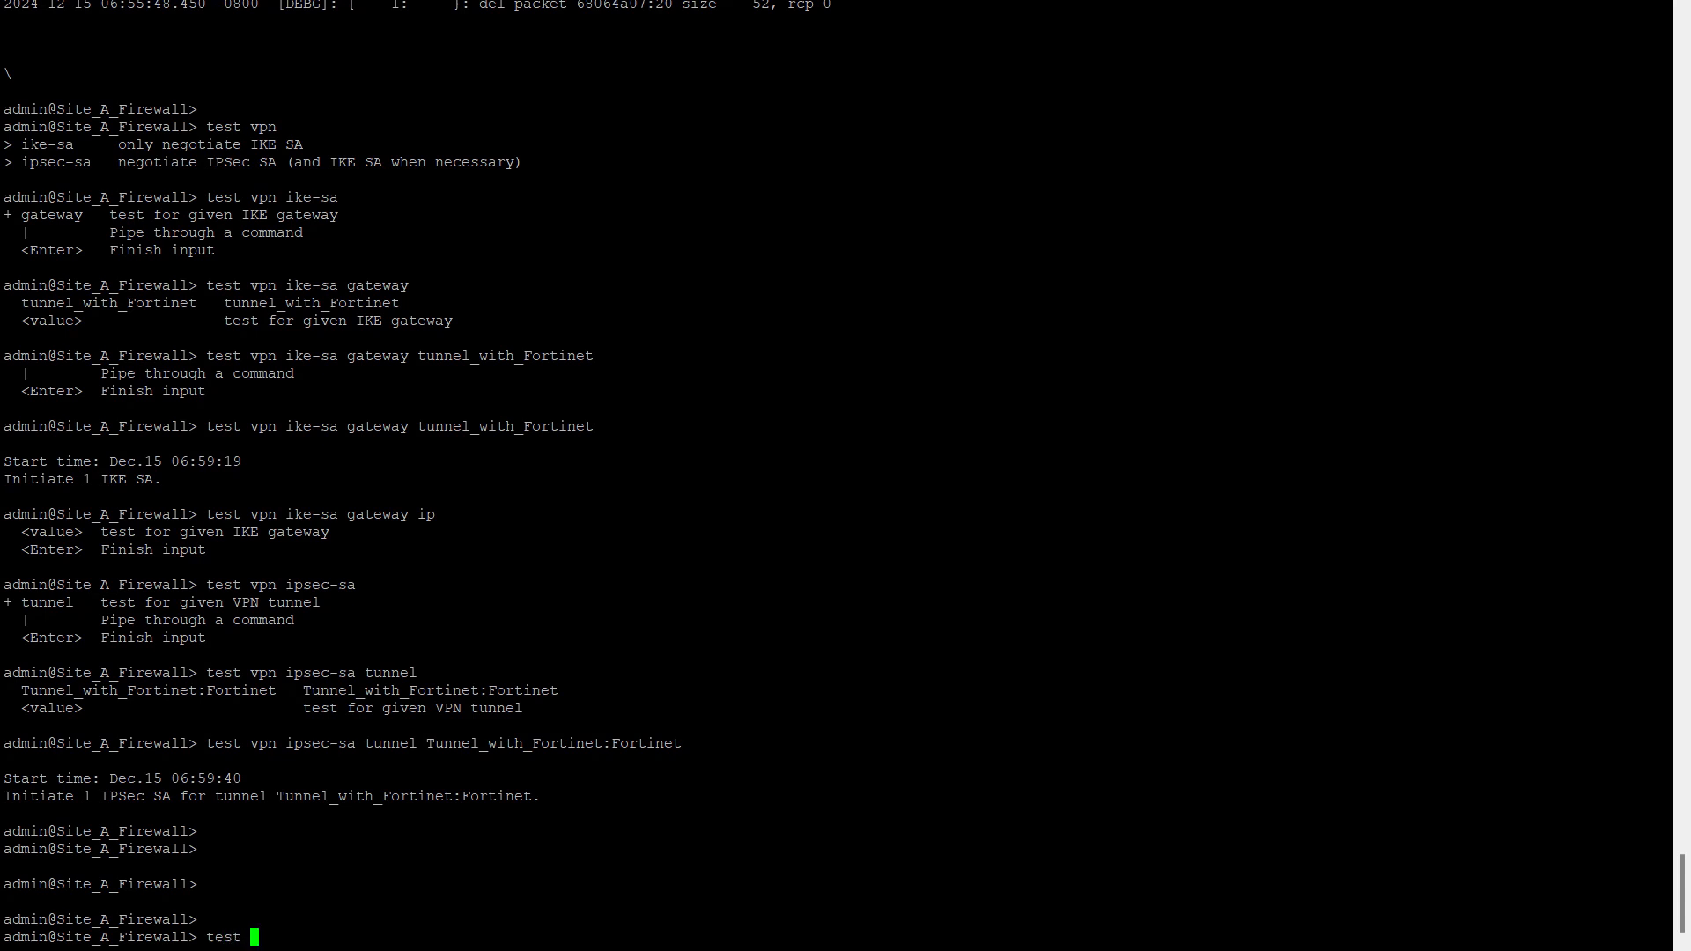
{"action": "type", "text": "vpn"}
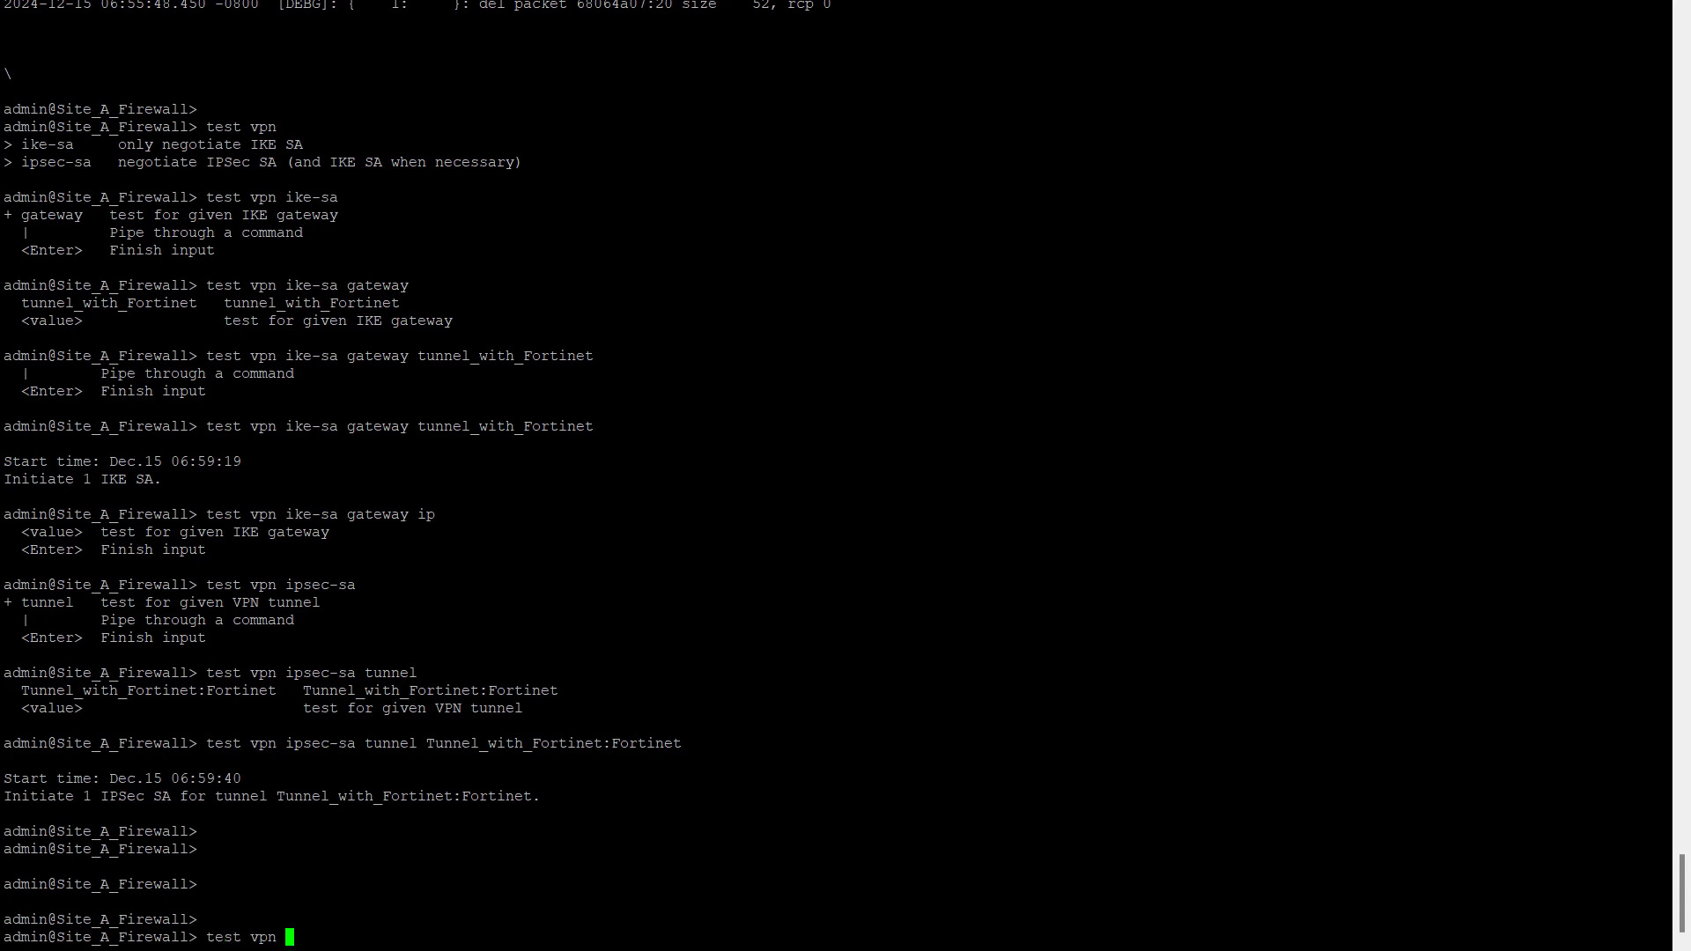
{"action": "type", "text": "ike-sa"}
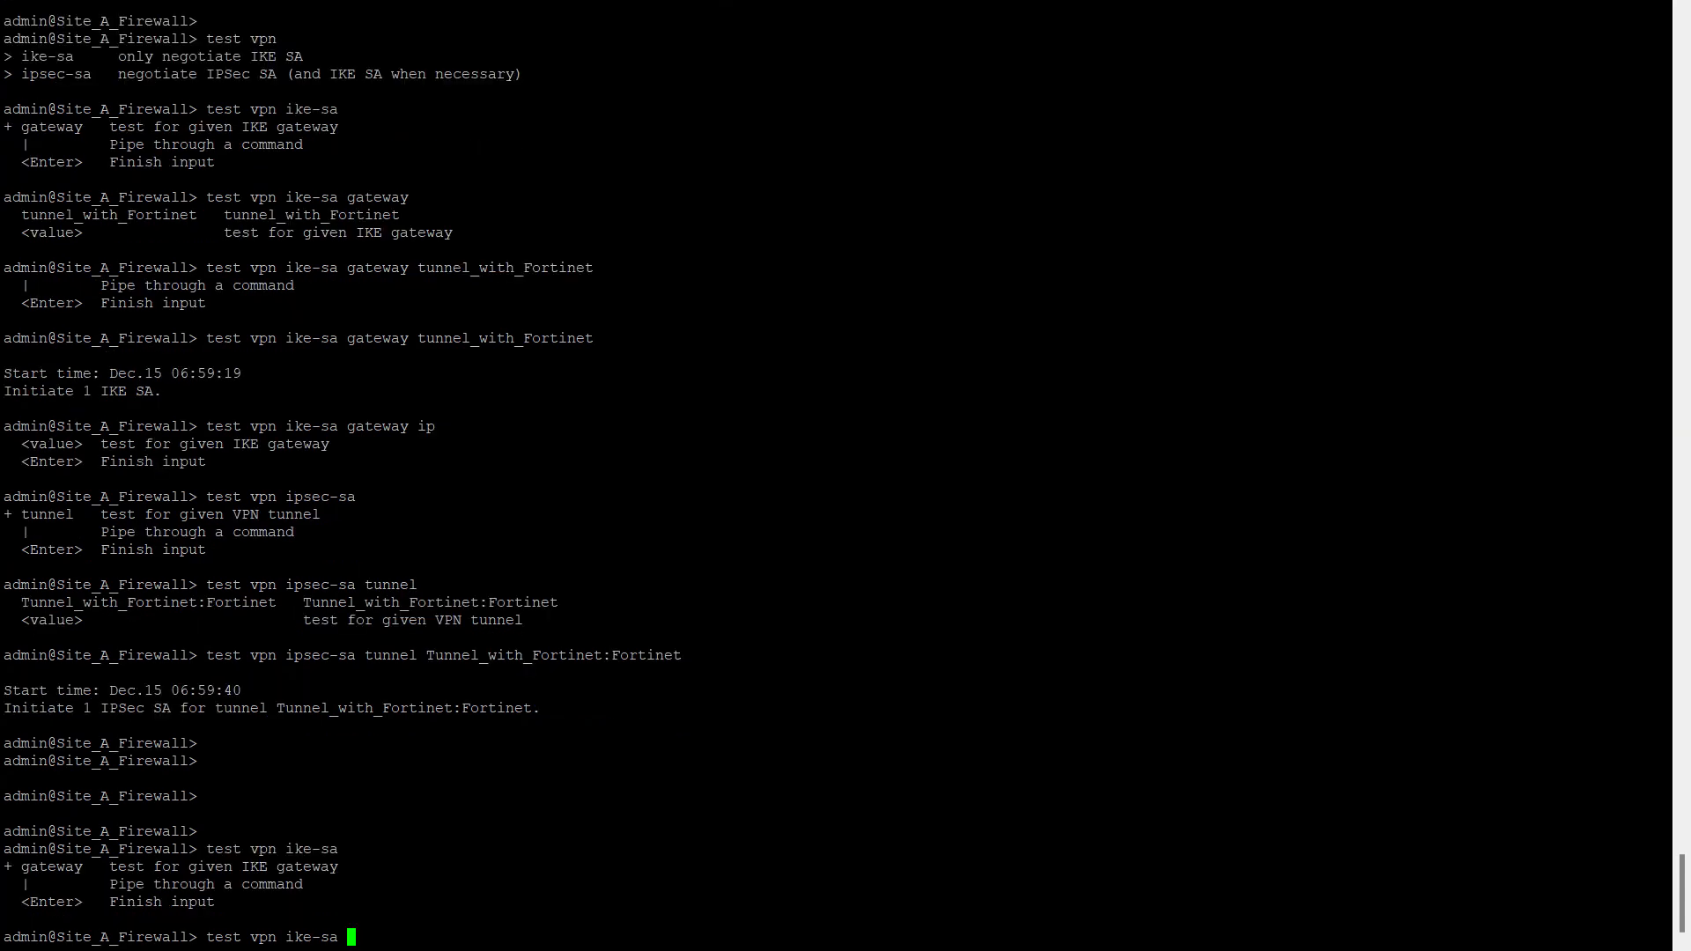
{"action": "type", "text": "gateway"}
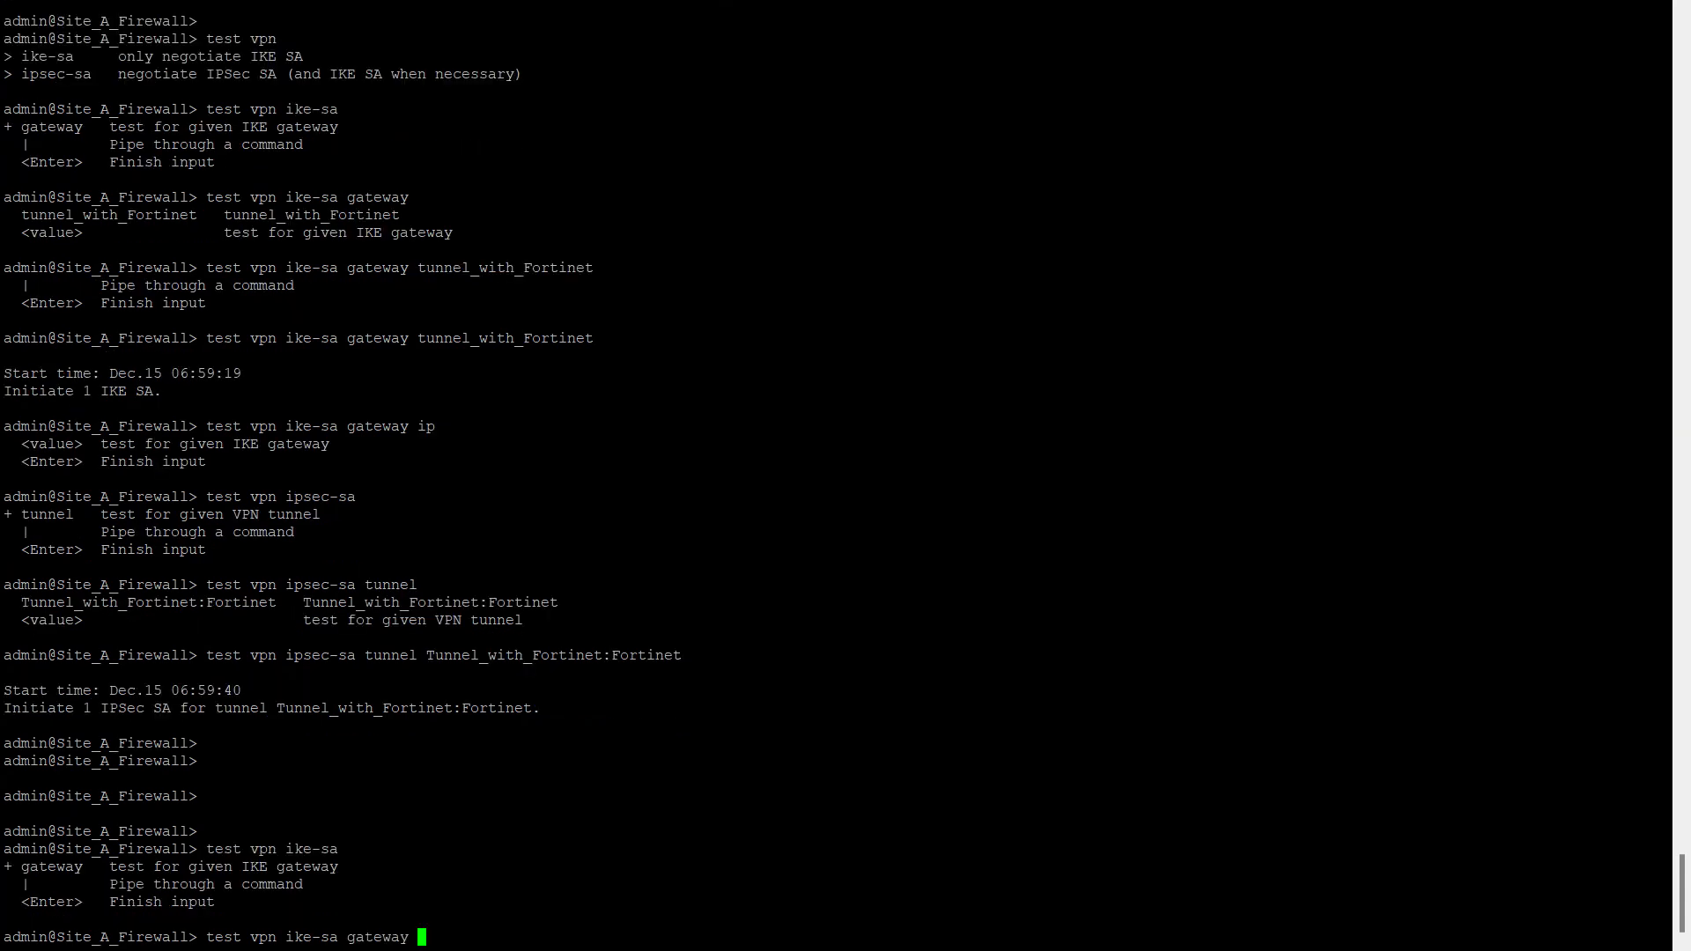
{"action": "type", "text": "tunnel_with_Fortinet"}
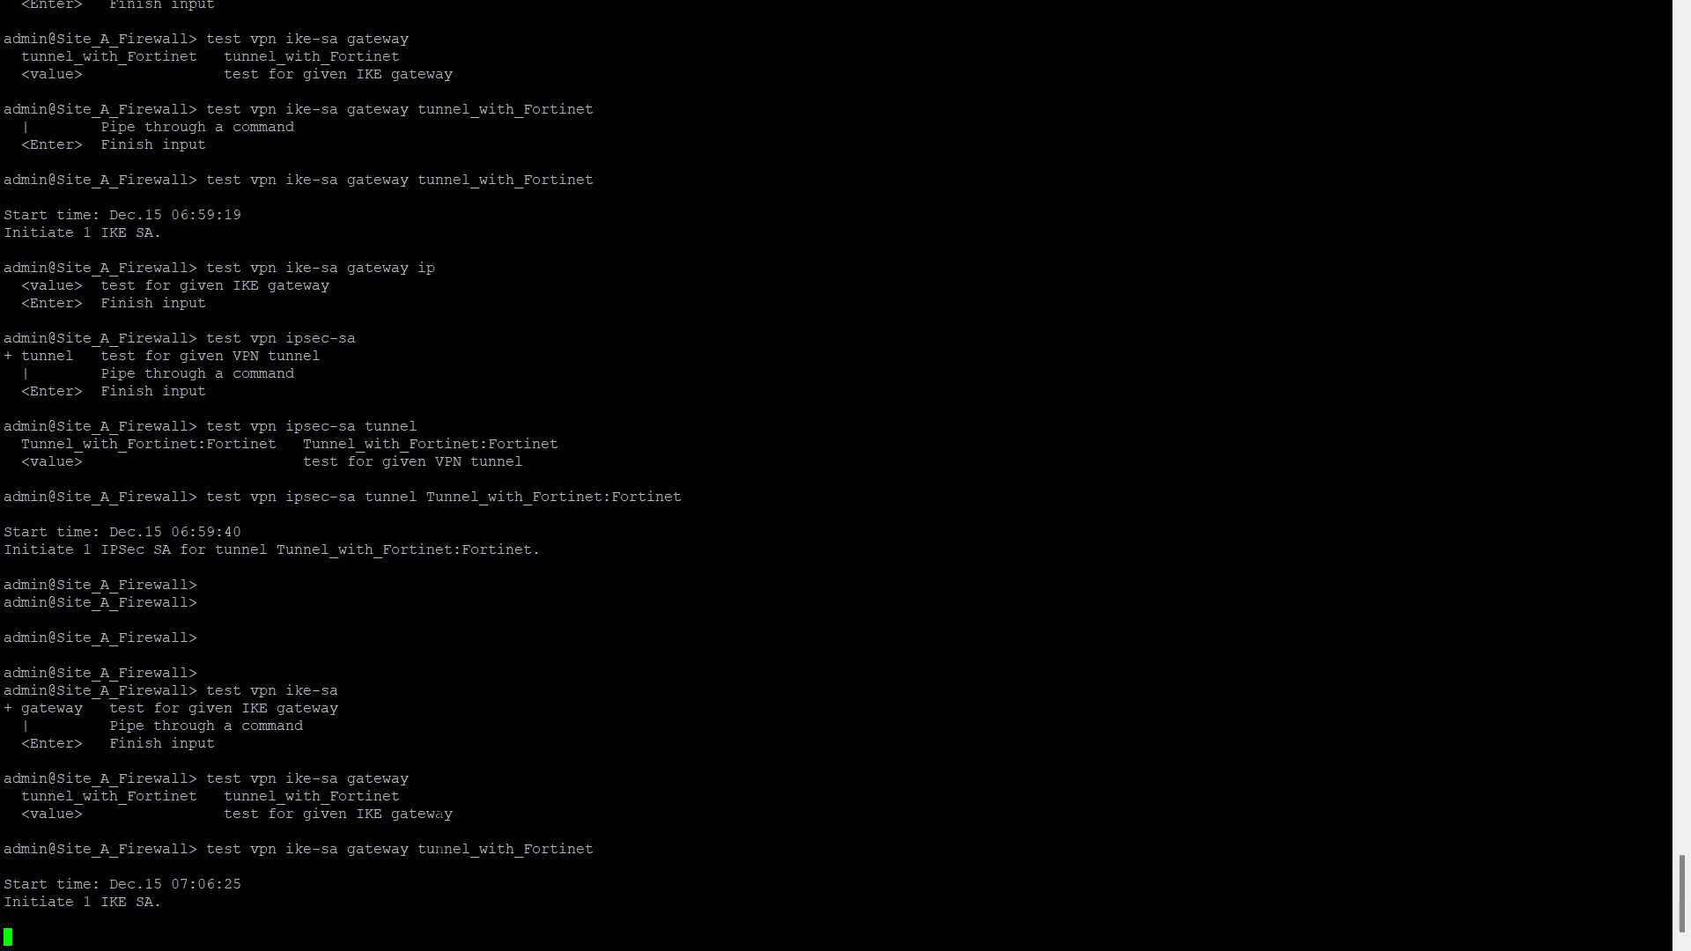
{"action": "key", "text": "Return"}
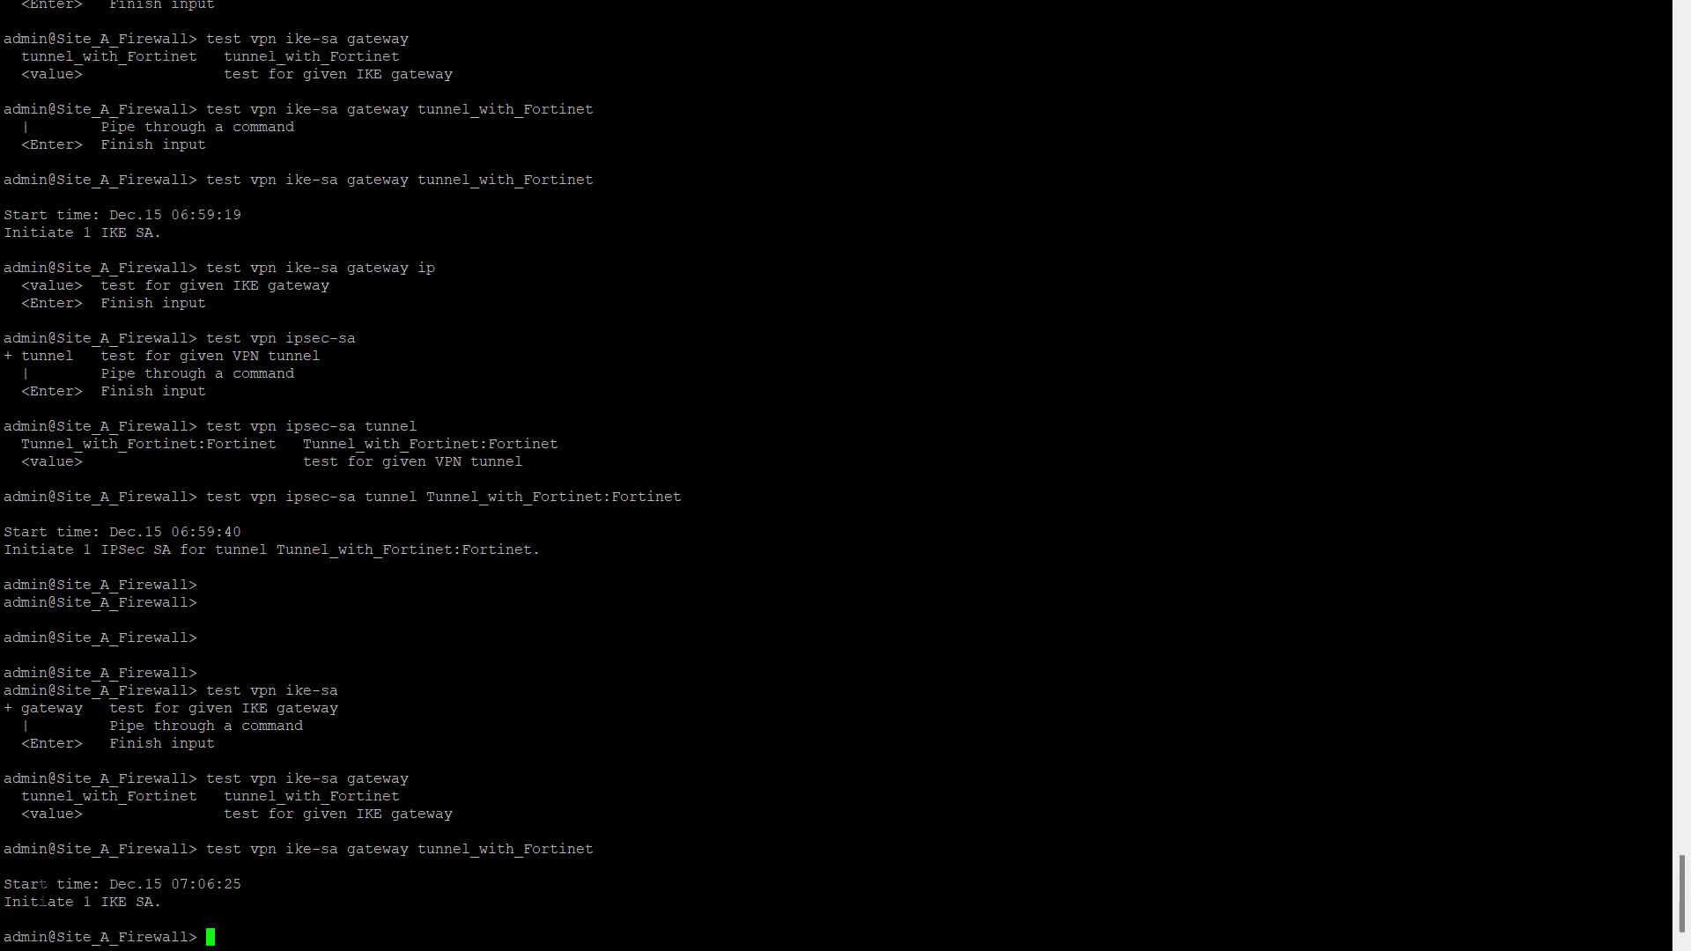
{"action": "double_click", "coordinate": [221, 849]}
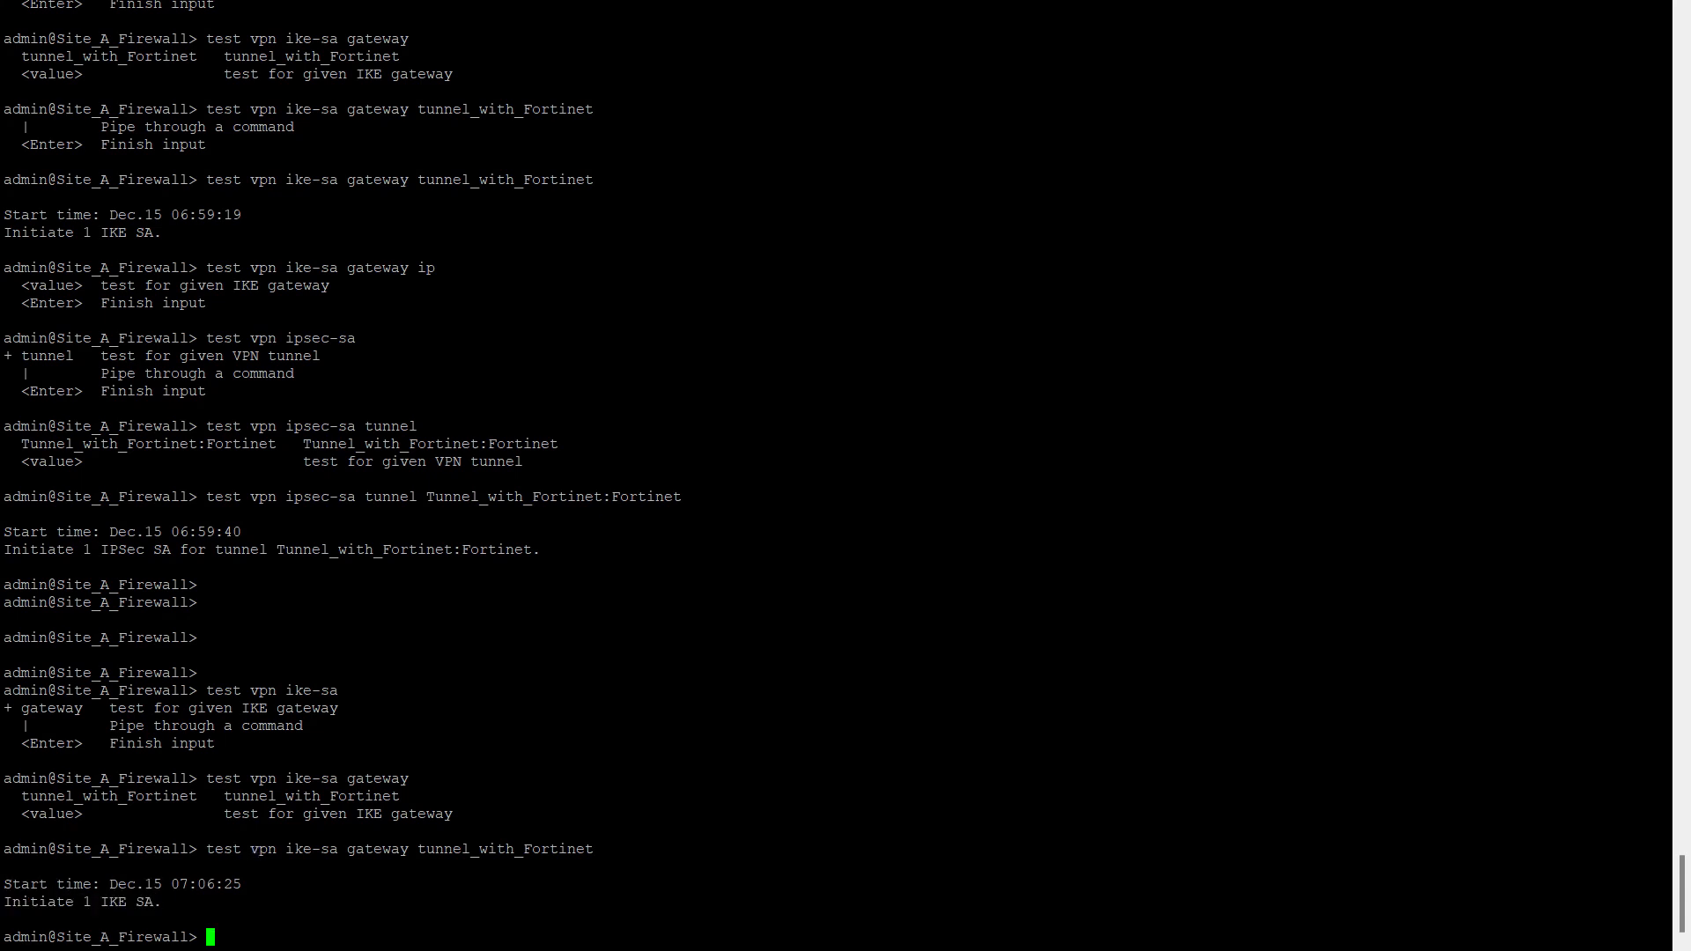
Step: Run 'test vpn ipsec-sa tunnel Tunnel_with_Fortinet:Fortinet' to initiate one IPSec SA
{"action": "type", "text": "te"}
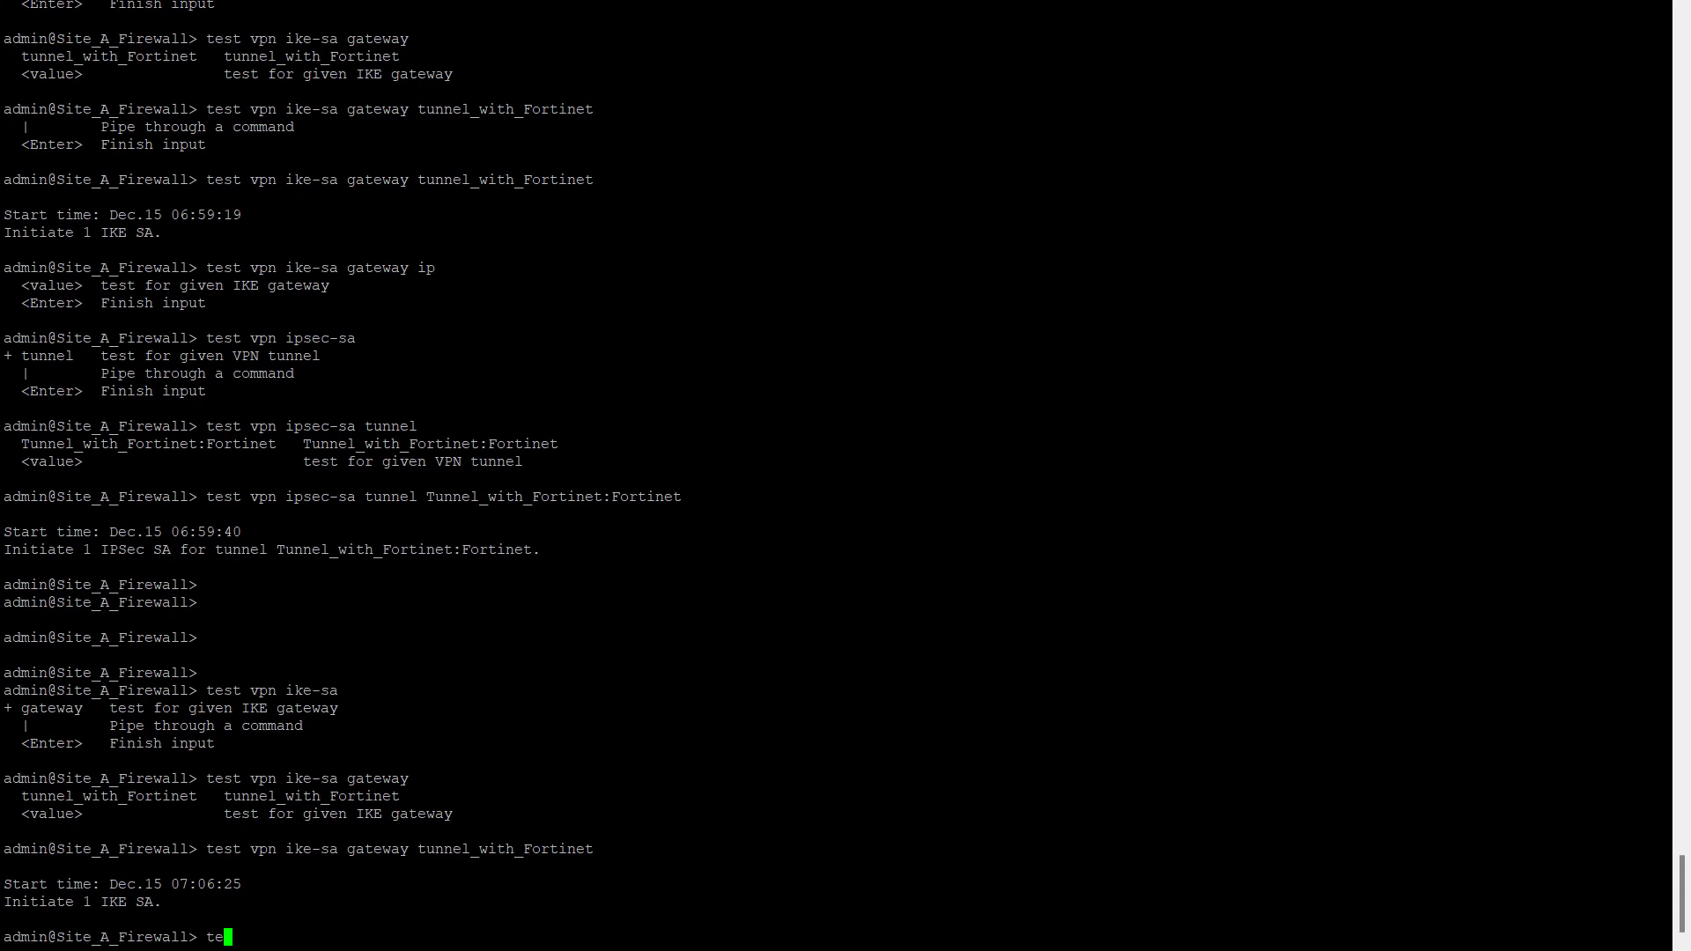
{"action": "type", "text": "st v"}
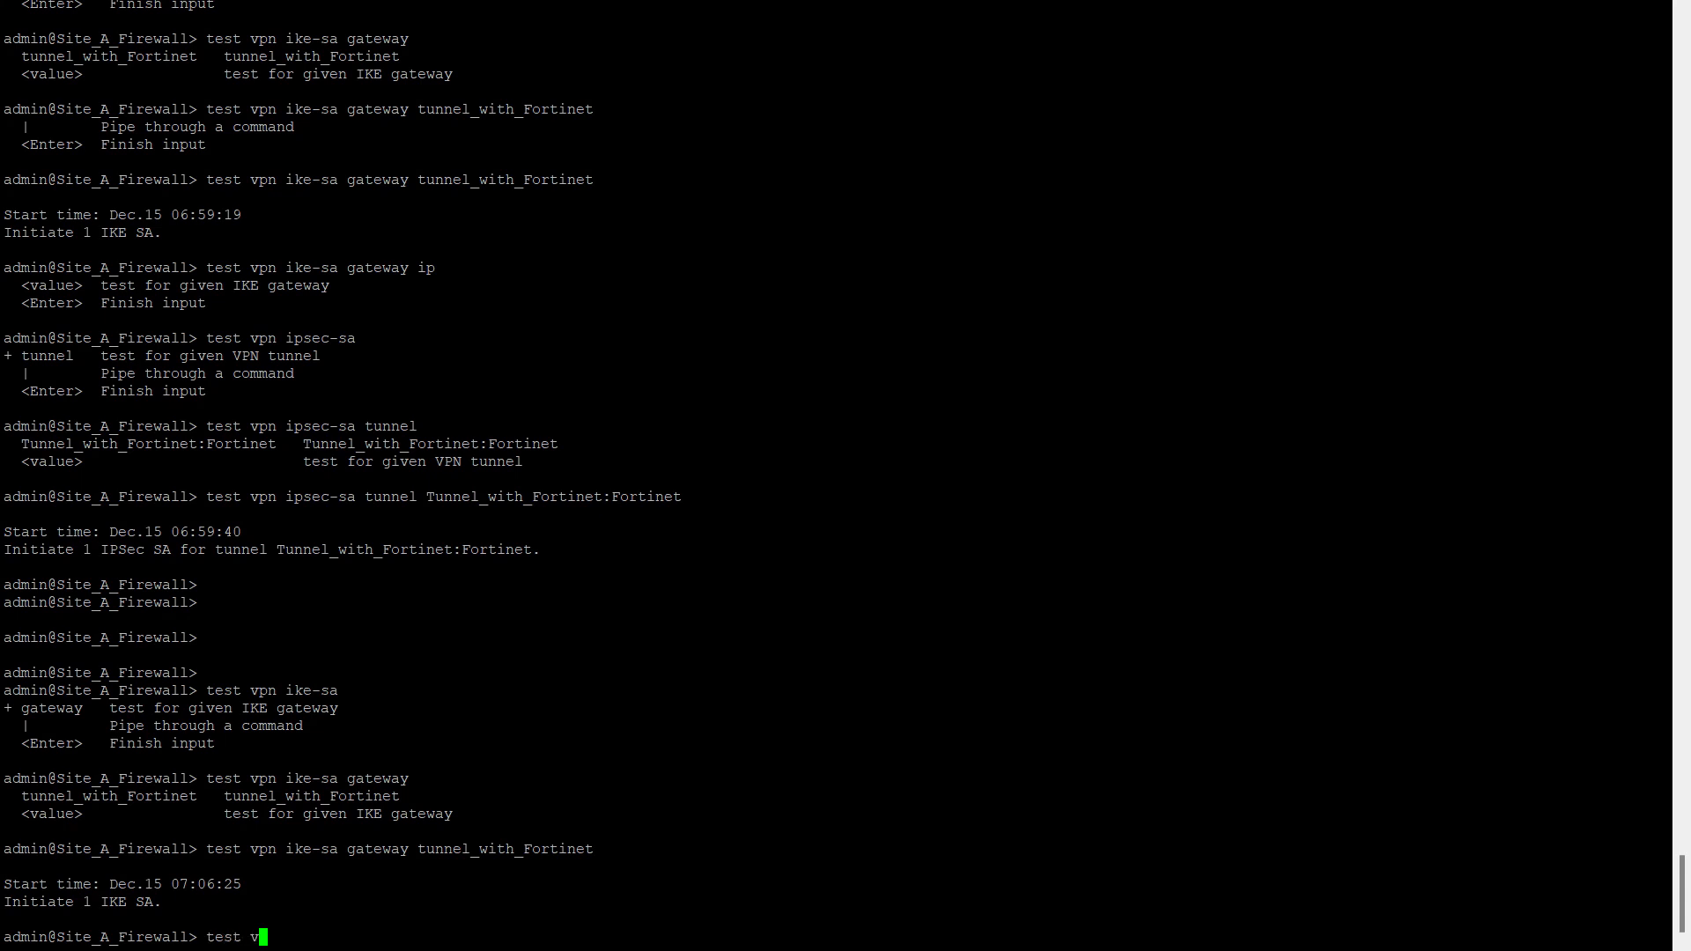
{"action": "type", "text": "pn"}
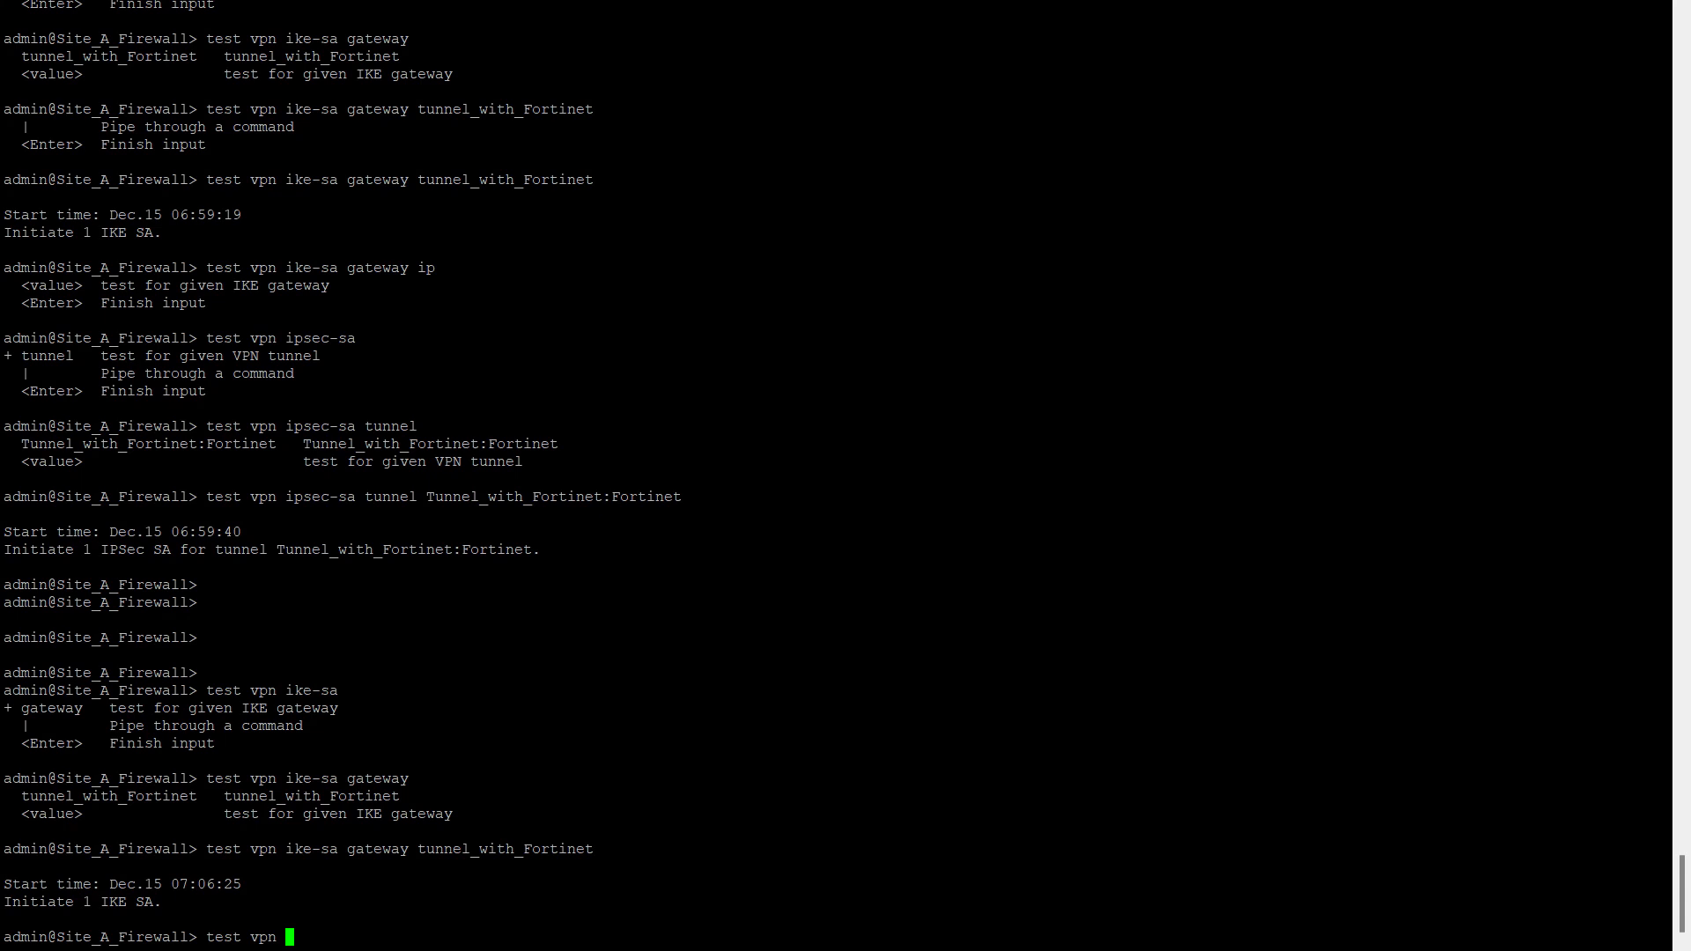
{"action": "type", "text": "ipsec-sa tunnel"}
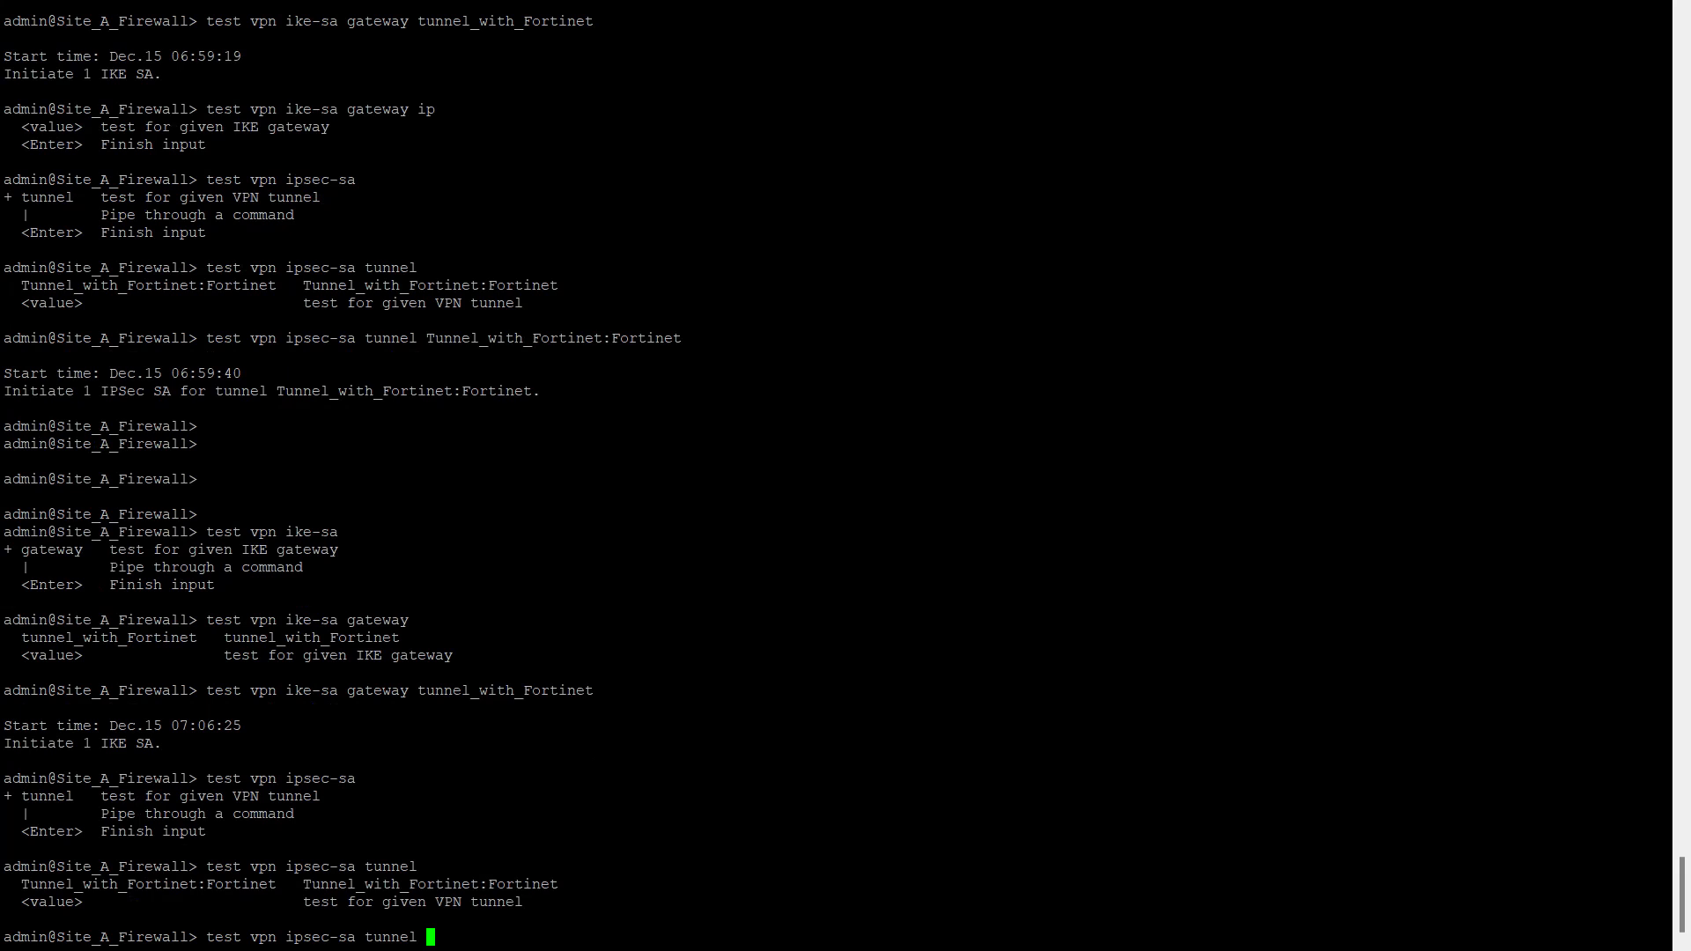
{"action": "type", "text": "Tunnel_with_Fortinet:Fortinet"}
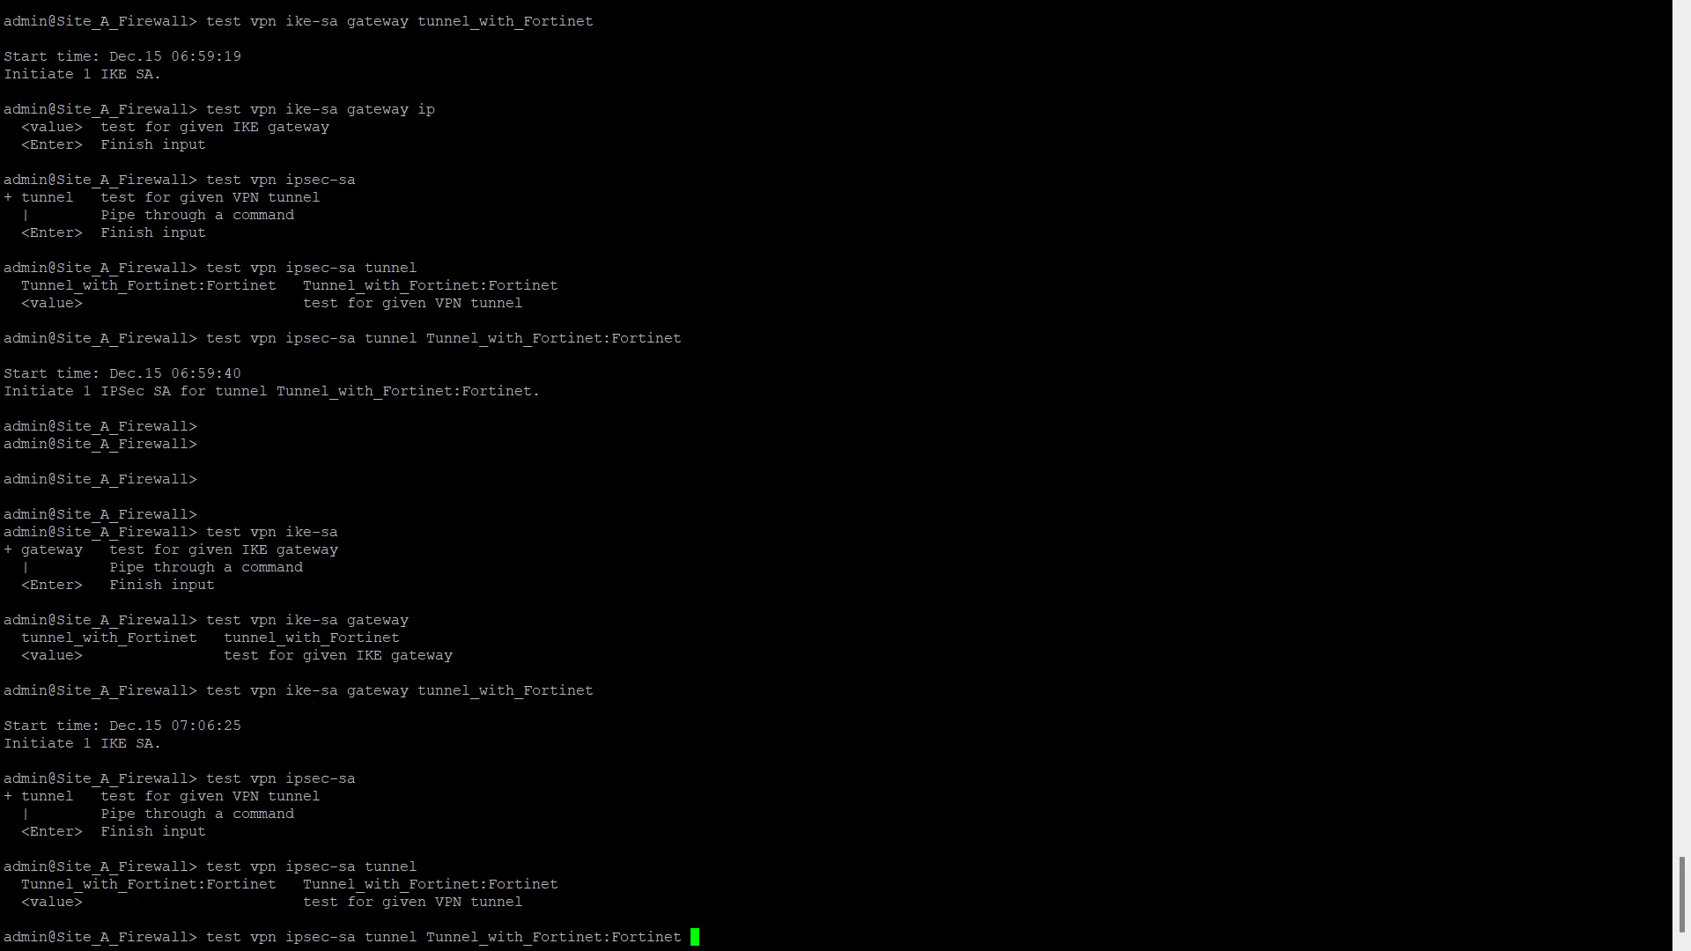
{"action": "key", "text": "Return"}
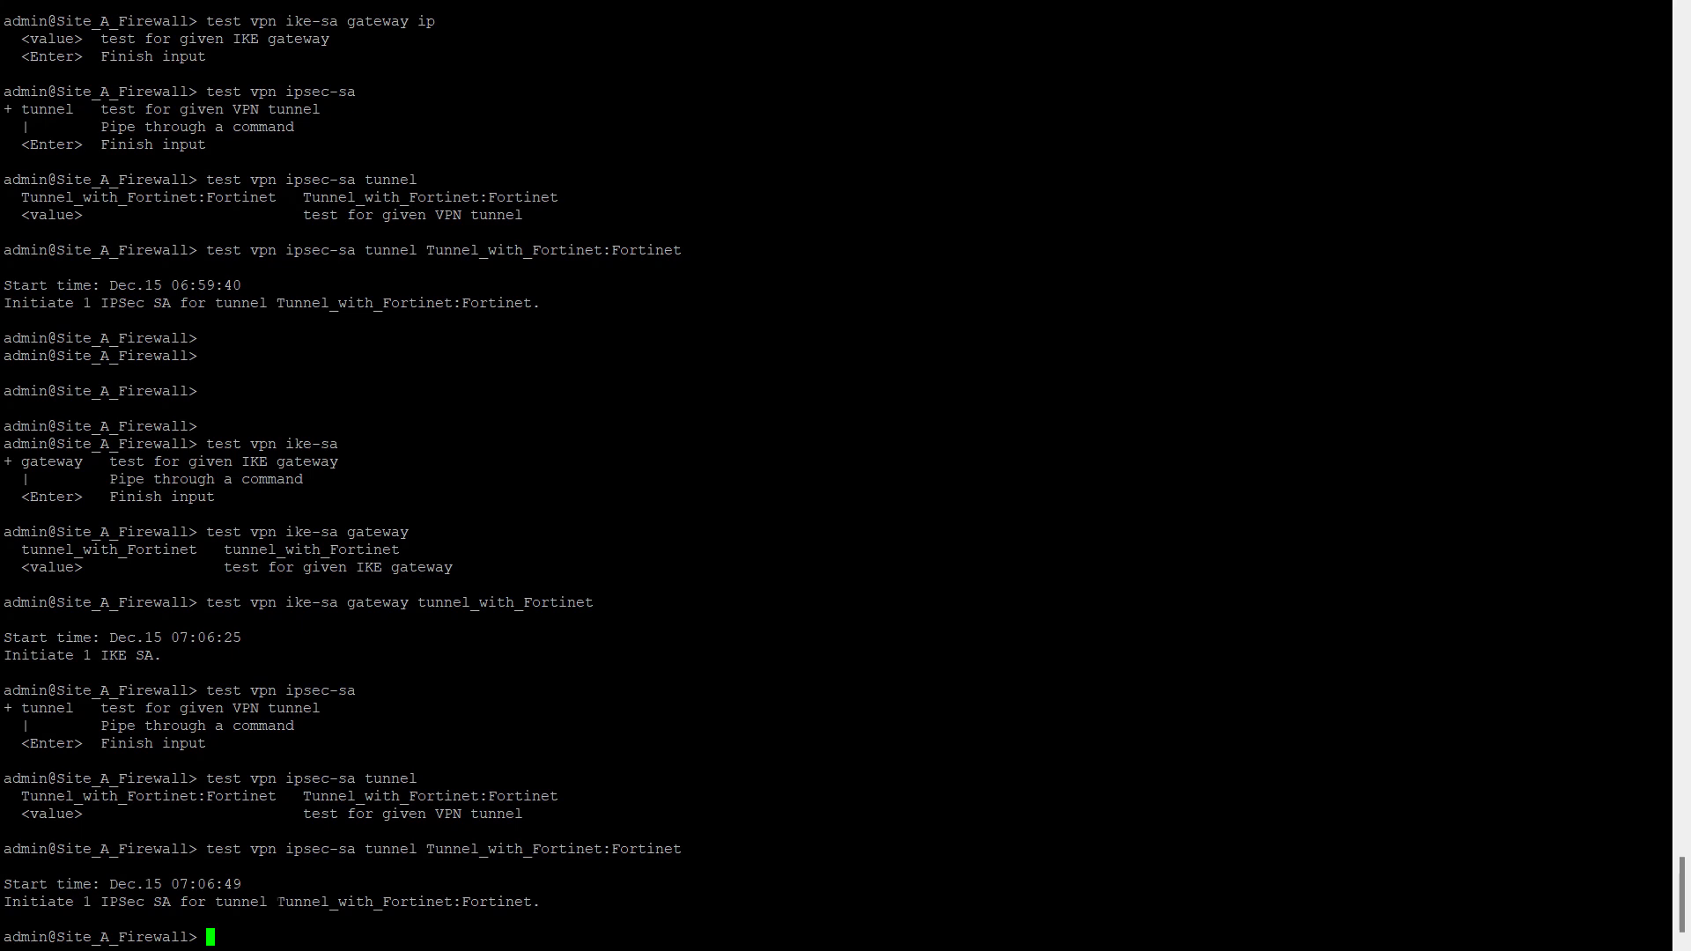
{"action": "double_click", "coordinate": [306, 849]}
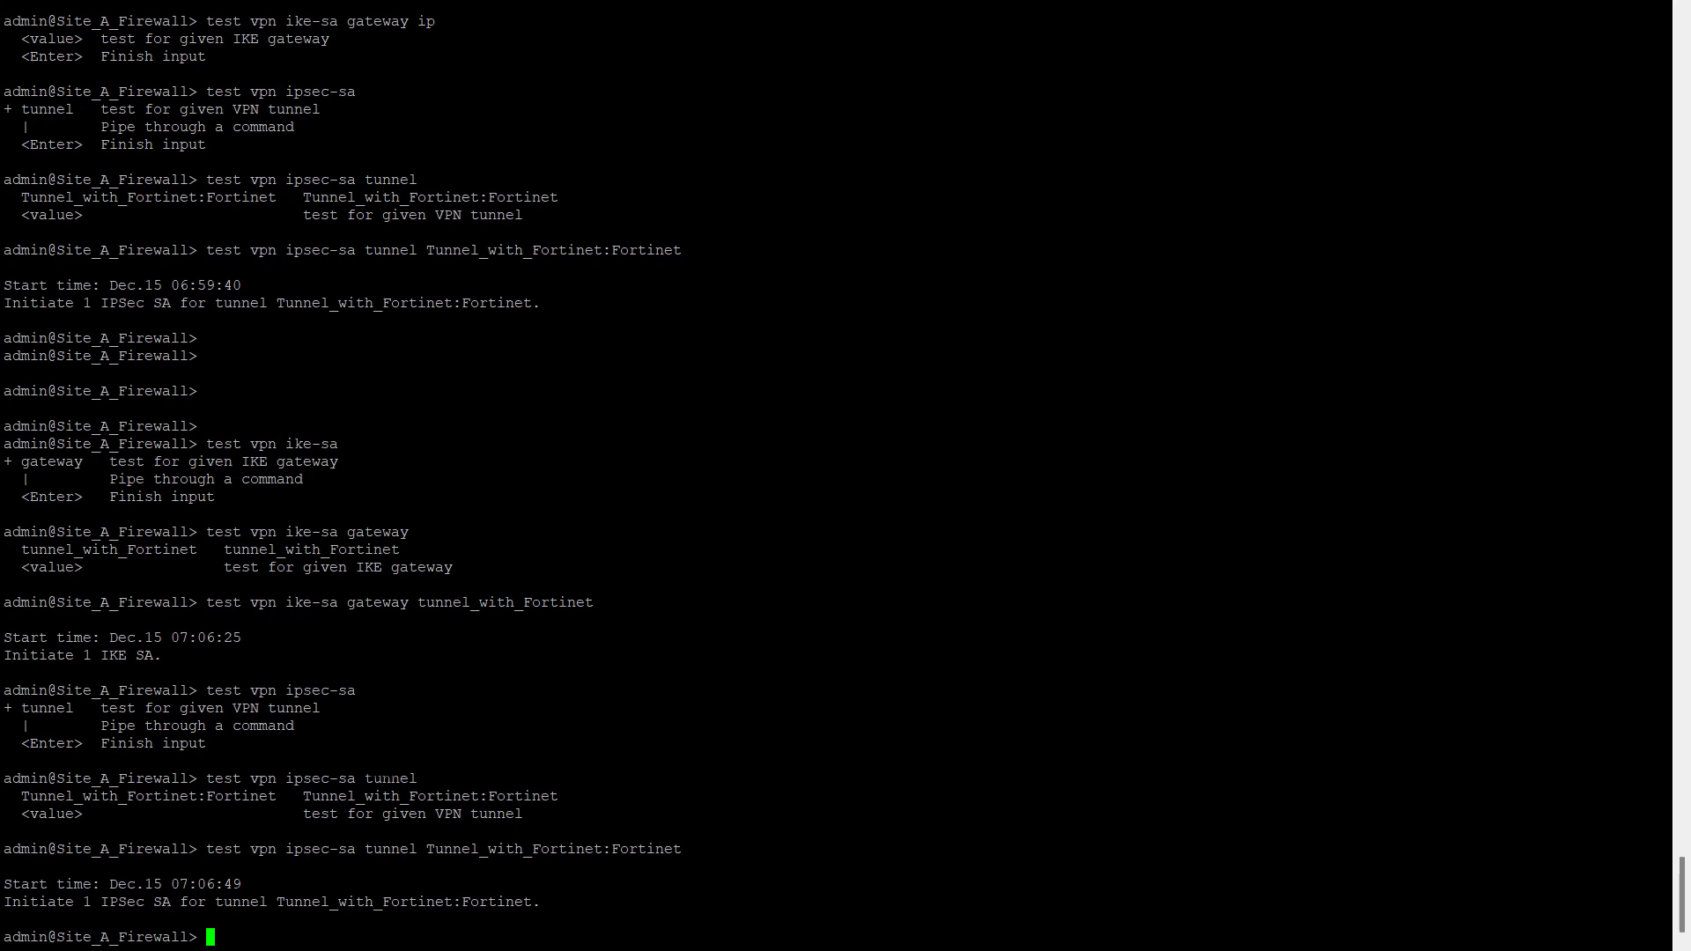
{"action": "type", "text": "de"}
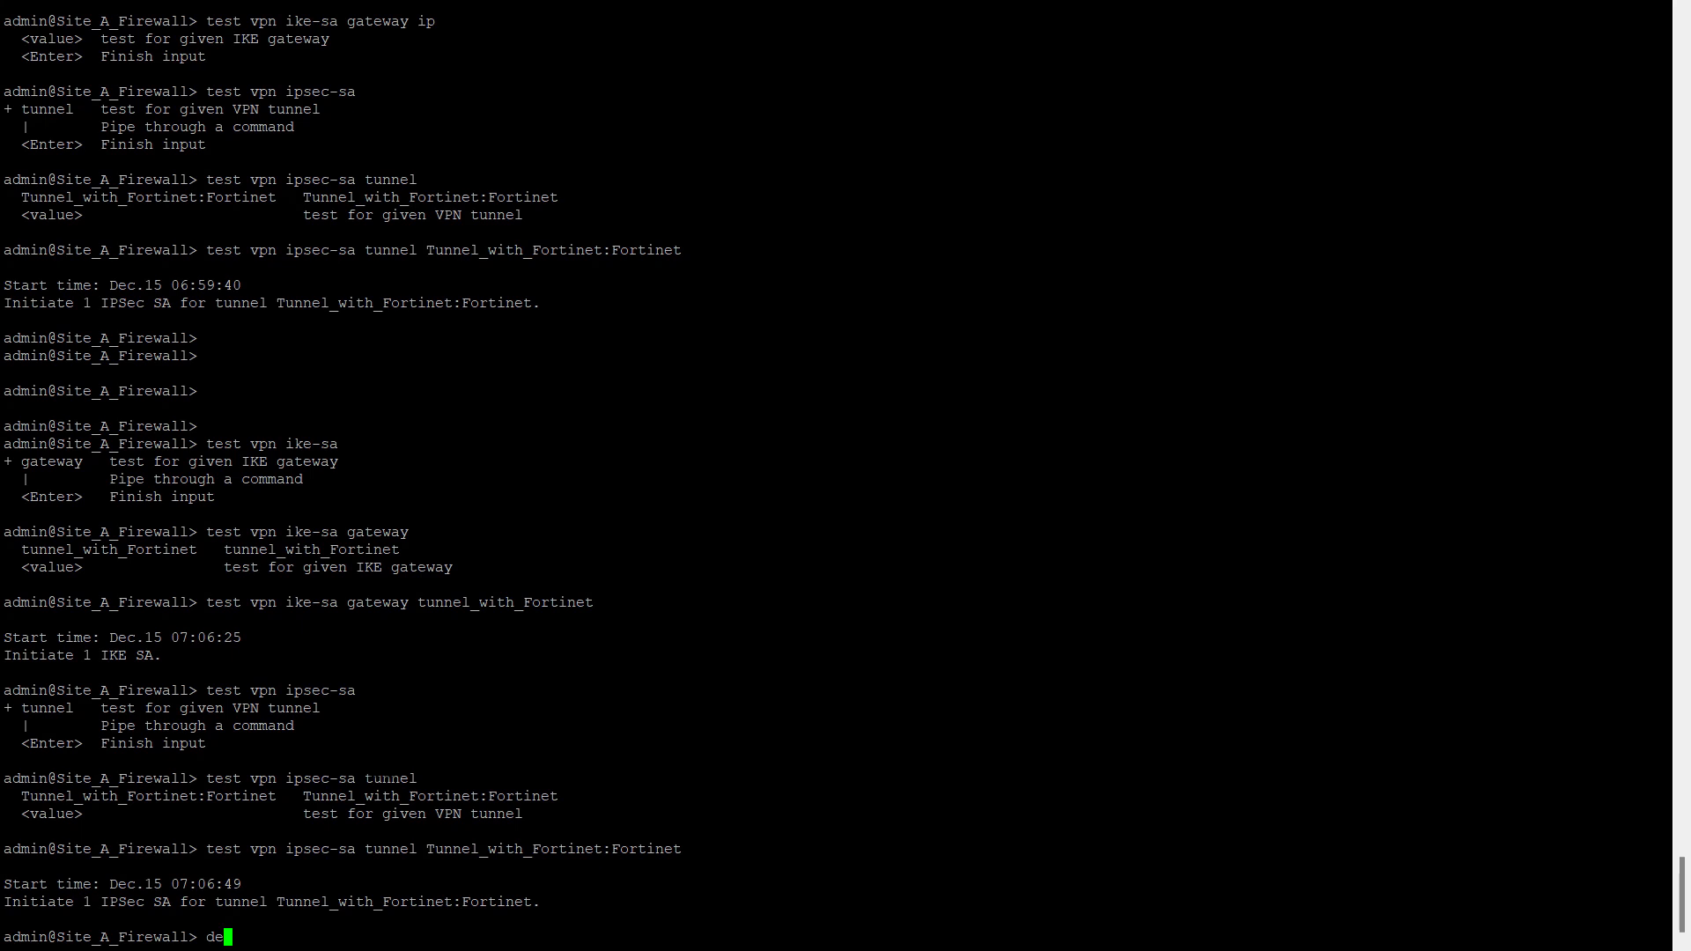
Step: Run 'debug ike tunnel Tunnel_with_Fortinet:Fortinet on debug' to enable tunnel debugging
{"action": "type", "text": "bug"}
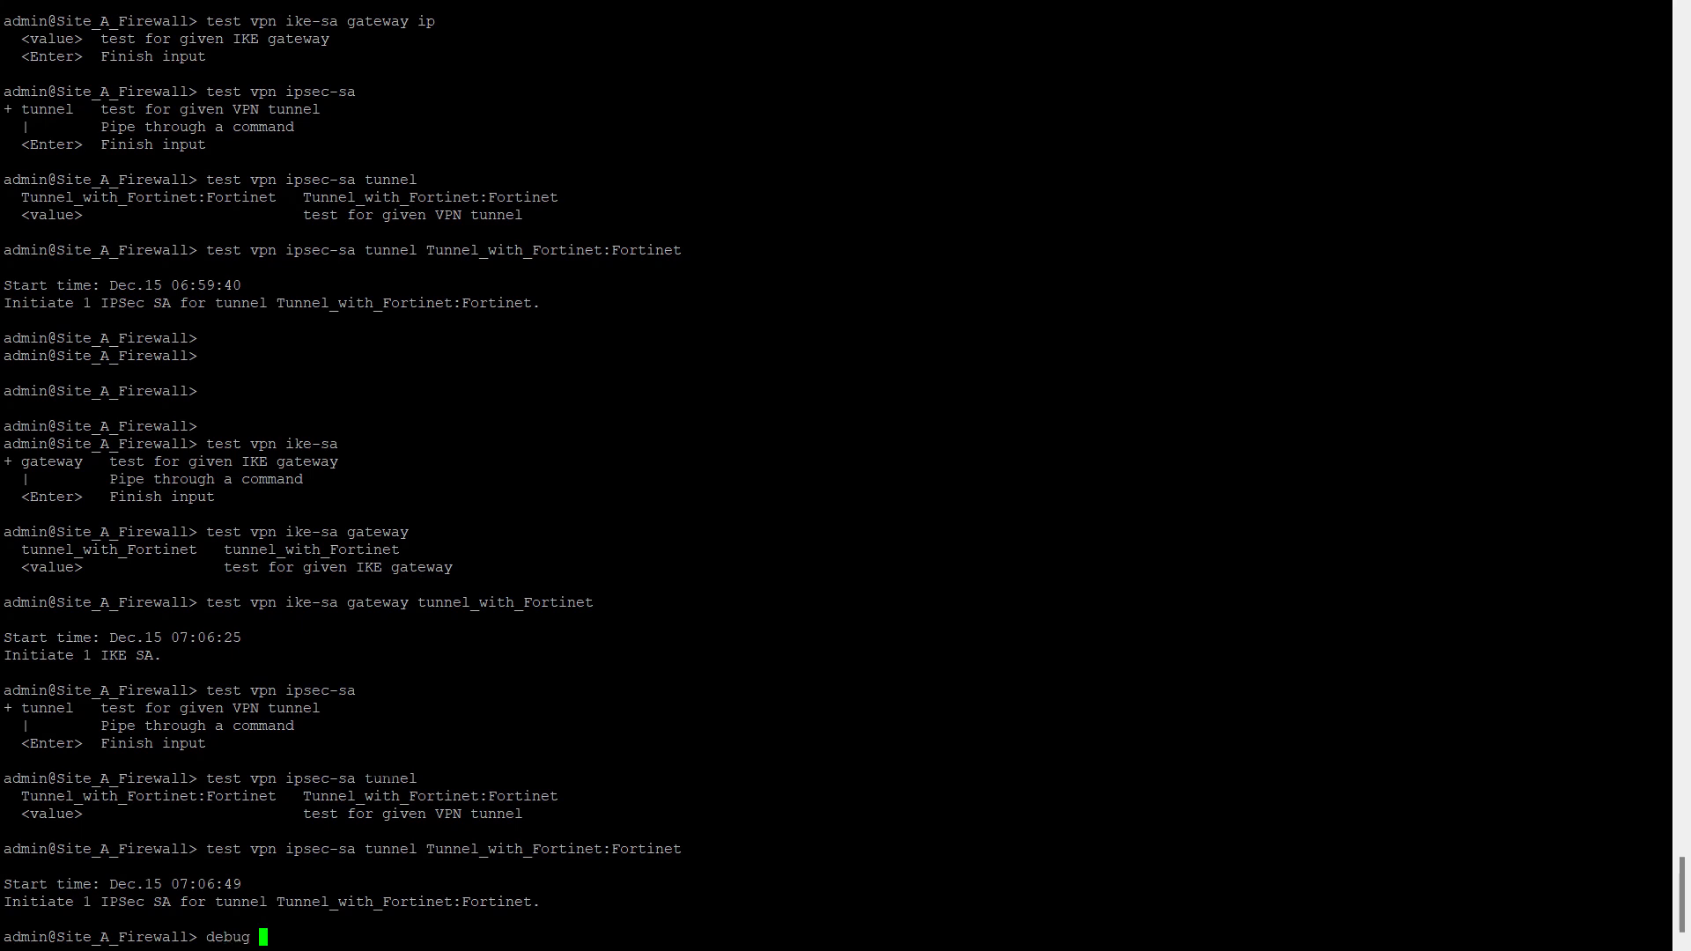
{"action": "type", "text": "ike tu"}
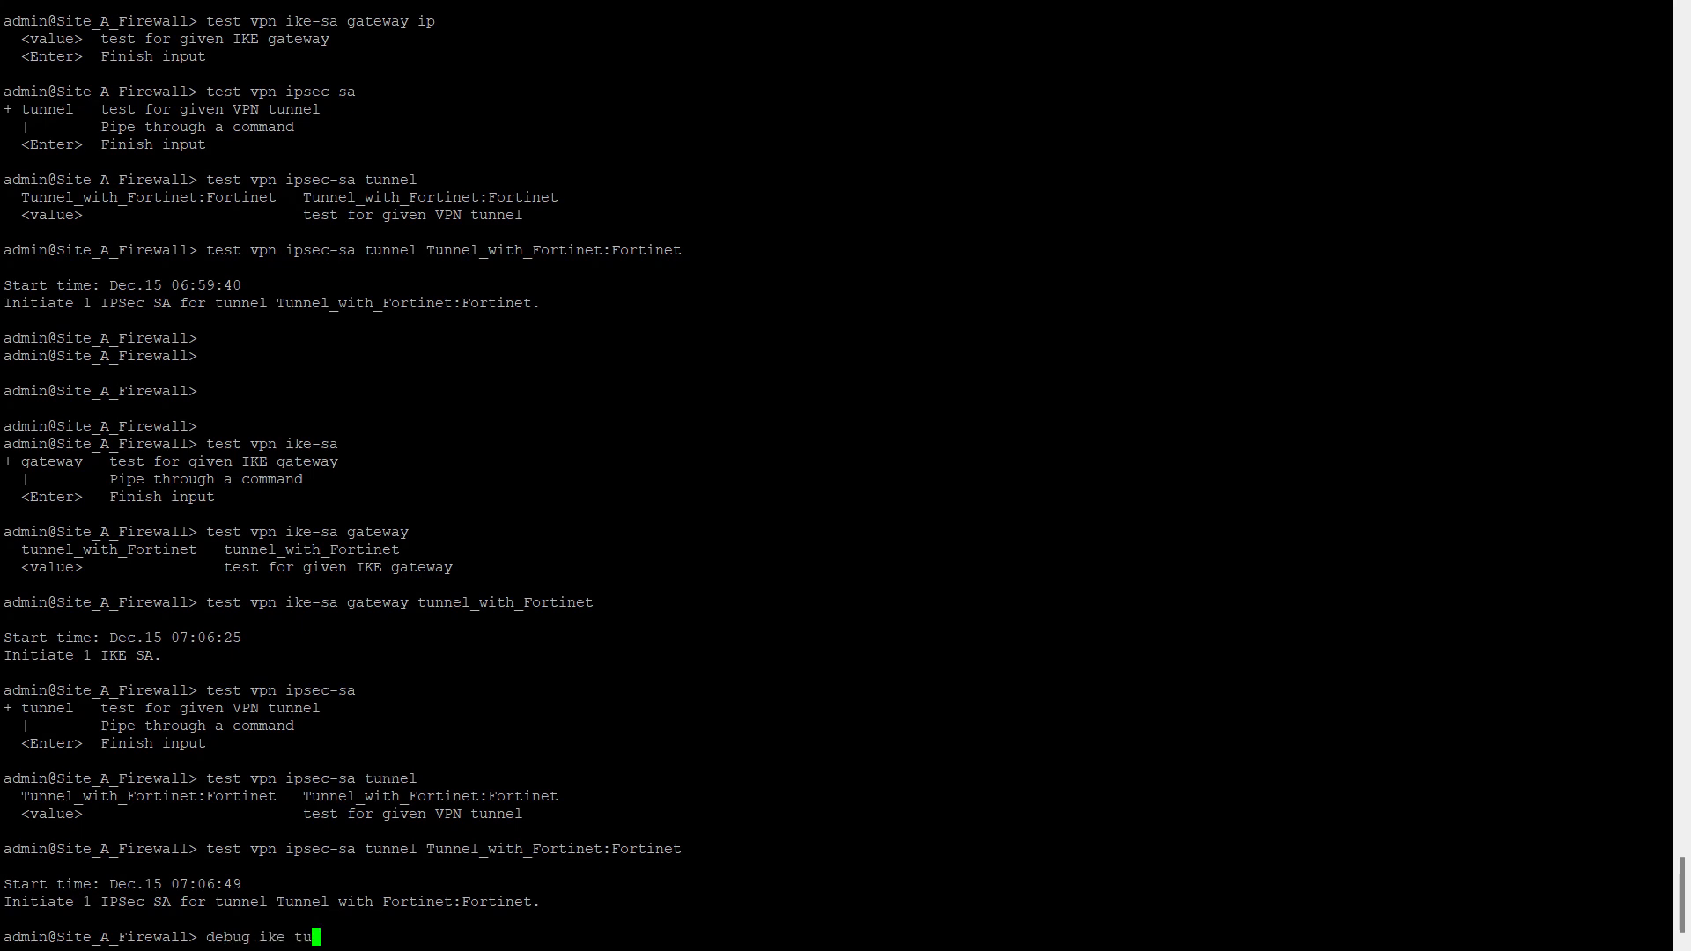
{"action": "type", "text": "nnel"}
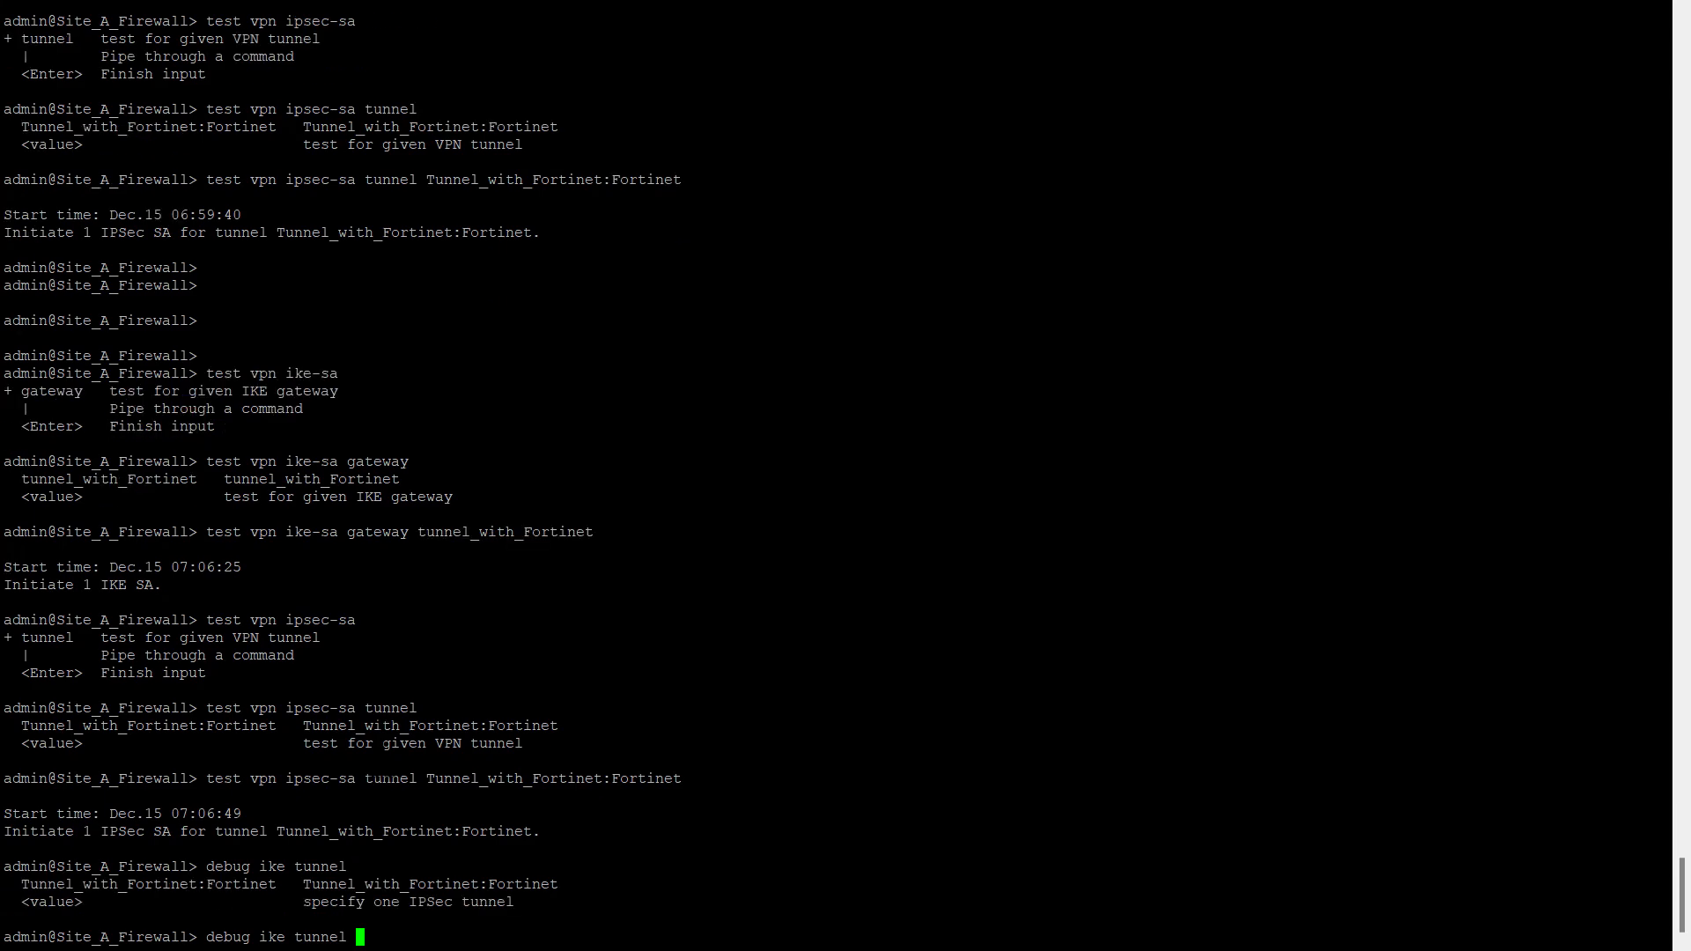
{"action": "type", "text": "Tunnel_with_Fortinet:Fortinet"}
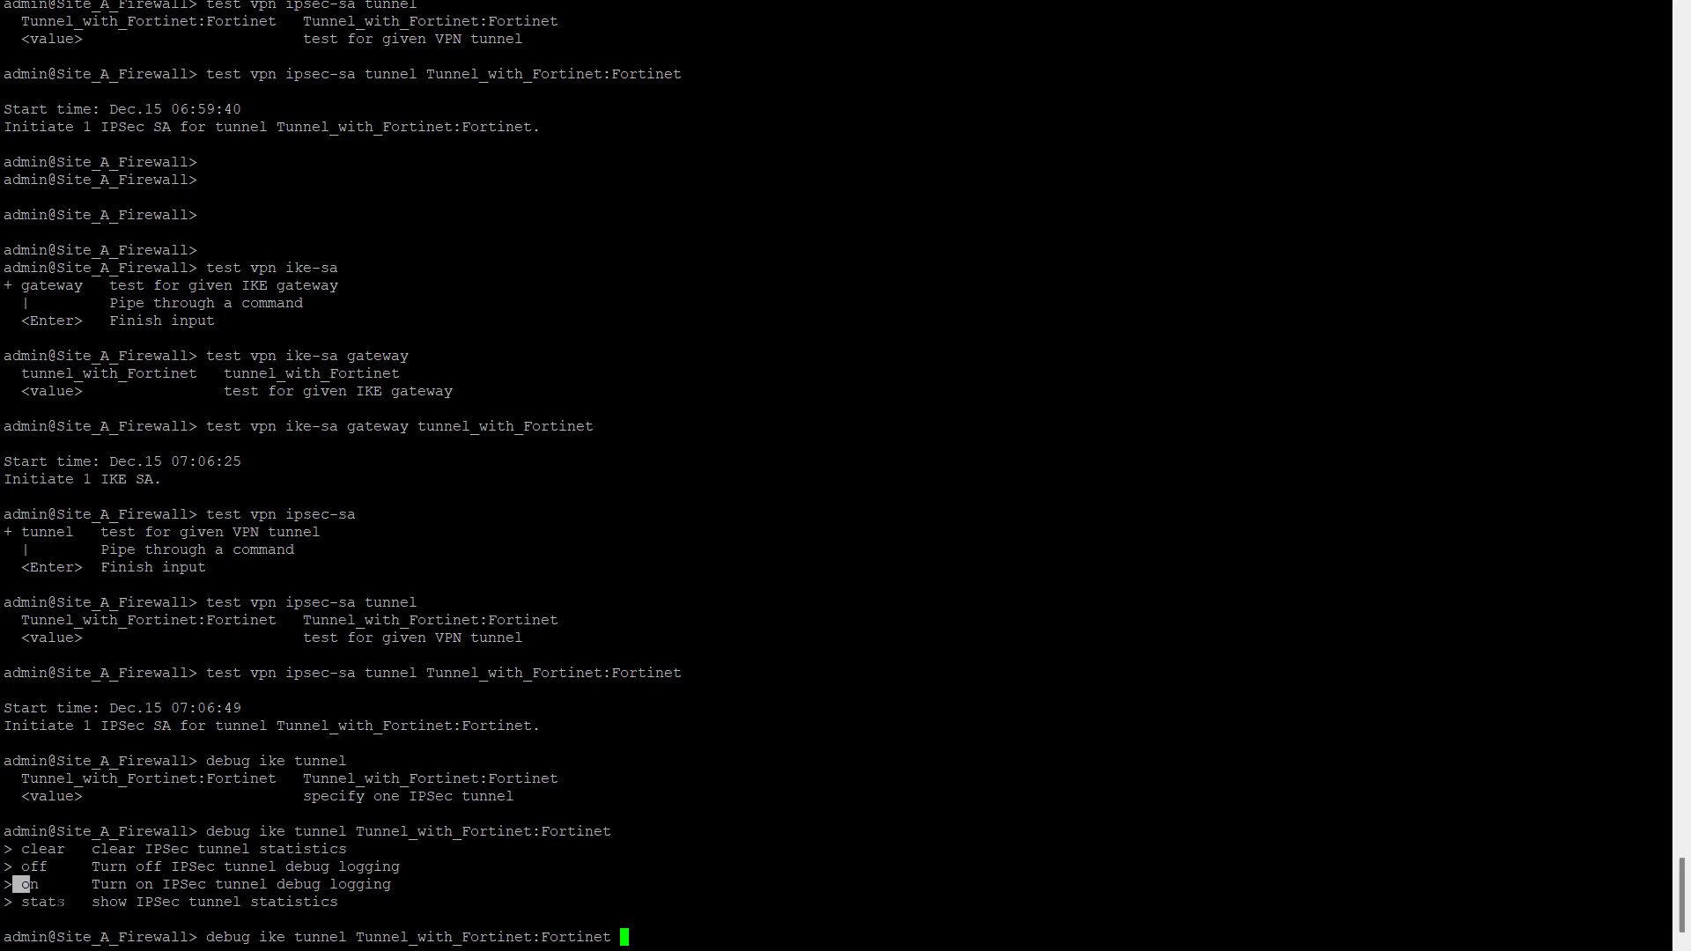
{"action": "type", "text": "on"}
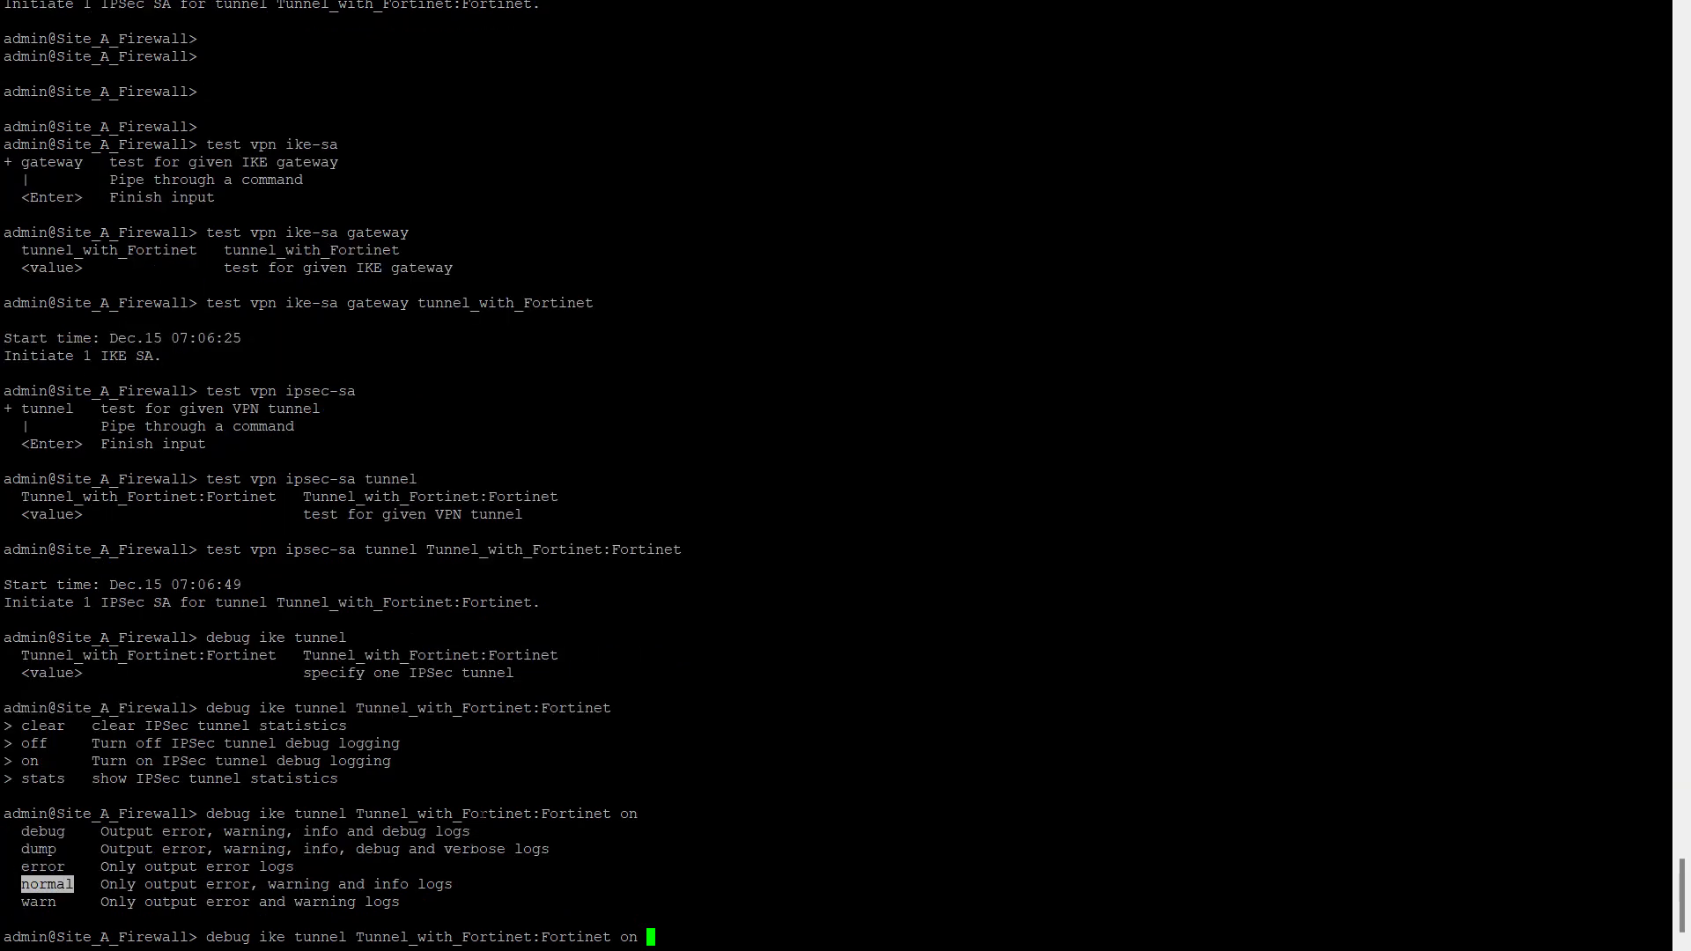
{"action": "type", "text": "debug"}
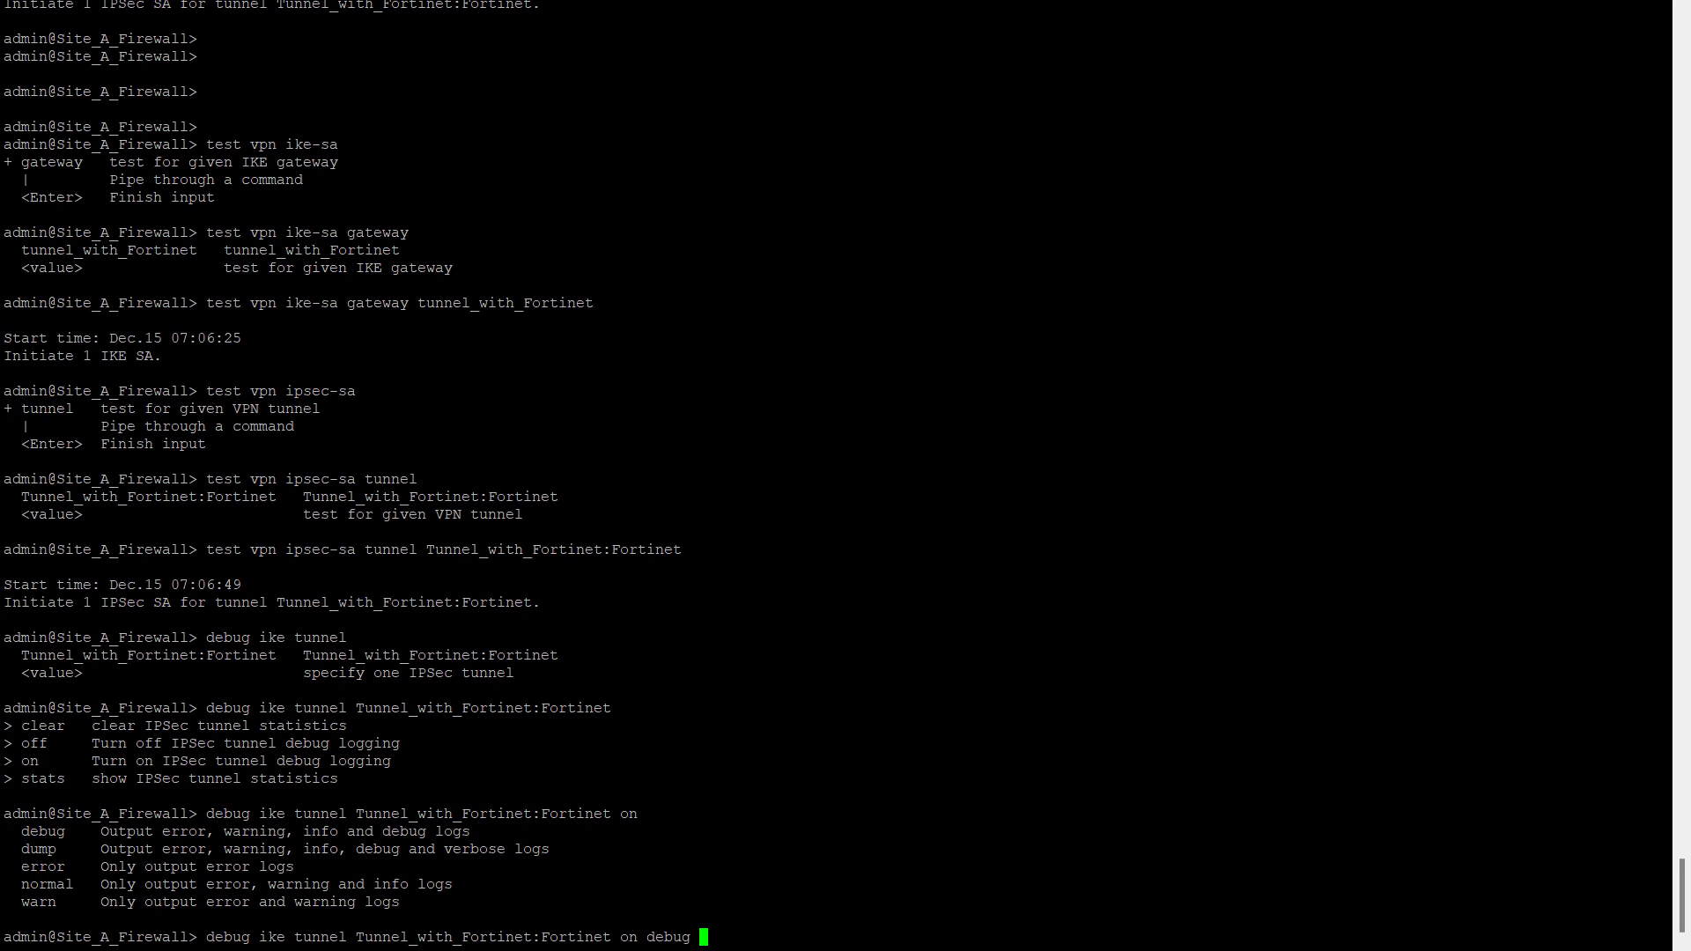
{"action": "key", "text": "Return"}
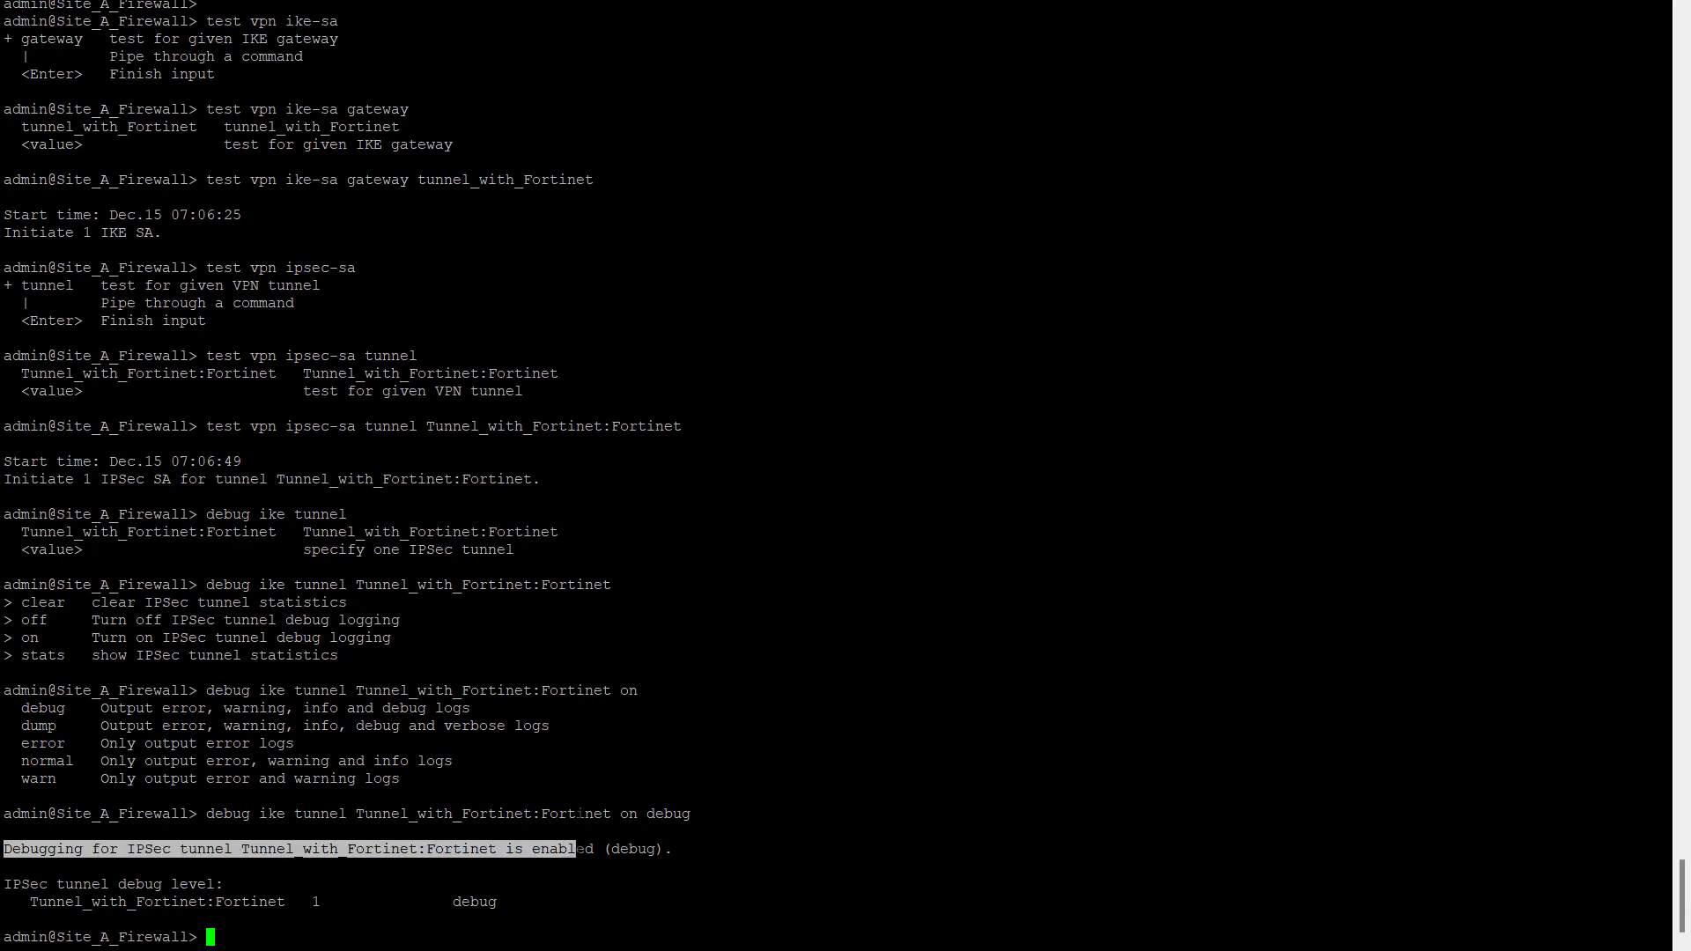
{"action": "type", "text": "t"}
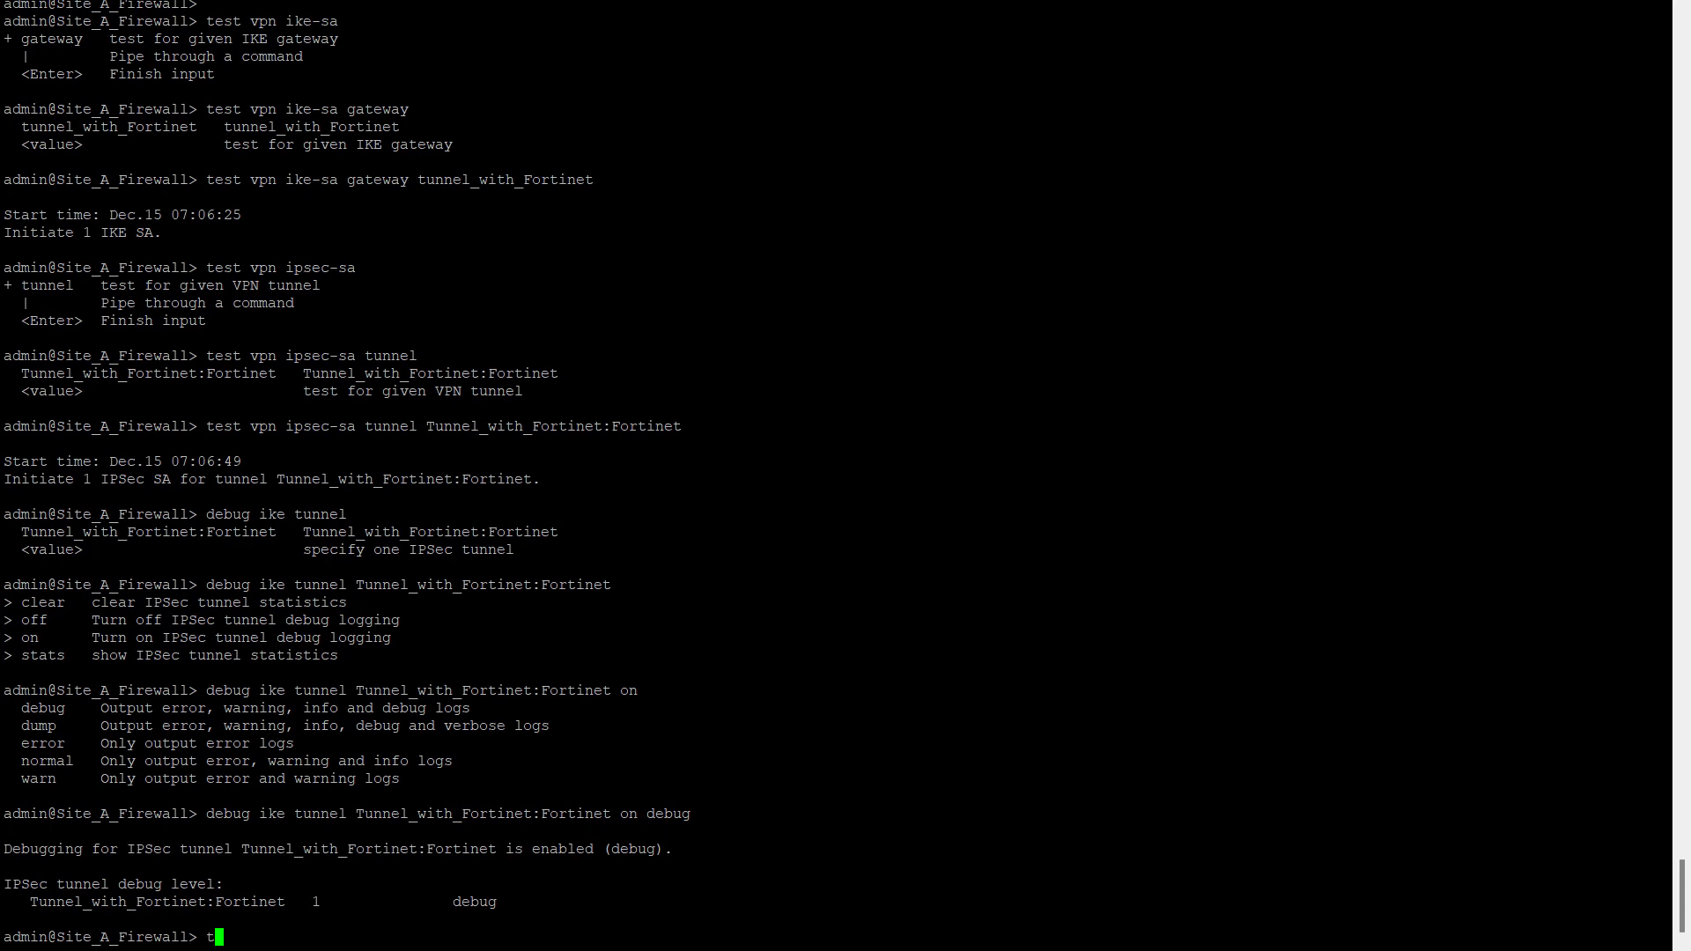
Step: Follow ikemgr.log live with 'tail follow yes mp-log ikemgr.log' and scroll its output
{"action": "key", "text": "Backspace"}
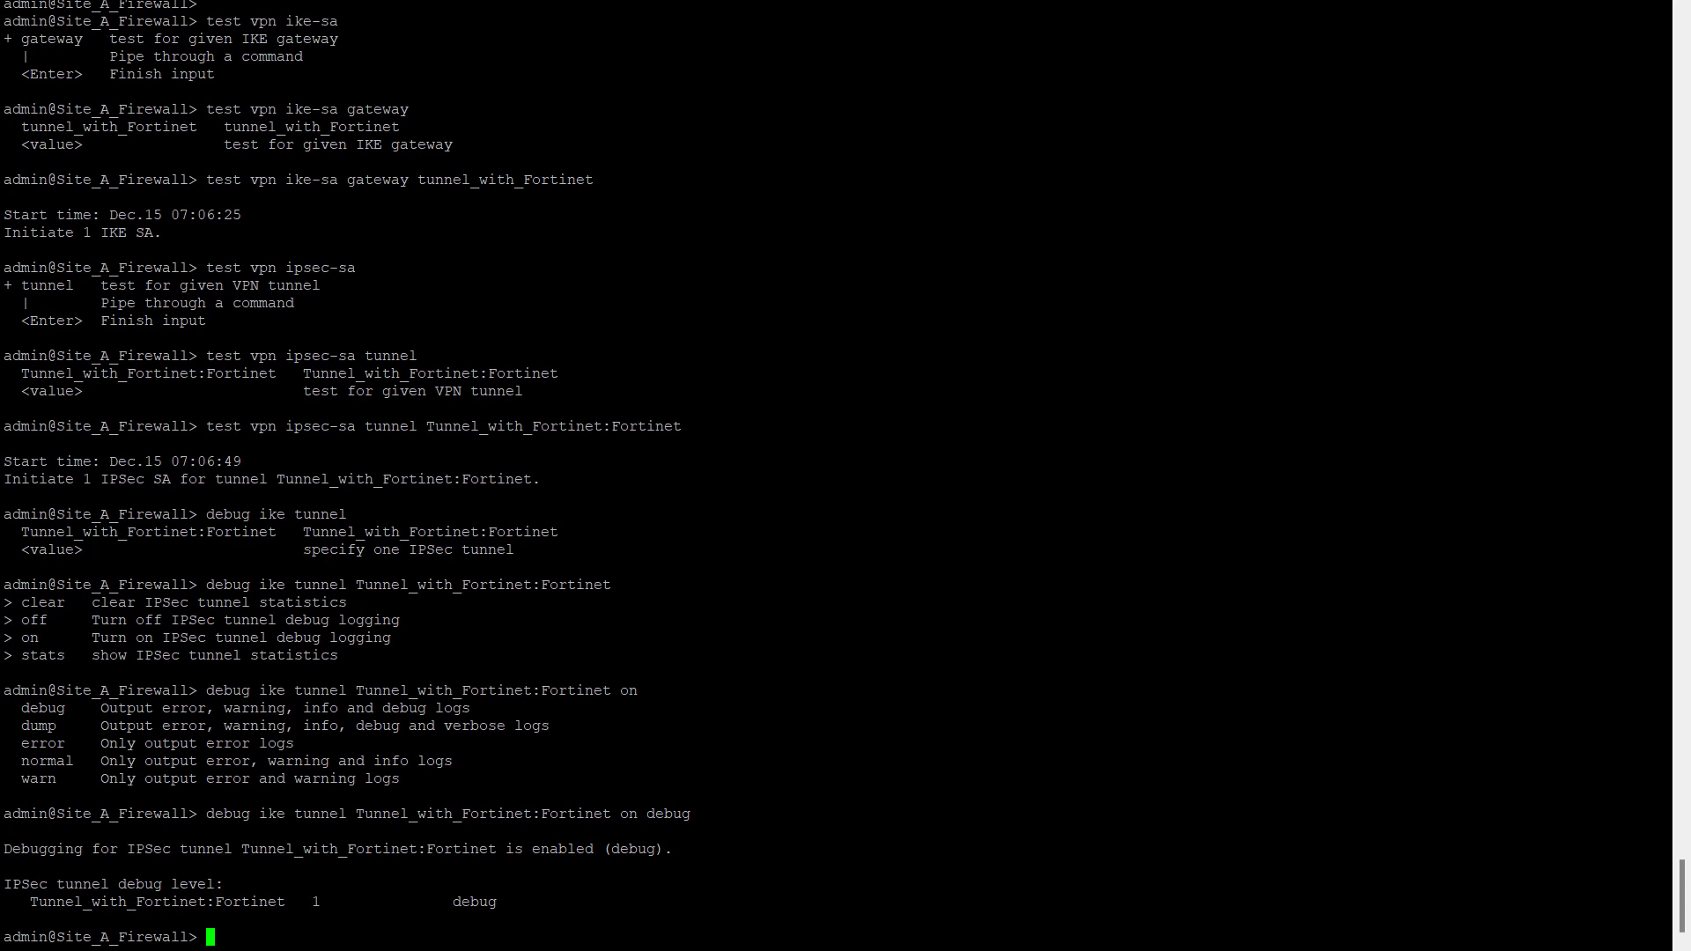
{"action": "type", "text": "t"}
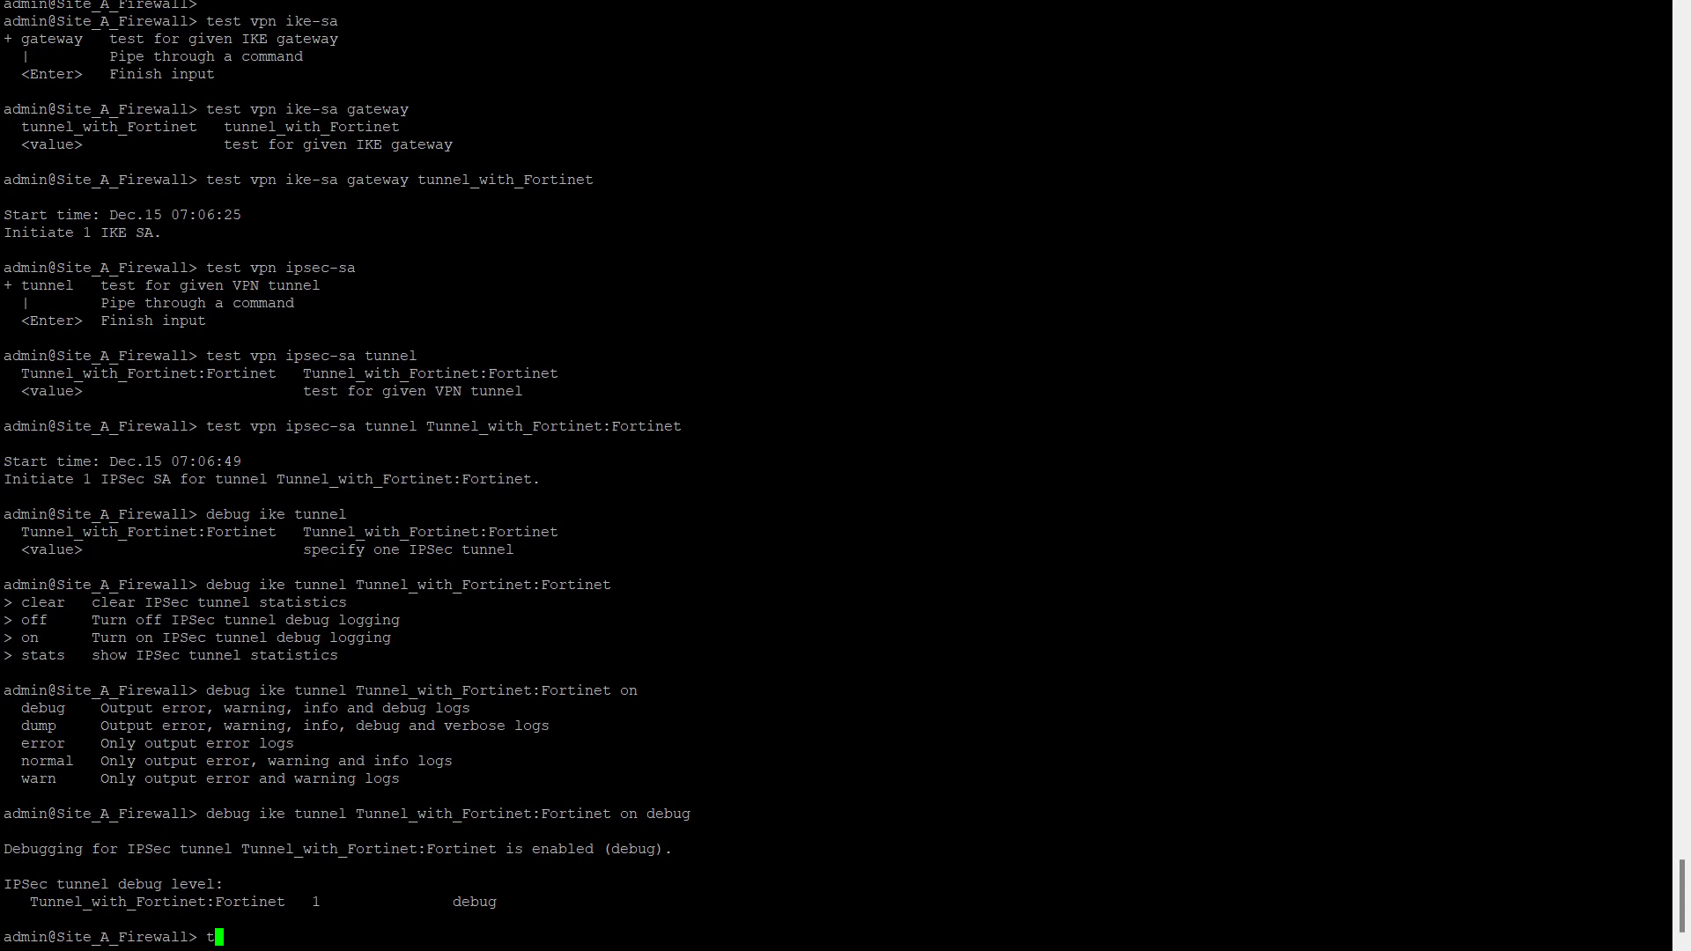
{"action": "type", "text": "ail"}
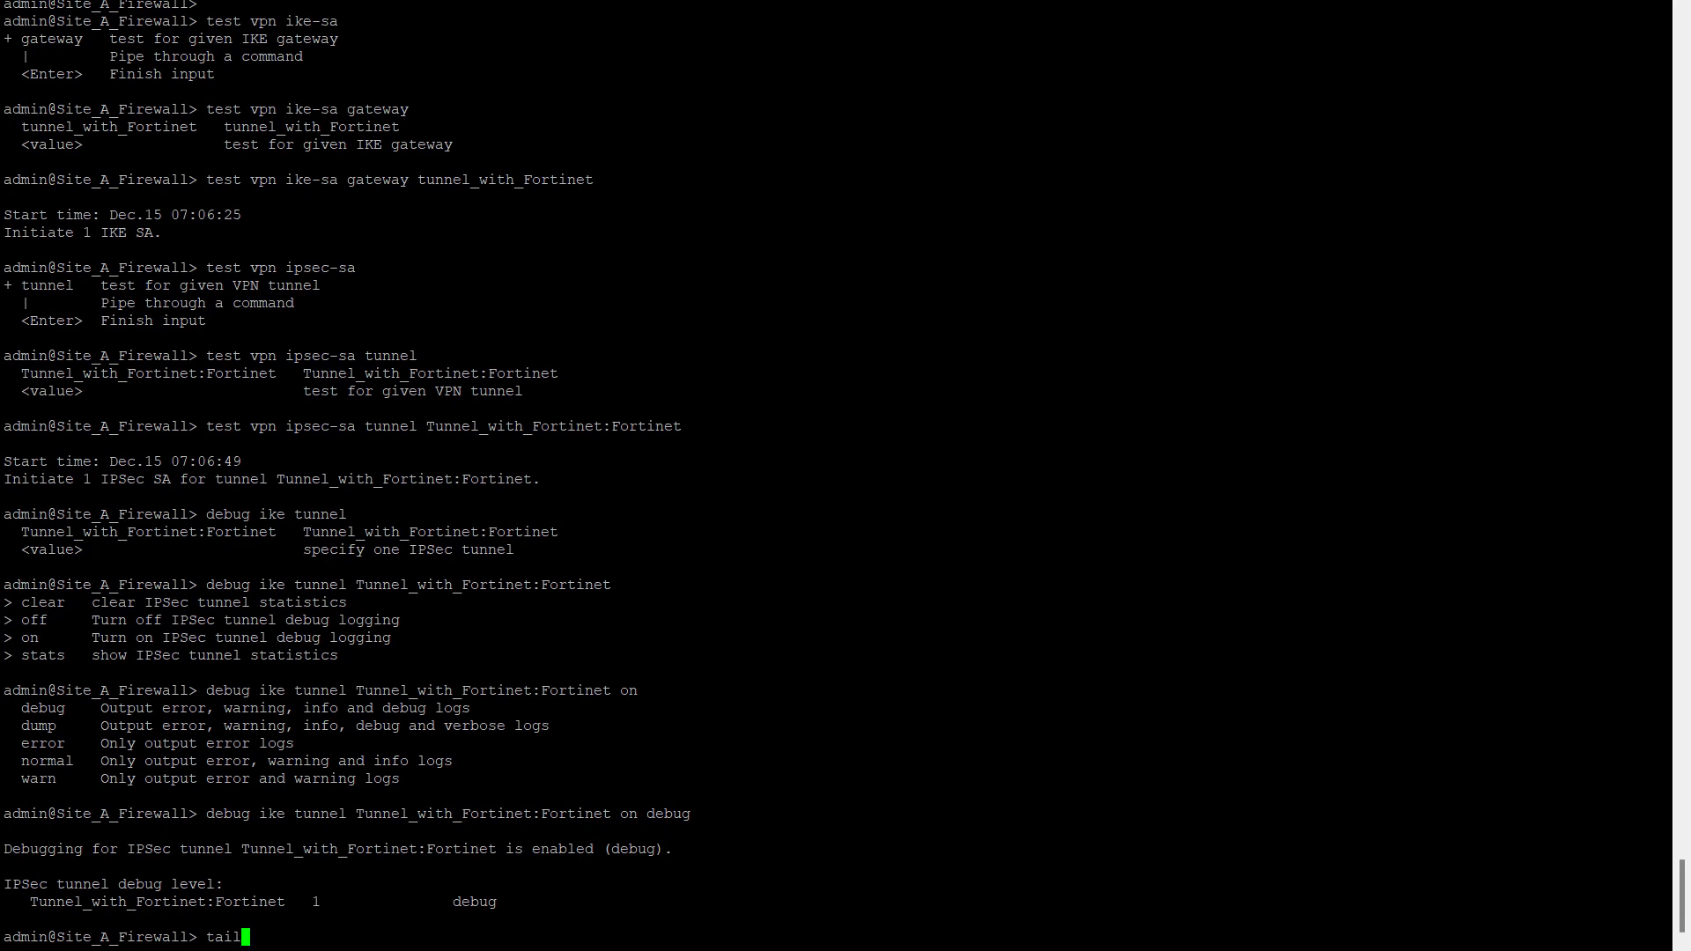
{"action": "type", "text": "f"}
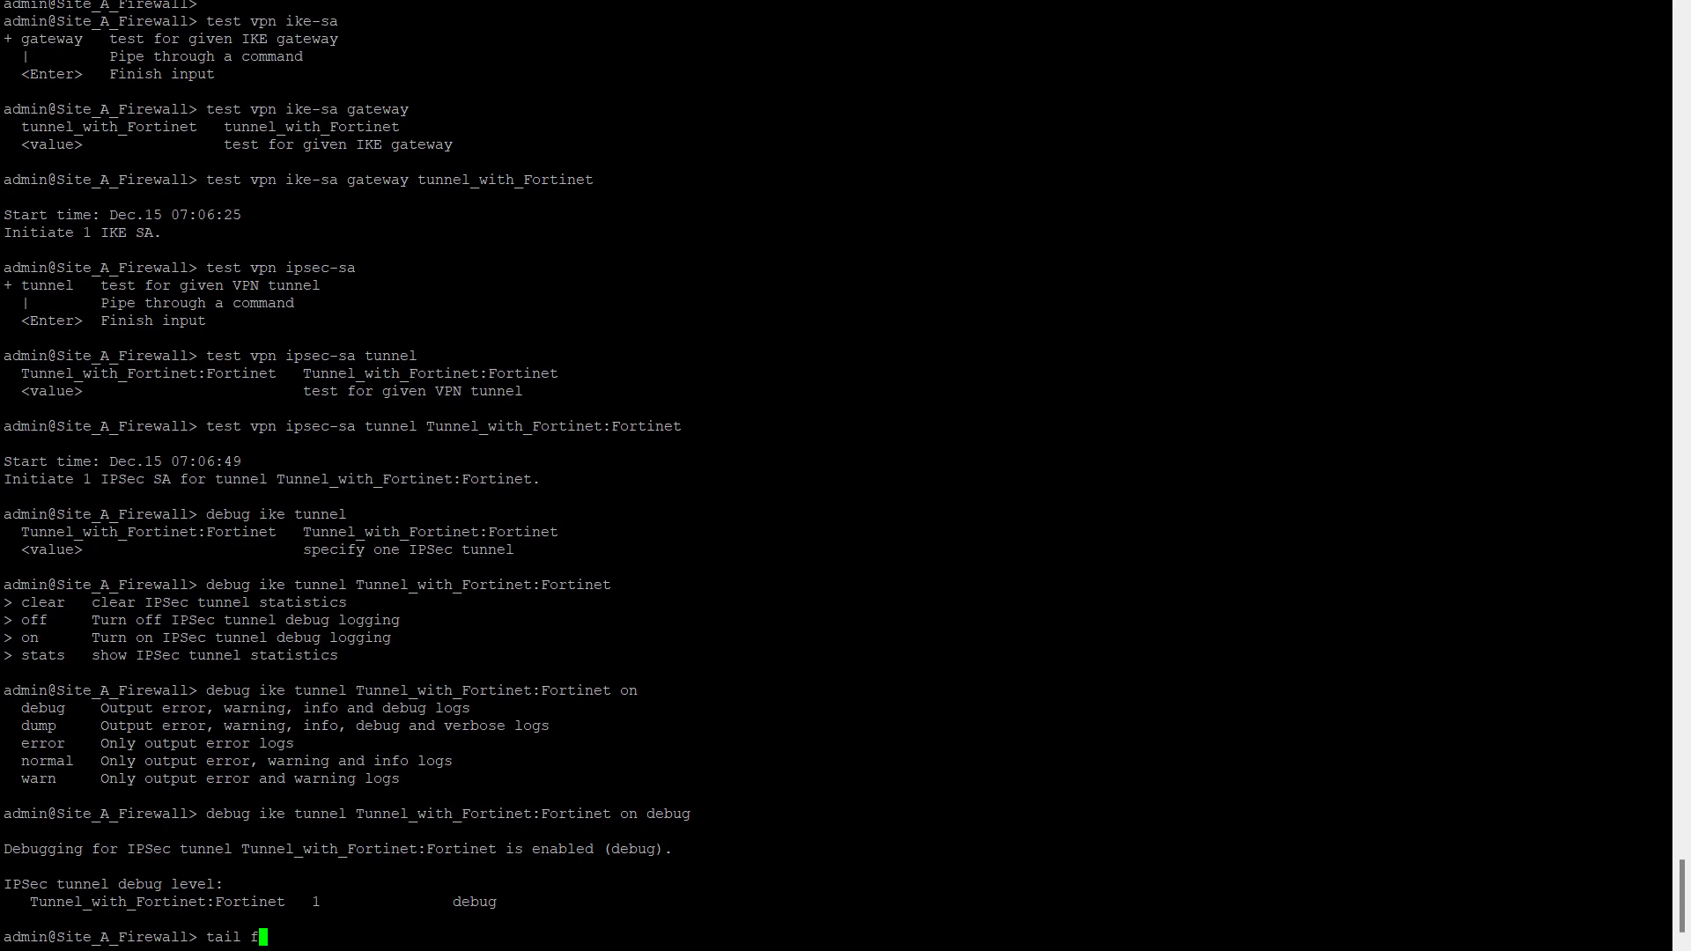
{"action": "type", "text": "ollow y"}
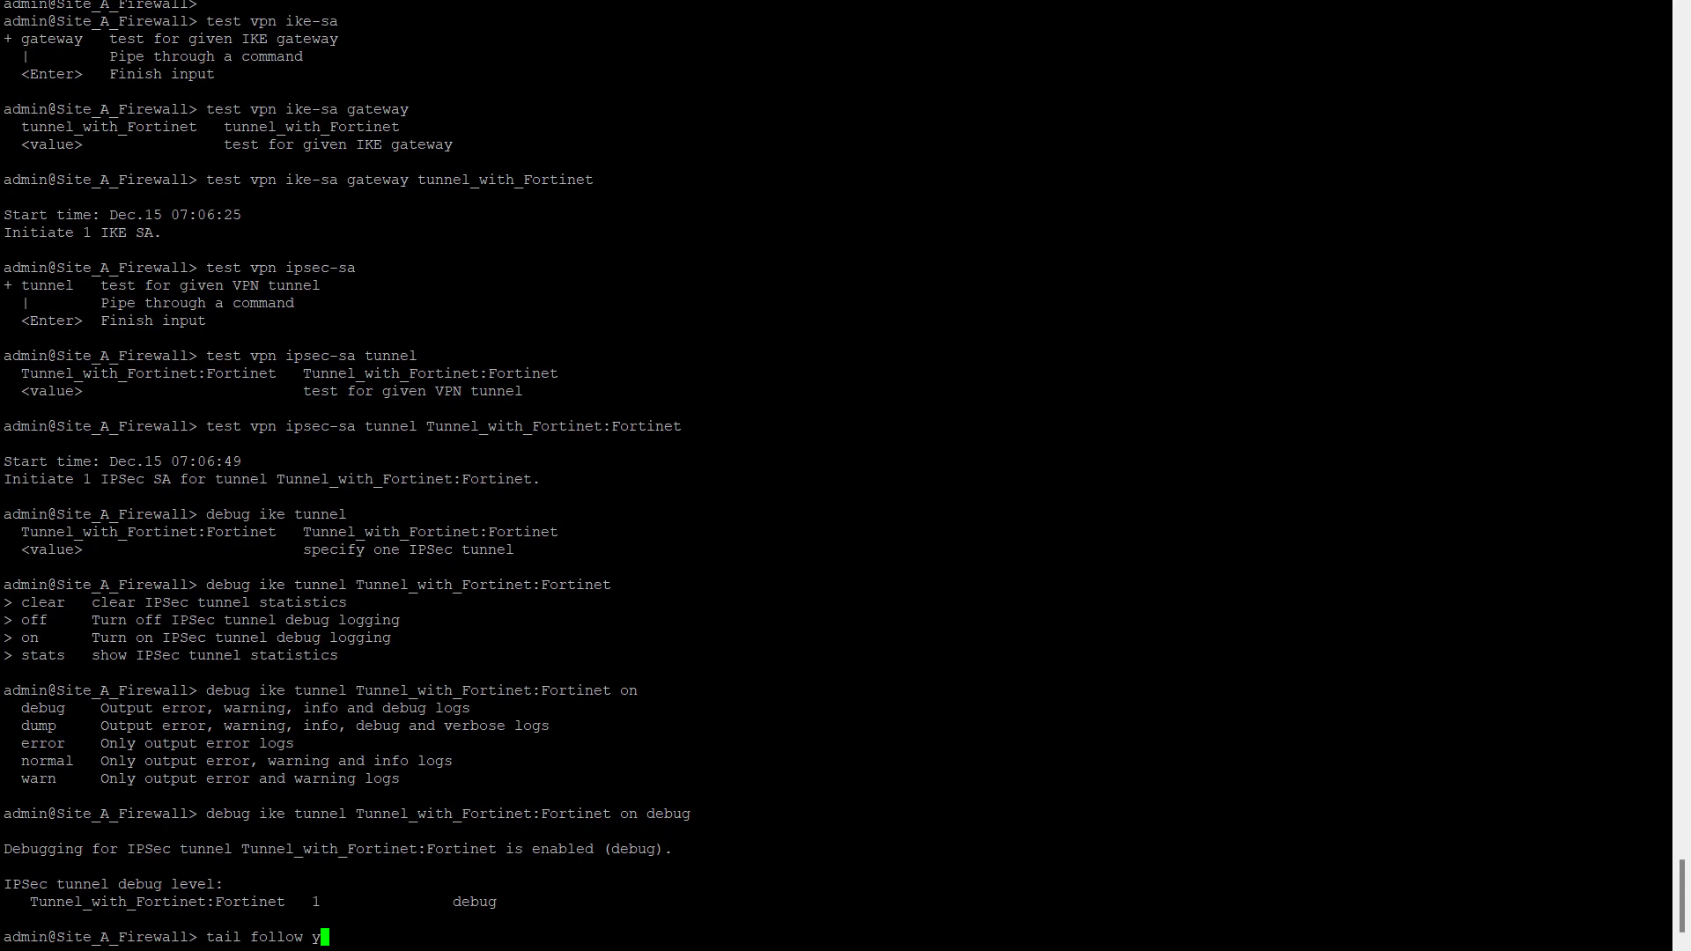
{"action": "type", "text": "es"}
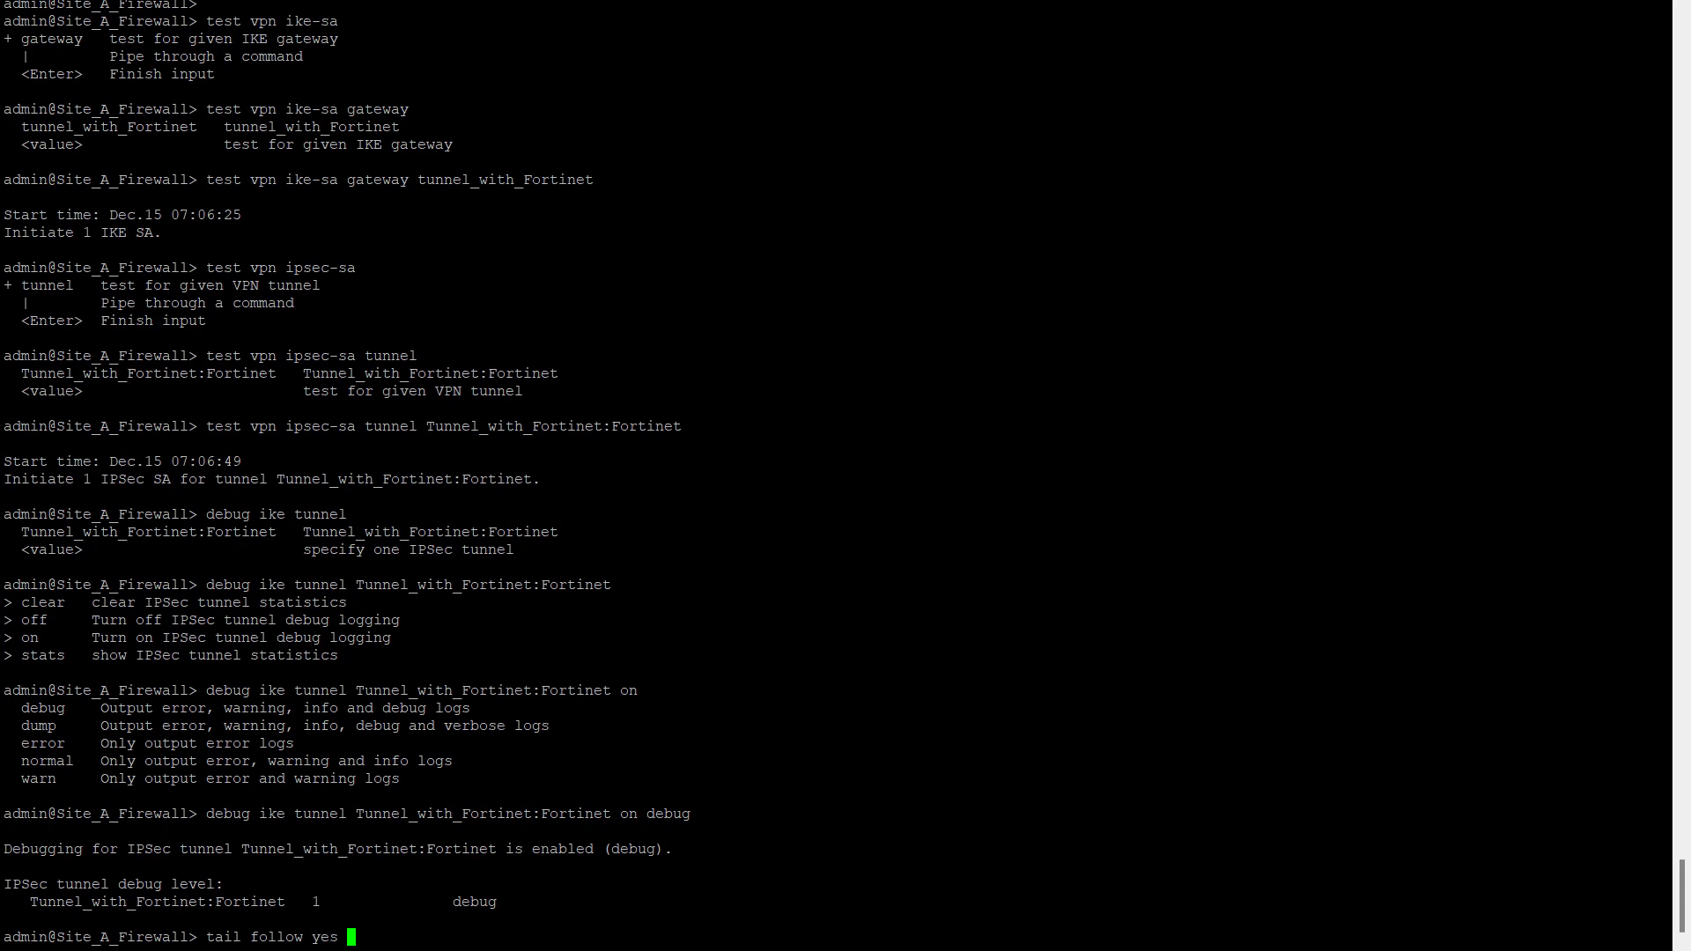
{"action": "type", "text": "mp-log"}
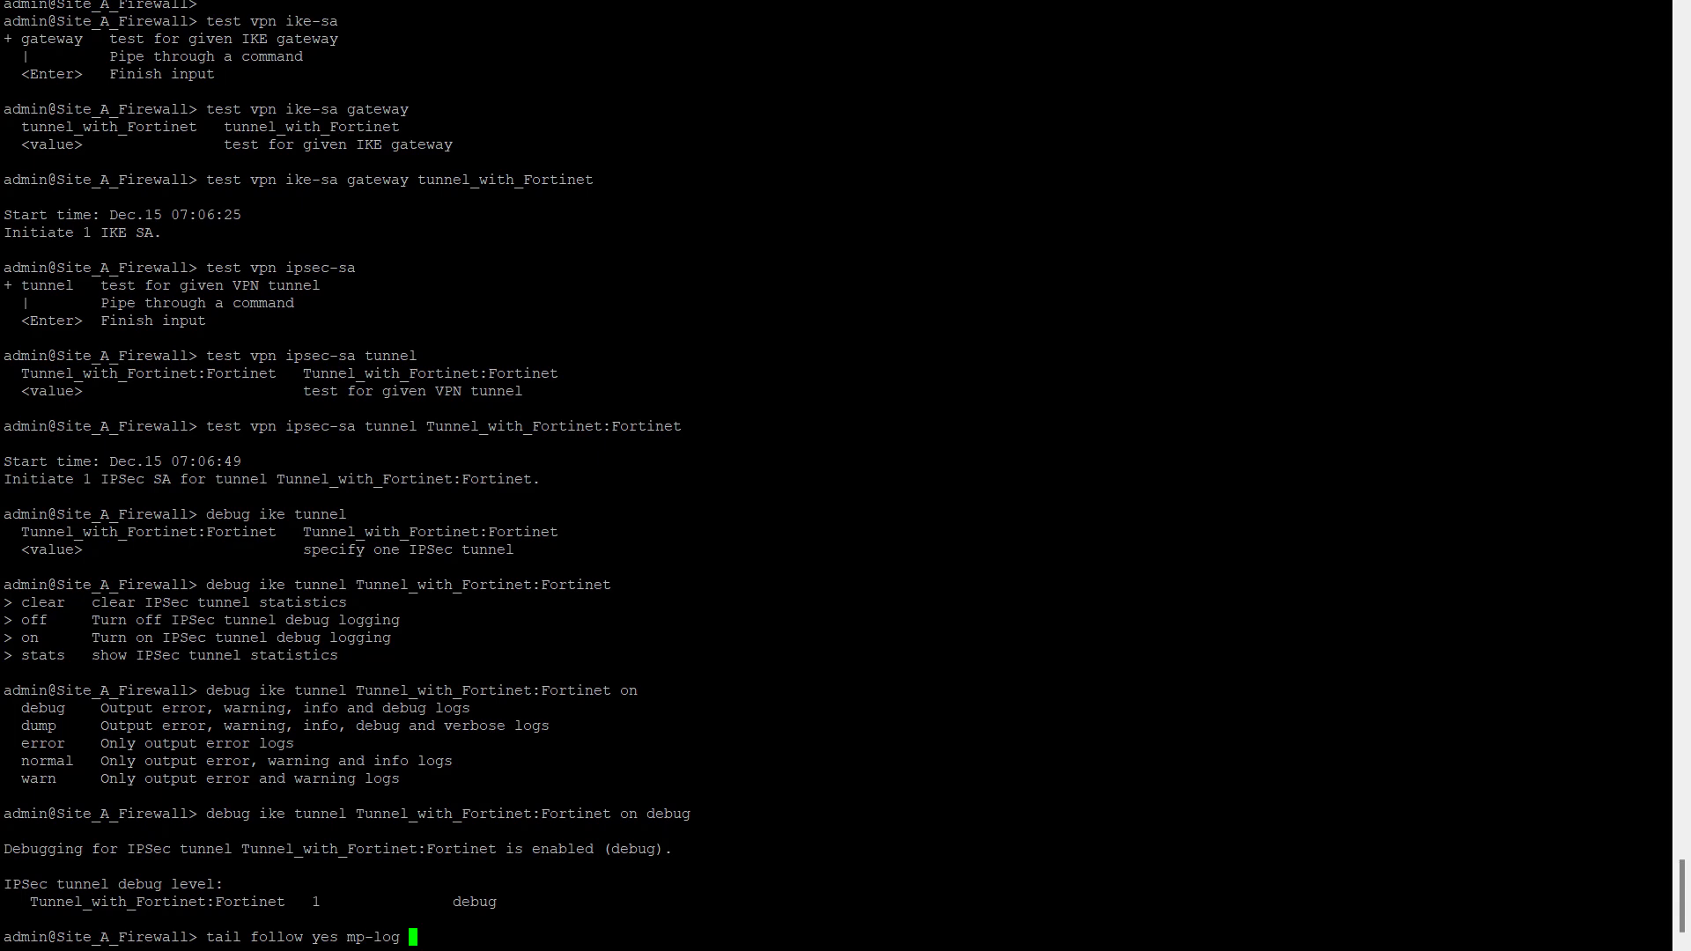
{"action": "type", "text": "i"}
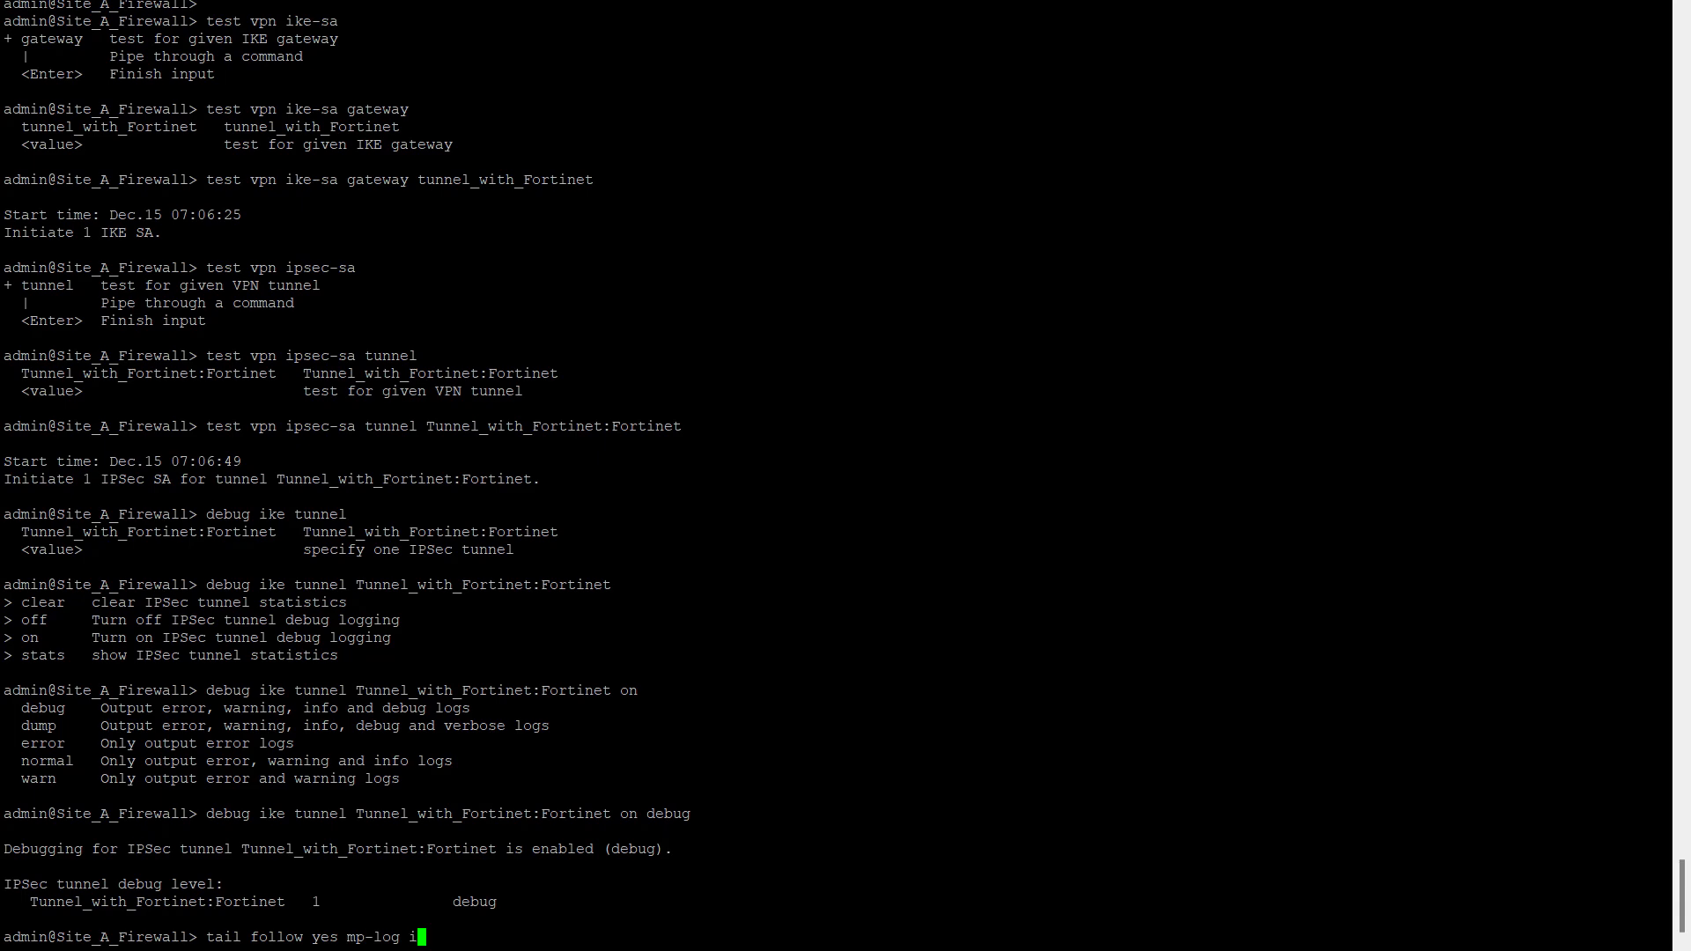
{"action": "key", "text": "Return"}
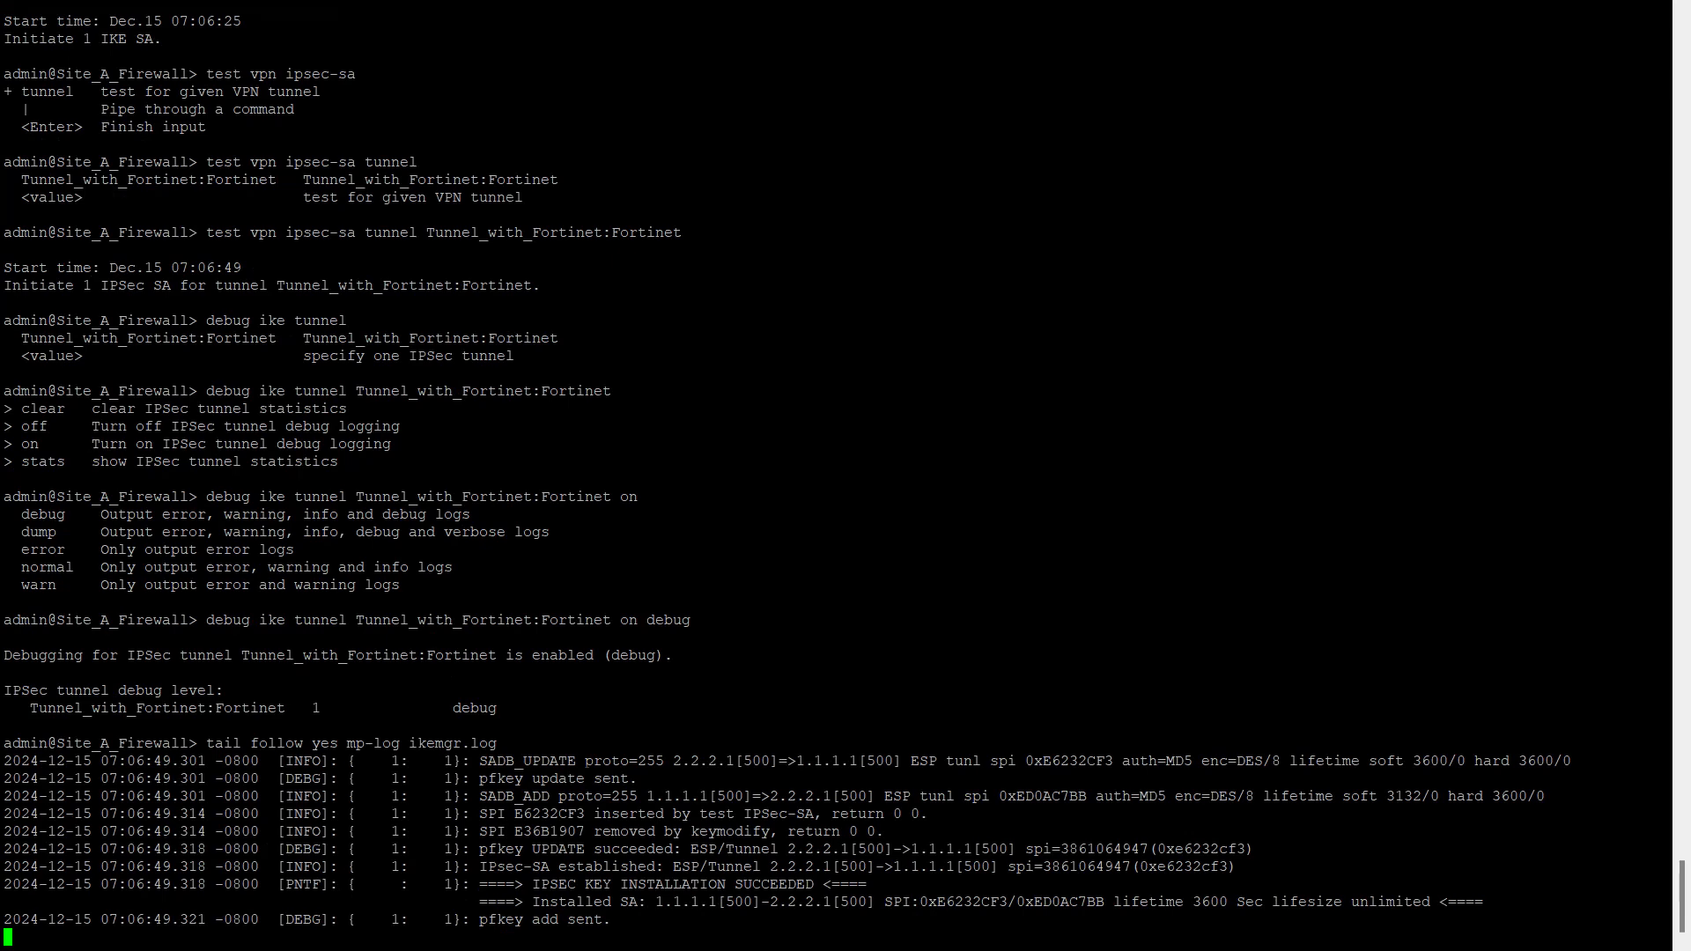
{"action": "scroll", "scroll_direction": "up", "scroll_amount": 3}
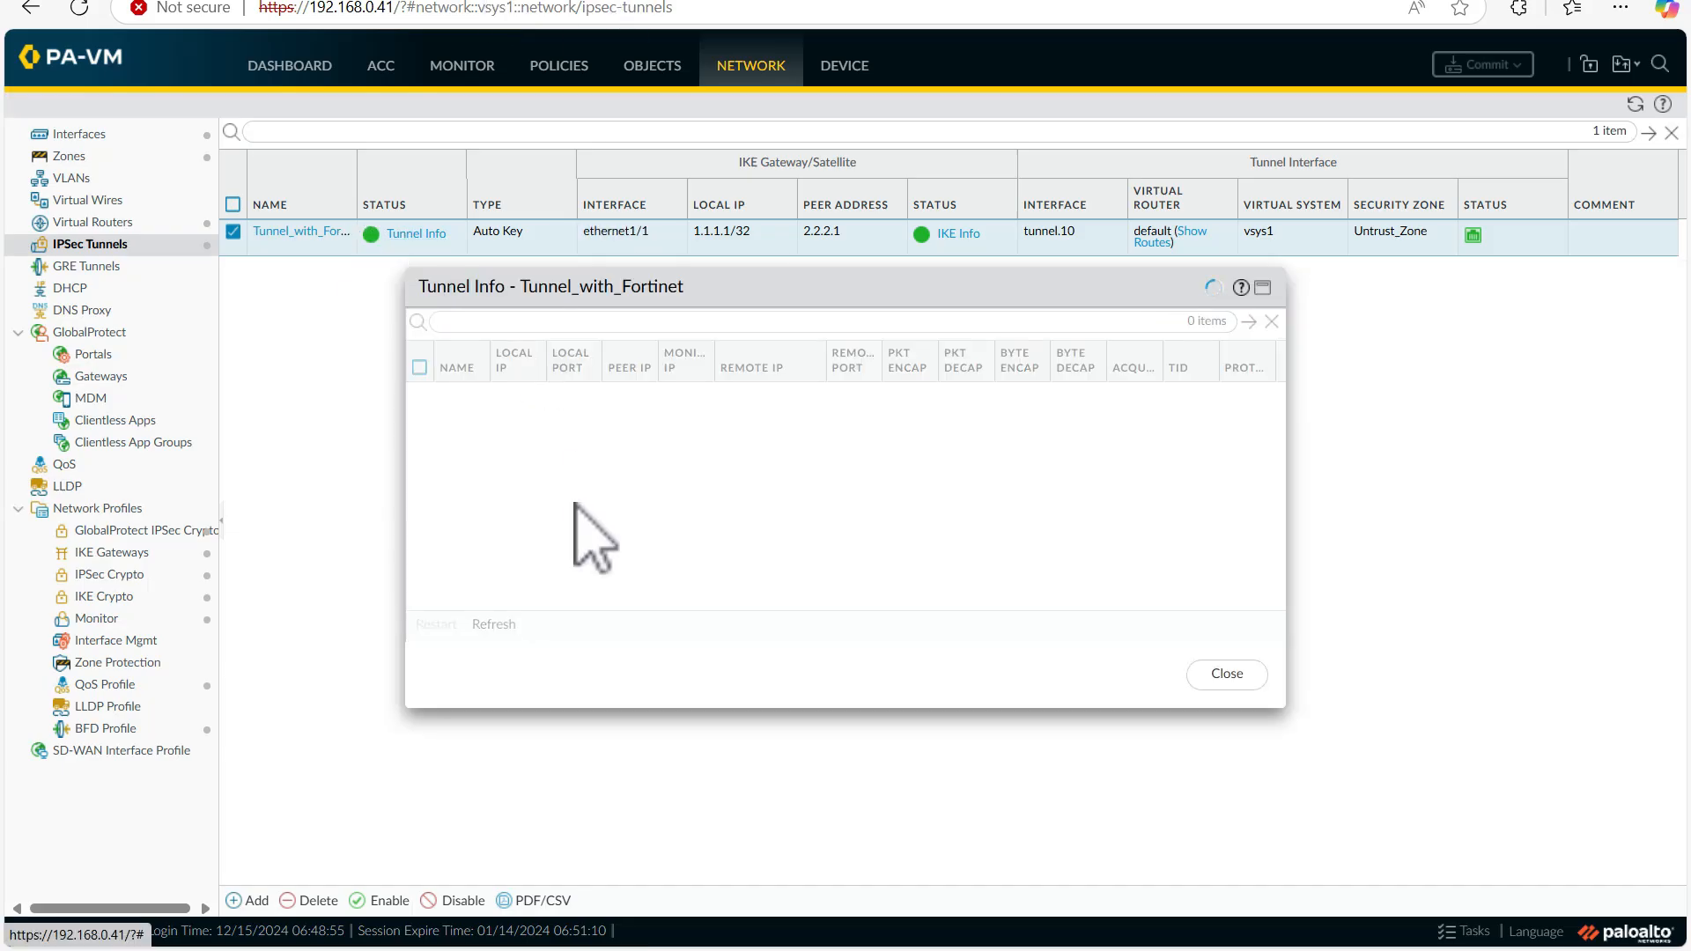
{"action": "mouse_move", "coordinate": [509, 480]}
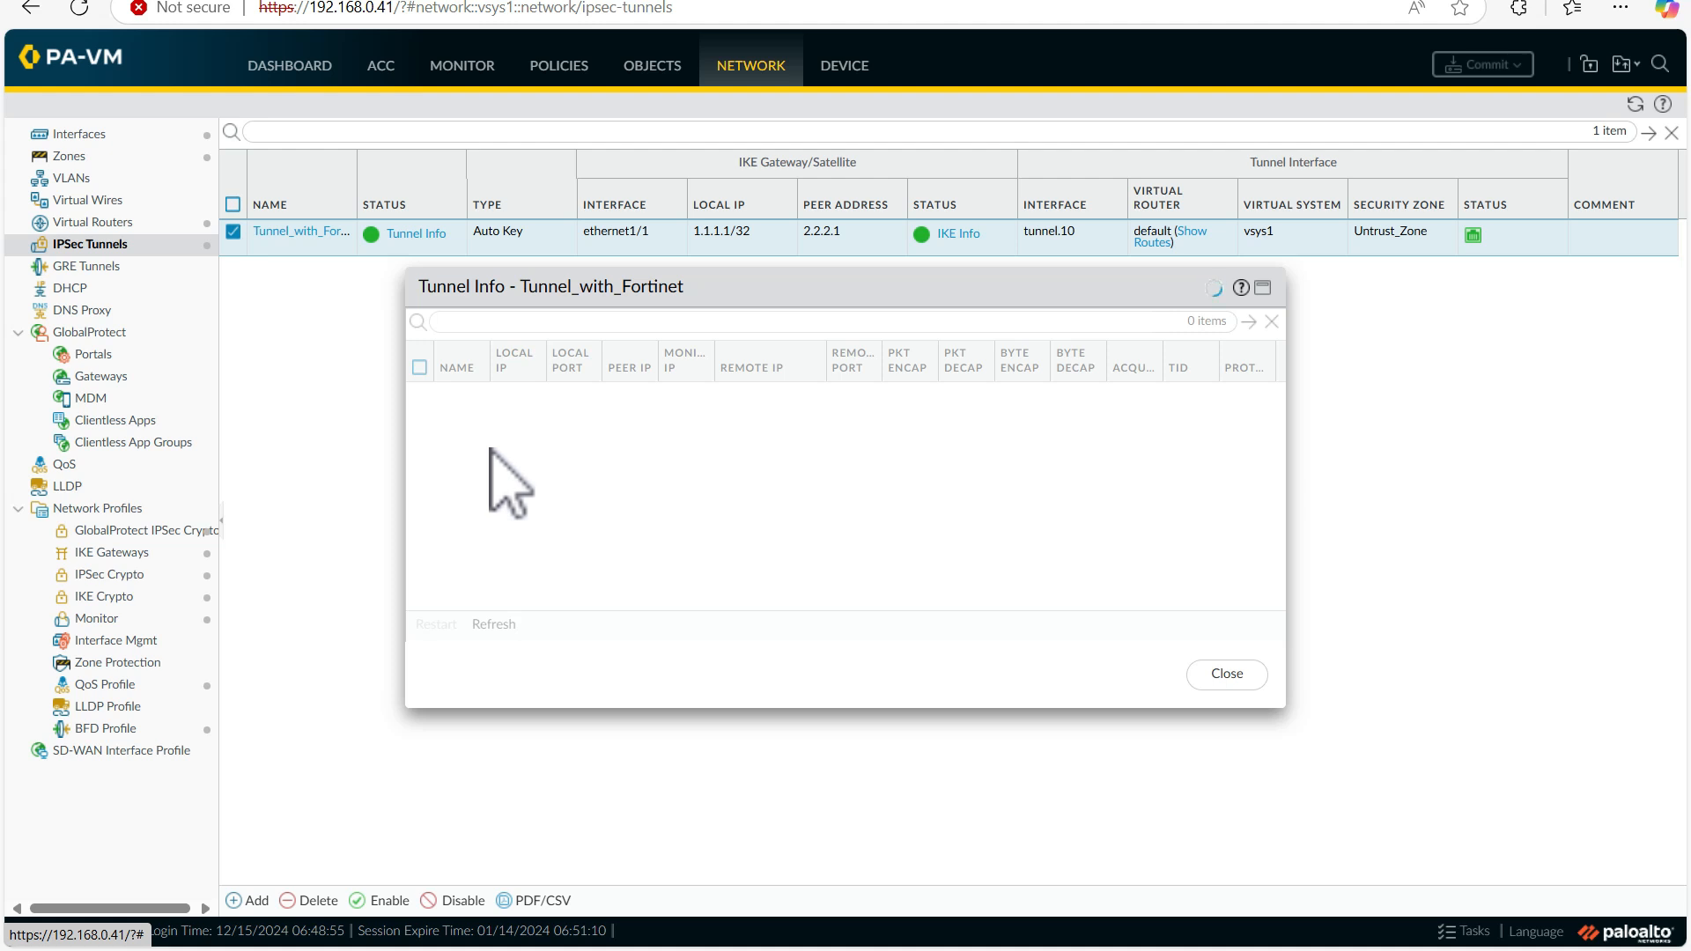
Step: Show Tunnel Info for Tunnel_with_Fortinet, which lists no security associations
{"action": "left_click", "coordinate": [493, 624]}
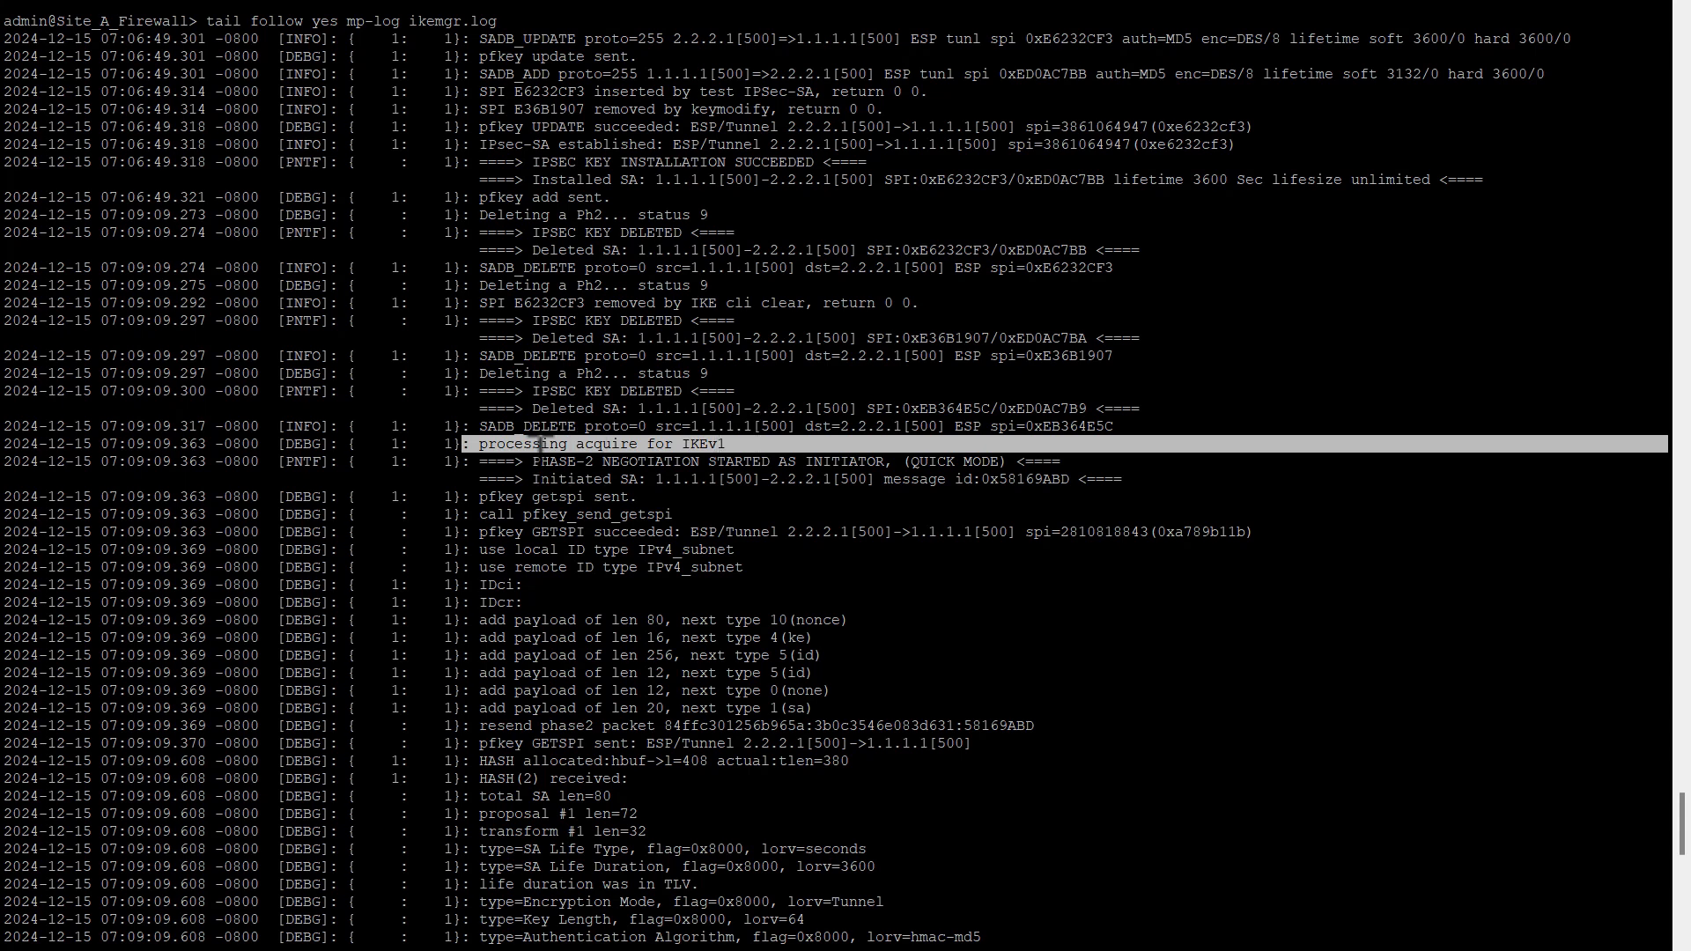
Step: Scroll ikemgr.log through the phase-2 quick-mode renegotiation and SADB_UPDATE lines
{"action": "scroll", "scroll_direction": "down", "scroll_amount": 3}
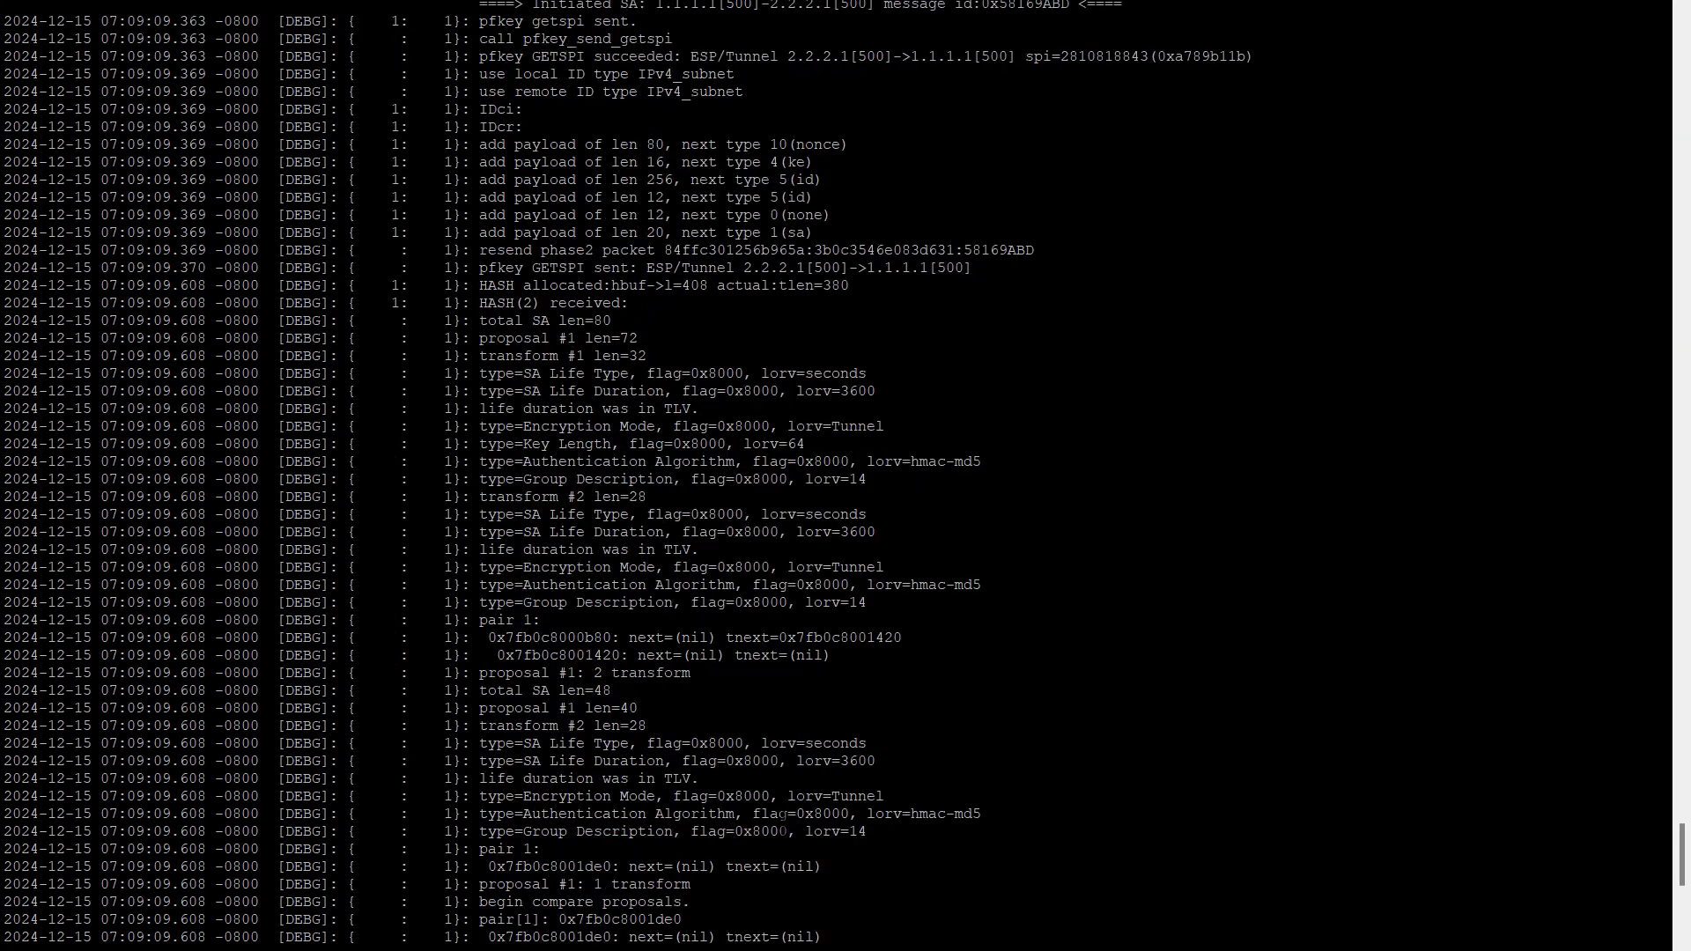
{"action": "scroll", "scroll_direction": "down", "scroll_amount": 3}
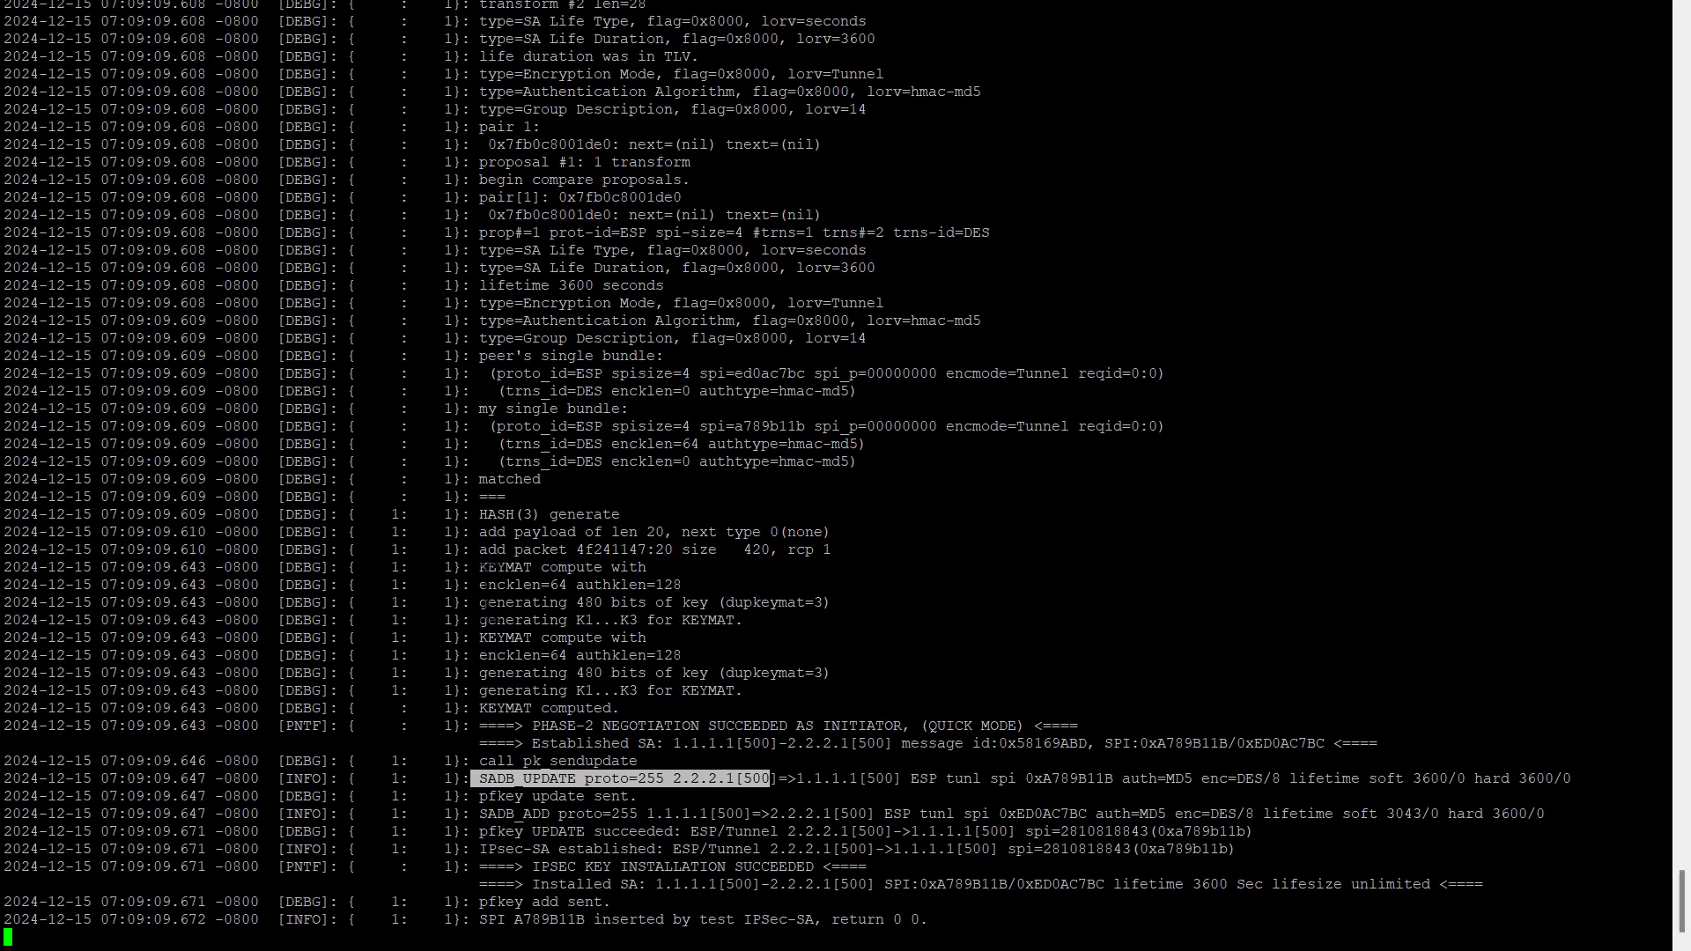
{"action": "left_click", "coordinate": [604, 601]}
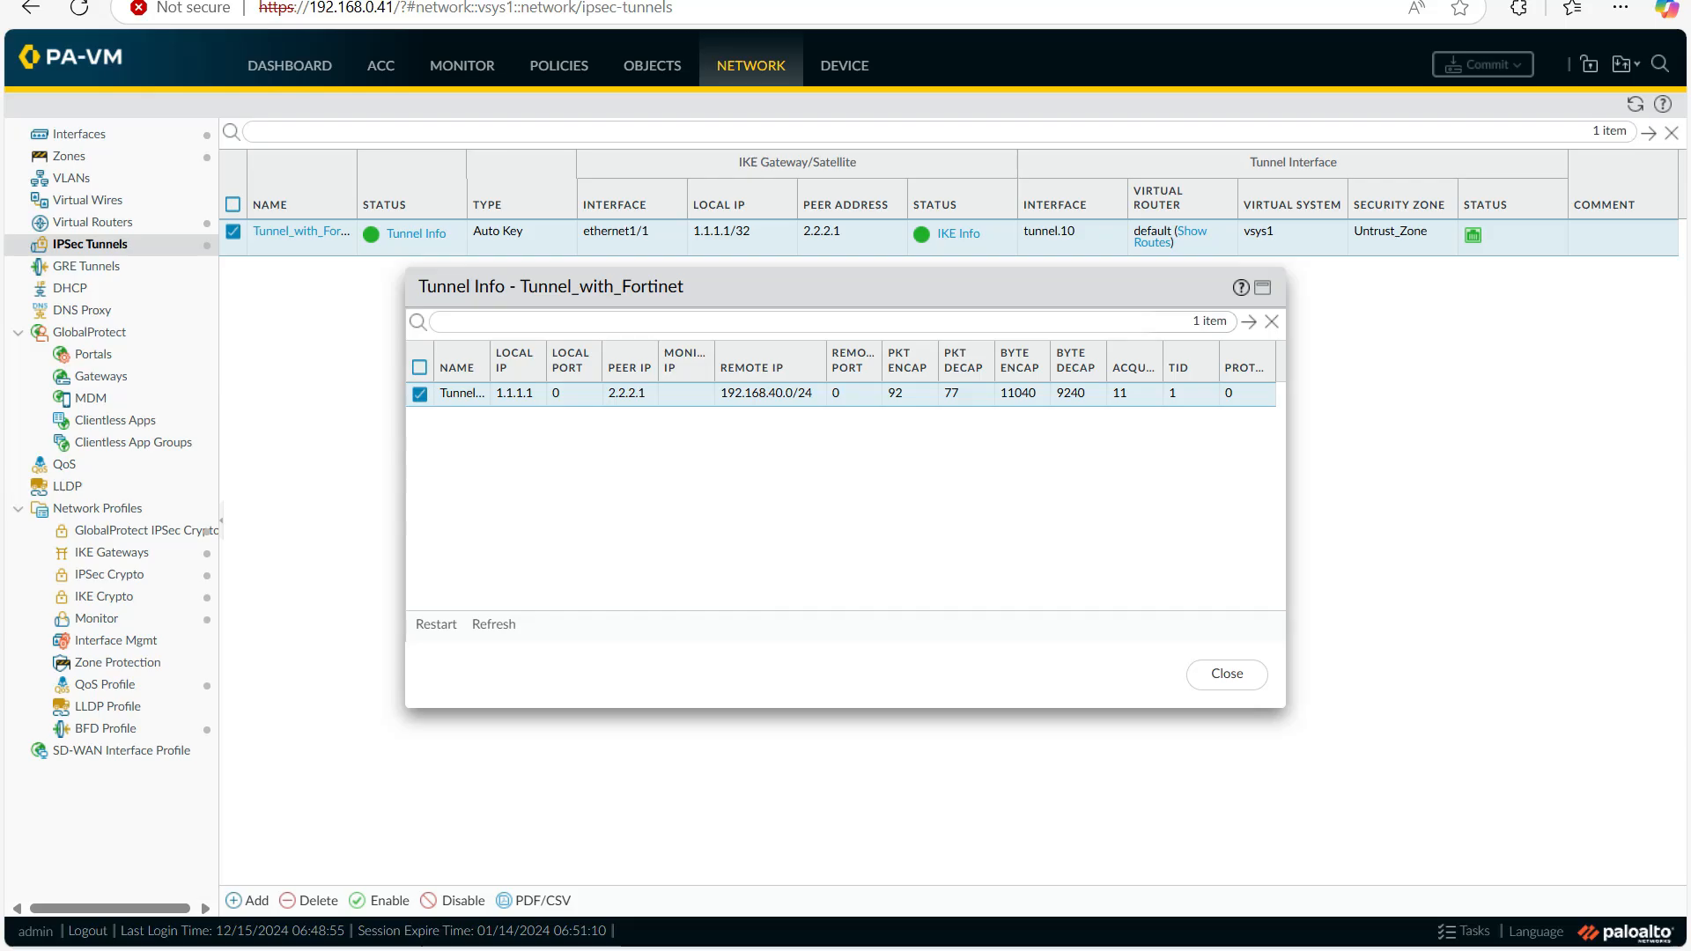
Step: Close Tunnel Info, check IKE Info, and restart the gateway's phase 1 SA, confirming Yes
{"action": "left_click", "coordinate": [1225, 674]}
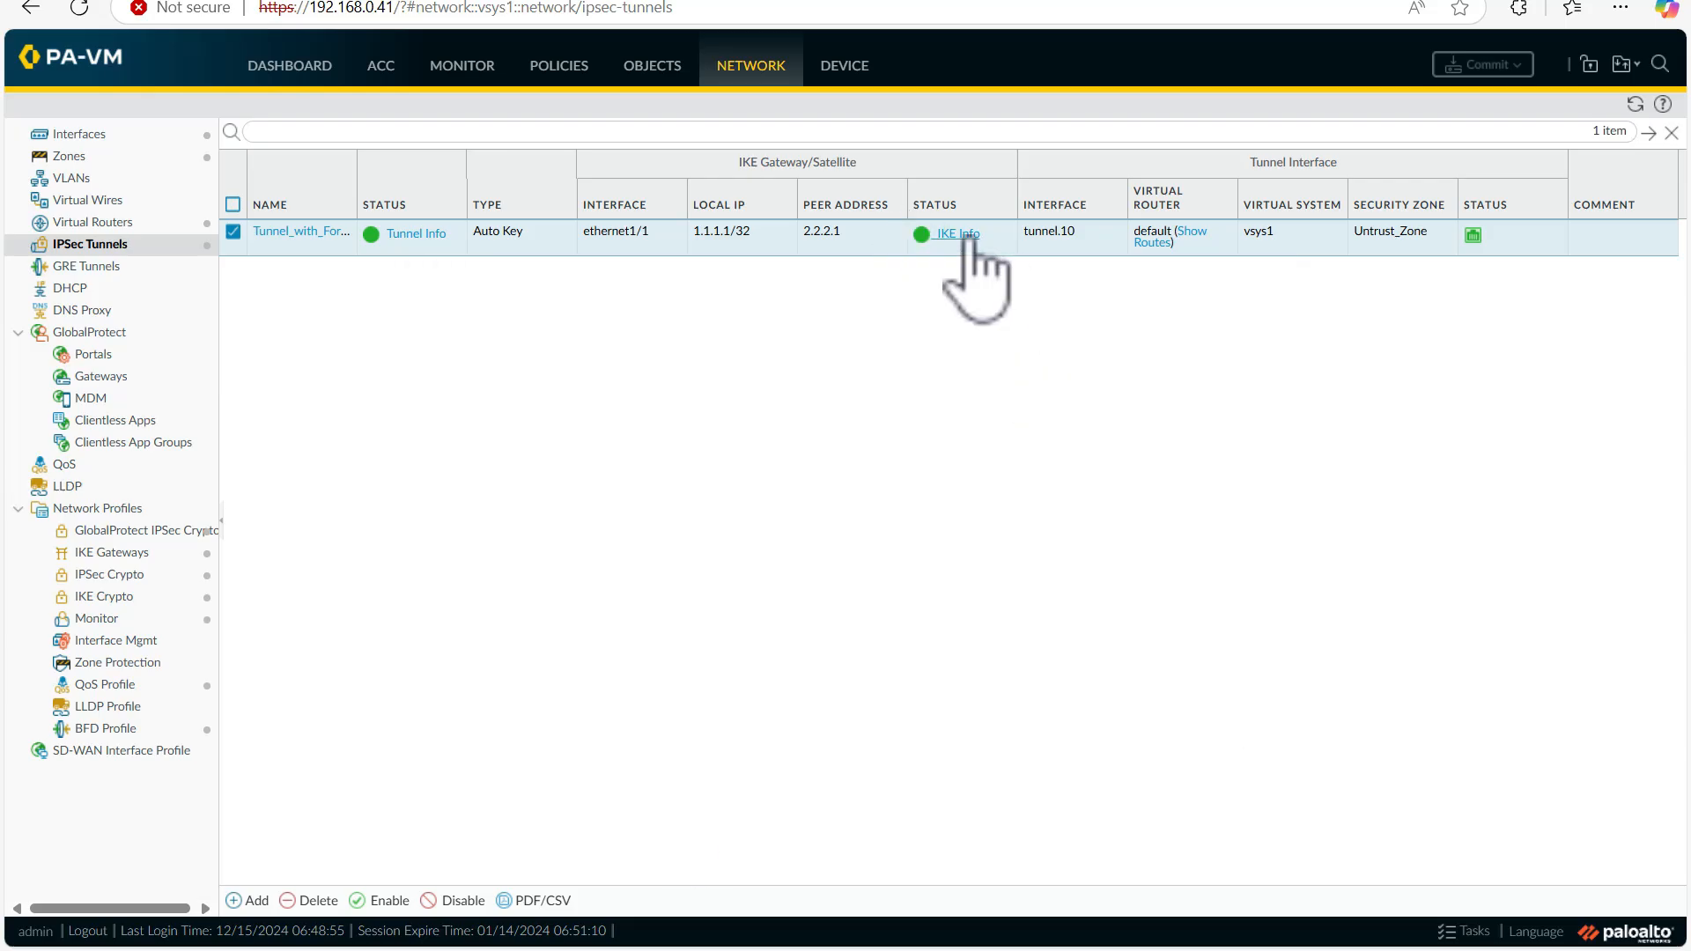
{"action": "left_click", "coordinate": [954, 232]}
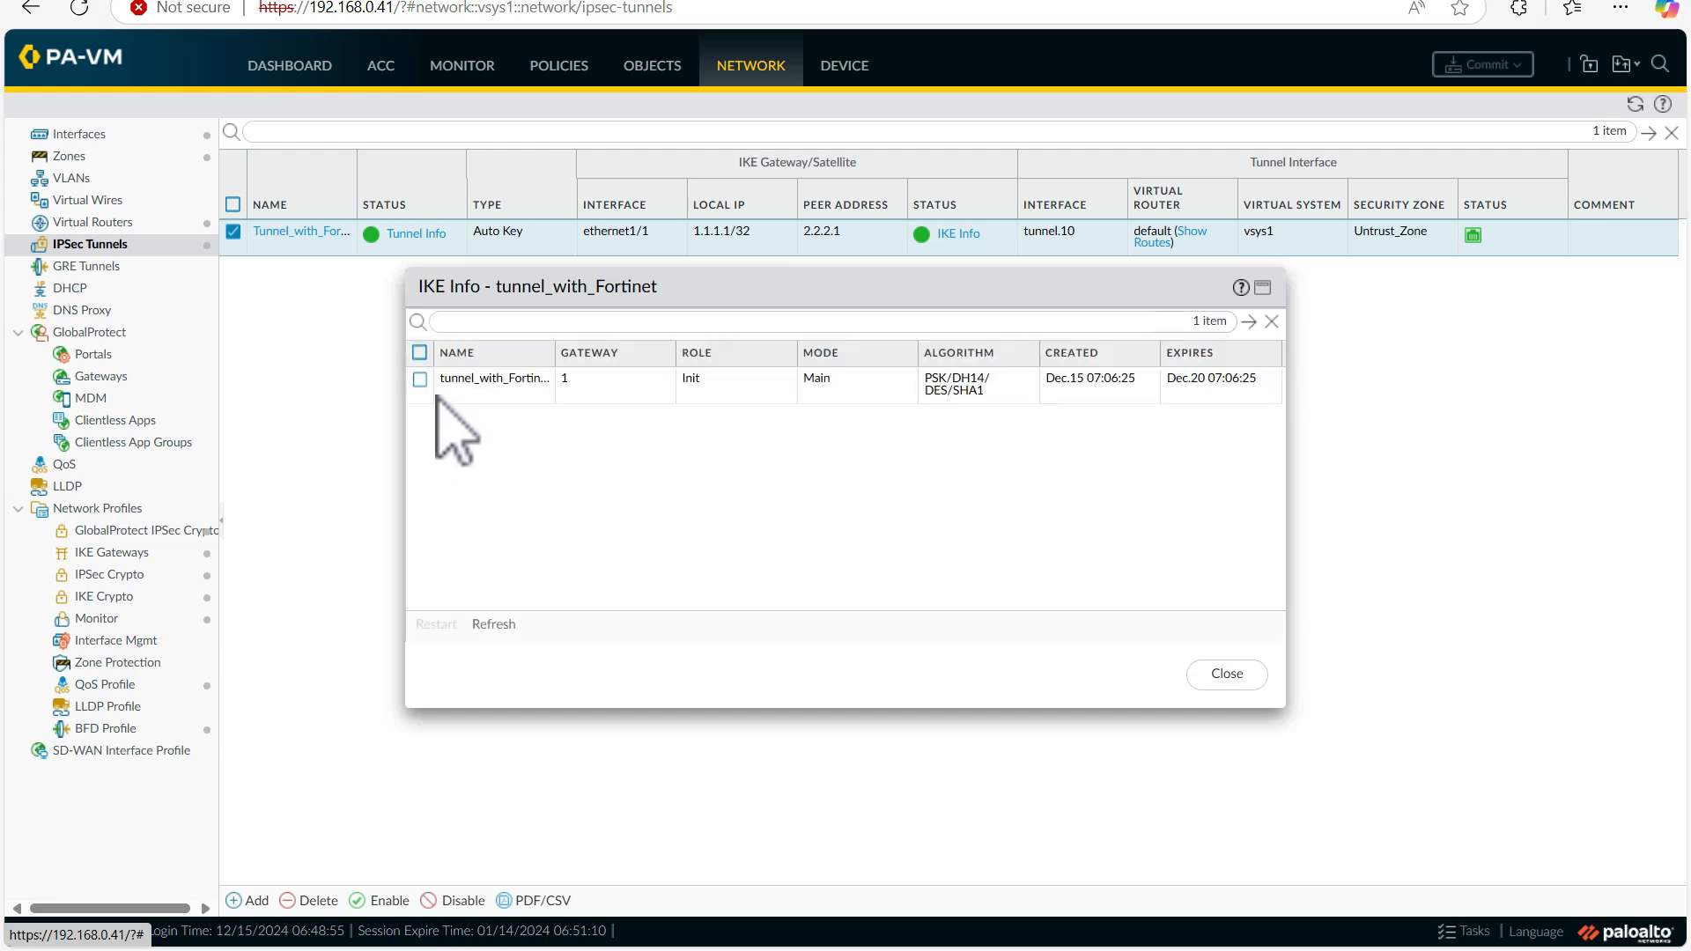
{"action": "left_click", "coordinate": [436, 624]}
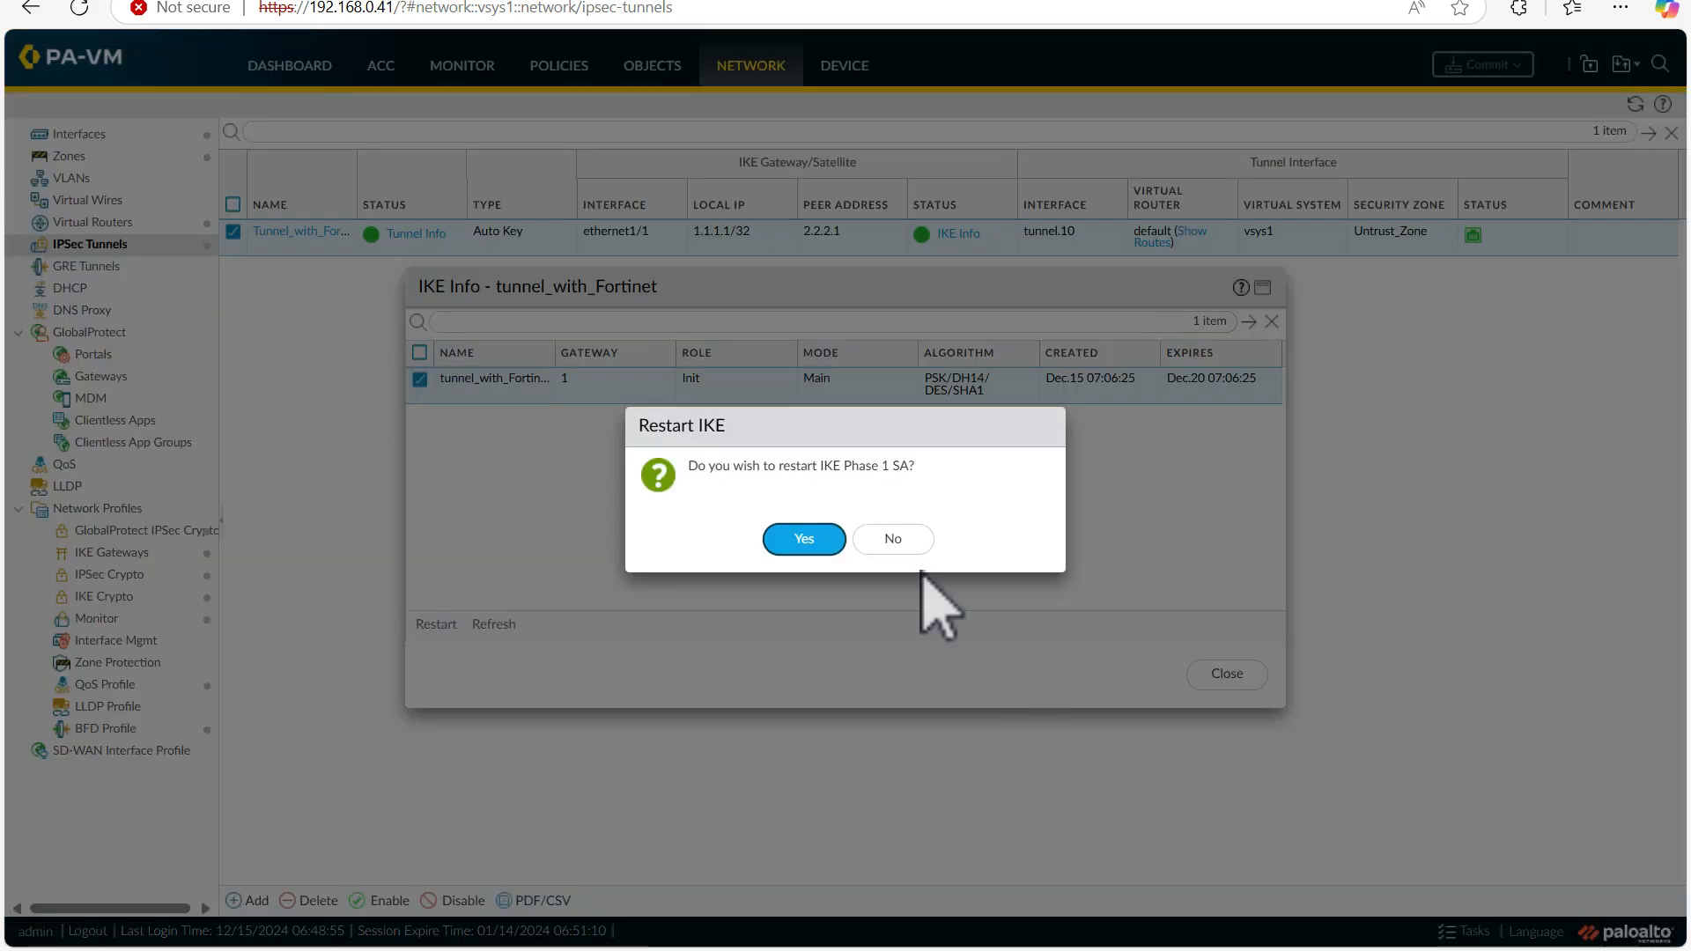
{"action": "left_click", "coordinate": [802, 539]}
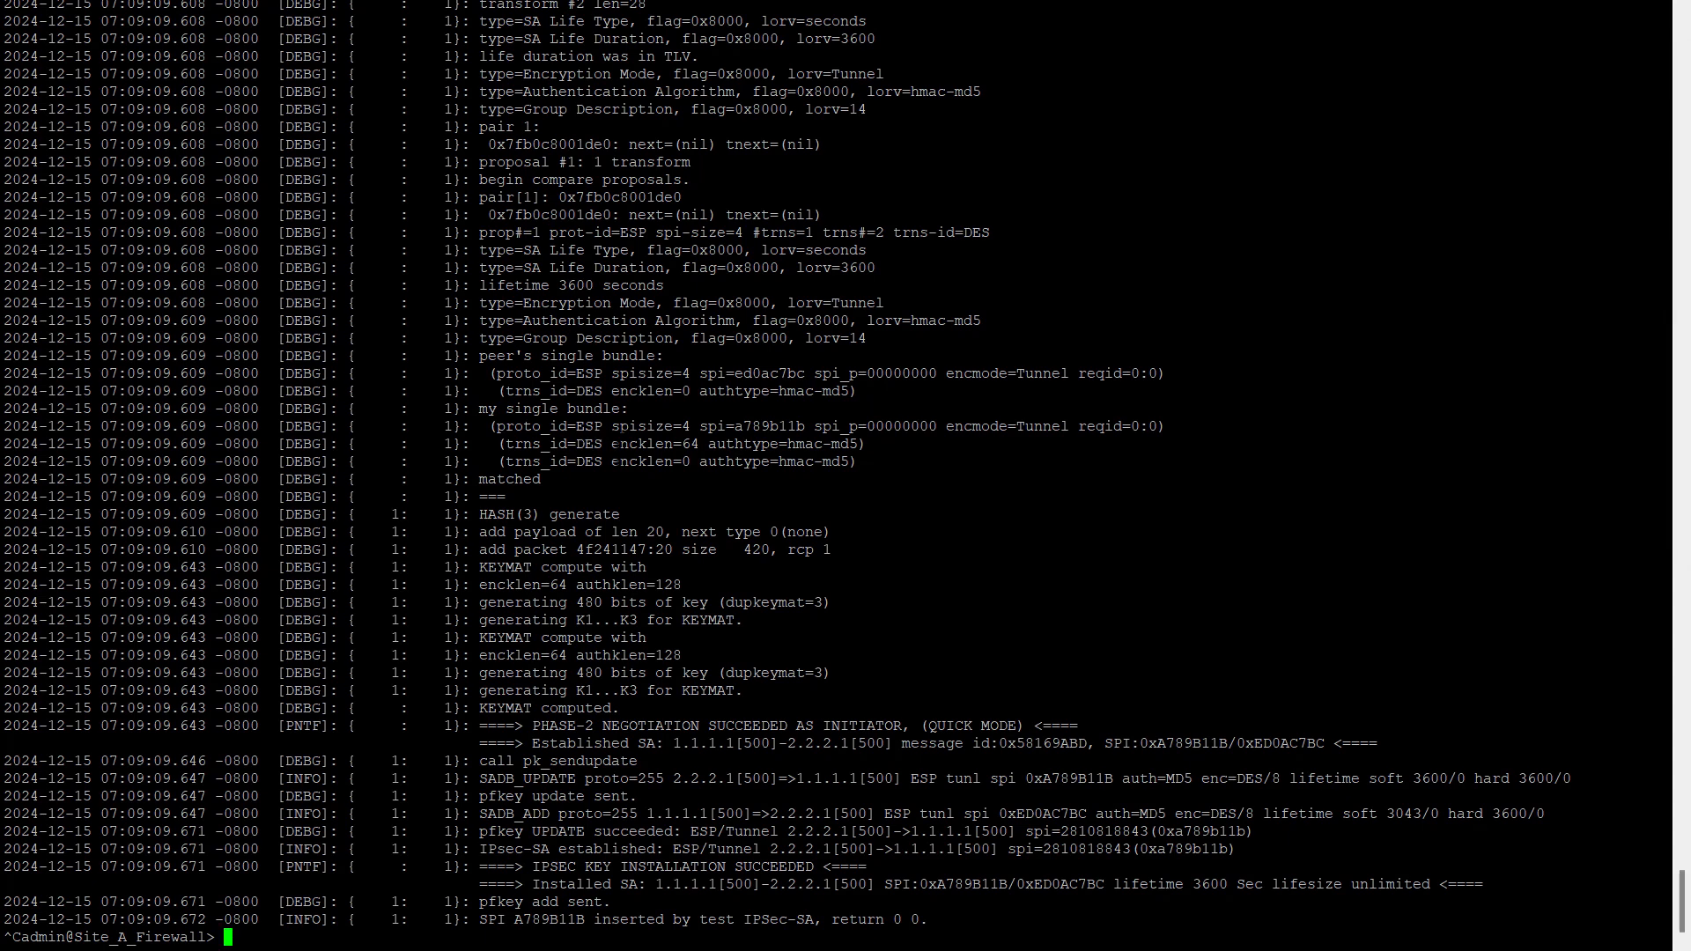
Step: Scroll the ikemgr.log output showing old Phase 2 SAs deleted and SA 0xA789B11B installed
{"action": "scroll", "scroll_direction": "up", "scroll_amount": 3}
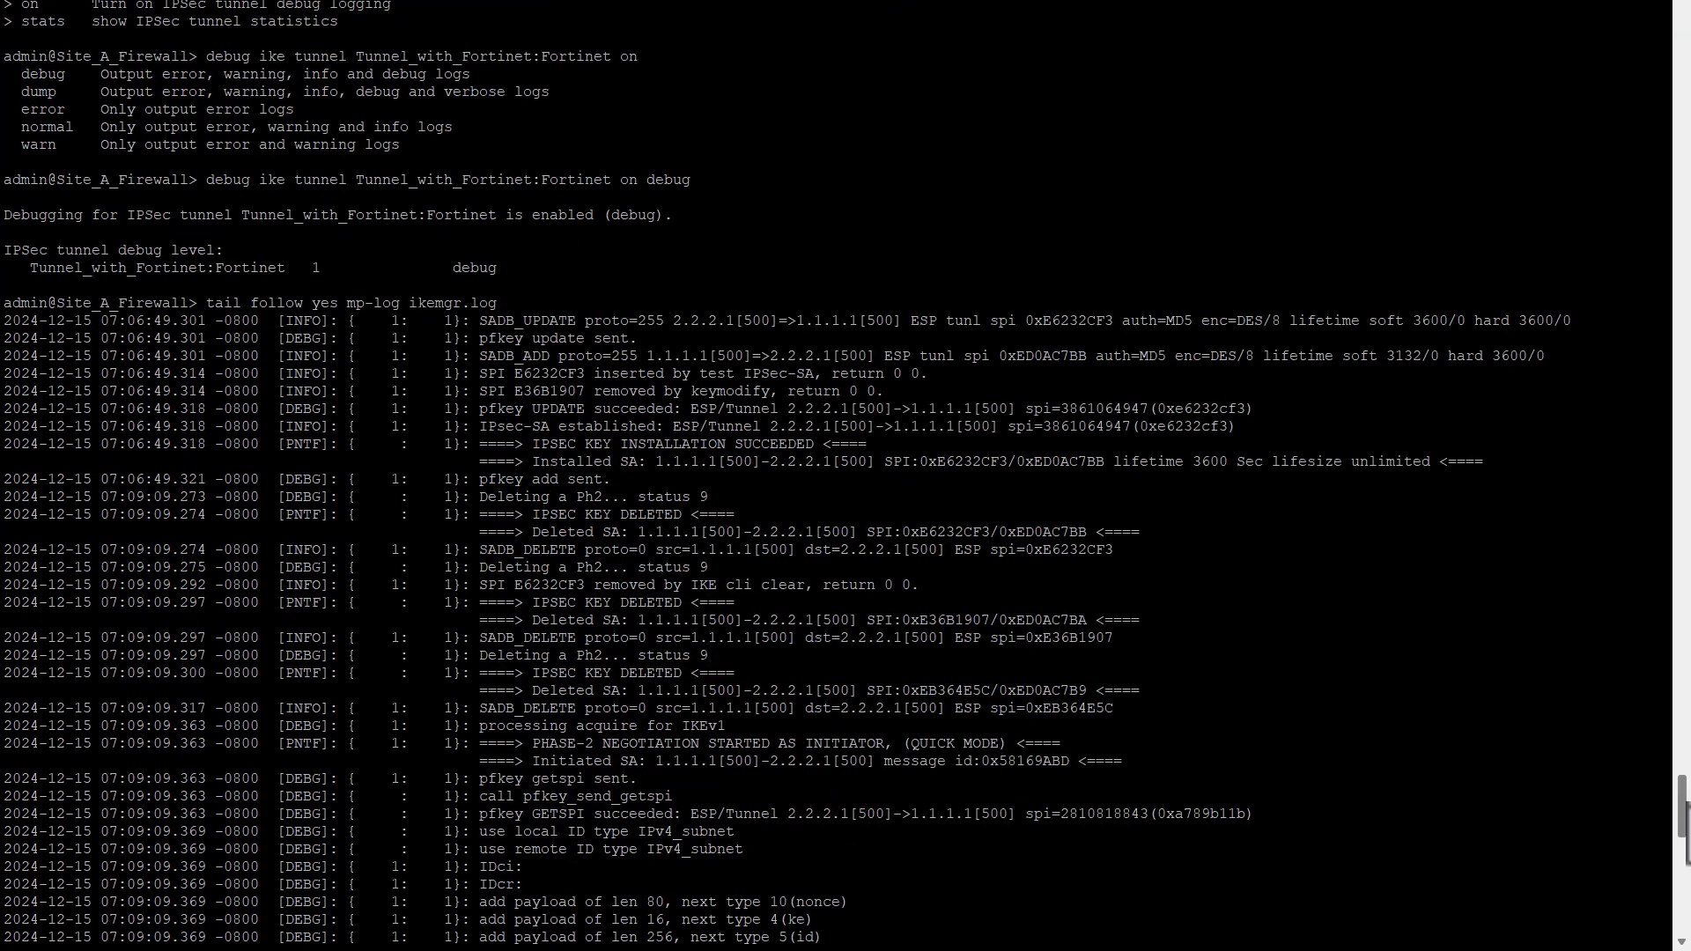
{"action": "scroll", "scroll_direction": "down", "scroll_amount": 3}
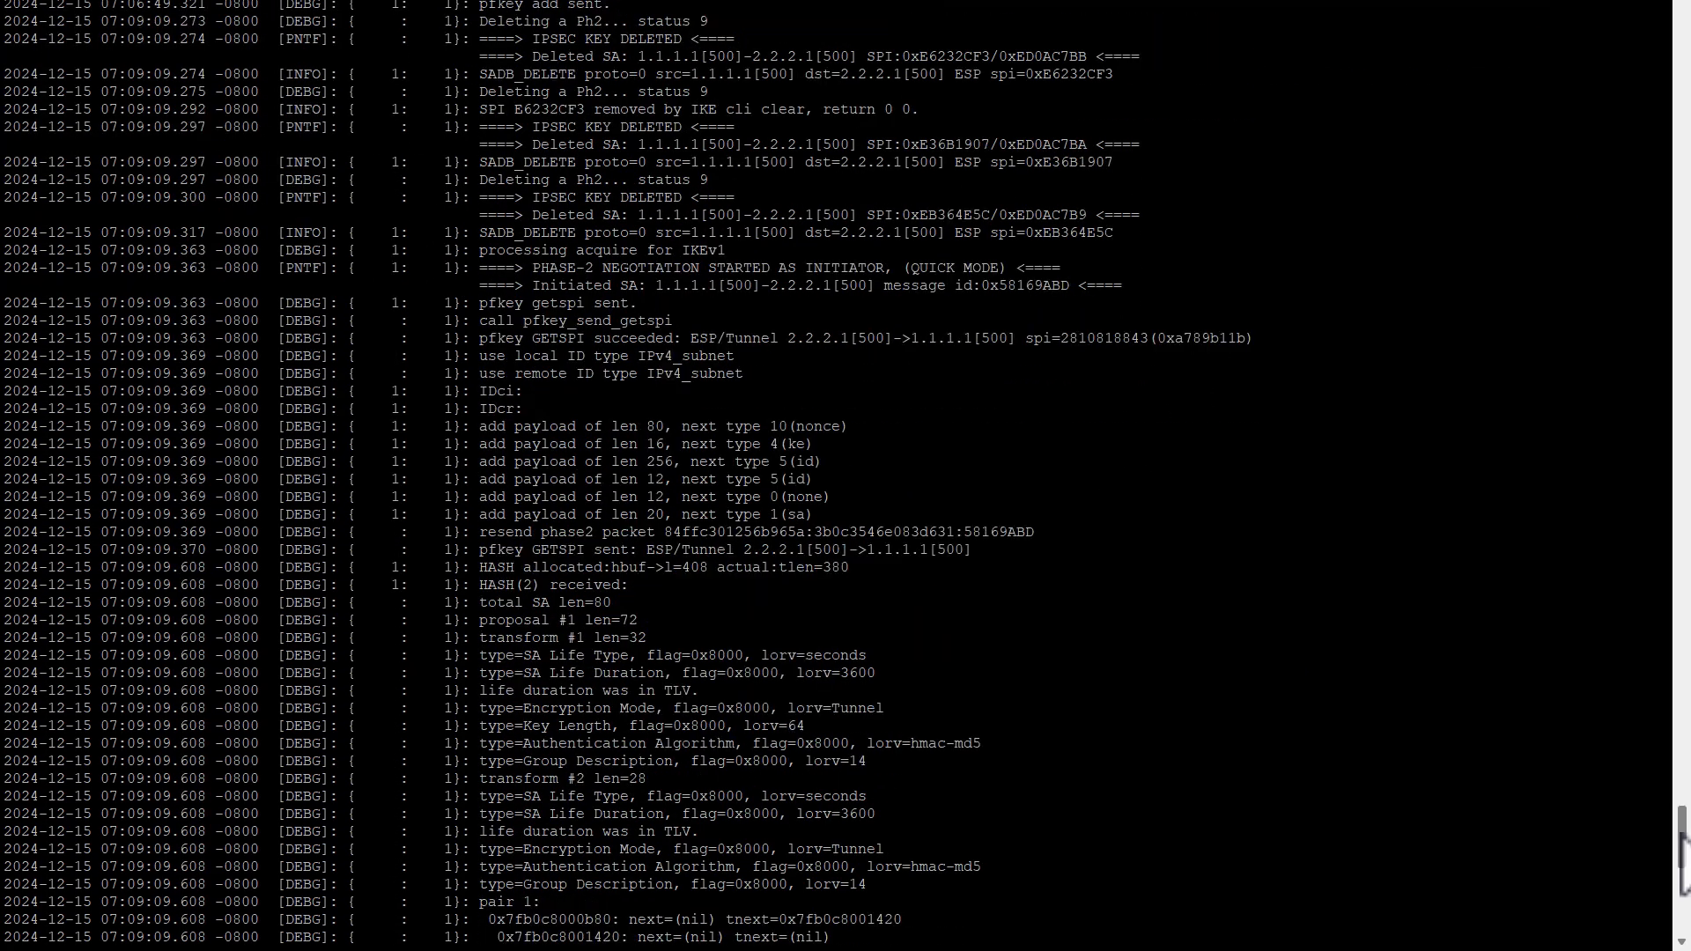
{"action": "scroll", "scroll_direction": "down", "scroll_amount": 3}
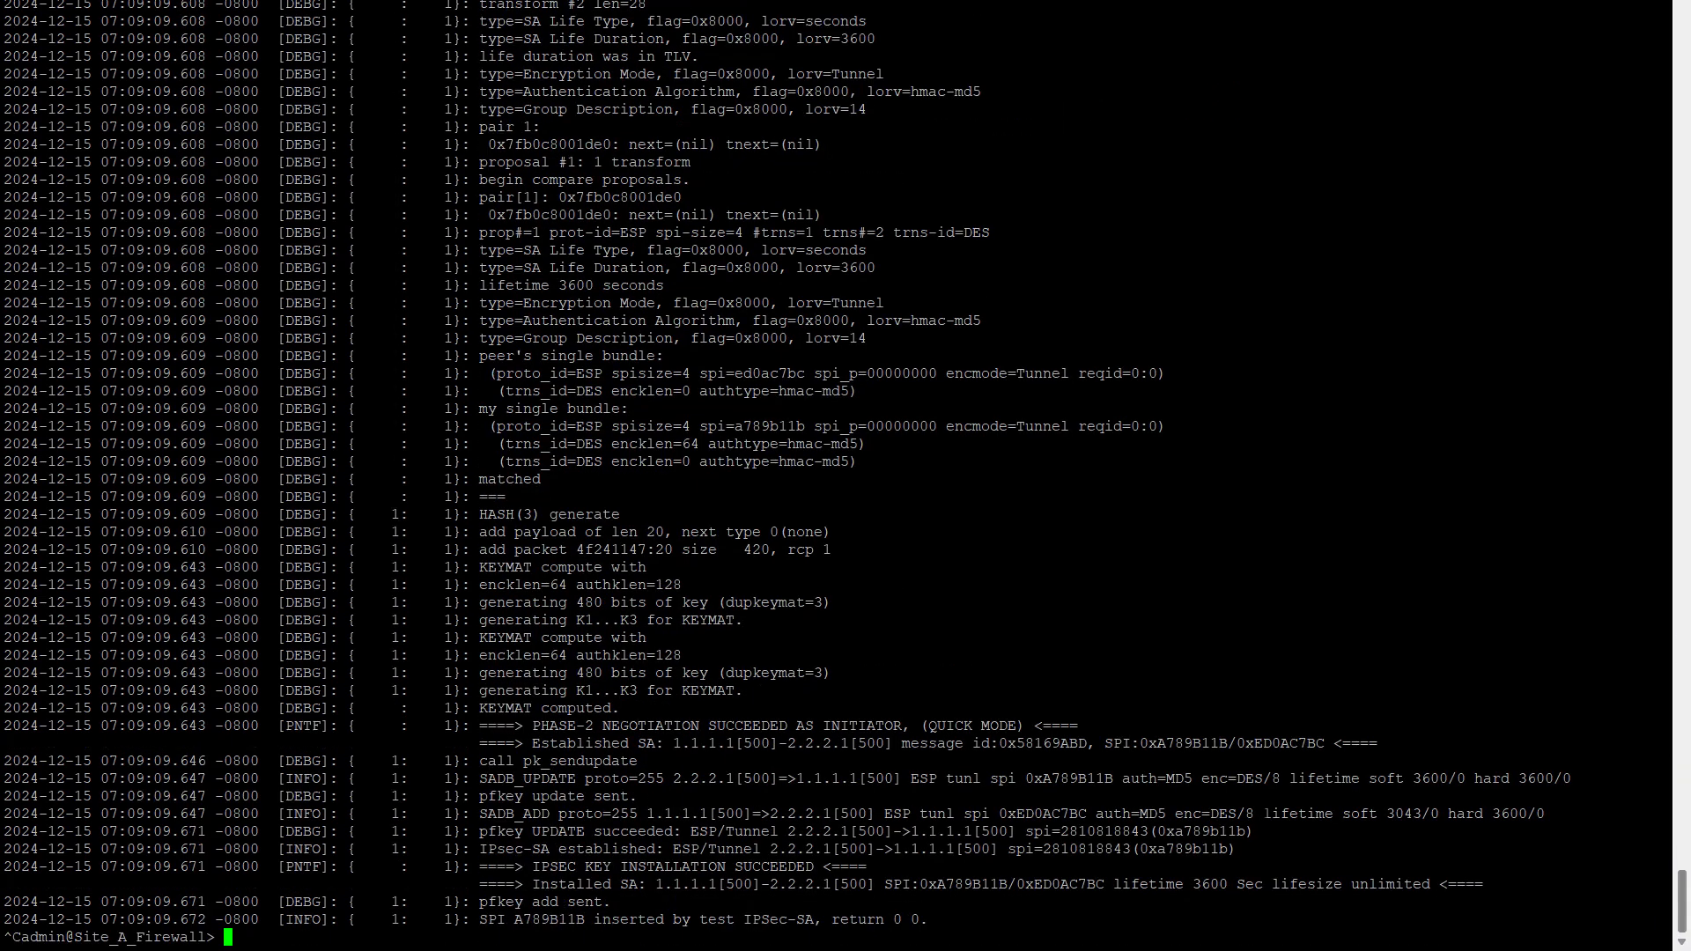
Step: Disable tunnel debugging with 'debug ike tunnel Tunnel_with_Fortinet:Fortinet off'
{"action": "type", "text": "tail follow yes mp-log ikemgr.log"}
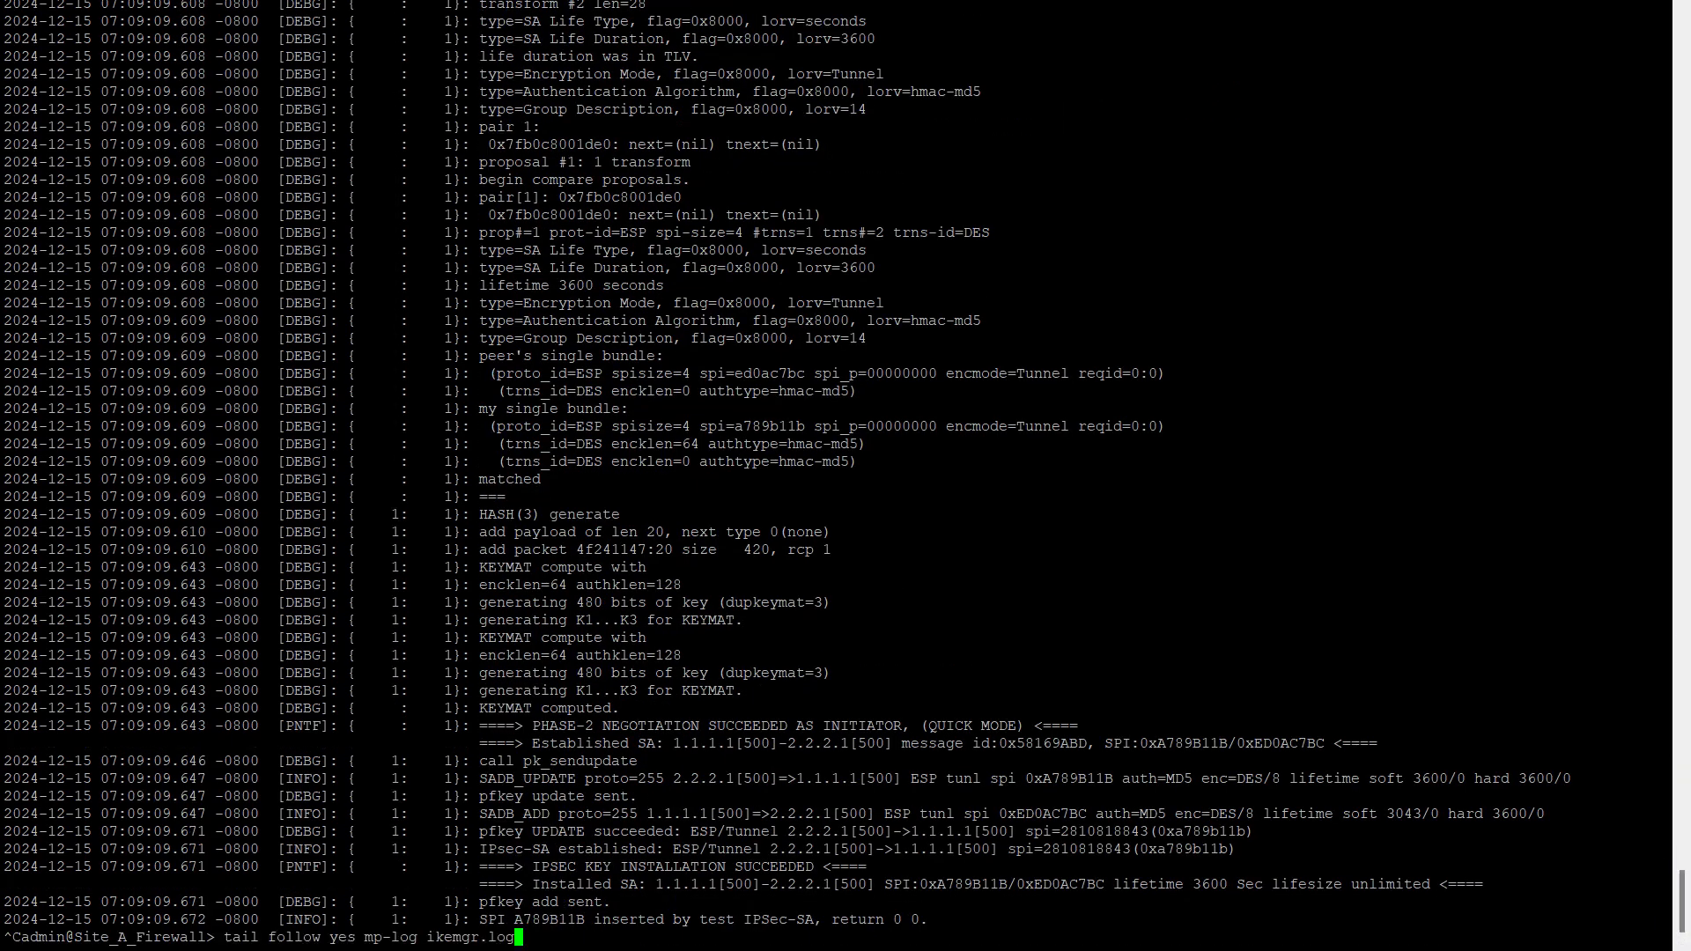
{"action": "type", "text": "debug ike tunnel Tunnel_with_Fortinet:Fortinet on deb"}
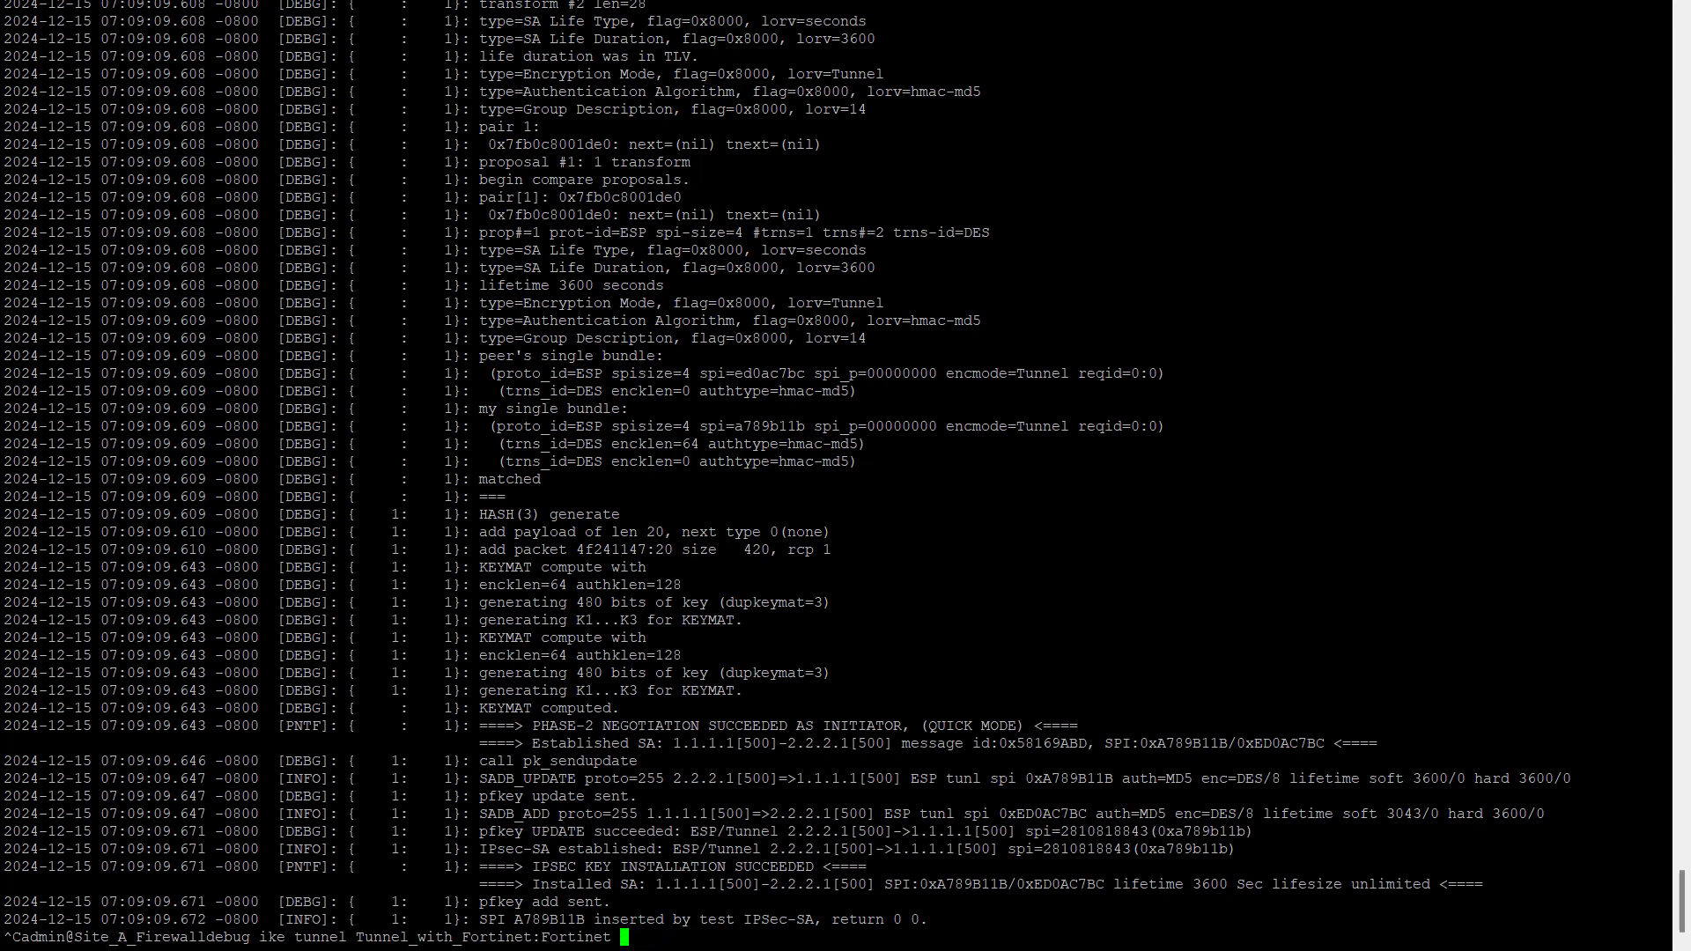
{"action": "type", "text": "off"}
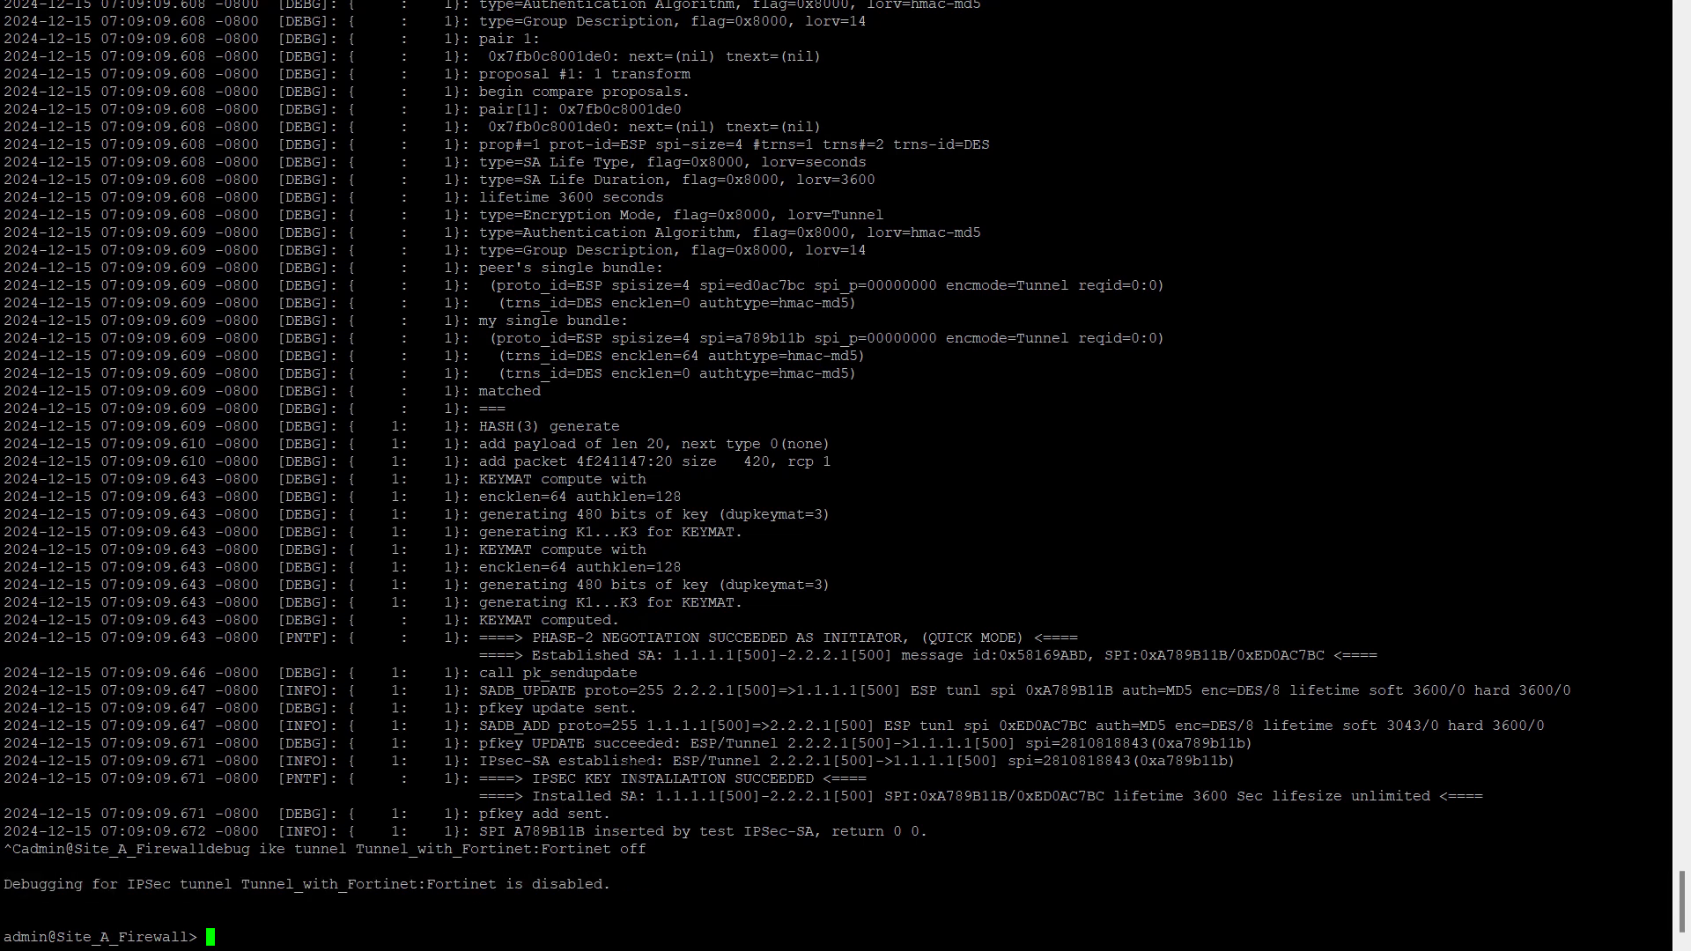
{"action": "type", "text": "de"}
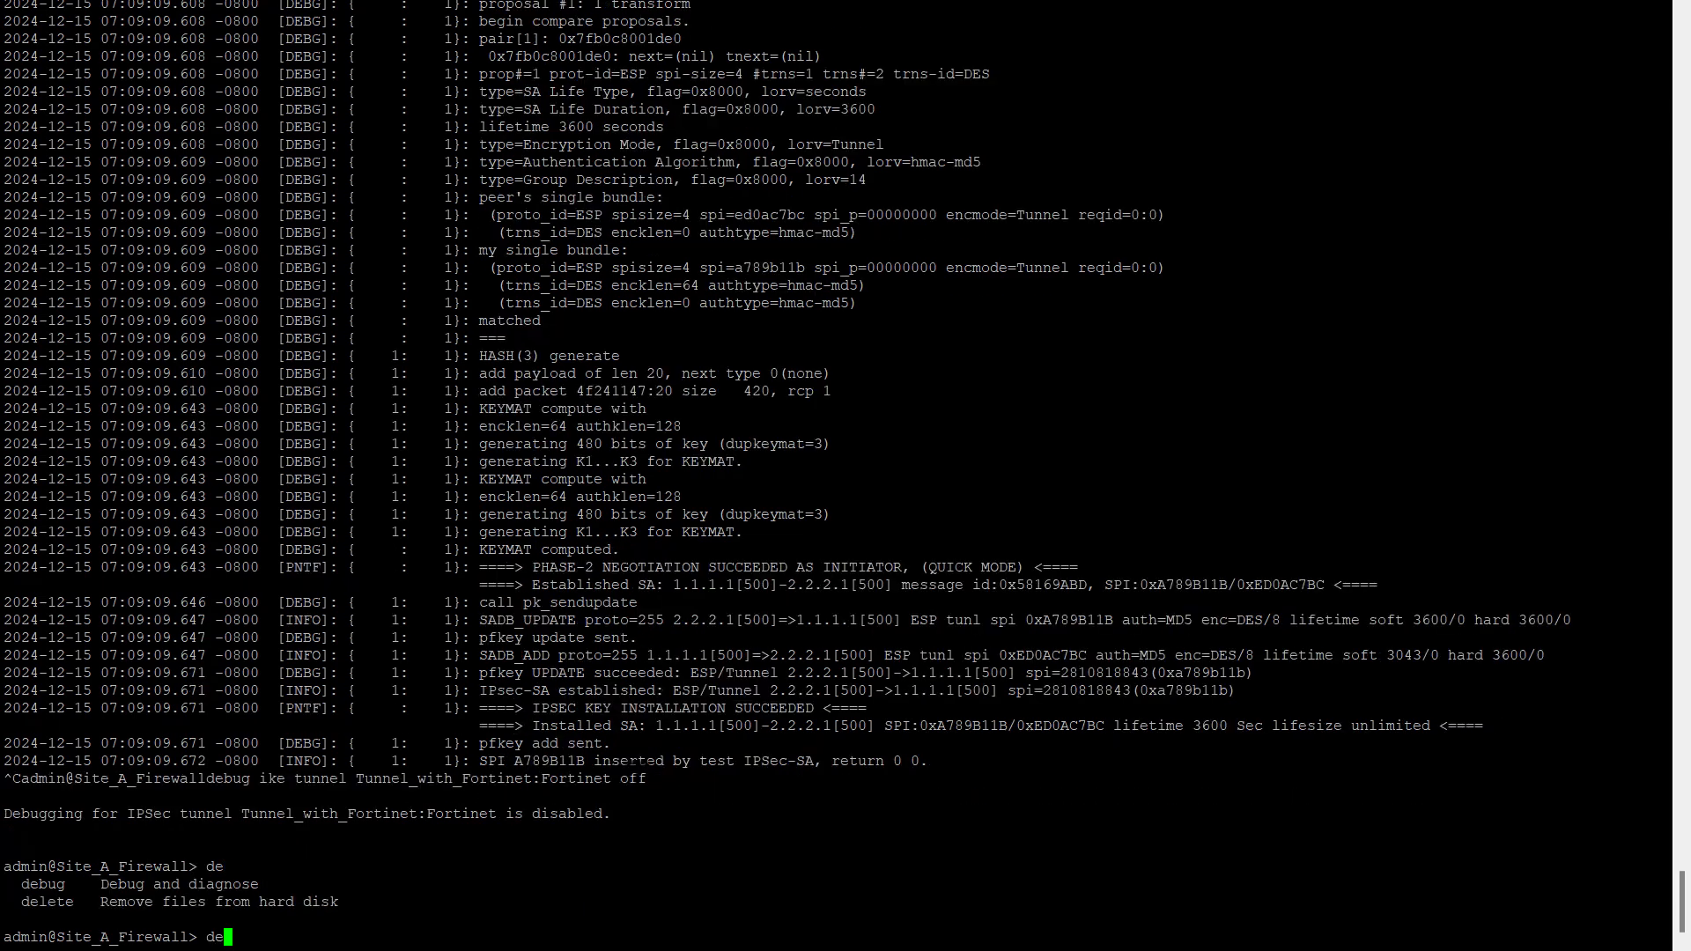
Step: Run 'debug ike gateway tunnel_with_Fortinet on debug' to enable gateway debugging
{"action": "type", "text": "bug ike g"}
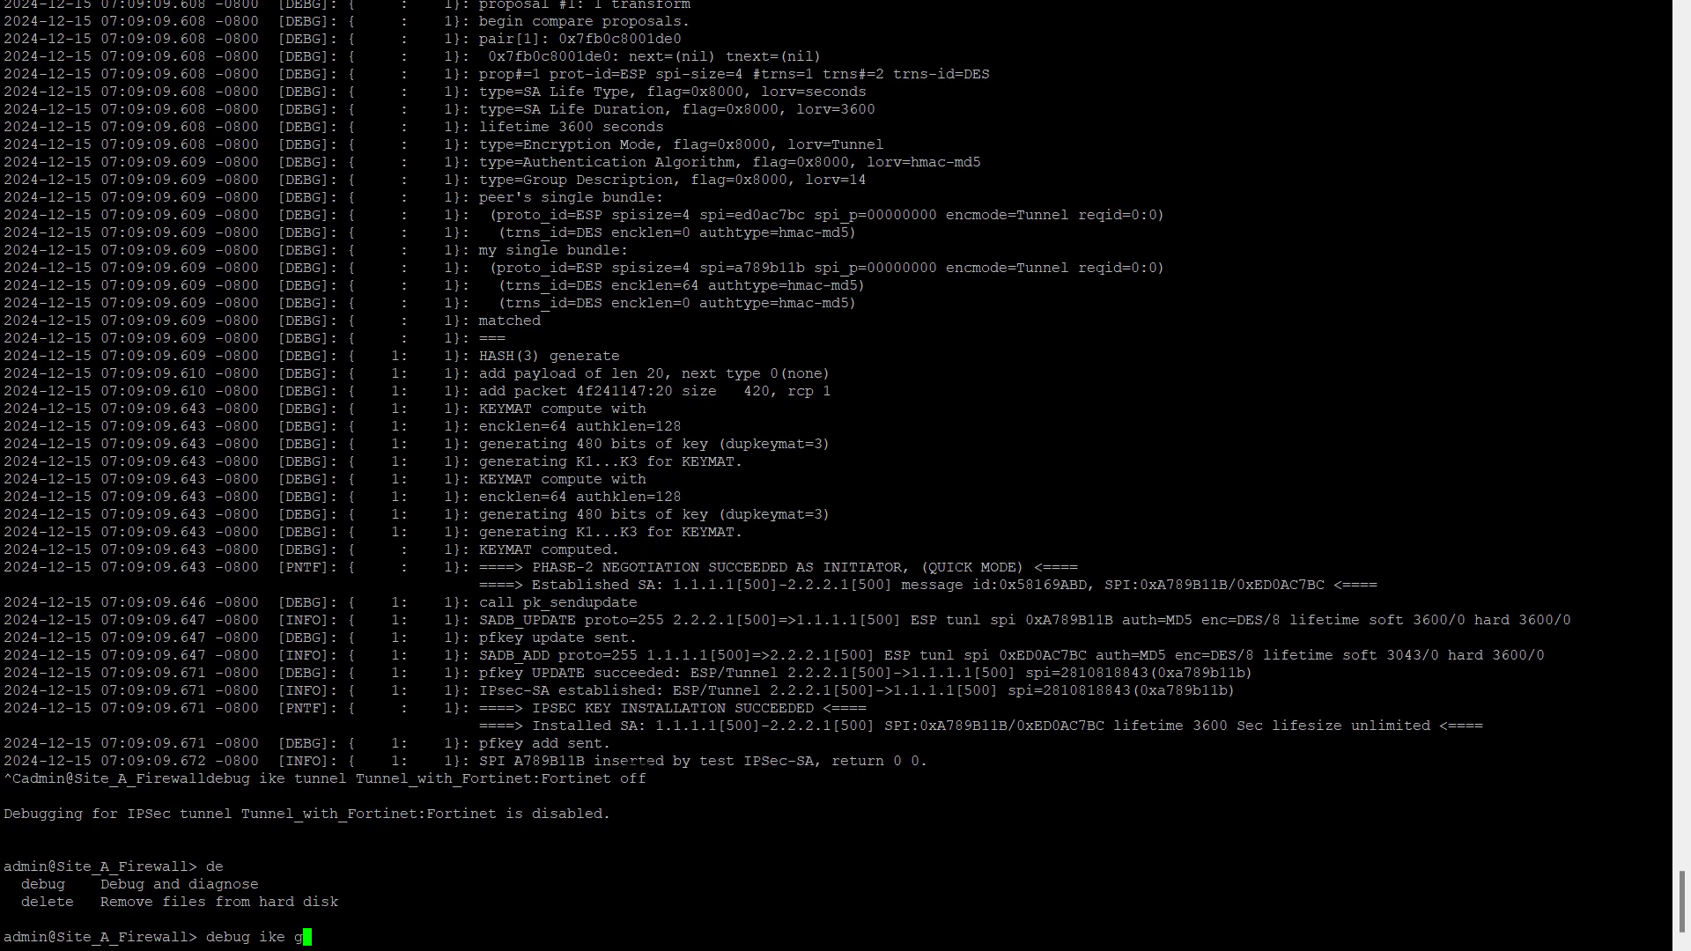
{"action": "type", "text": "ateway tunnel_with_Fortinet"}
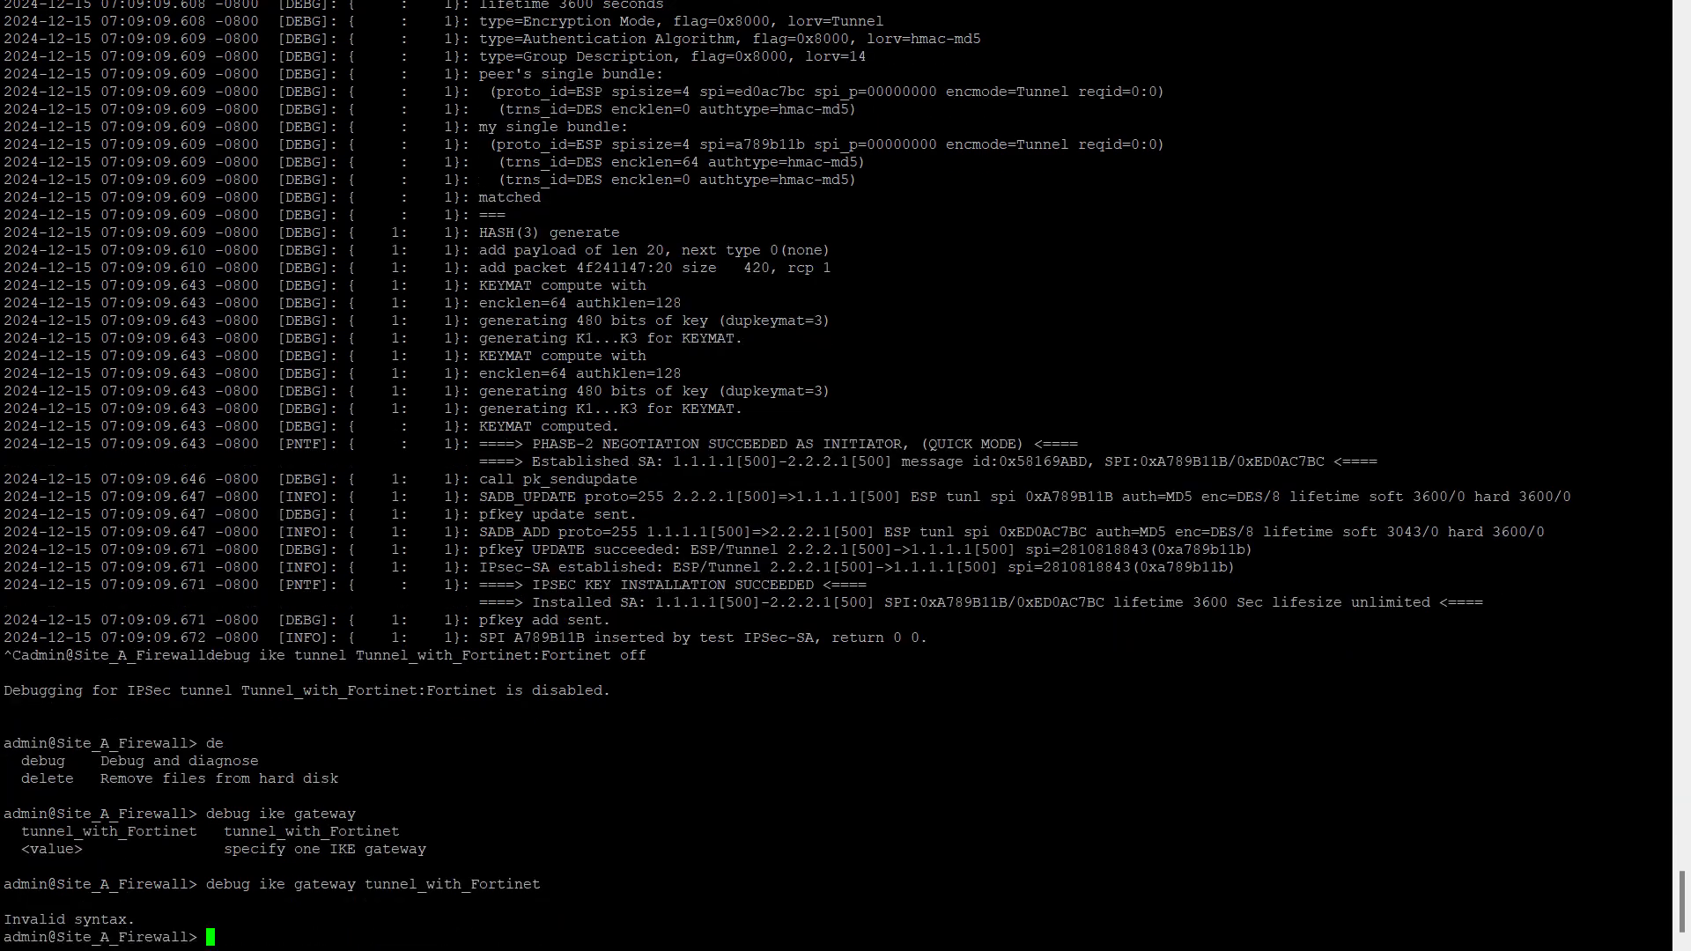
{"action": "type", "text": "debug ike gateway tunnel_with_Fortinet"}
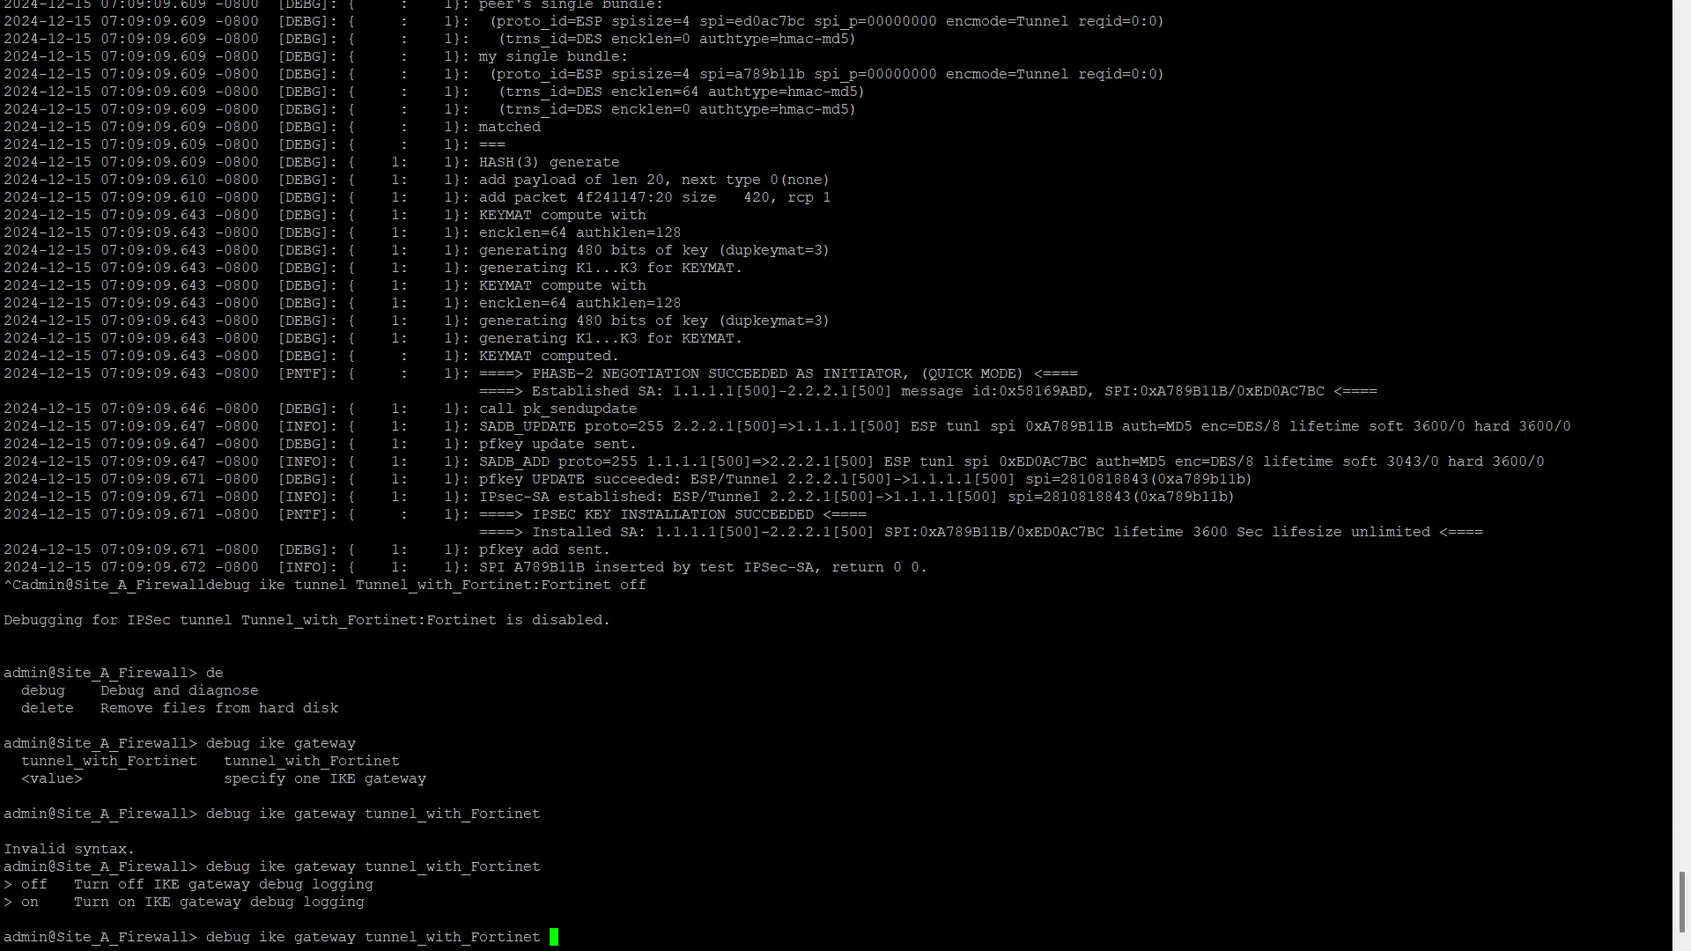
{"action": "type", "text": "on debug"}
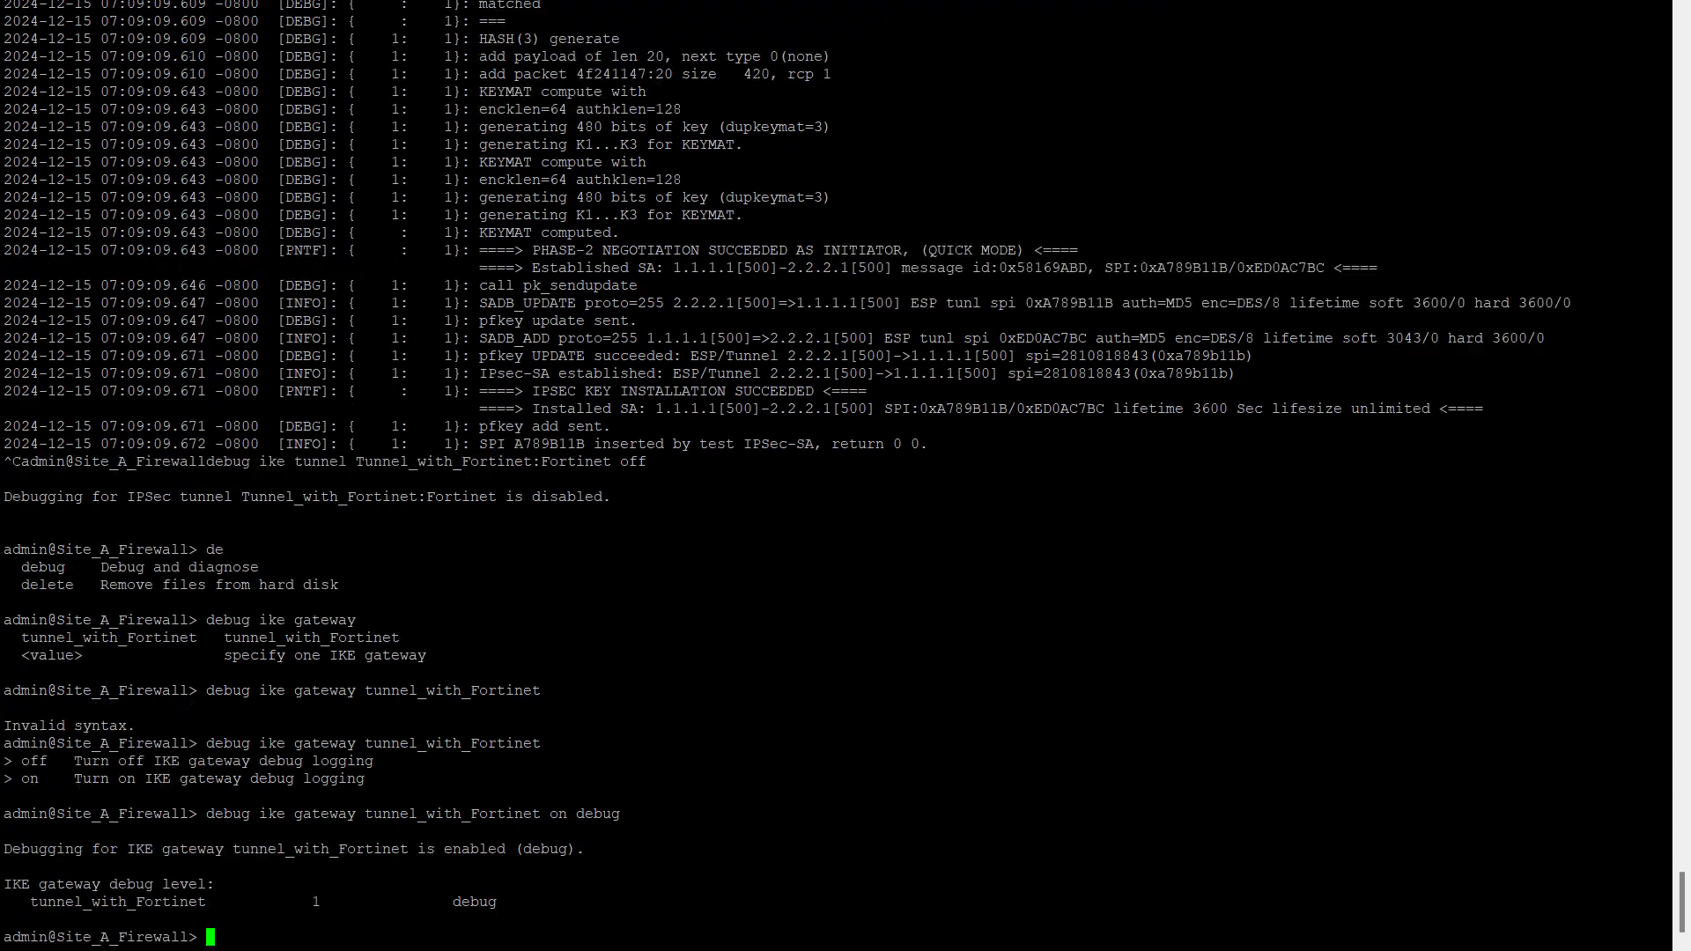
Step: Begin entering 'tail follow yes mp-log ikemgr.log' to follow the IKE log
{"action": "type", "text": "tail"}
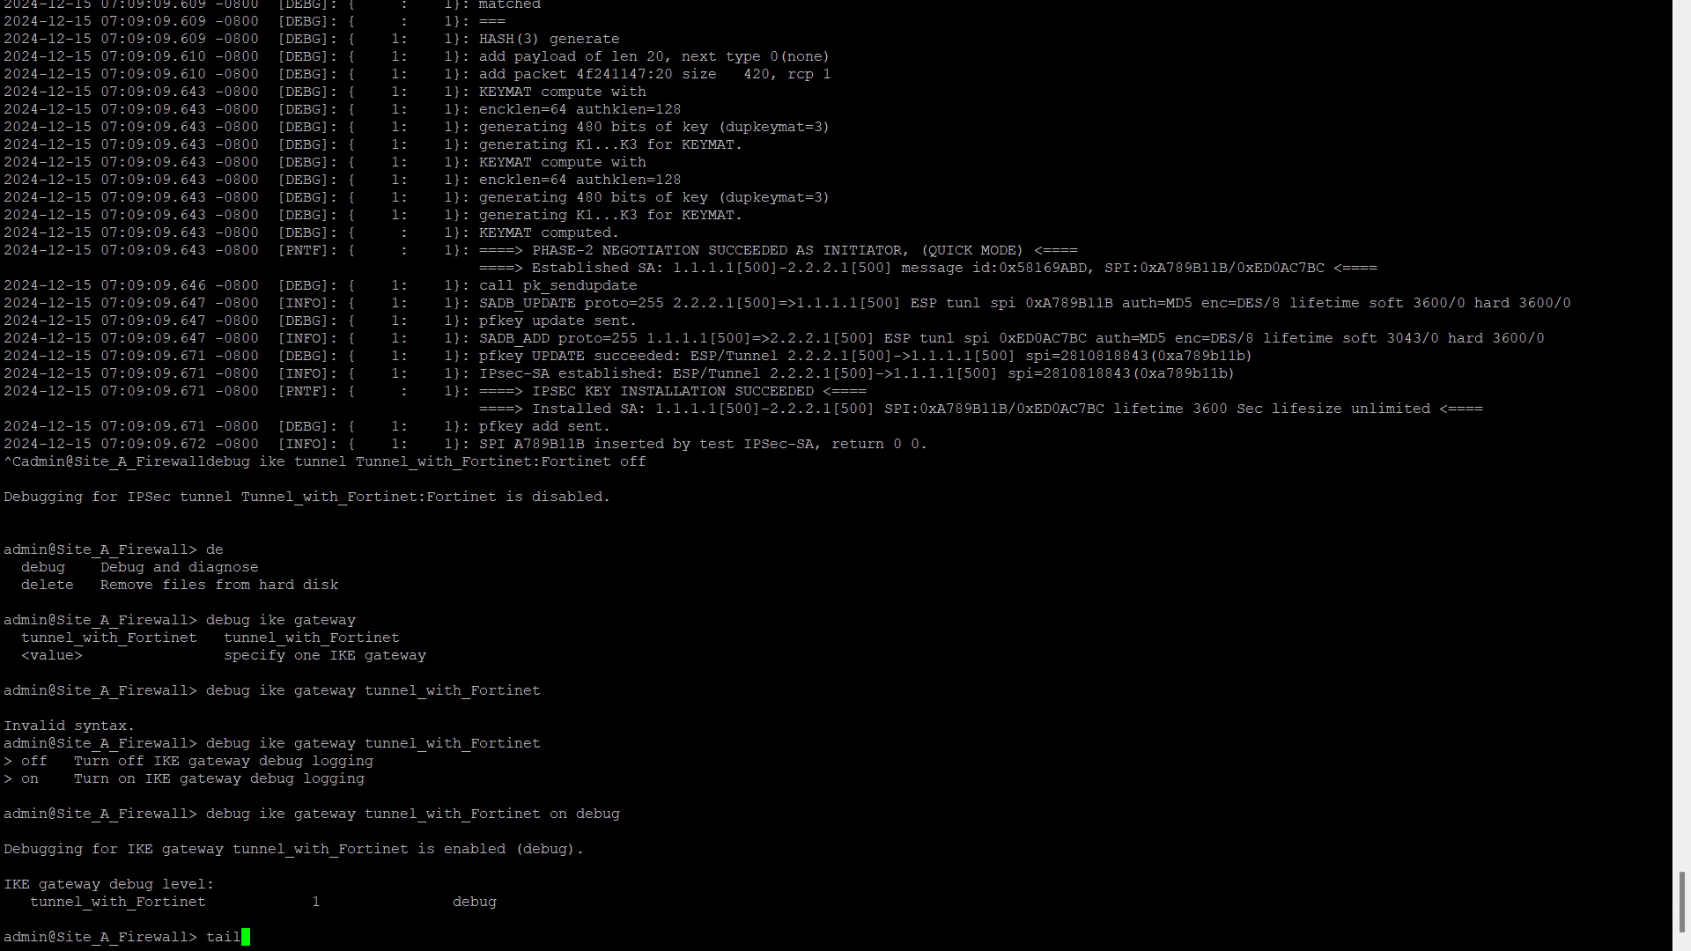
{"action": "type", "text": "follow"}
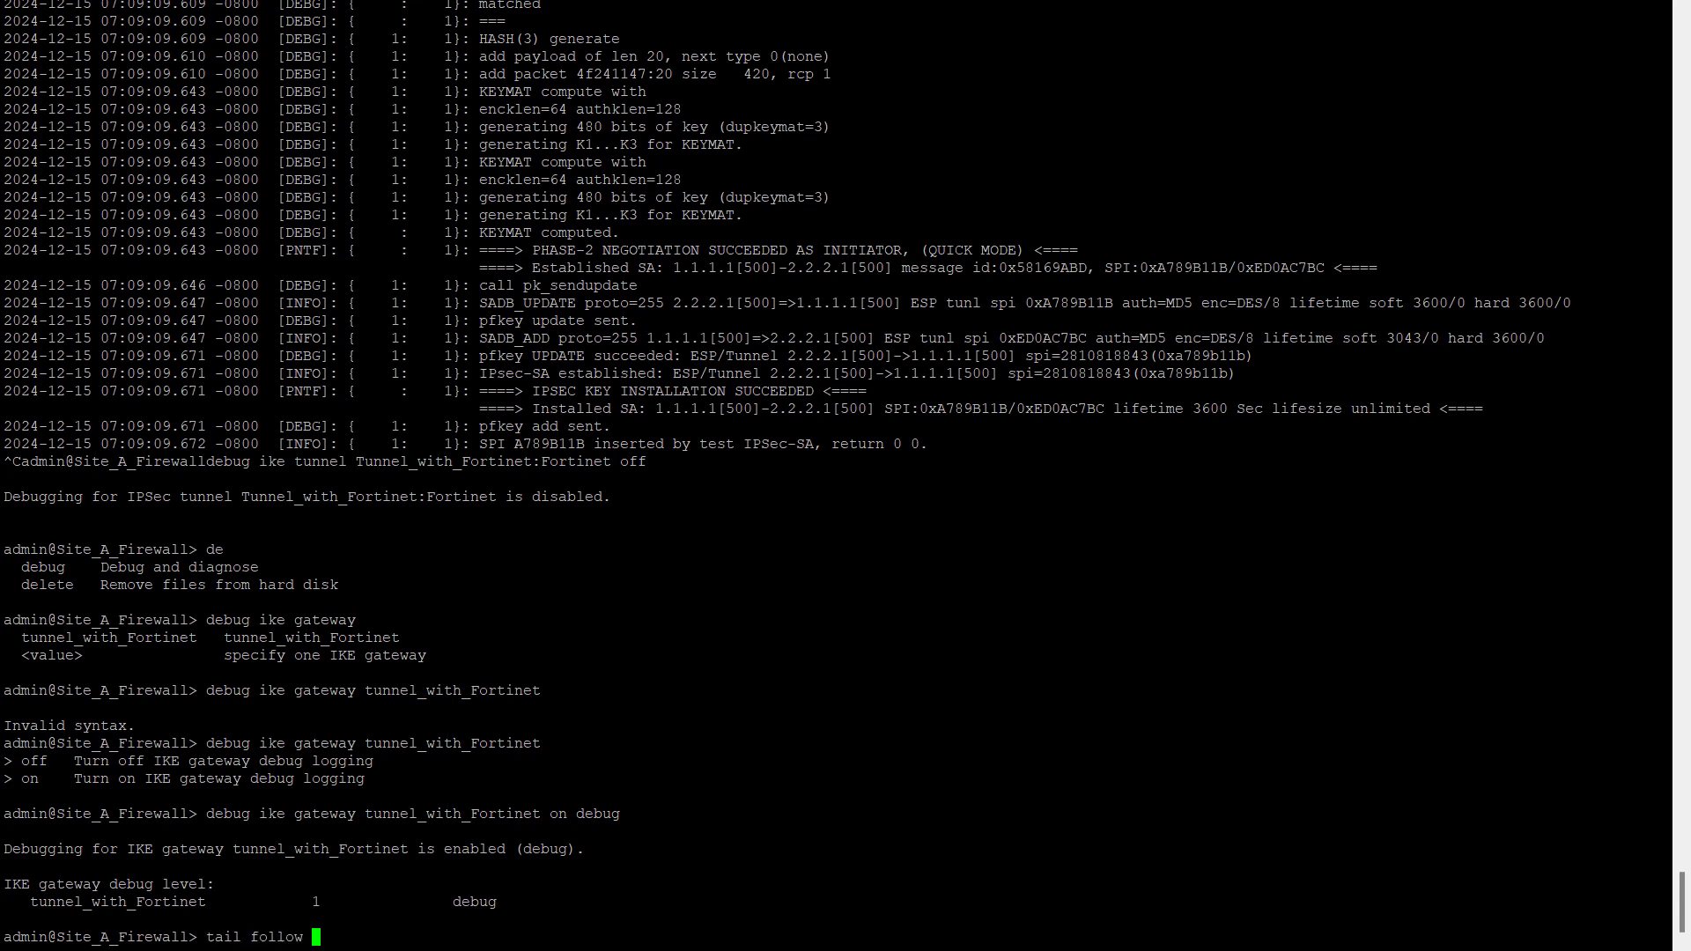
{"action": "type", "text": "yes"}
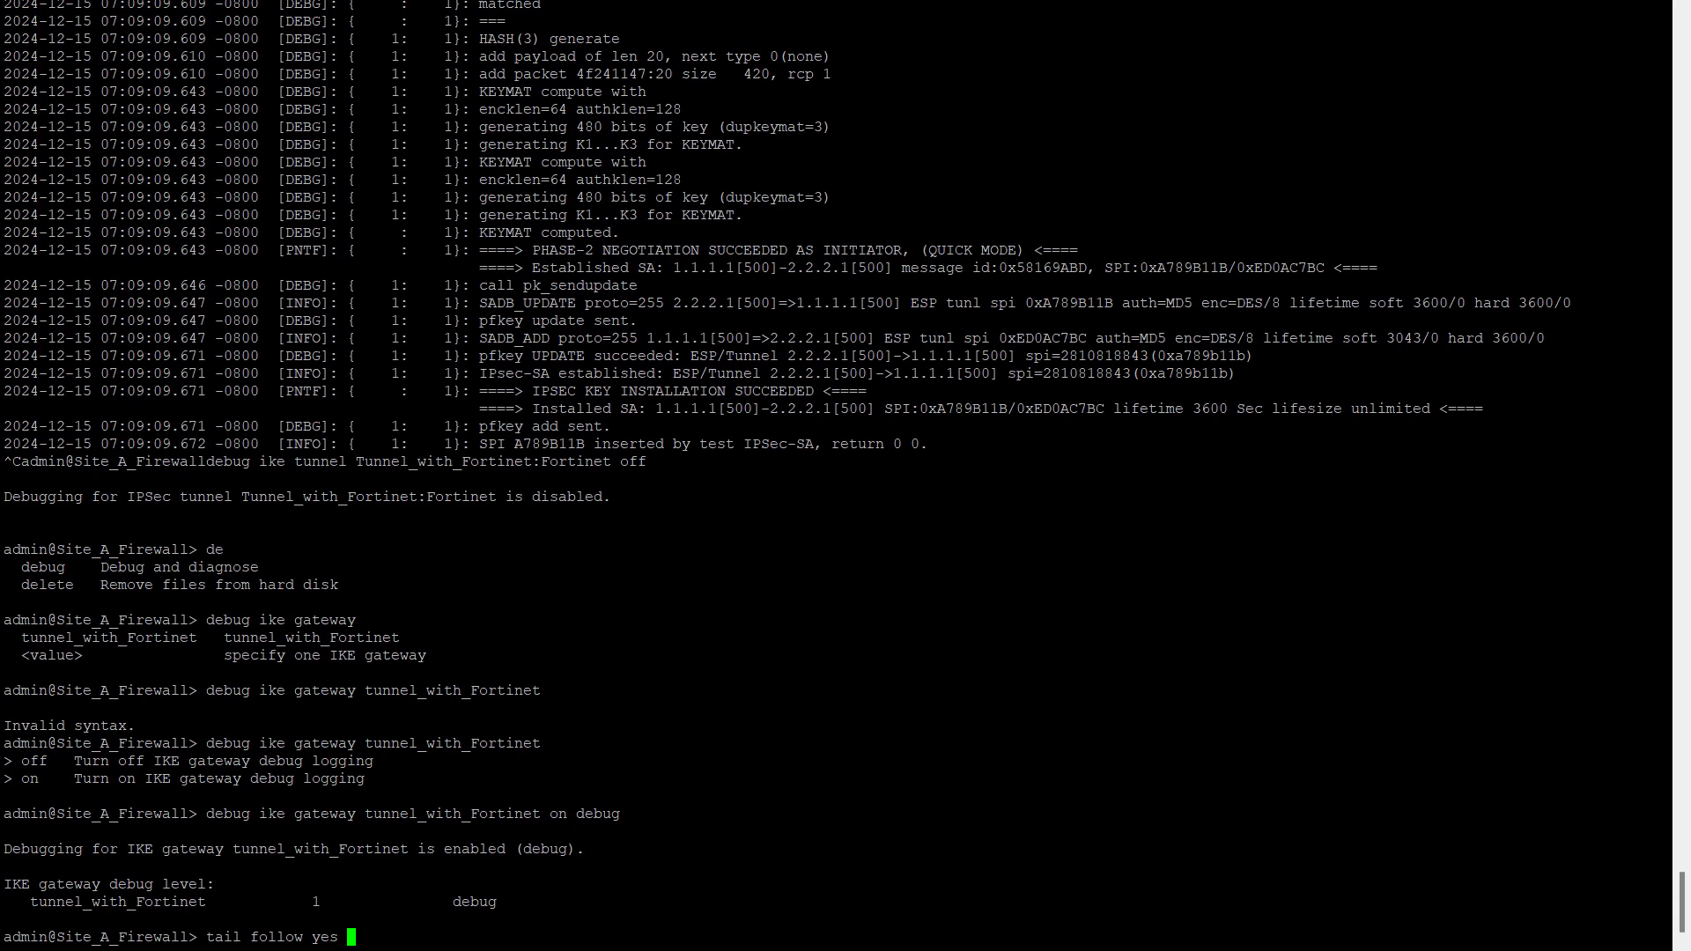
{"action": "type", "text": "mp-log i"}
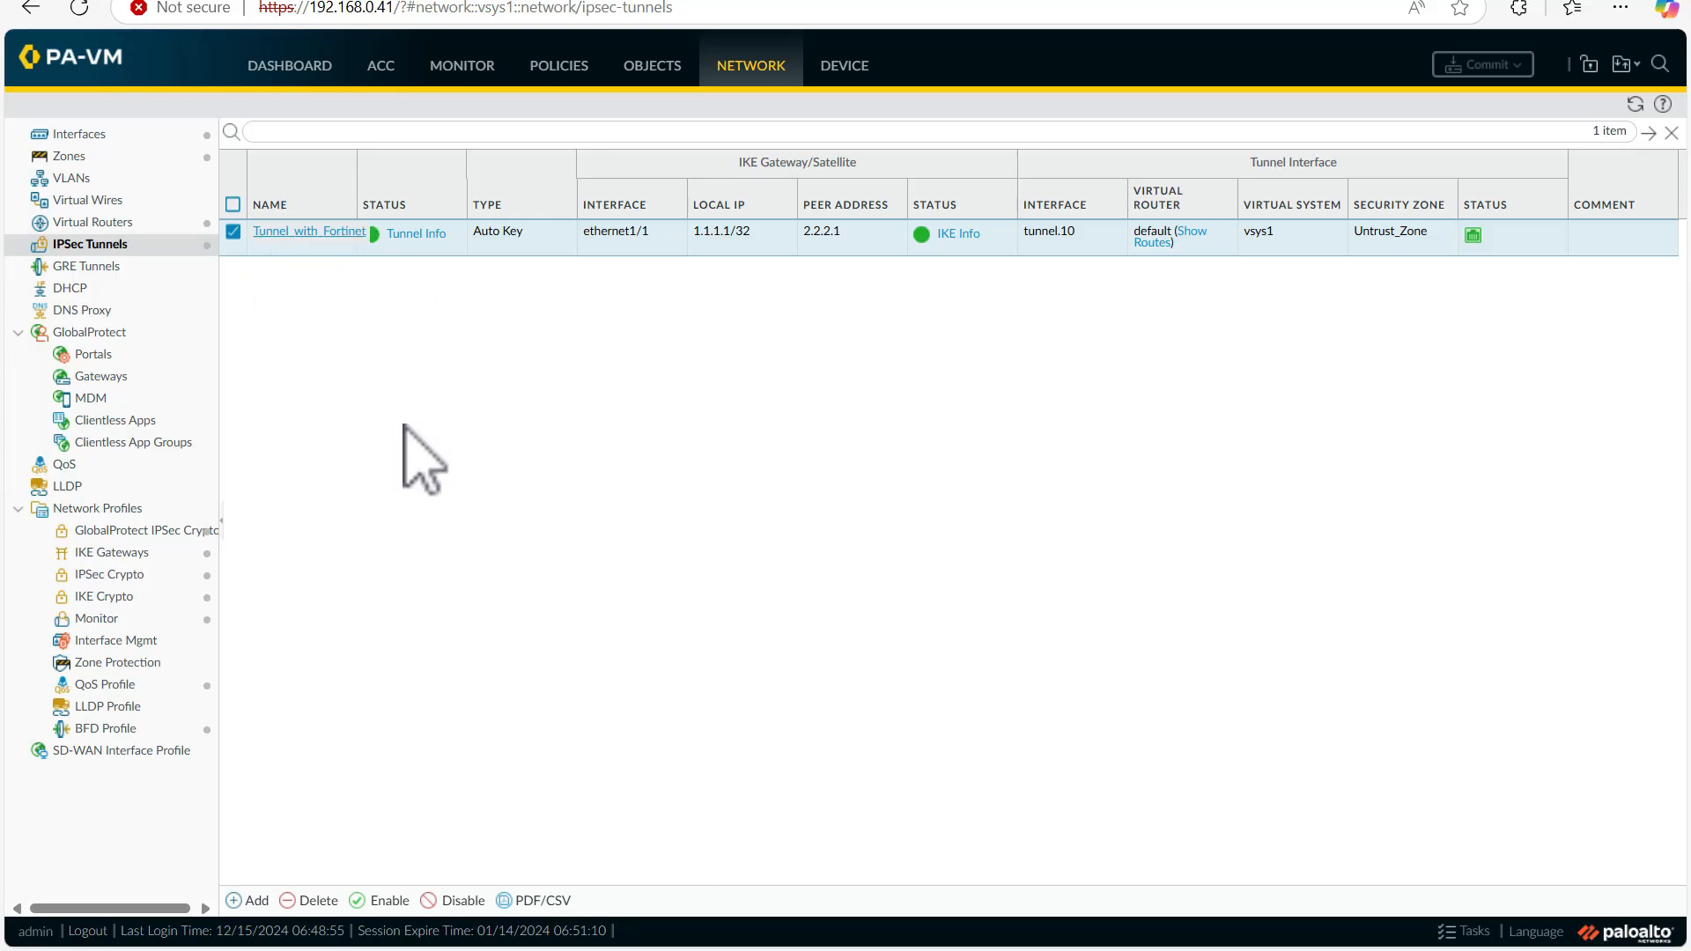
Step: View Tunnel_with_Fortinet's Tunnel Info and select its active IPsec SA row
{"action": "left_click", "coordinate": [256, 900]}
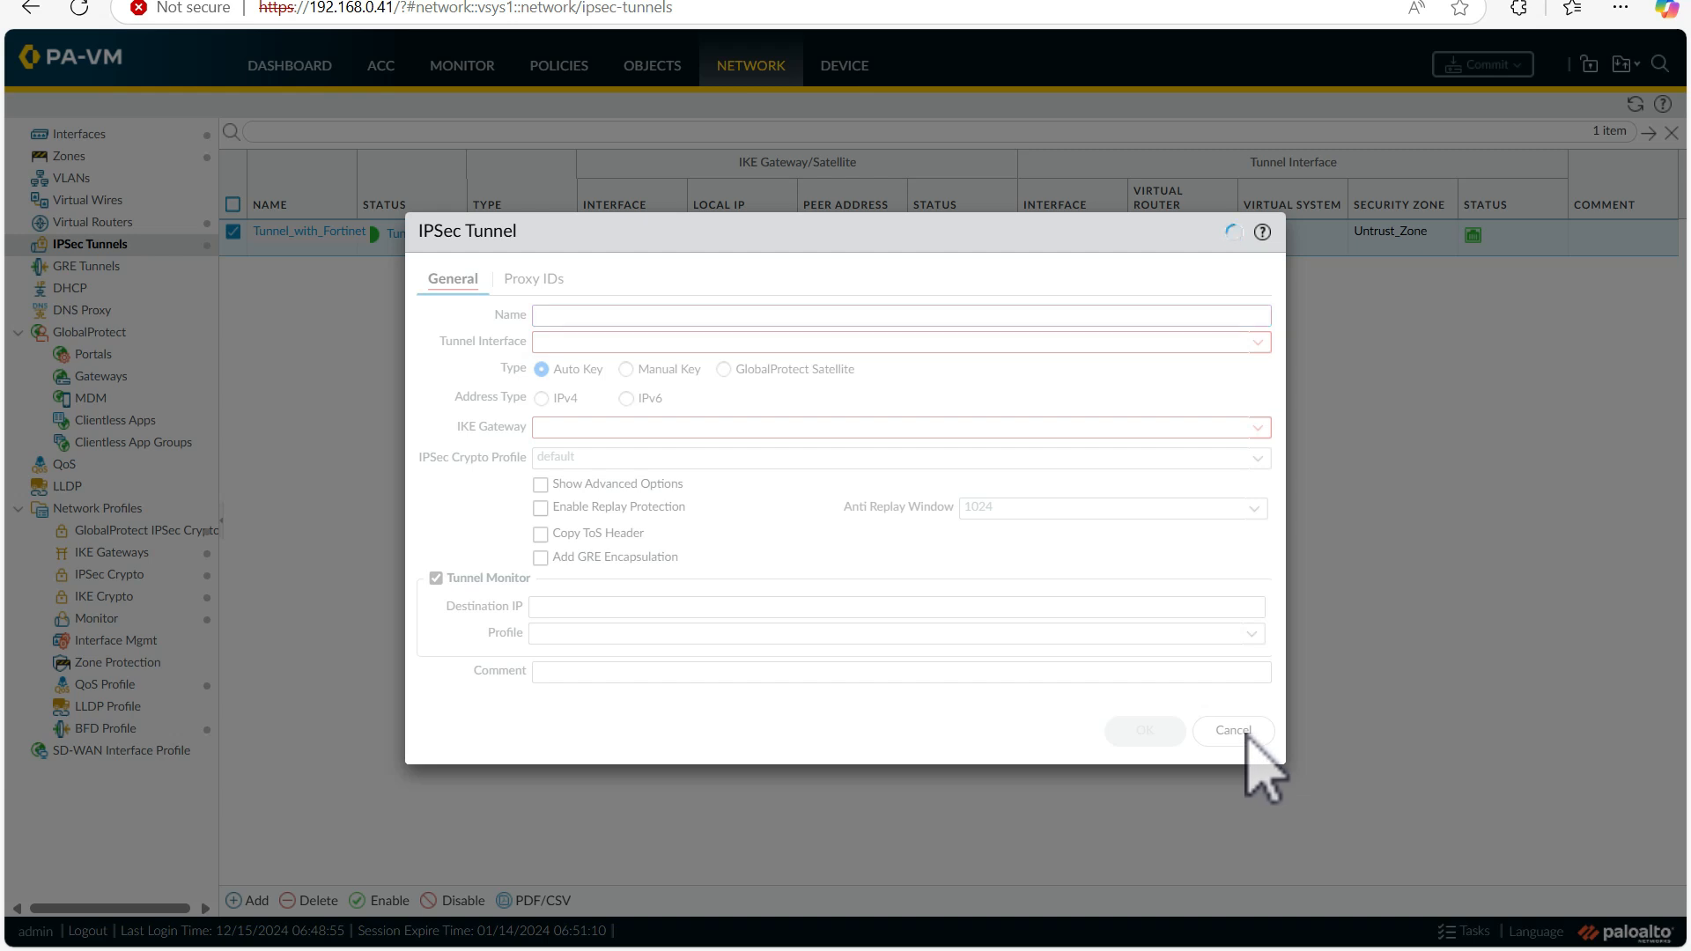
{"action": "left_click", "coordinate": [1231, 730]}
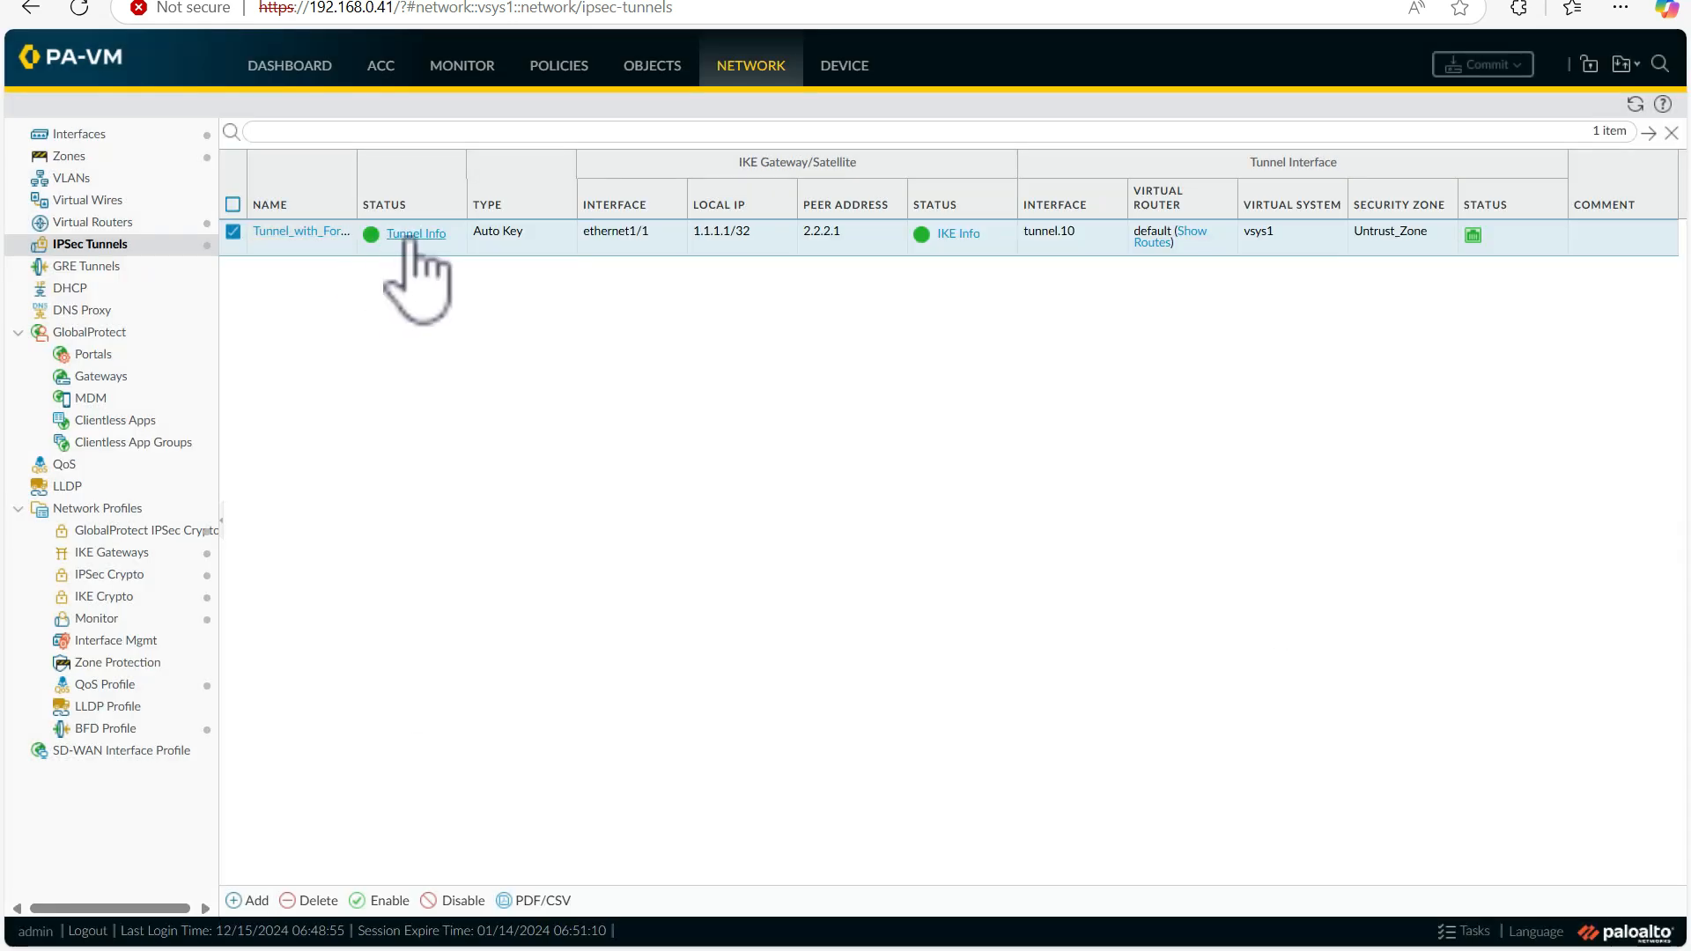
{"action": "left_click", "coordinate": [416, 233]}
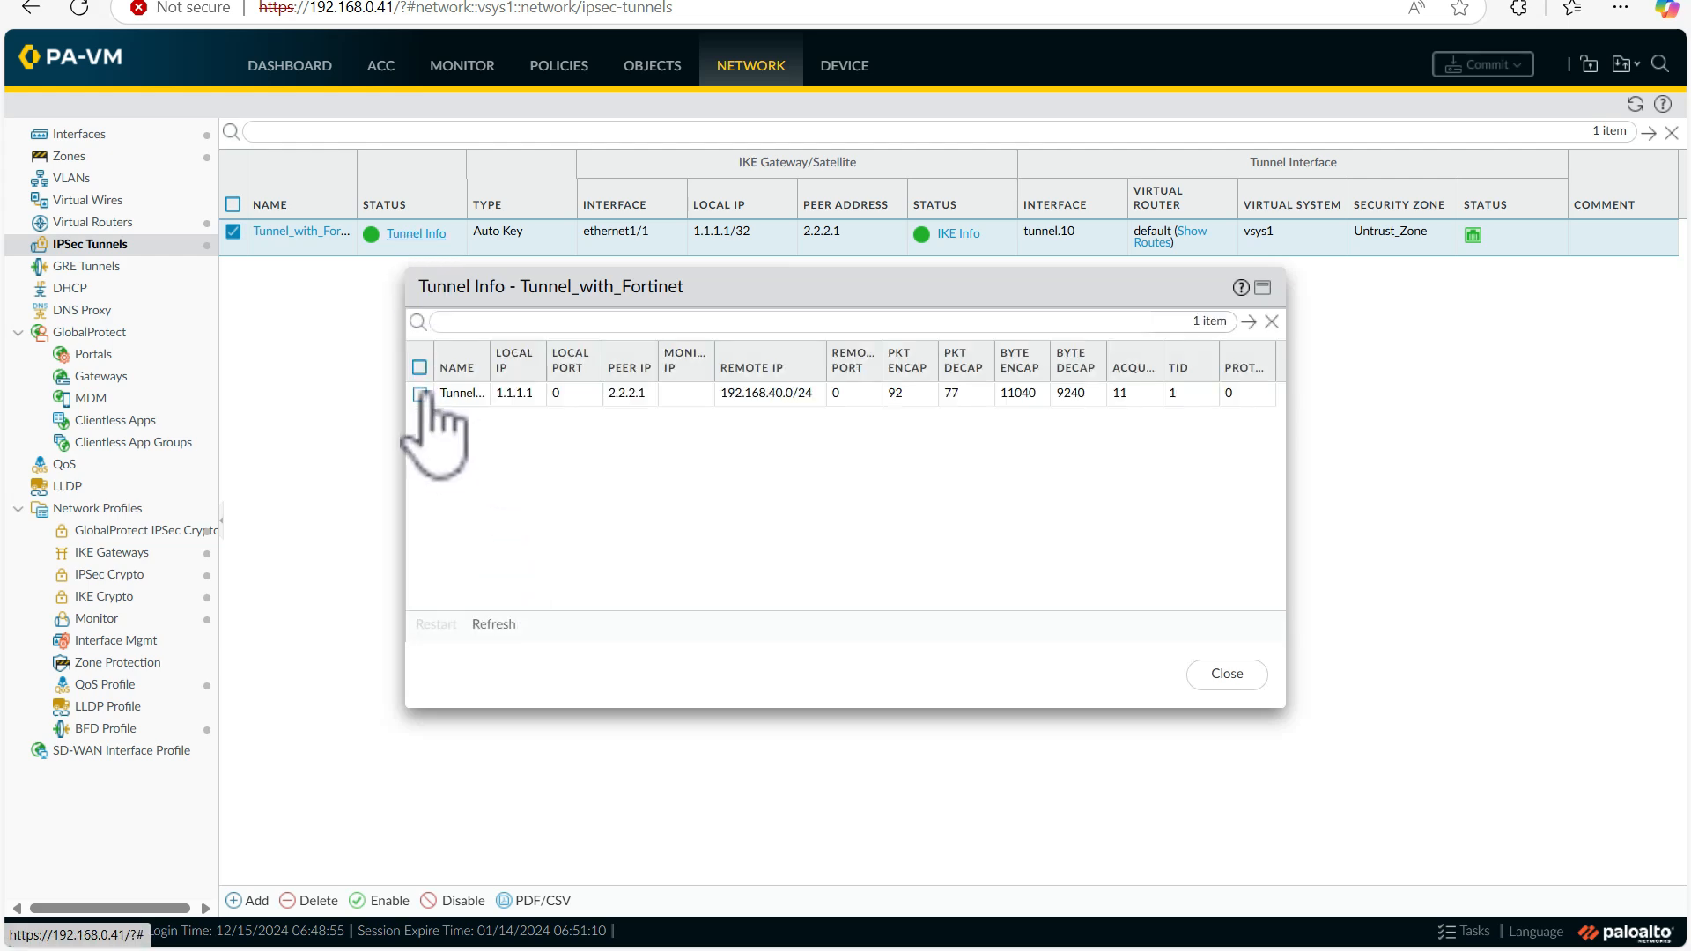
{"action": "left_click", "coordinate": [421, 393]}
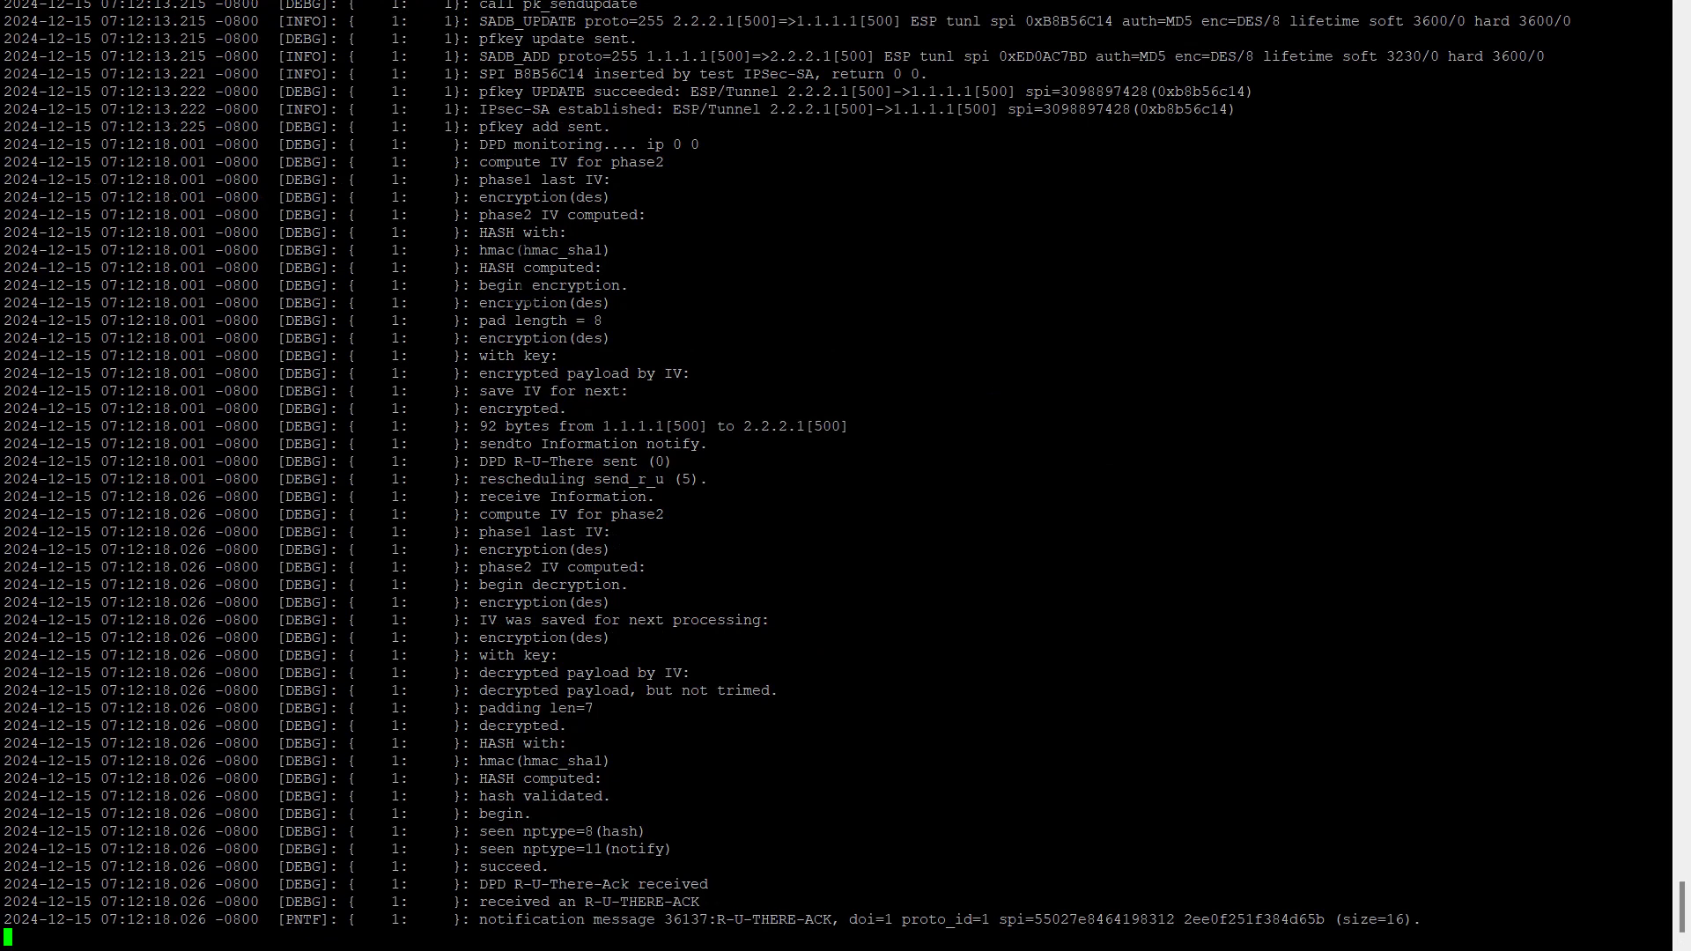
Step: Highlight the 'hash validated' and 'encryption(des)' IKE log entries, then stop the live follow
{"action": "double_click", "coordinate": [494, 268]}
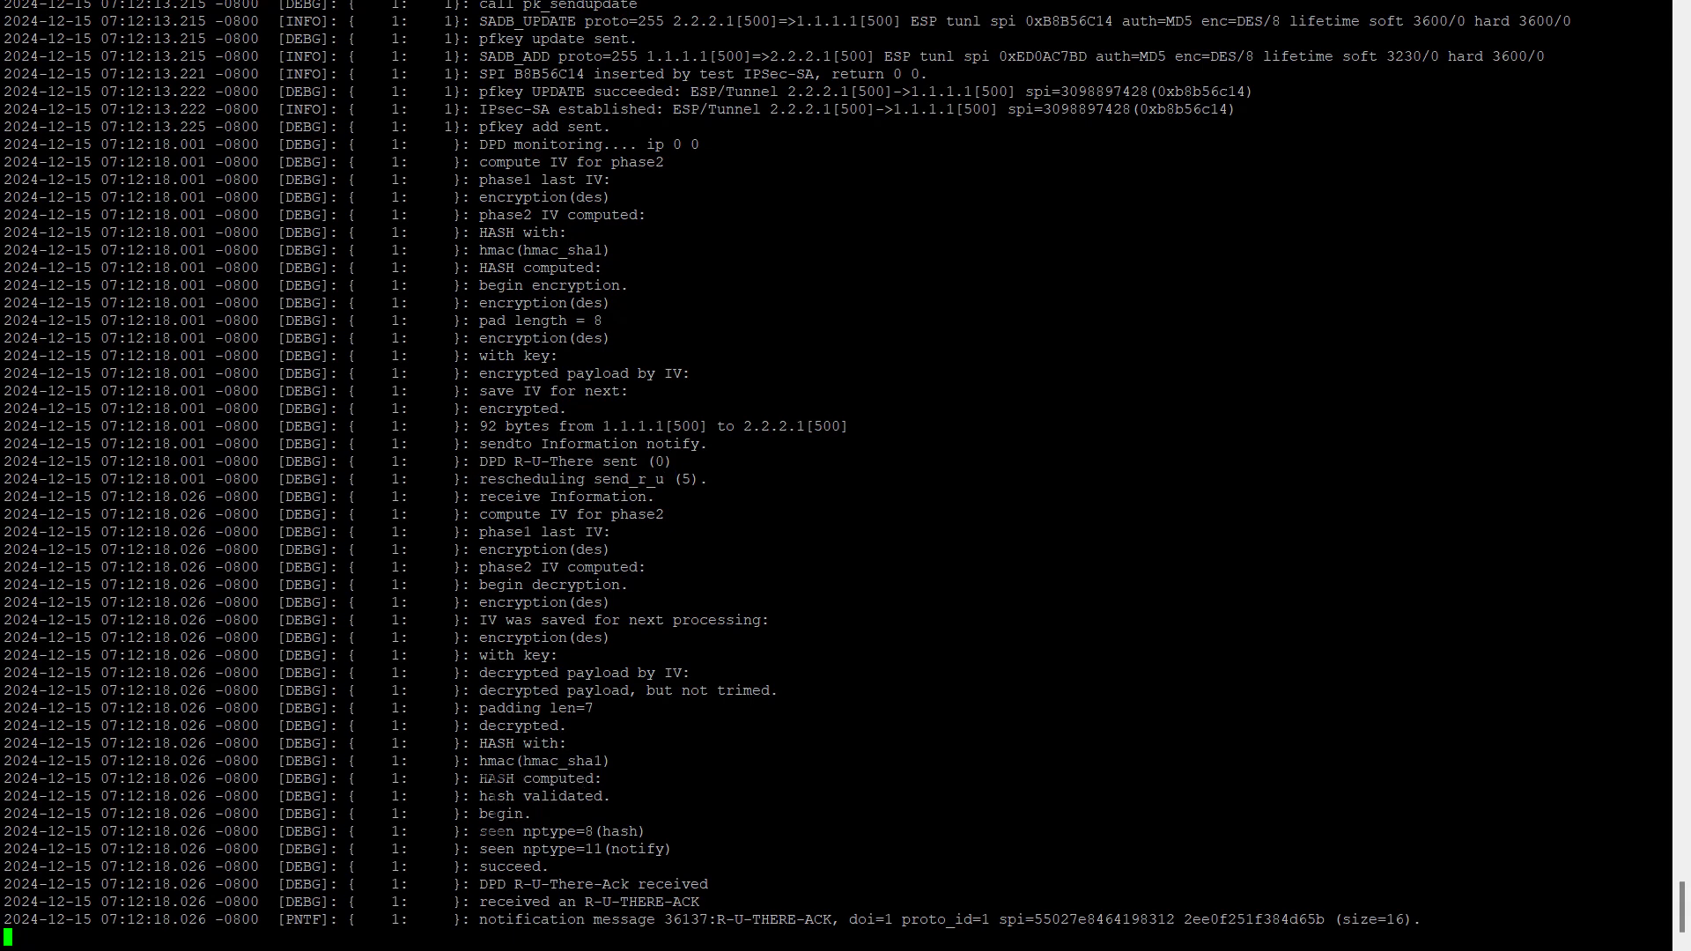
{"action": "double_click", "coordinate": [539, 796]}
{"action": "type", "text": "/2014"}
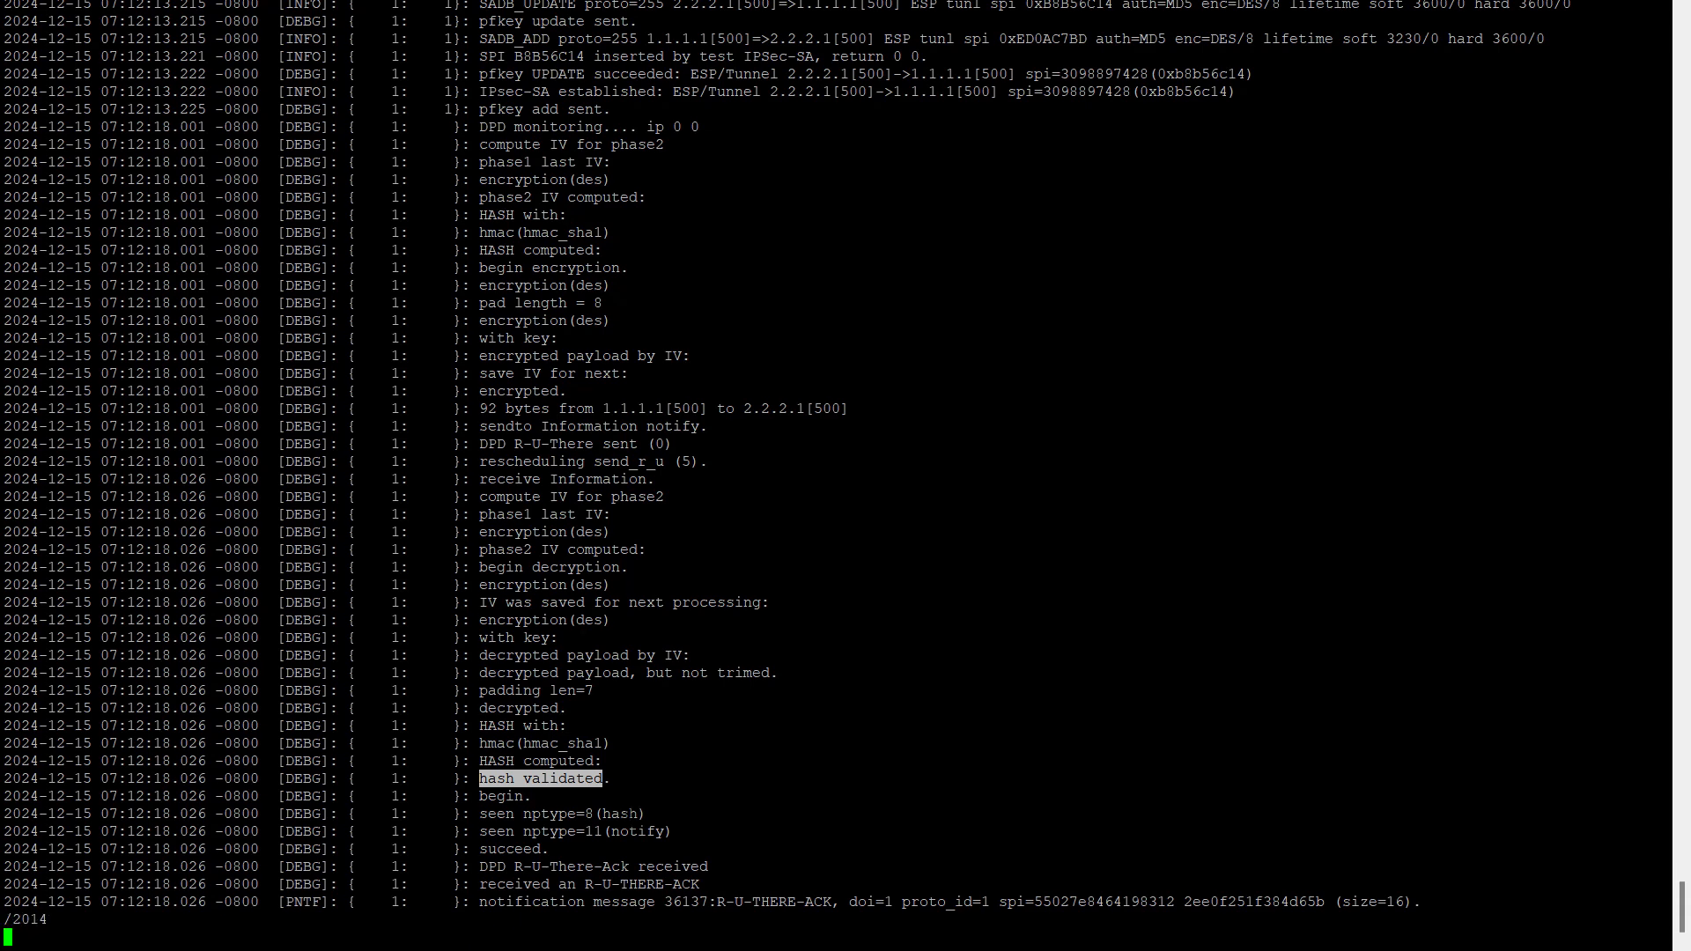
{"action": "scroll", "scroll_direction": "down", "scroll_amount": 3}
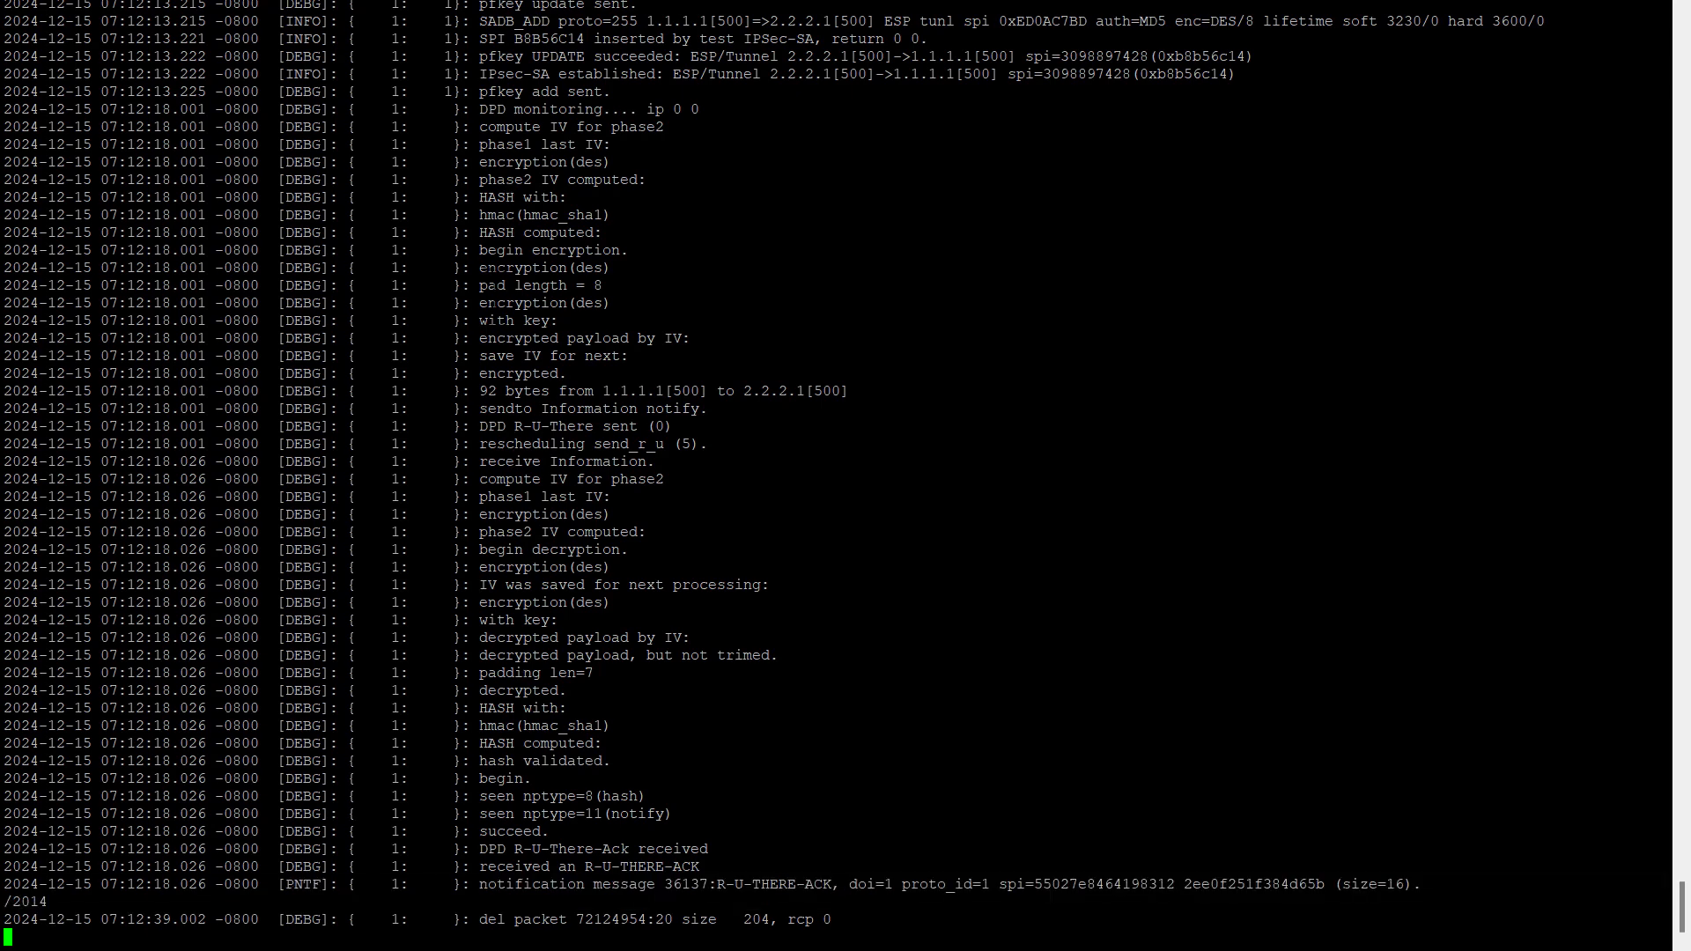
{"action": "double_click", "coordinate": [540, 303]}
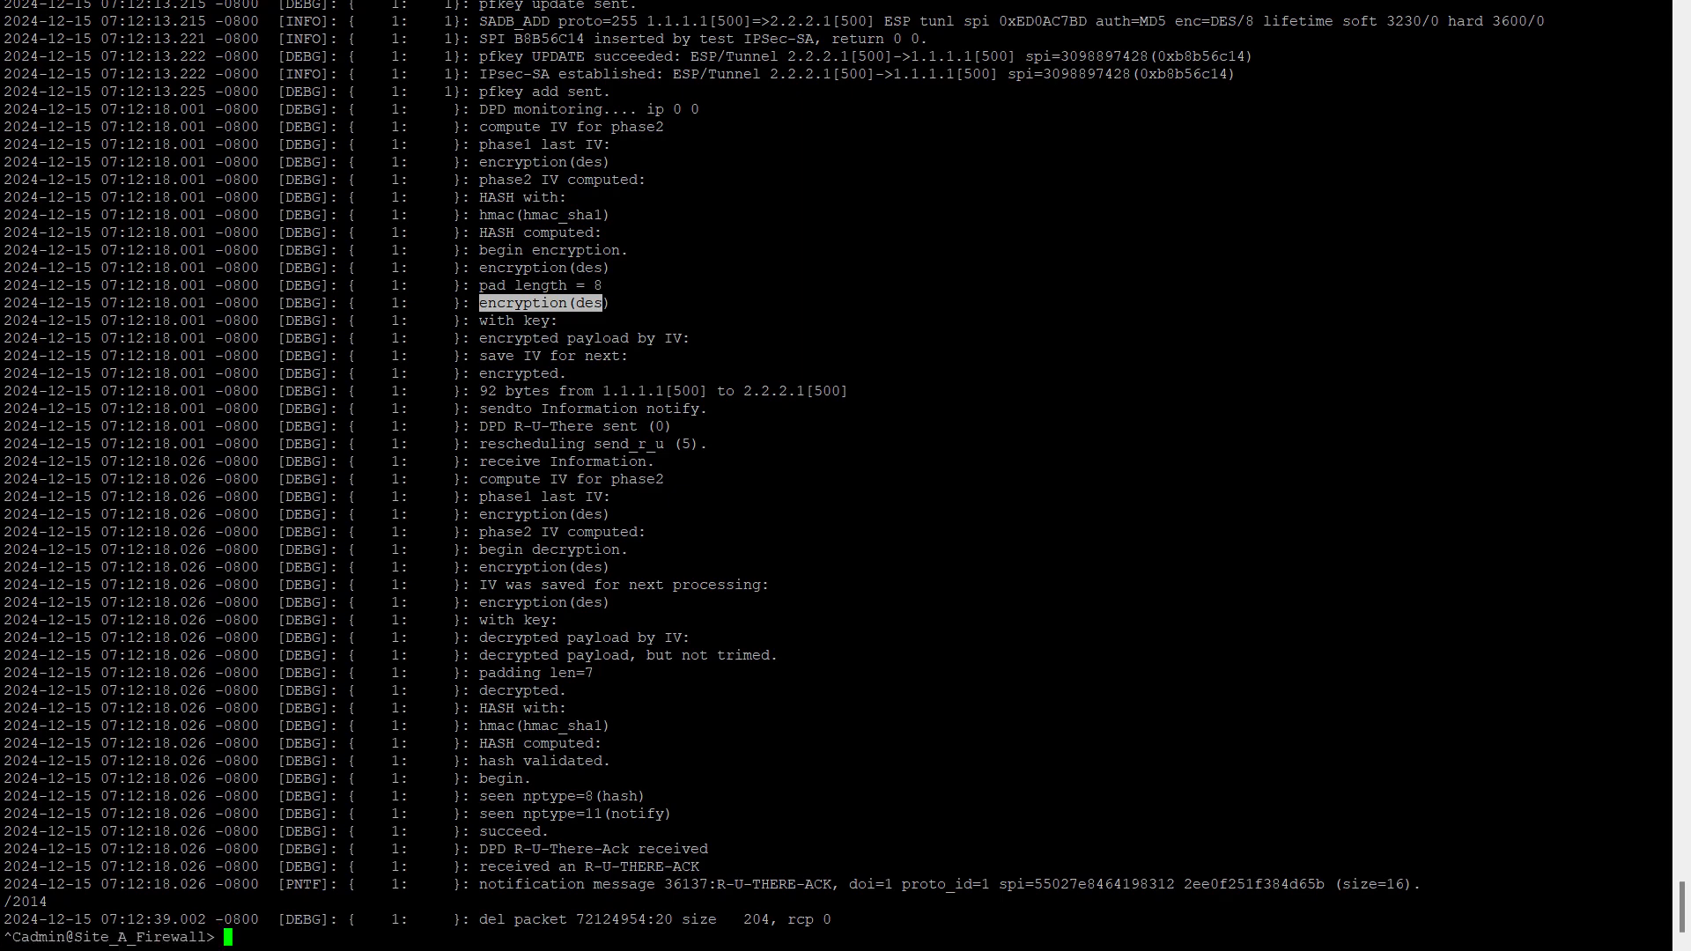
{"action": "type", "text": "d"}
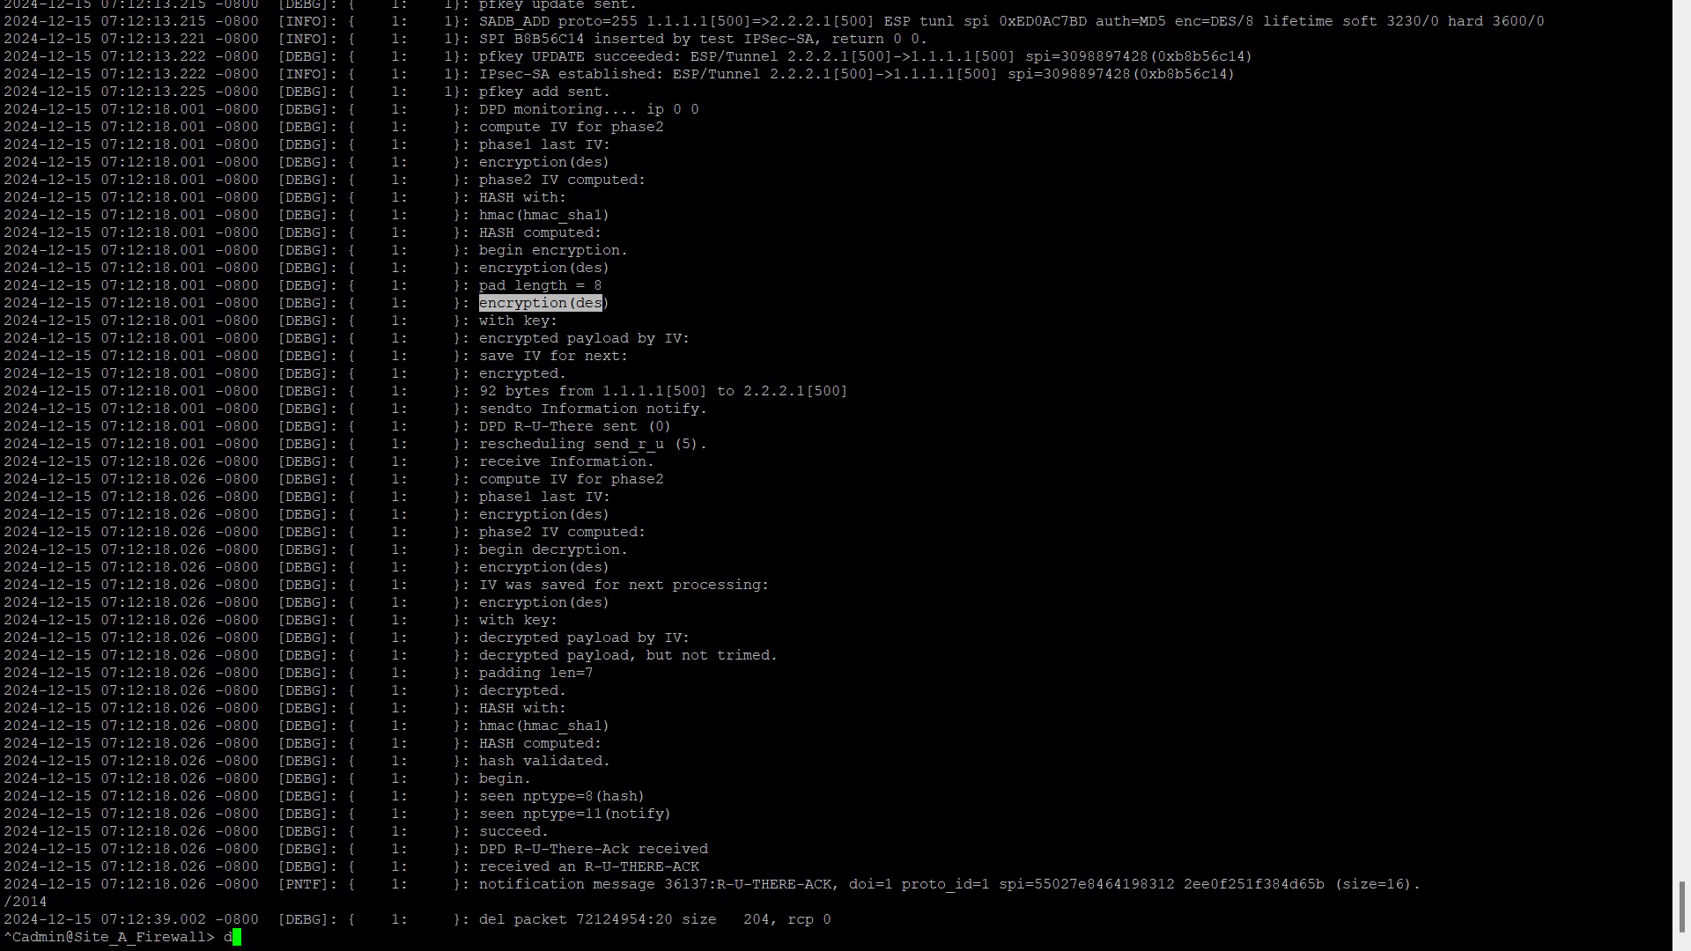
Step: Check the current global IKE debug status with 'debug ike global show'
{"action": "type", "text": "ebug"}
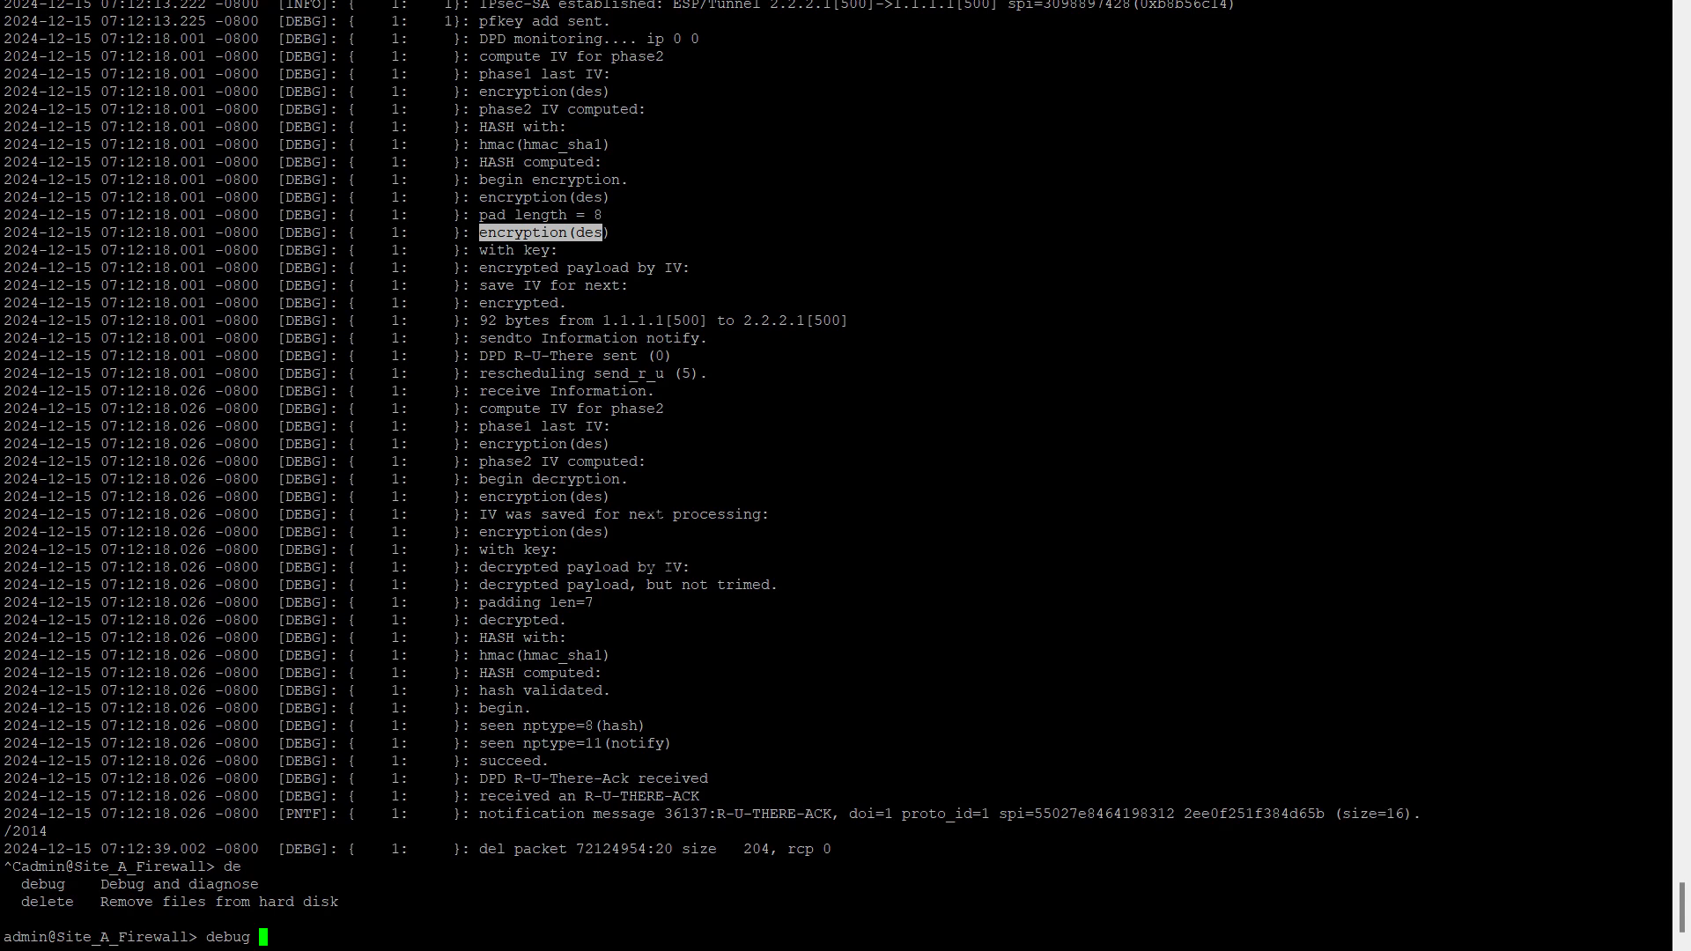
{"action": "type", "text": "ike"}
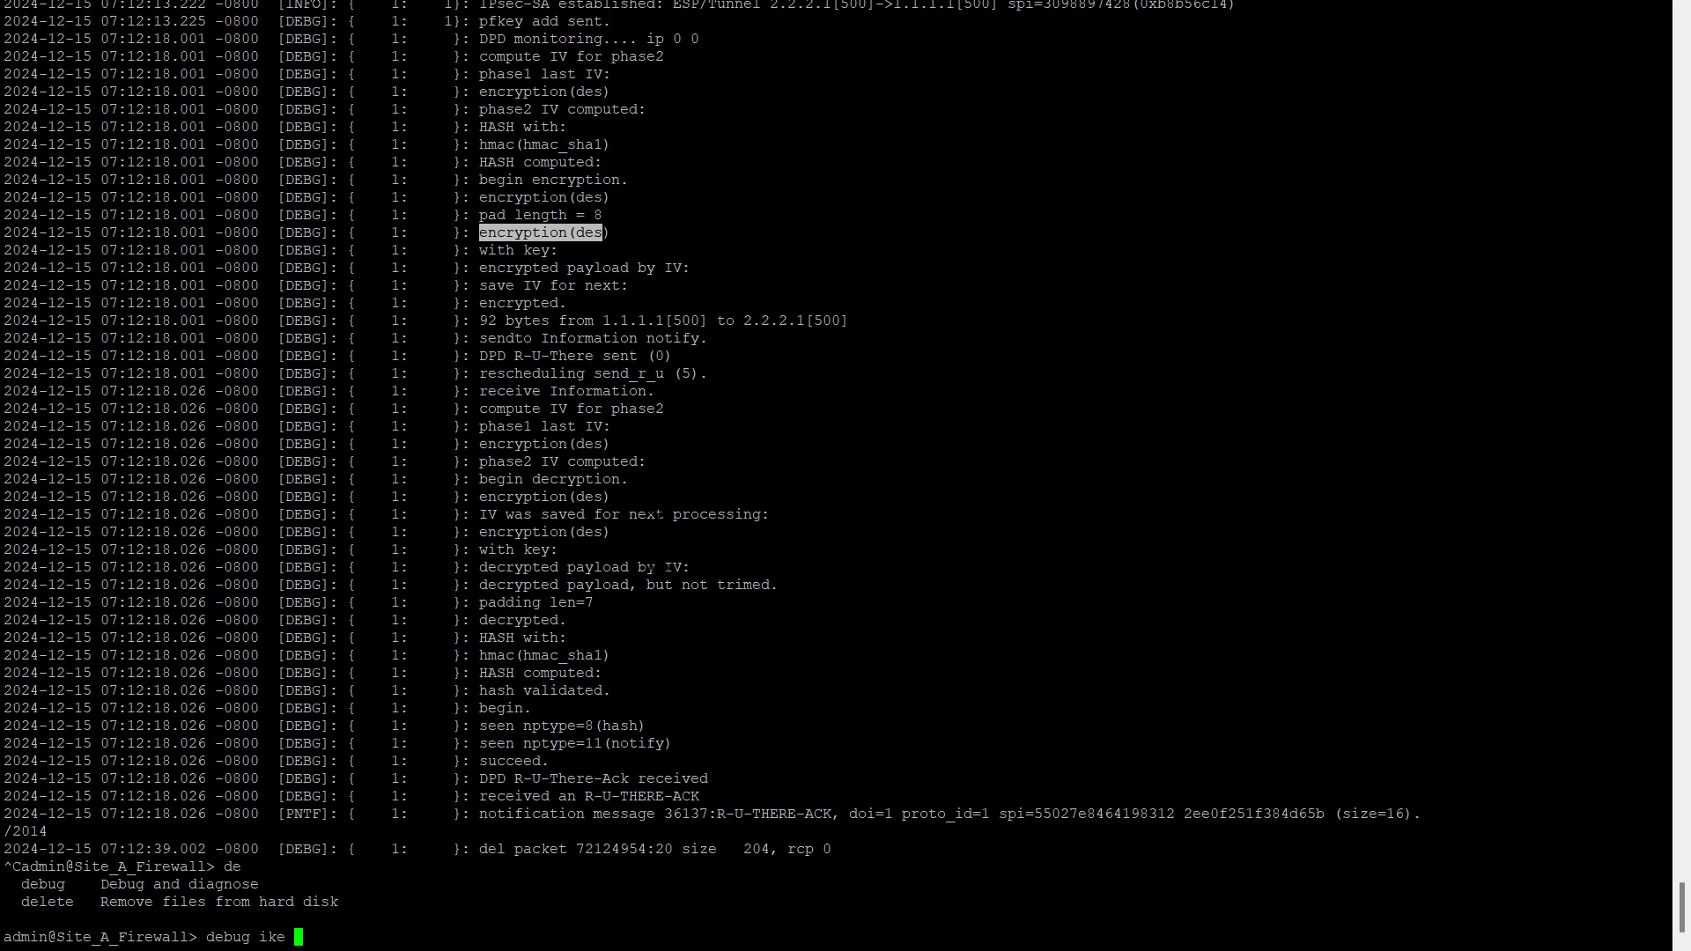
{"action": "type", "text": "global s"}
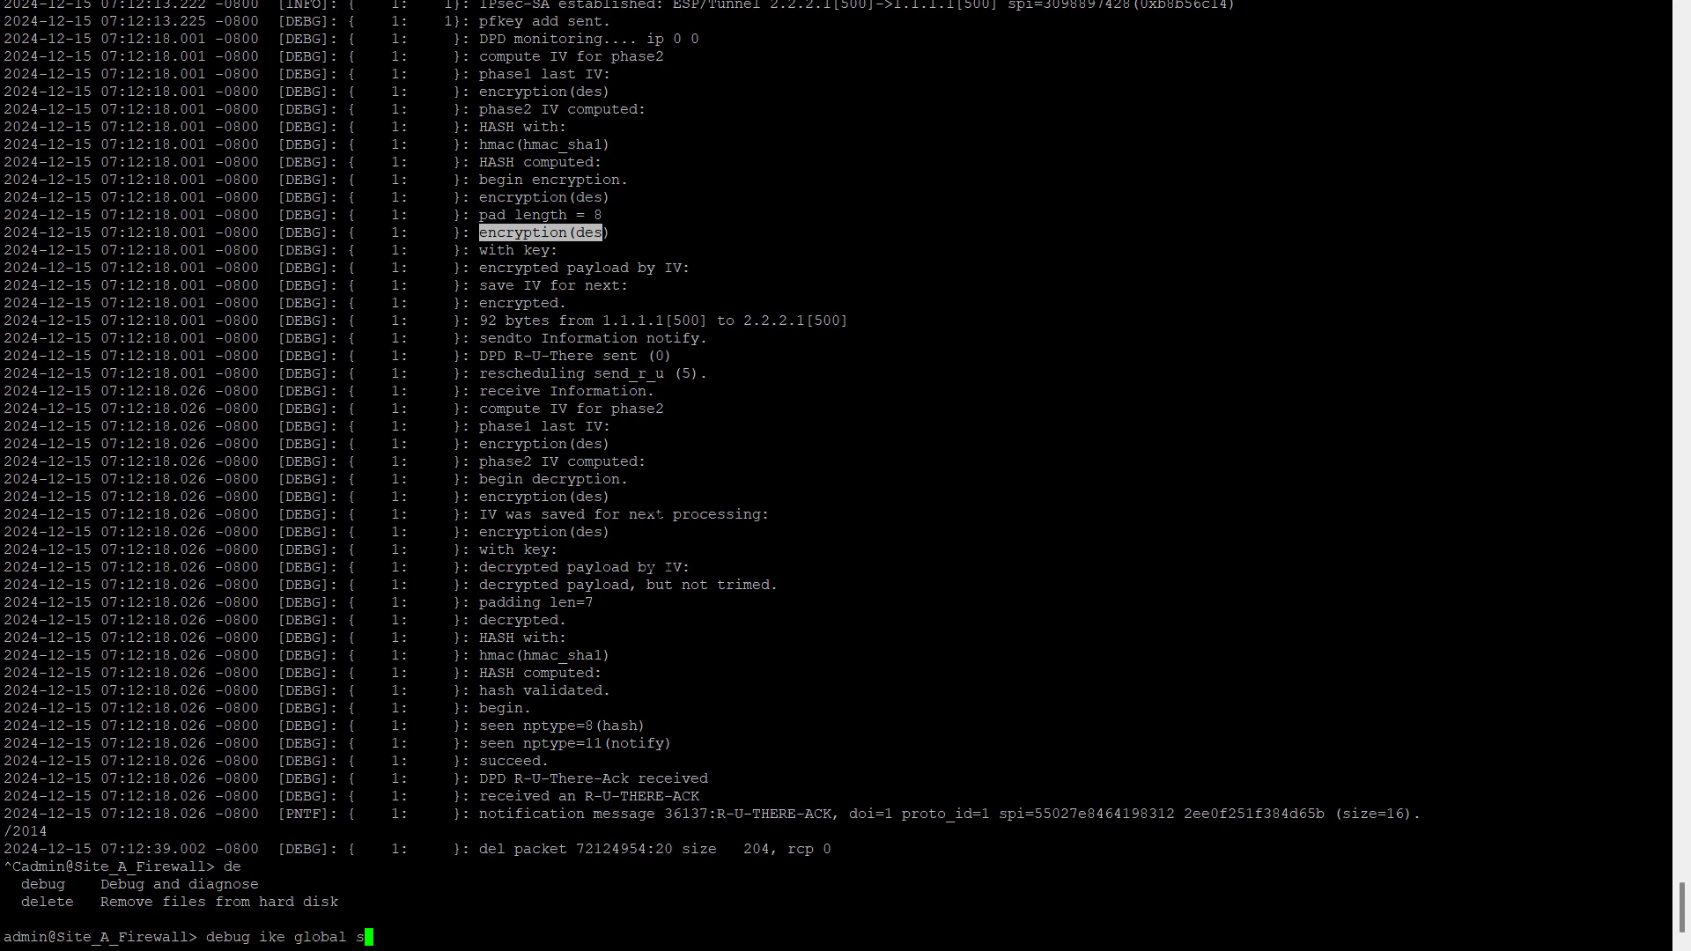
{"action": "key", "text": "Return"}
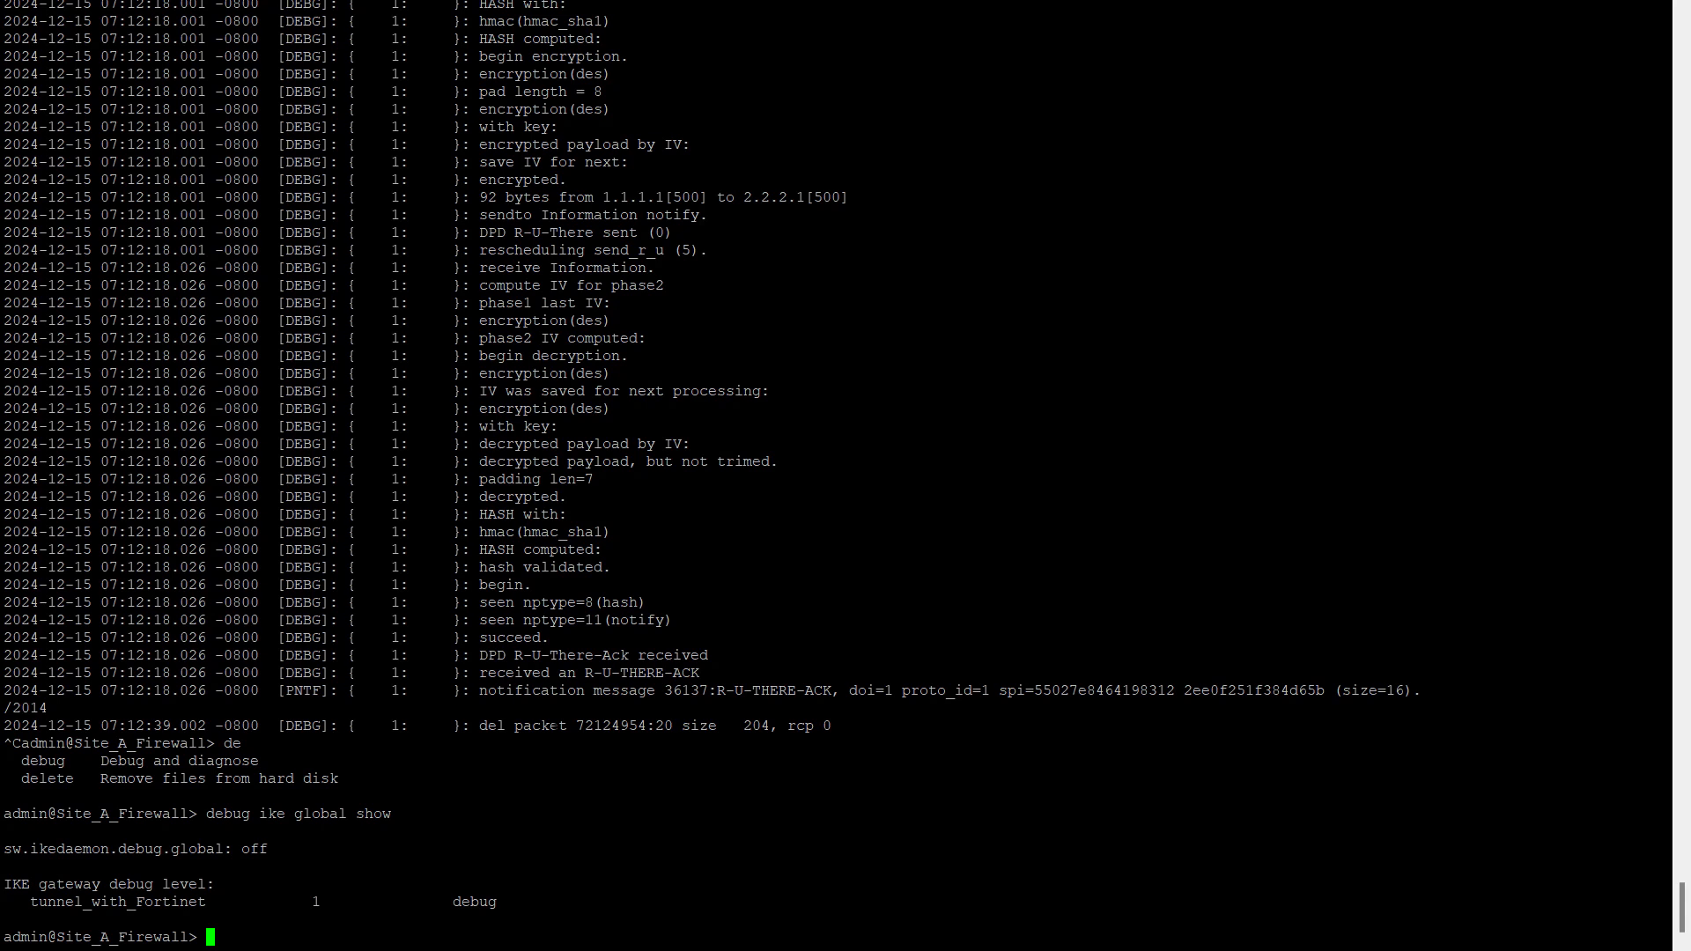
Step: Turn off global IKE debug logging with 'debug ike global off'
{"action": "type", "text": "debug"}
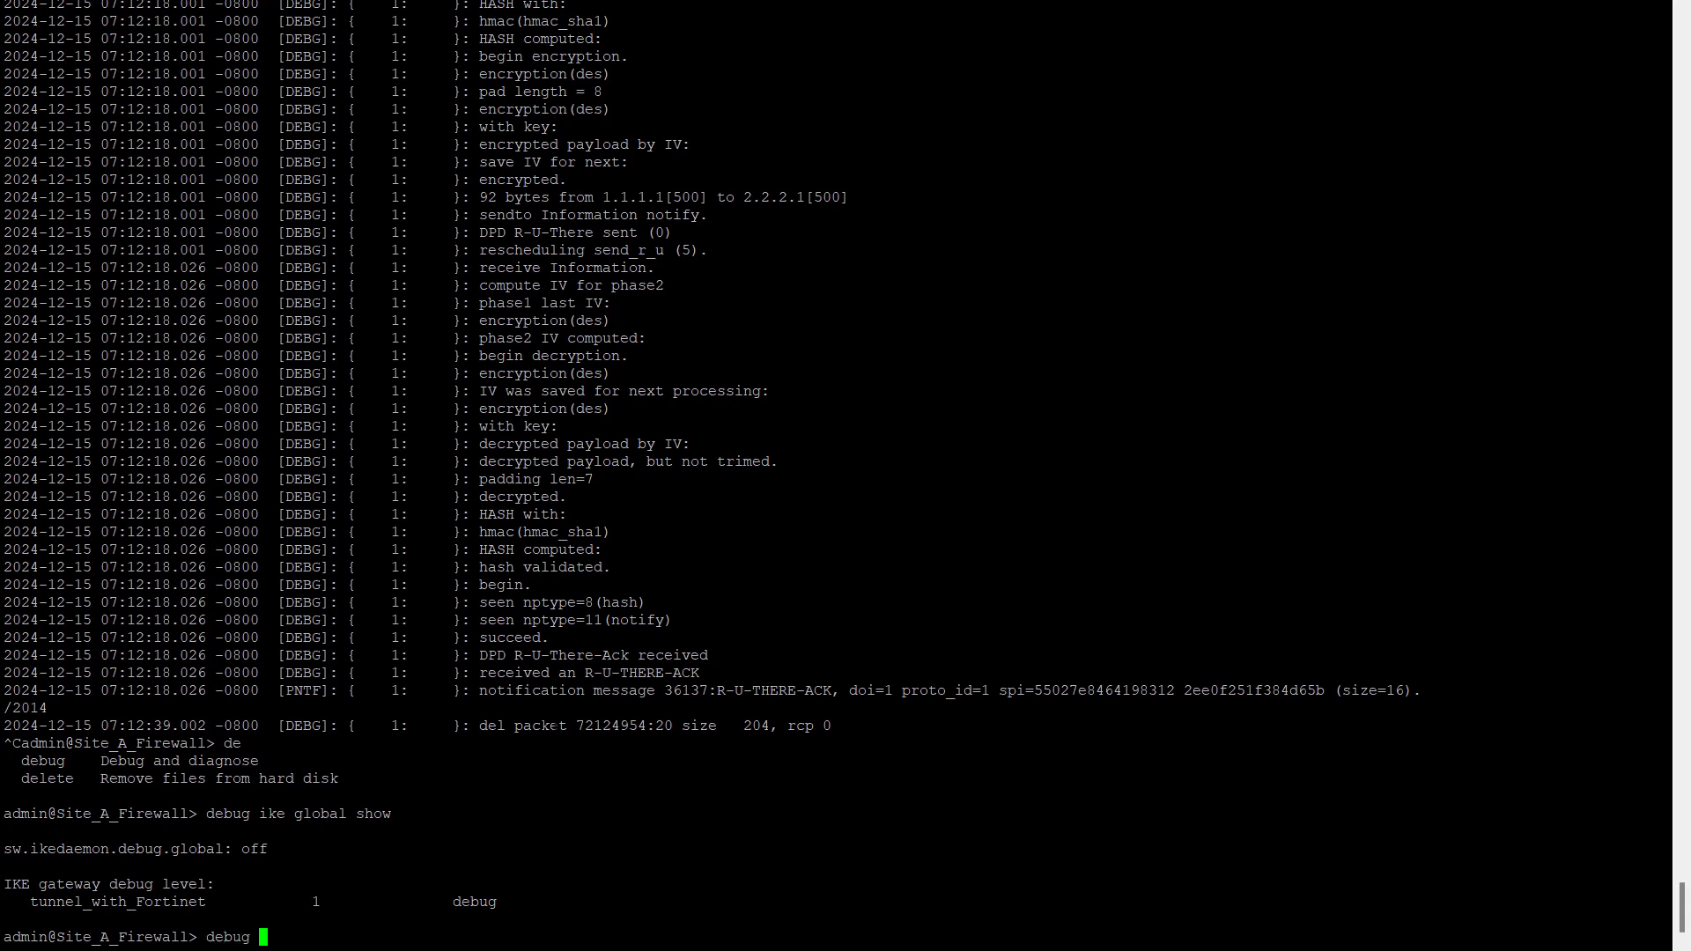
{"action": "type", "text": "ike"}
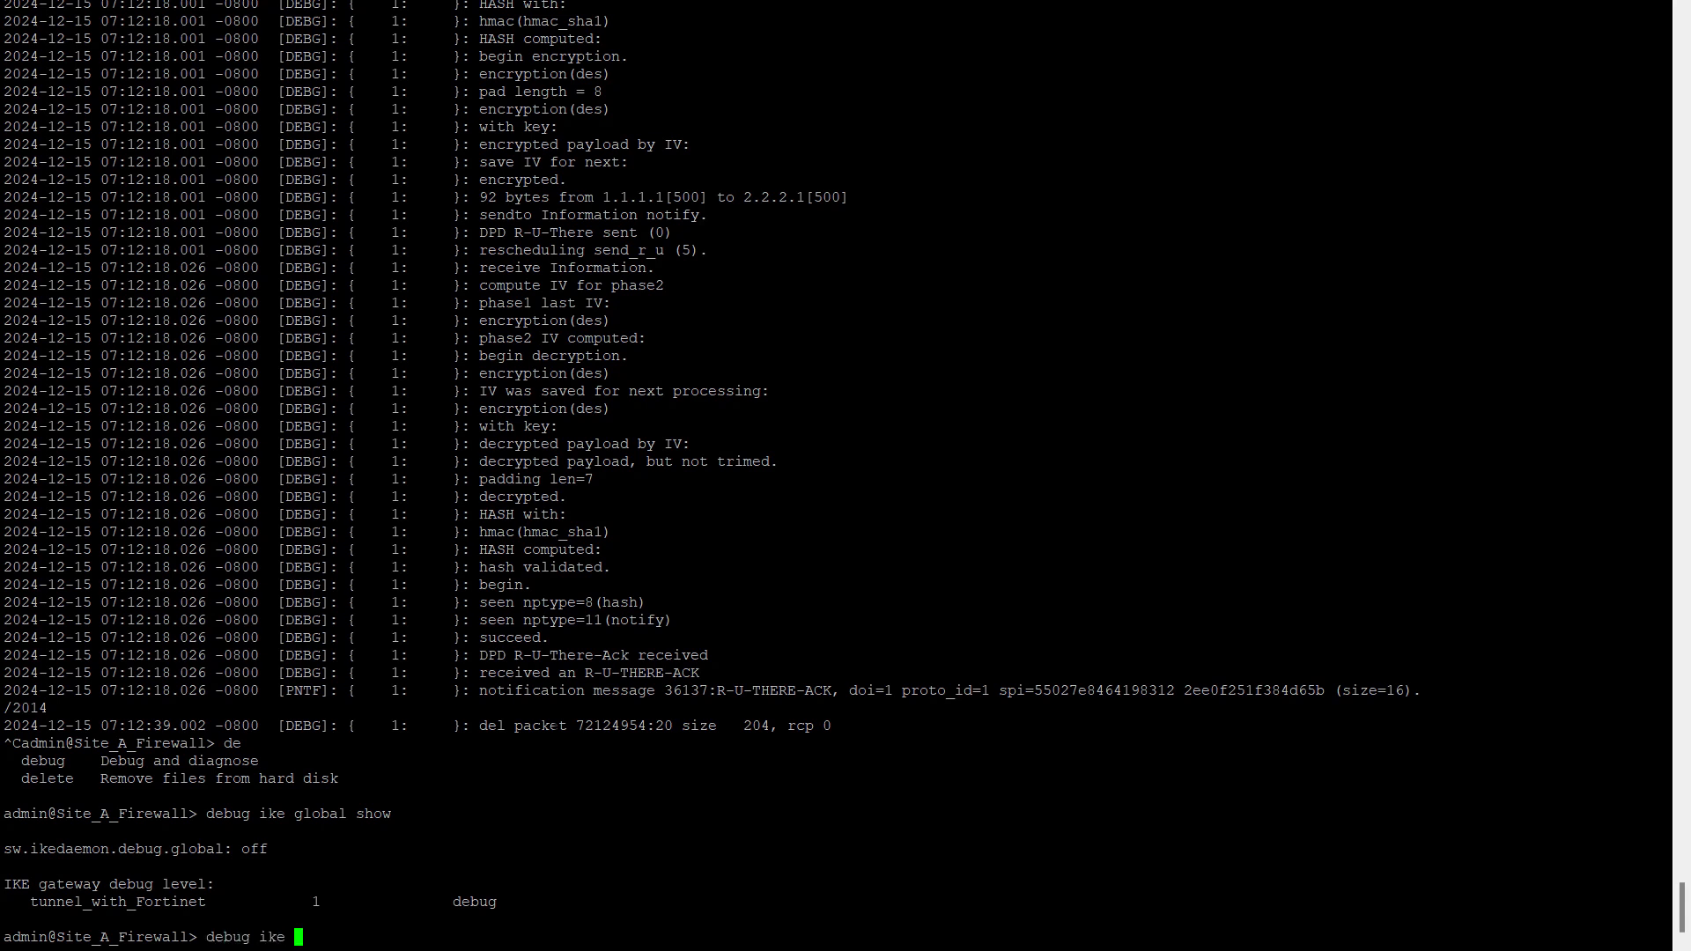
{"action": "type", "text": "global"}
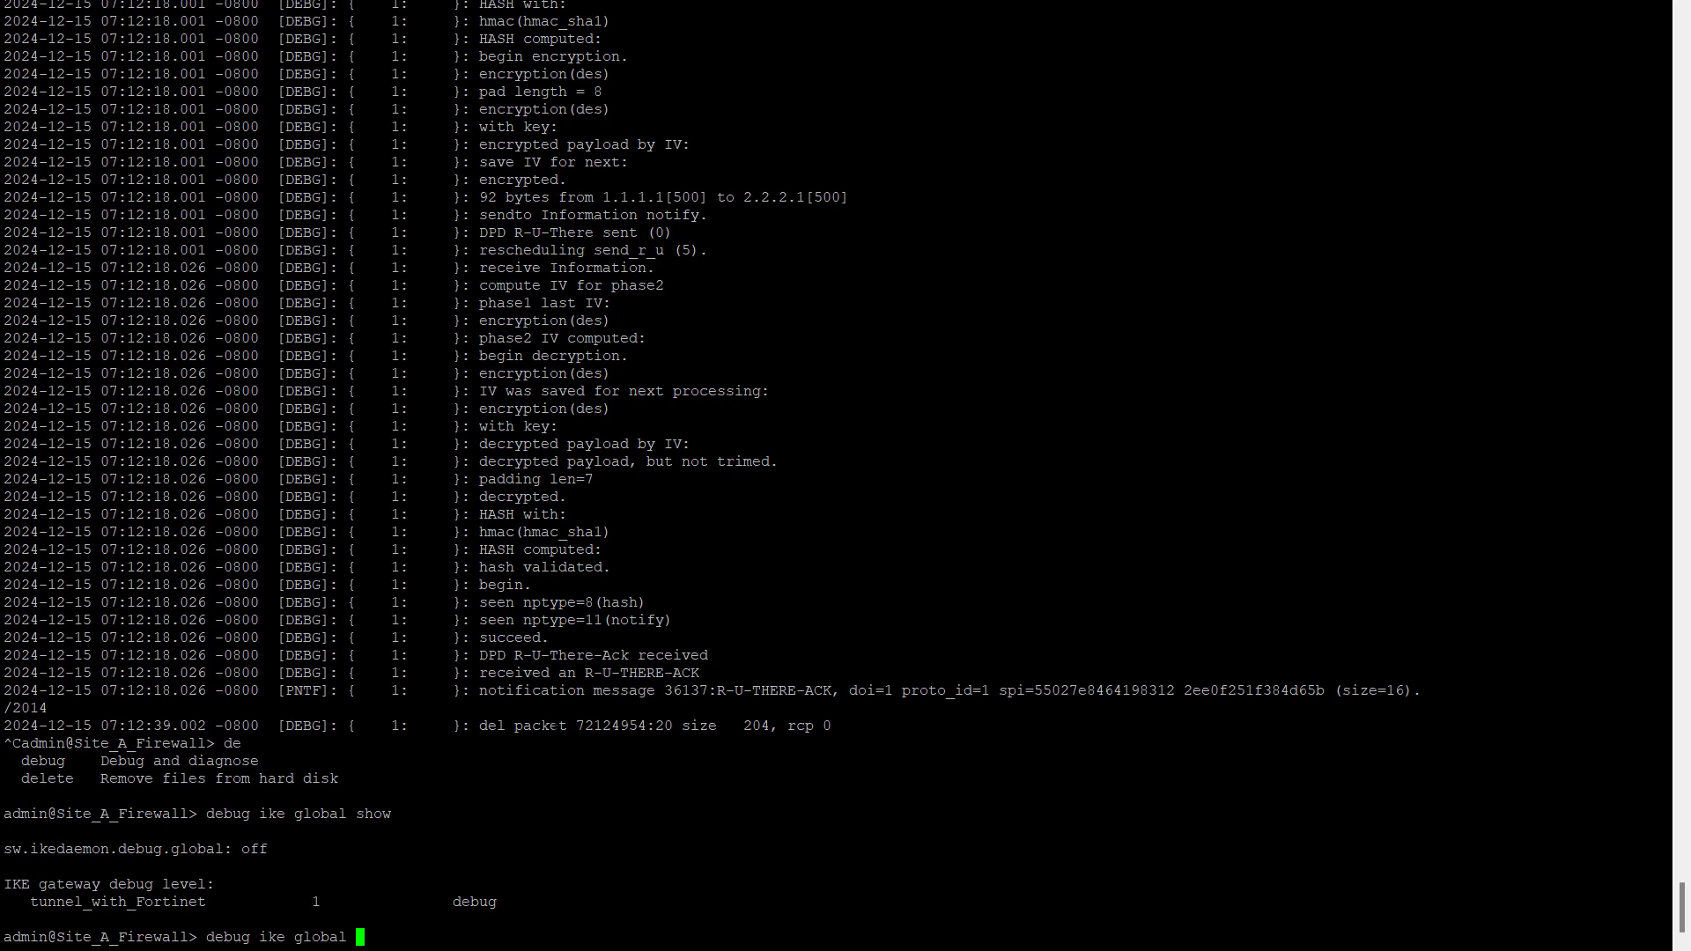
{"action": "type", "text": "of"}
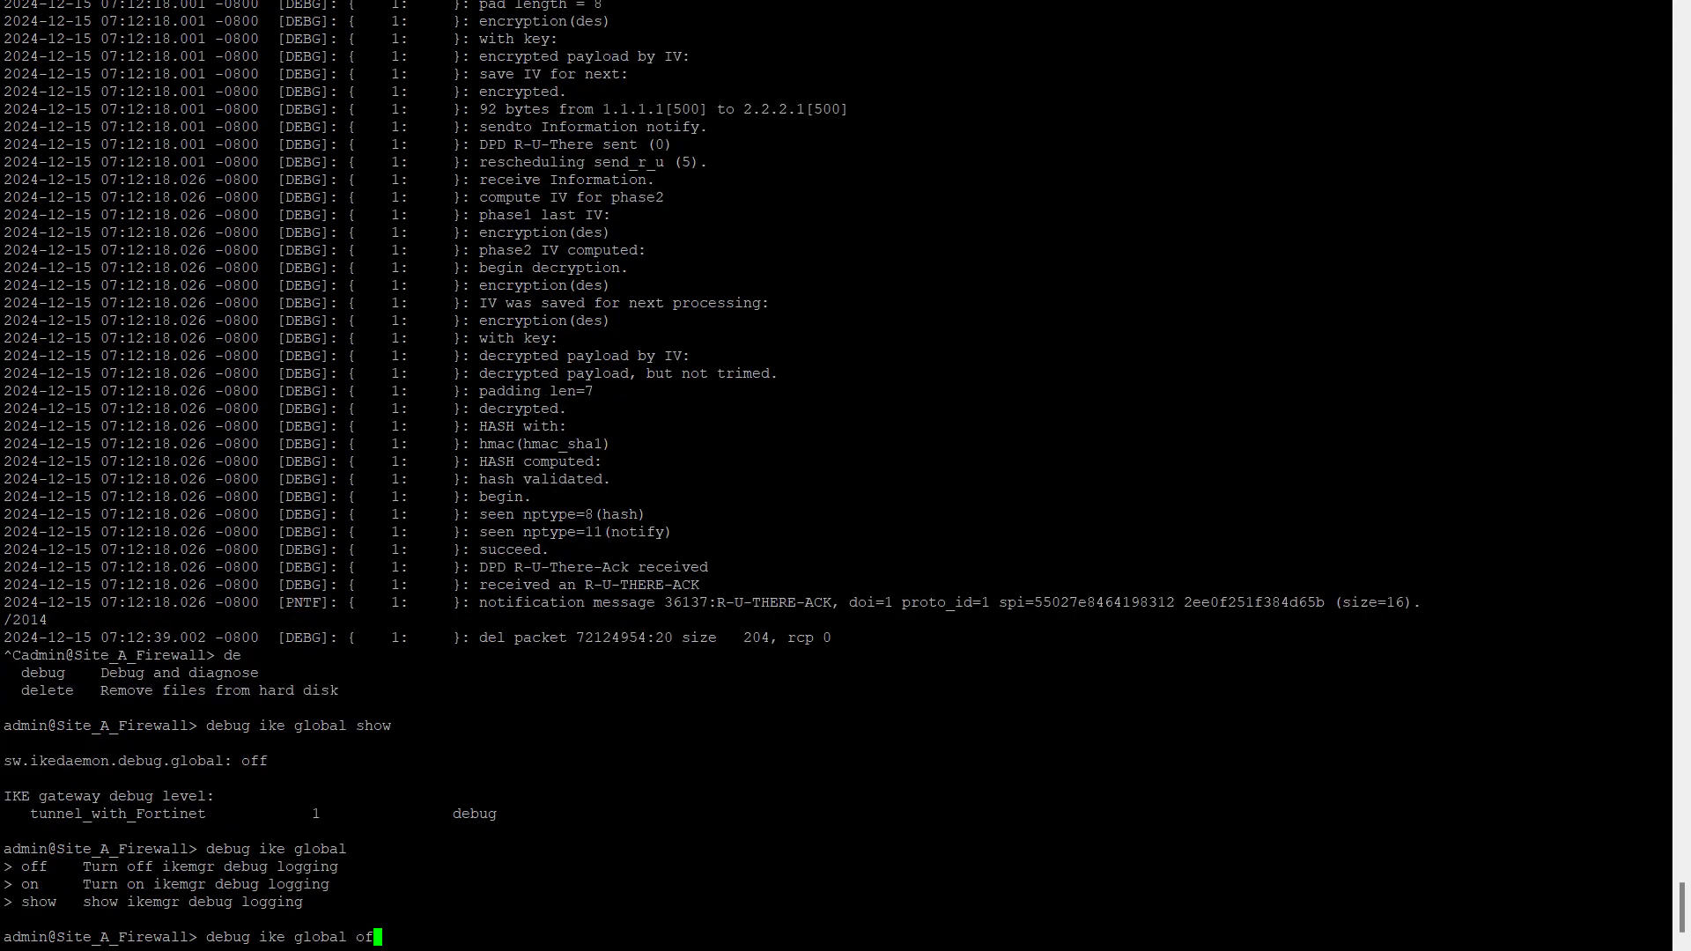
{"action": "key", "text": "Return"}
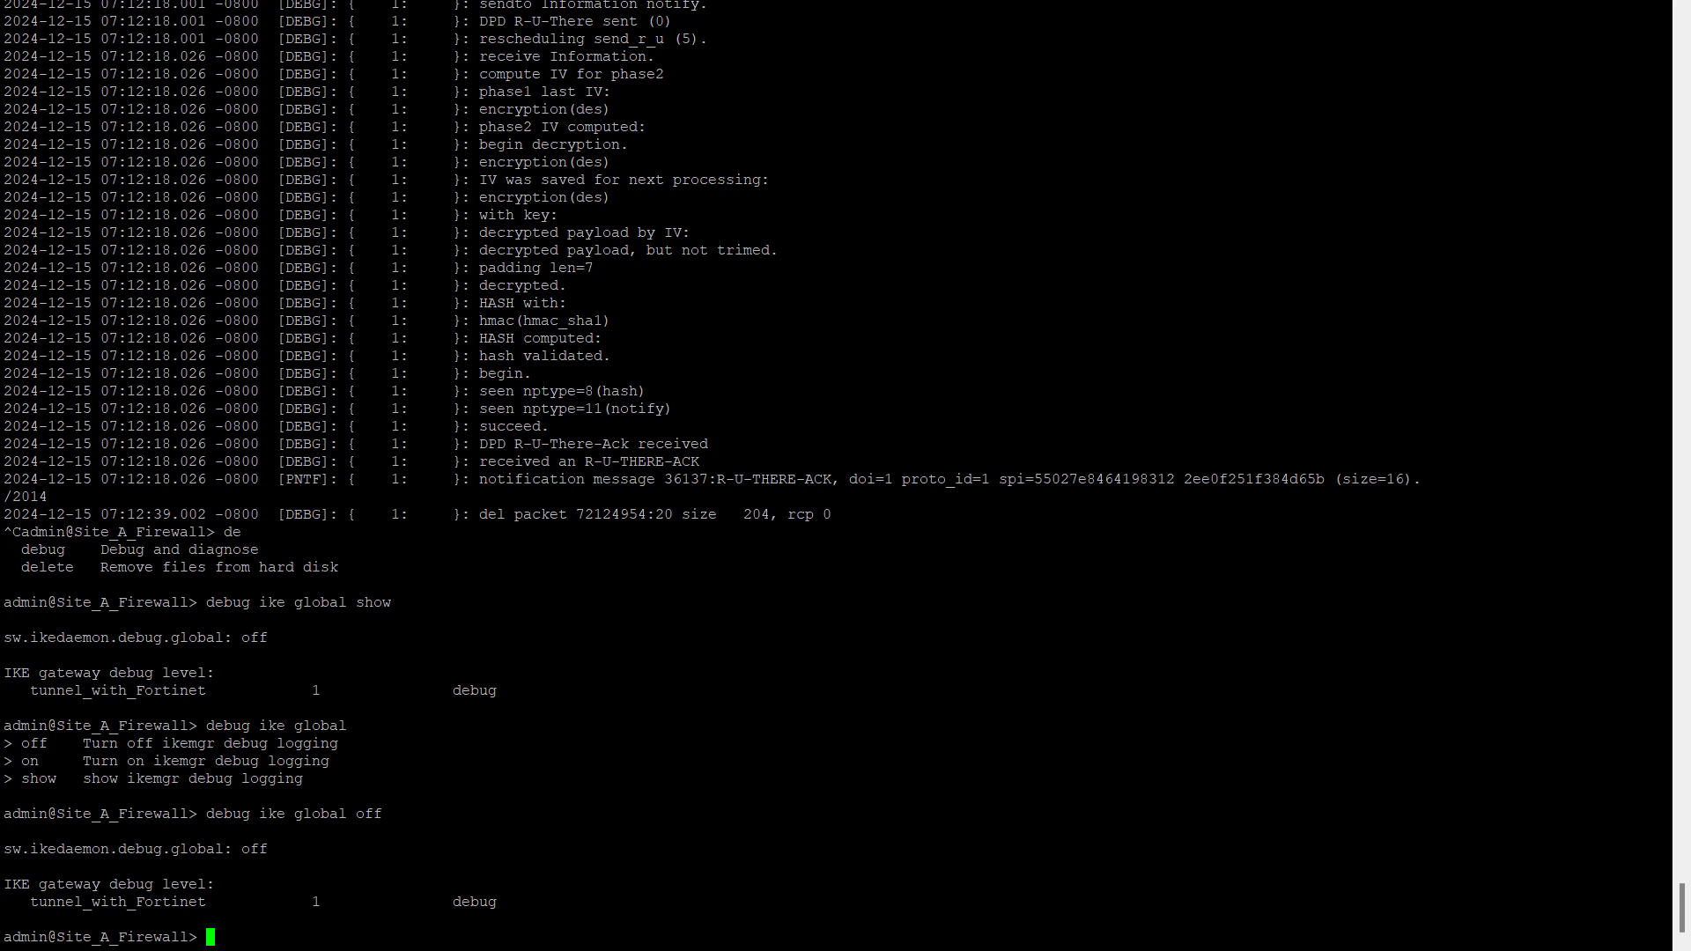
Step: Disable debugging for gateway tunnel_with_Fortinet and confirm global IKE debug shows off
{"action": "type", "text": "debug"}
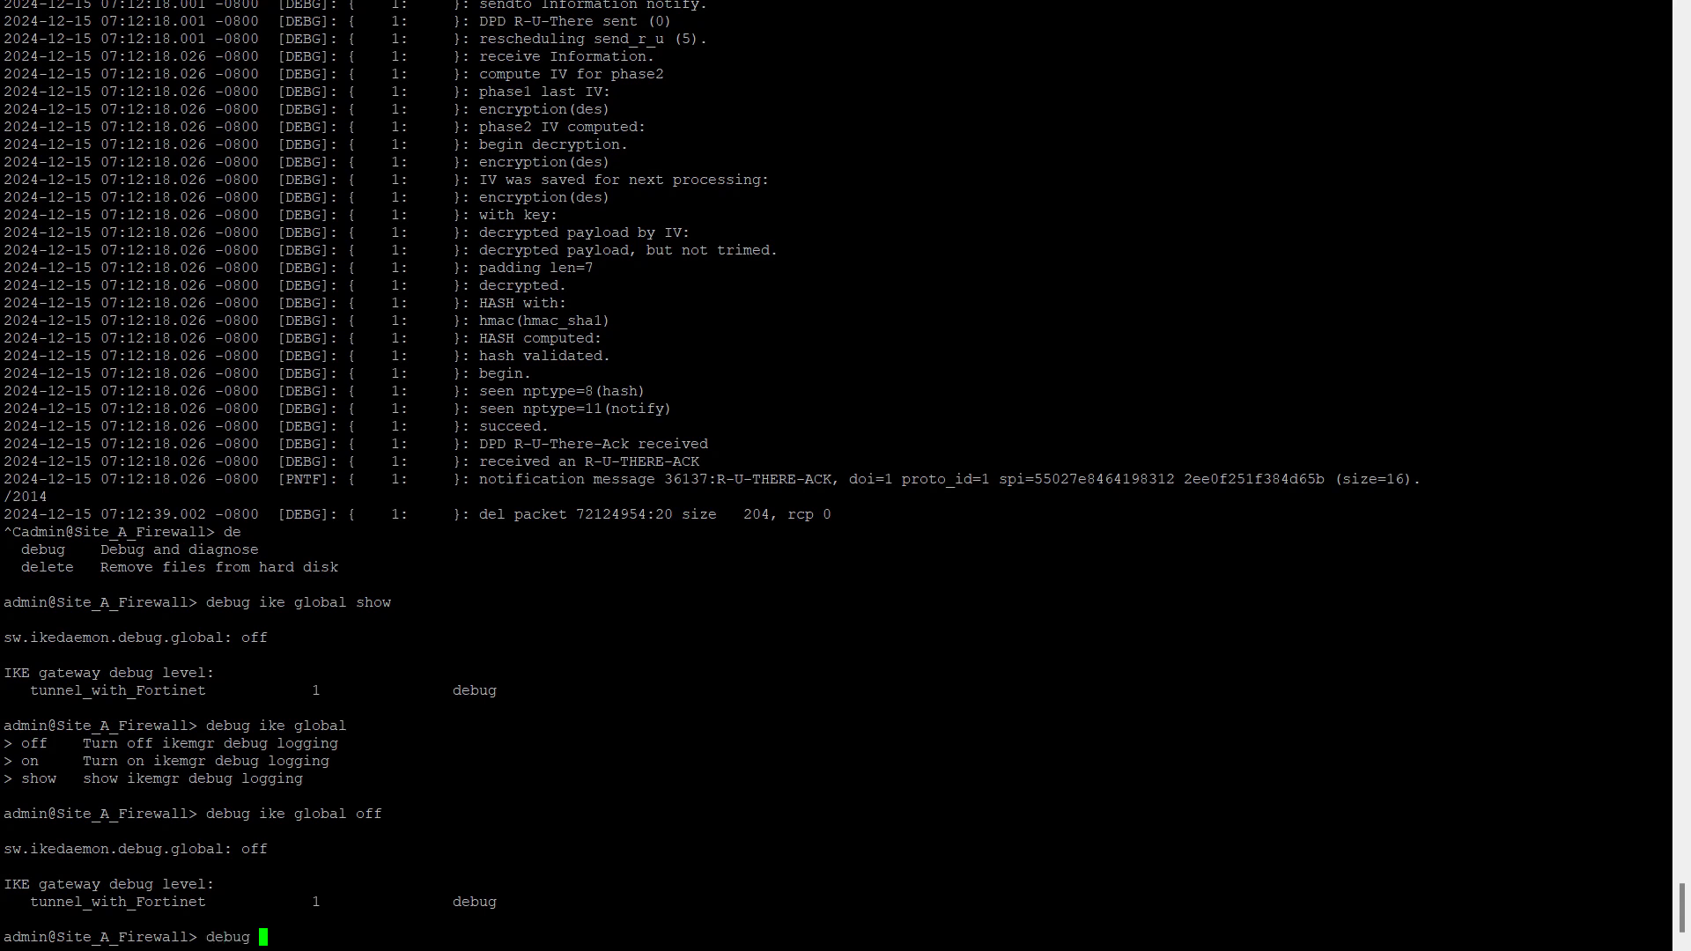
{"action": "type", "text": "ike"}
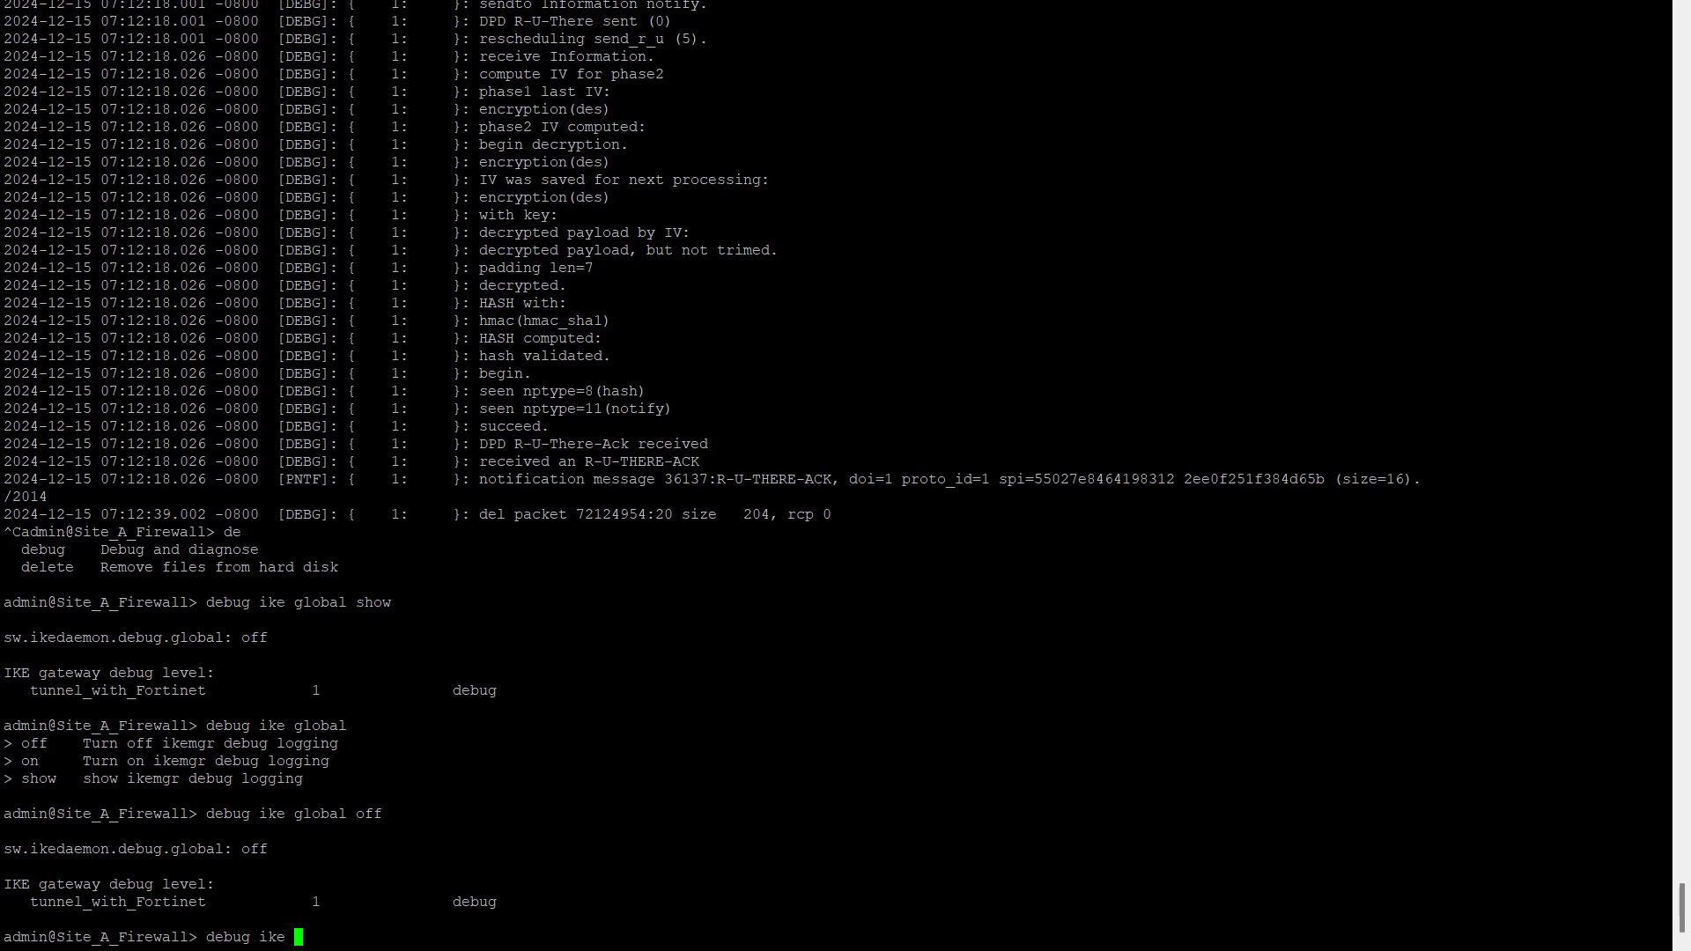
{"action": "type", "text": "gateway"}
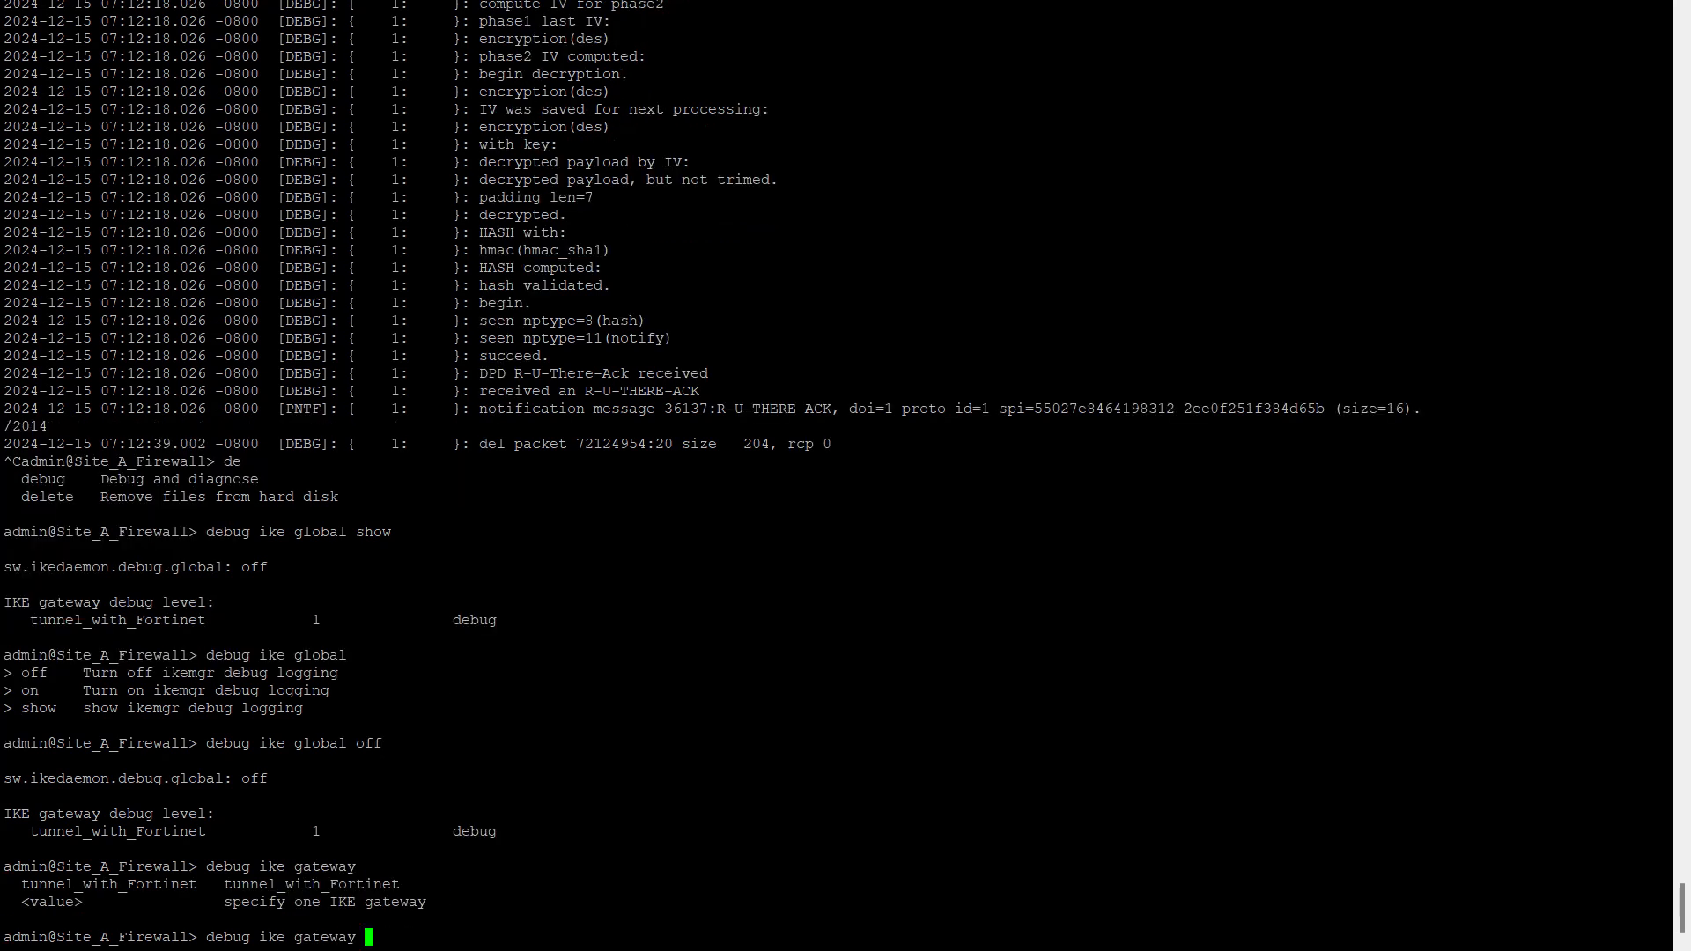
{"action": "type", "text": "tunnel_with_Fortinet off"}
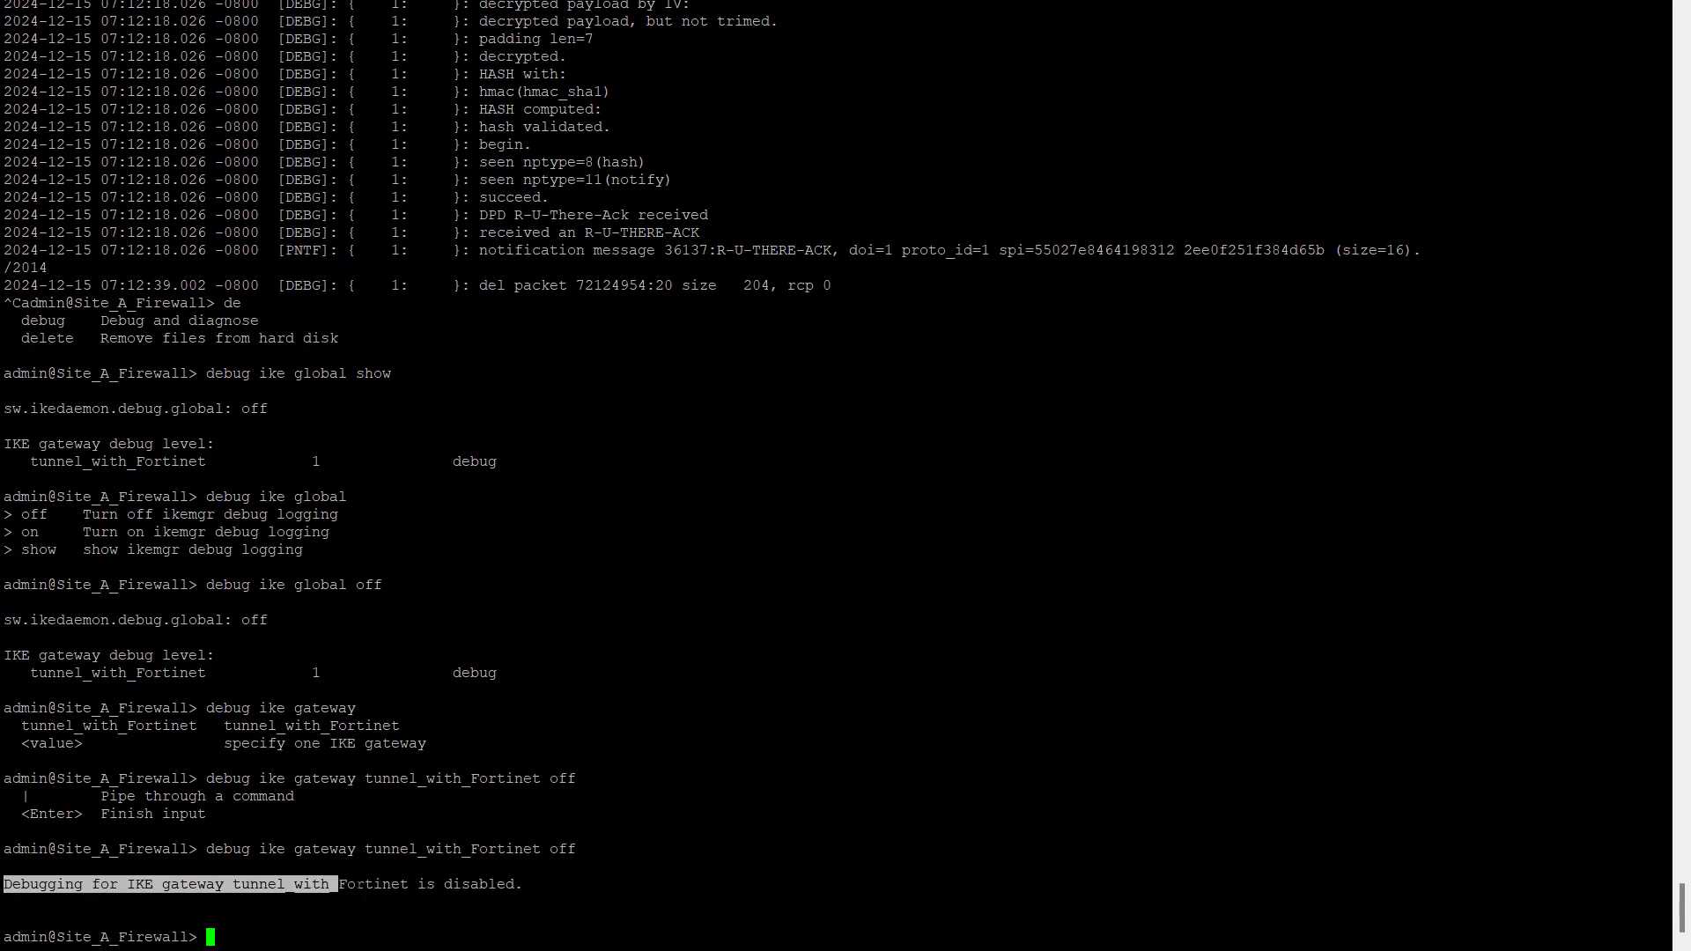
{"action": "type", "text": "s"}
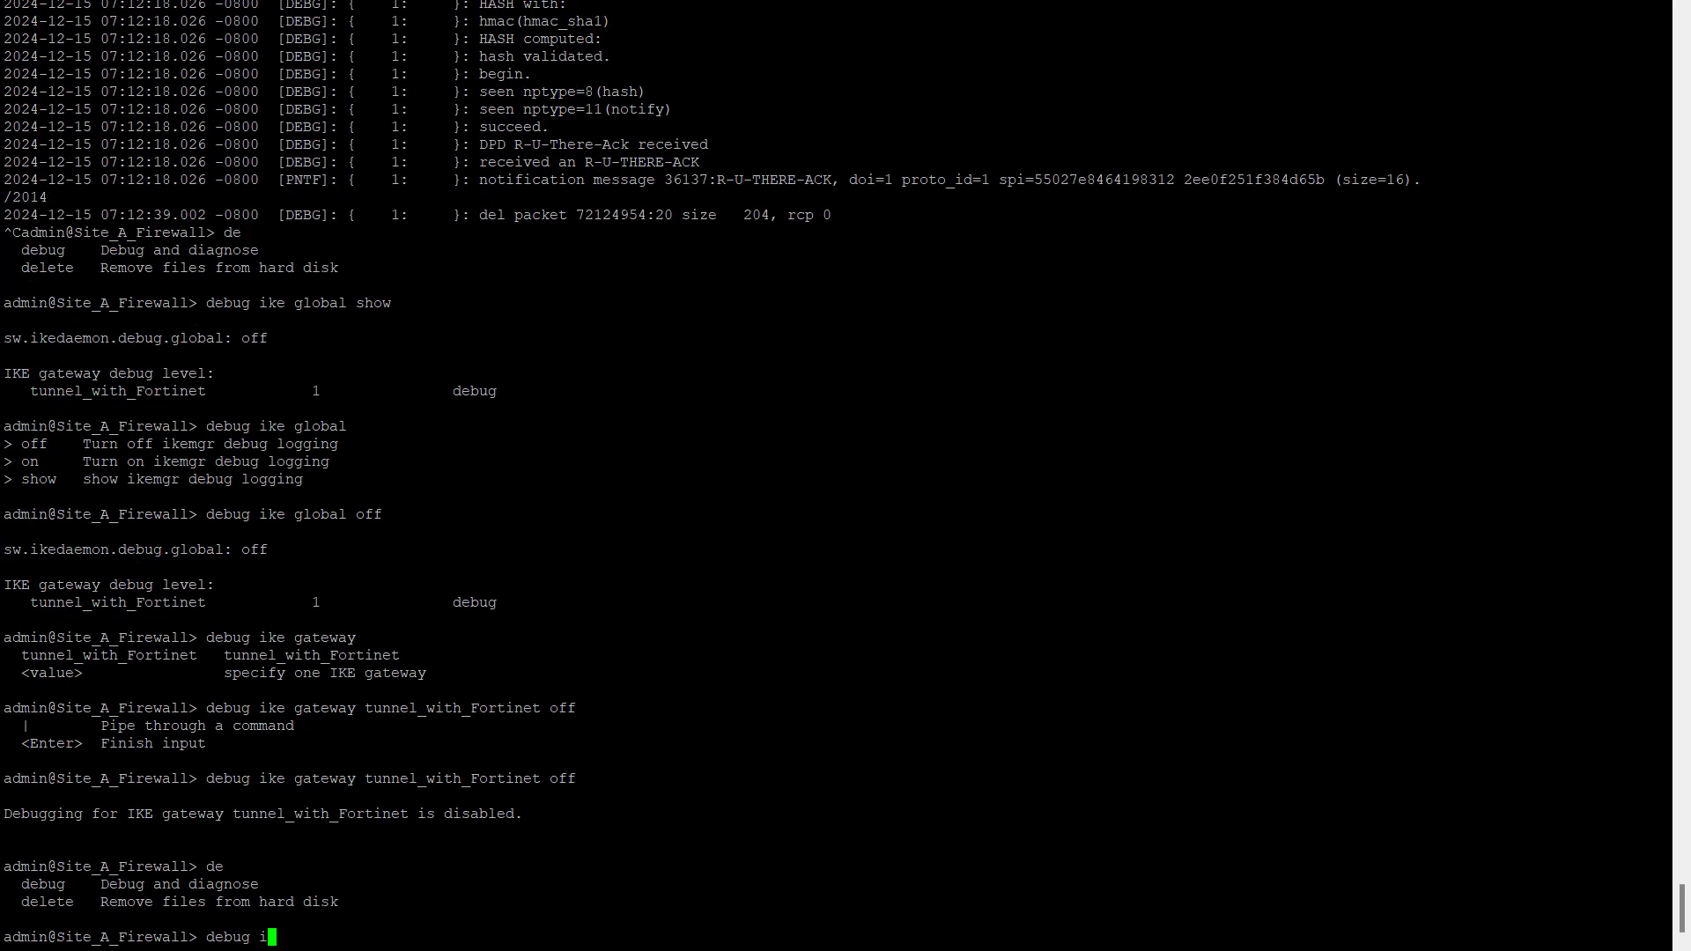
{"action": "type", "text": "ke global show"}
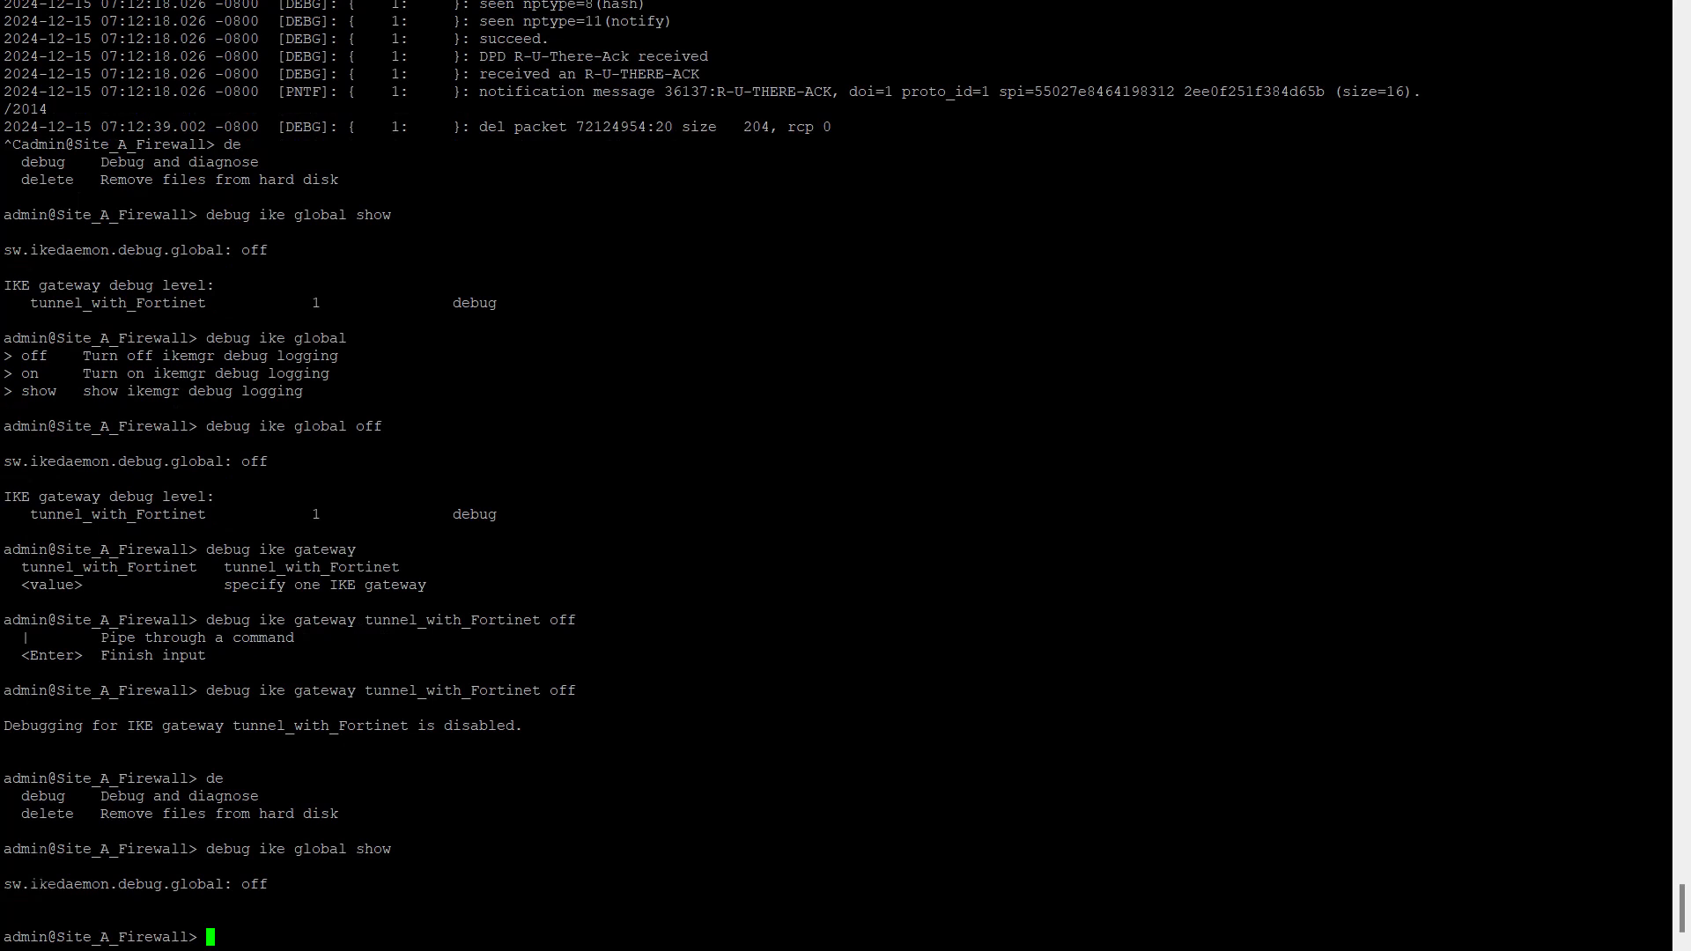
{"action": "double_click", "coordinate": [298, 849]}
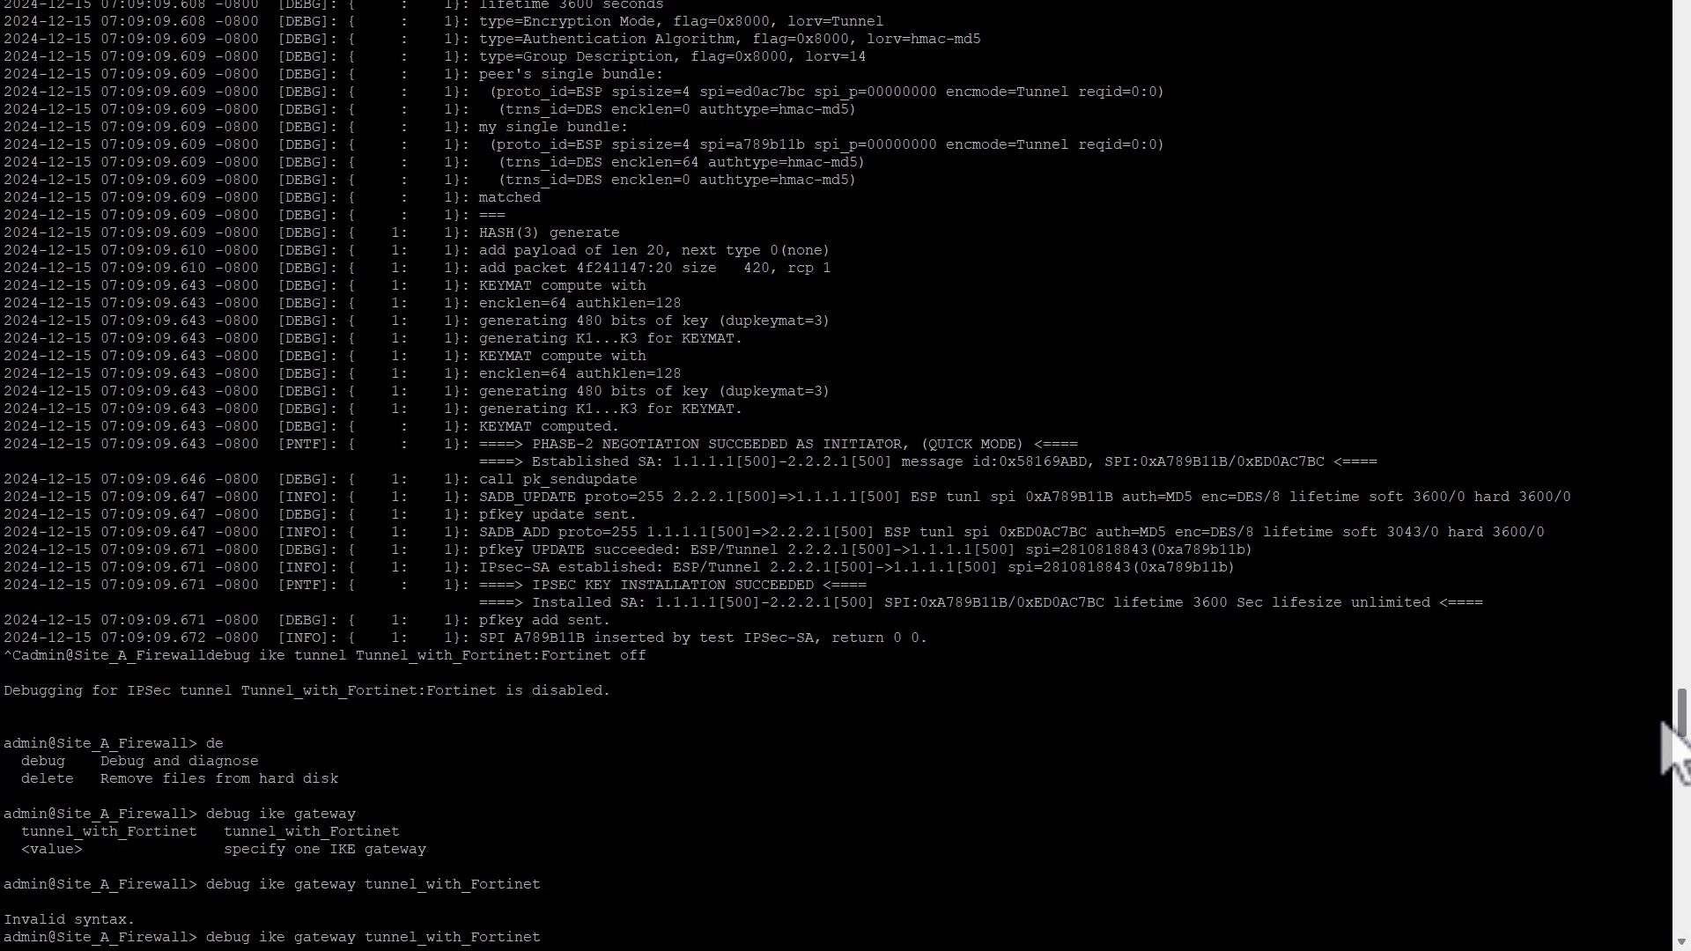
{"action": "scroll", "scroll_direction": "down", "scroll_amount": 3}
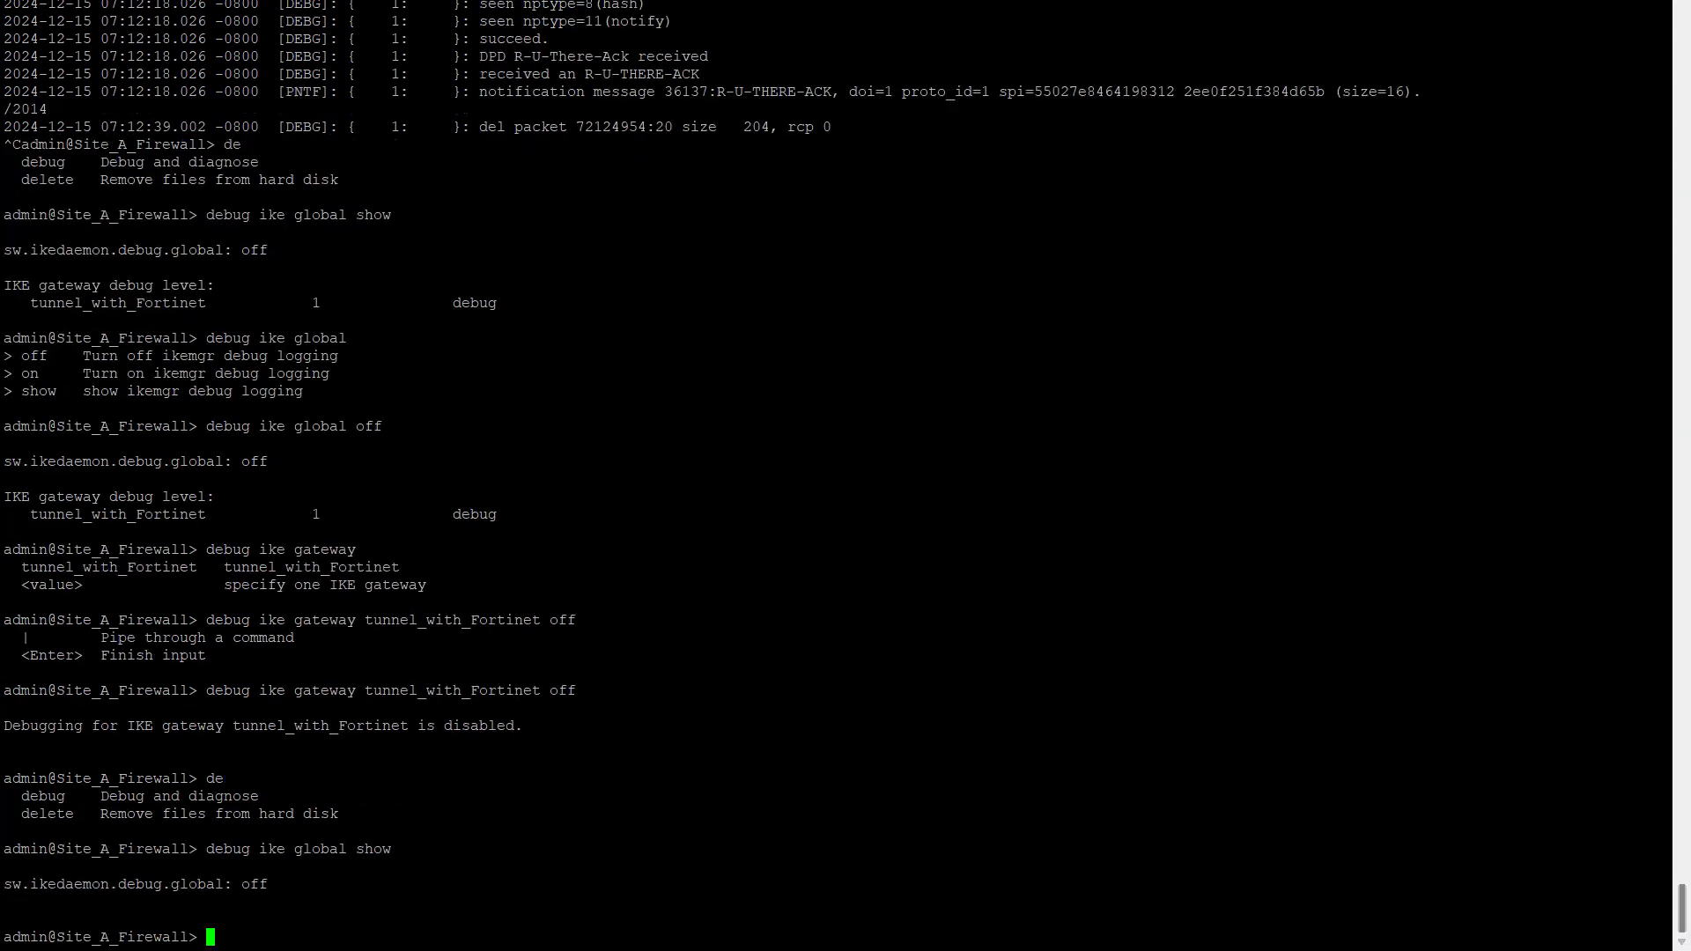
{"action": "type", "text": "less m"}
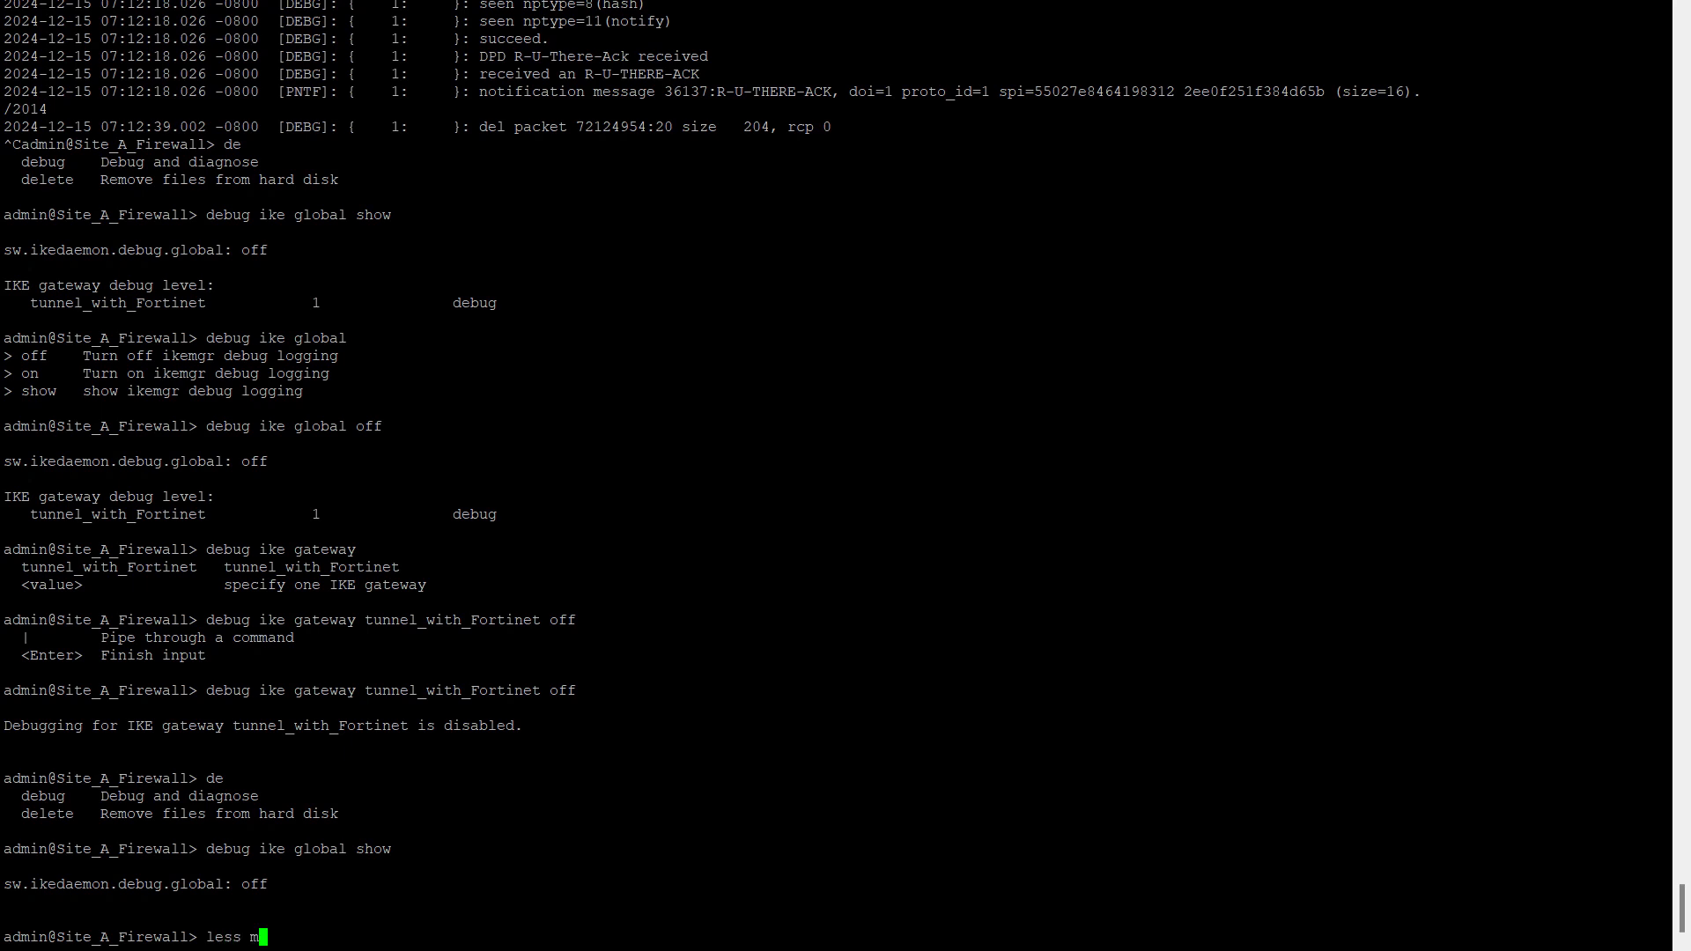
Step: Open ikemgr.log with 'less mp-log' and page through the repeated no-suitable-proposal Phase 1 failures
{"action": "type", "text": "p-log ikemgr.log"}
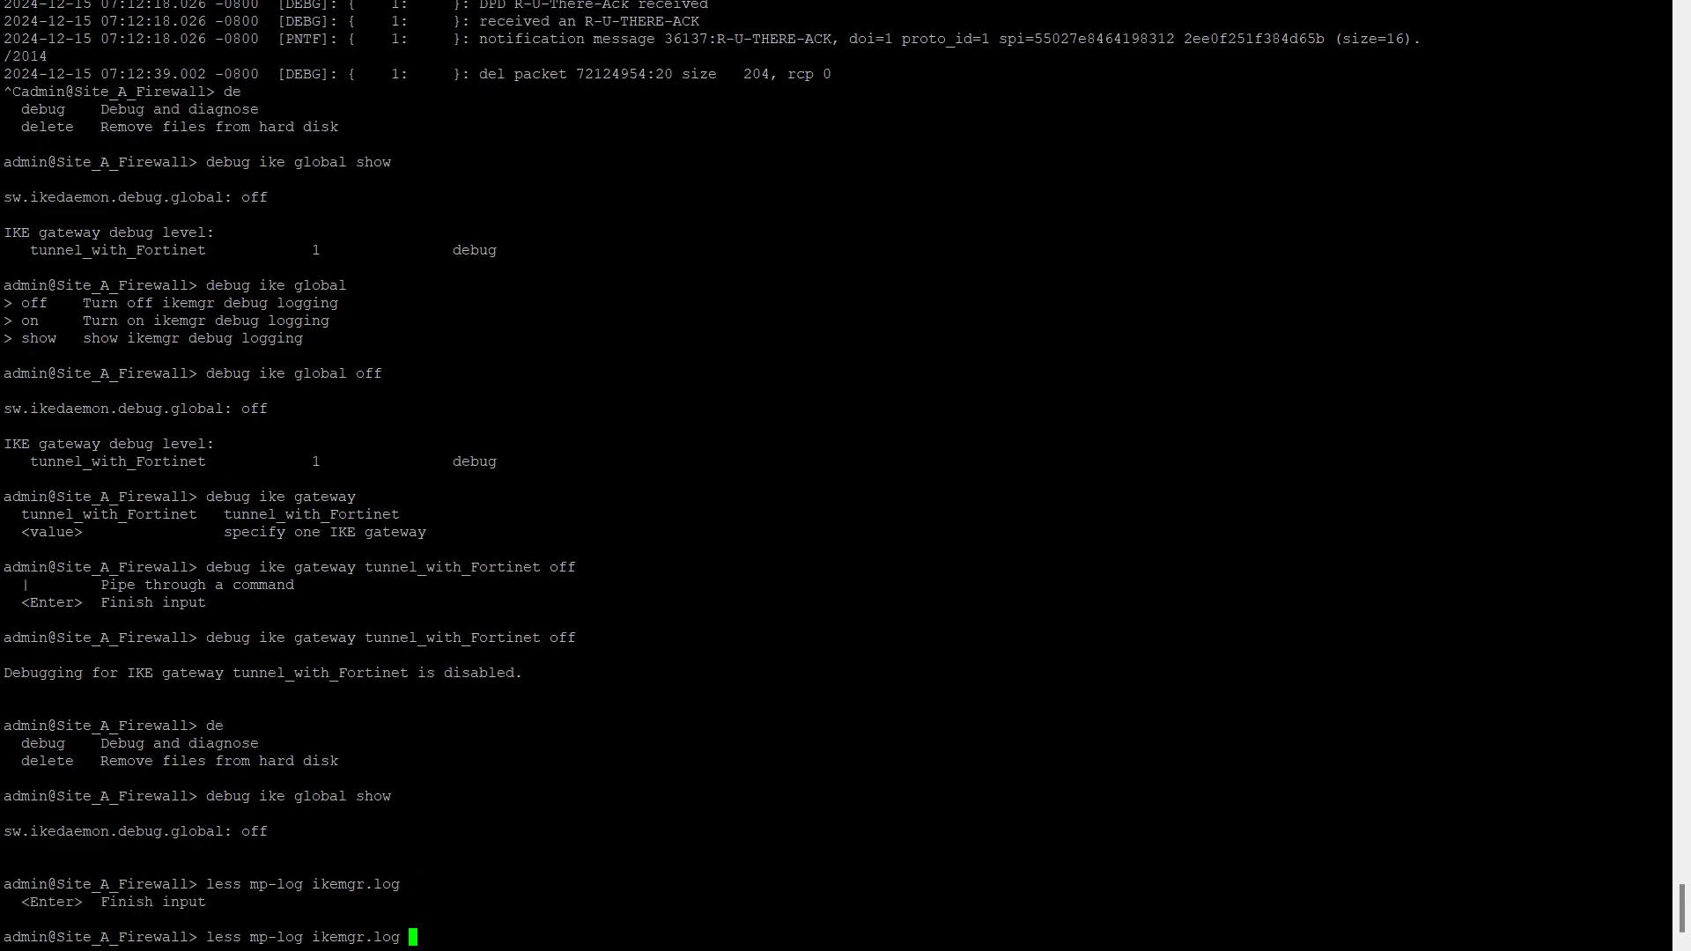
{"action": "key", "text": "Return"}
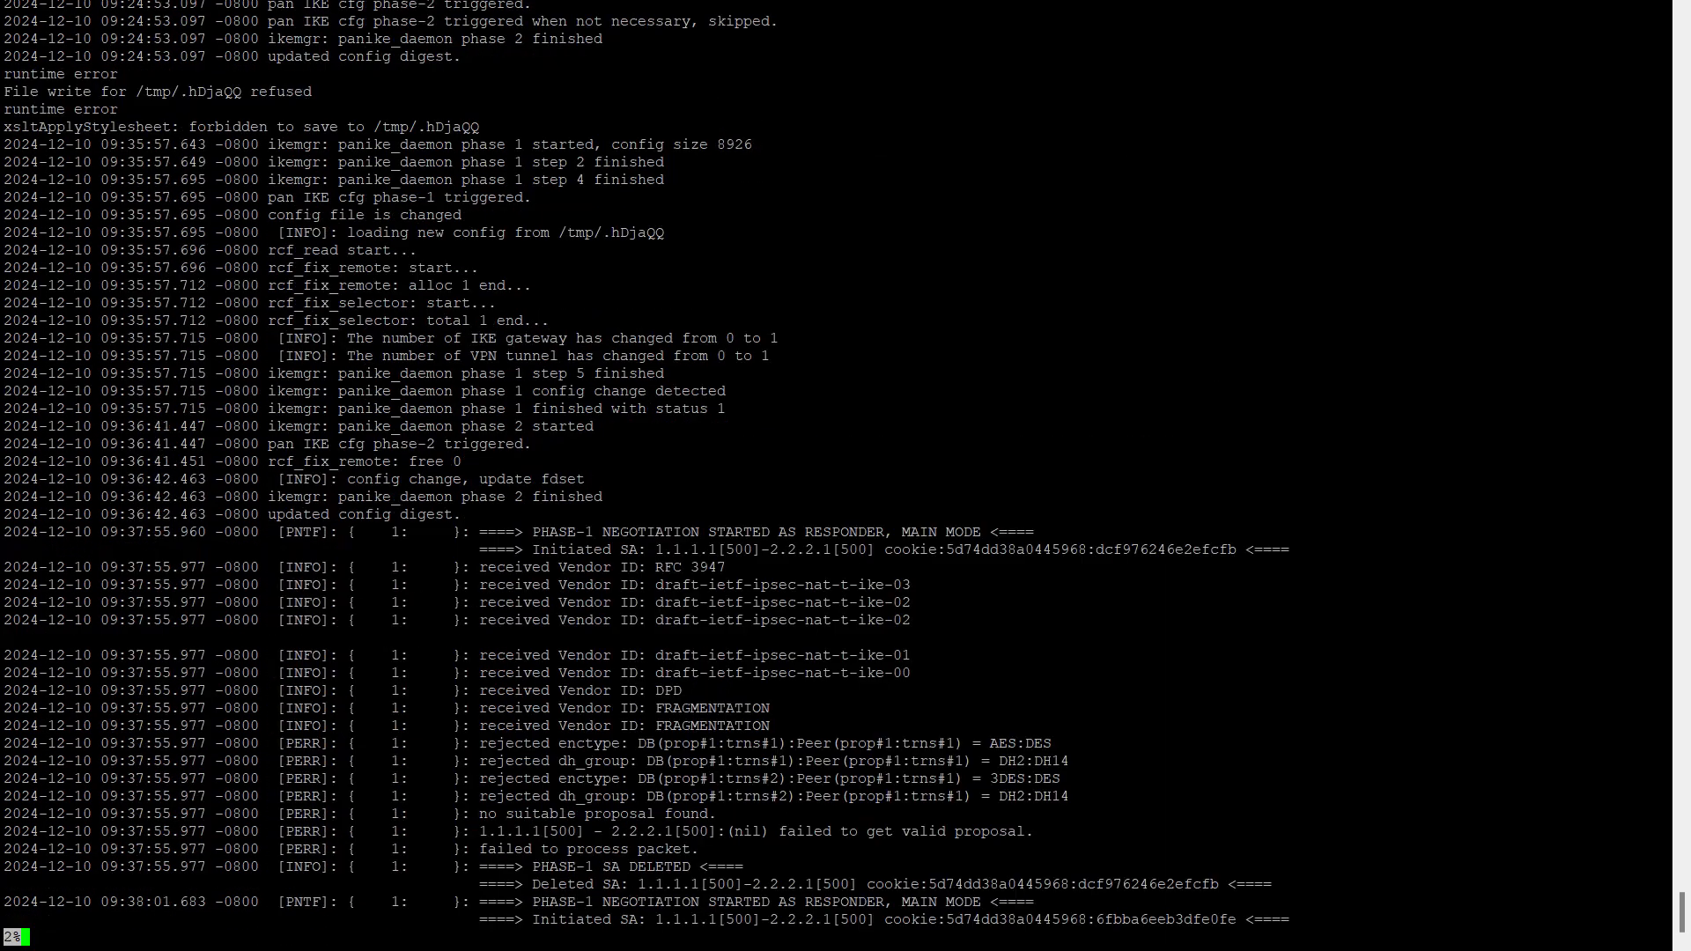
{"action": "scroll", "scroll_direction": "down", "scroll_amount": 3}
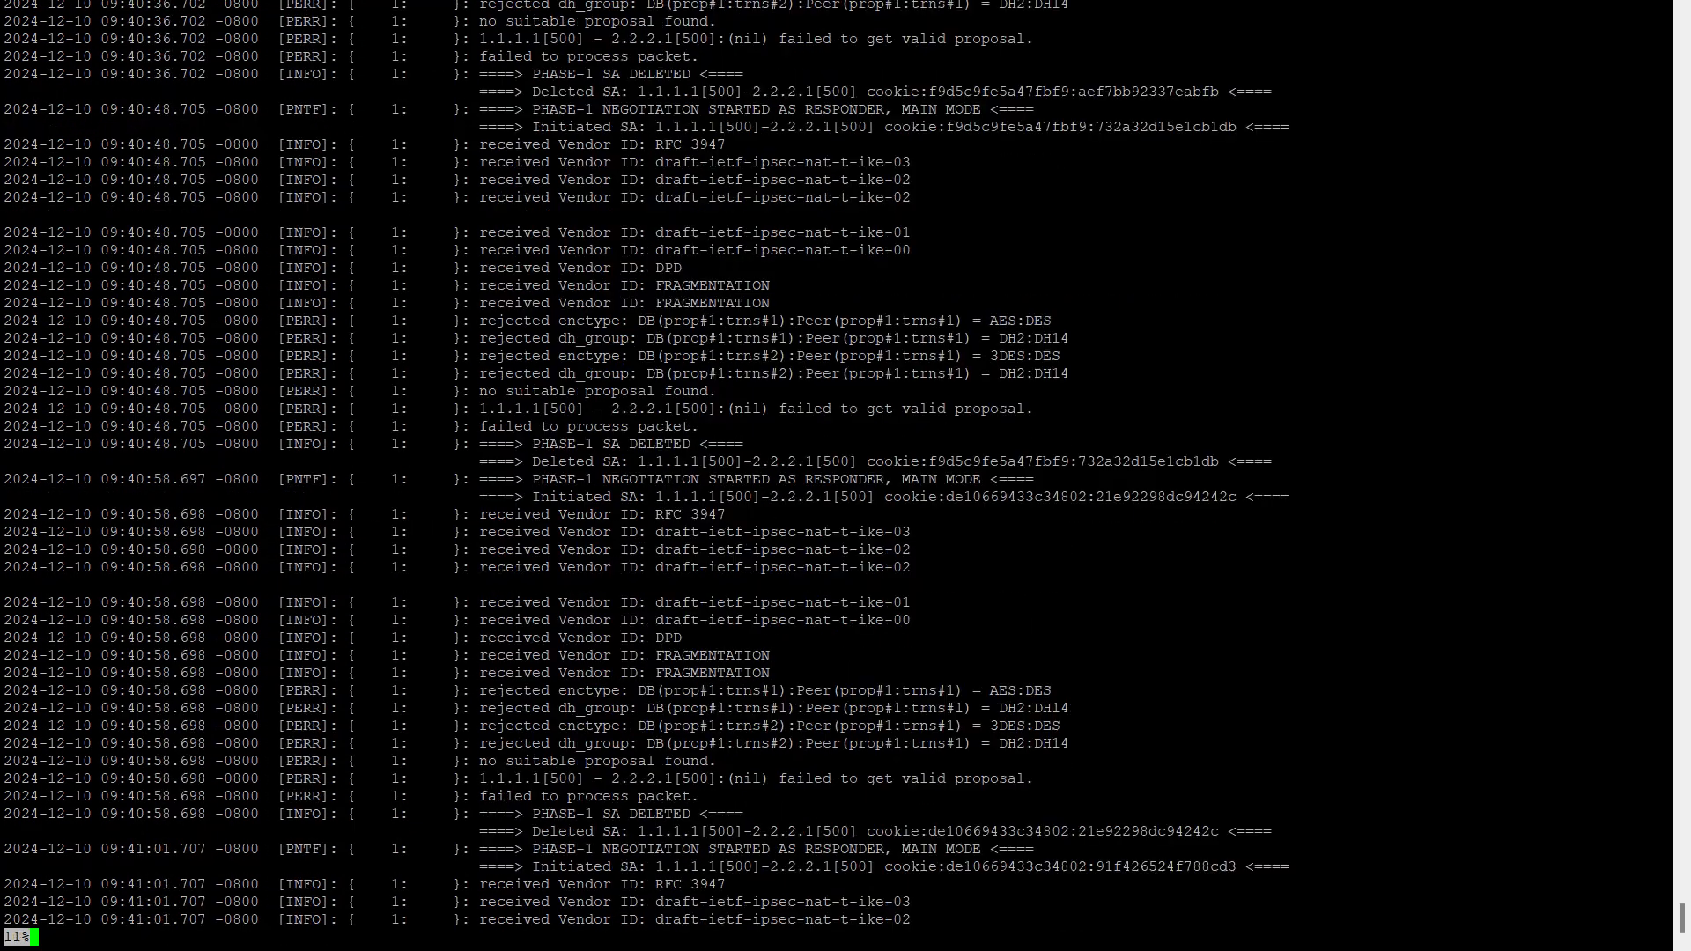
{"action": "scroll", "scroll_direction": "down", "scroll_amount": 3}
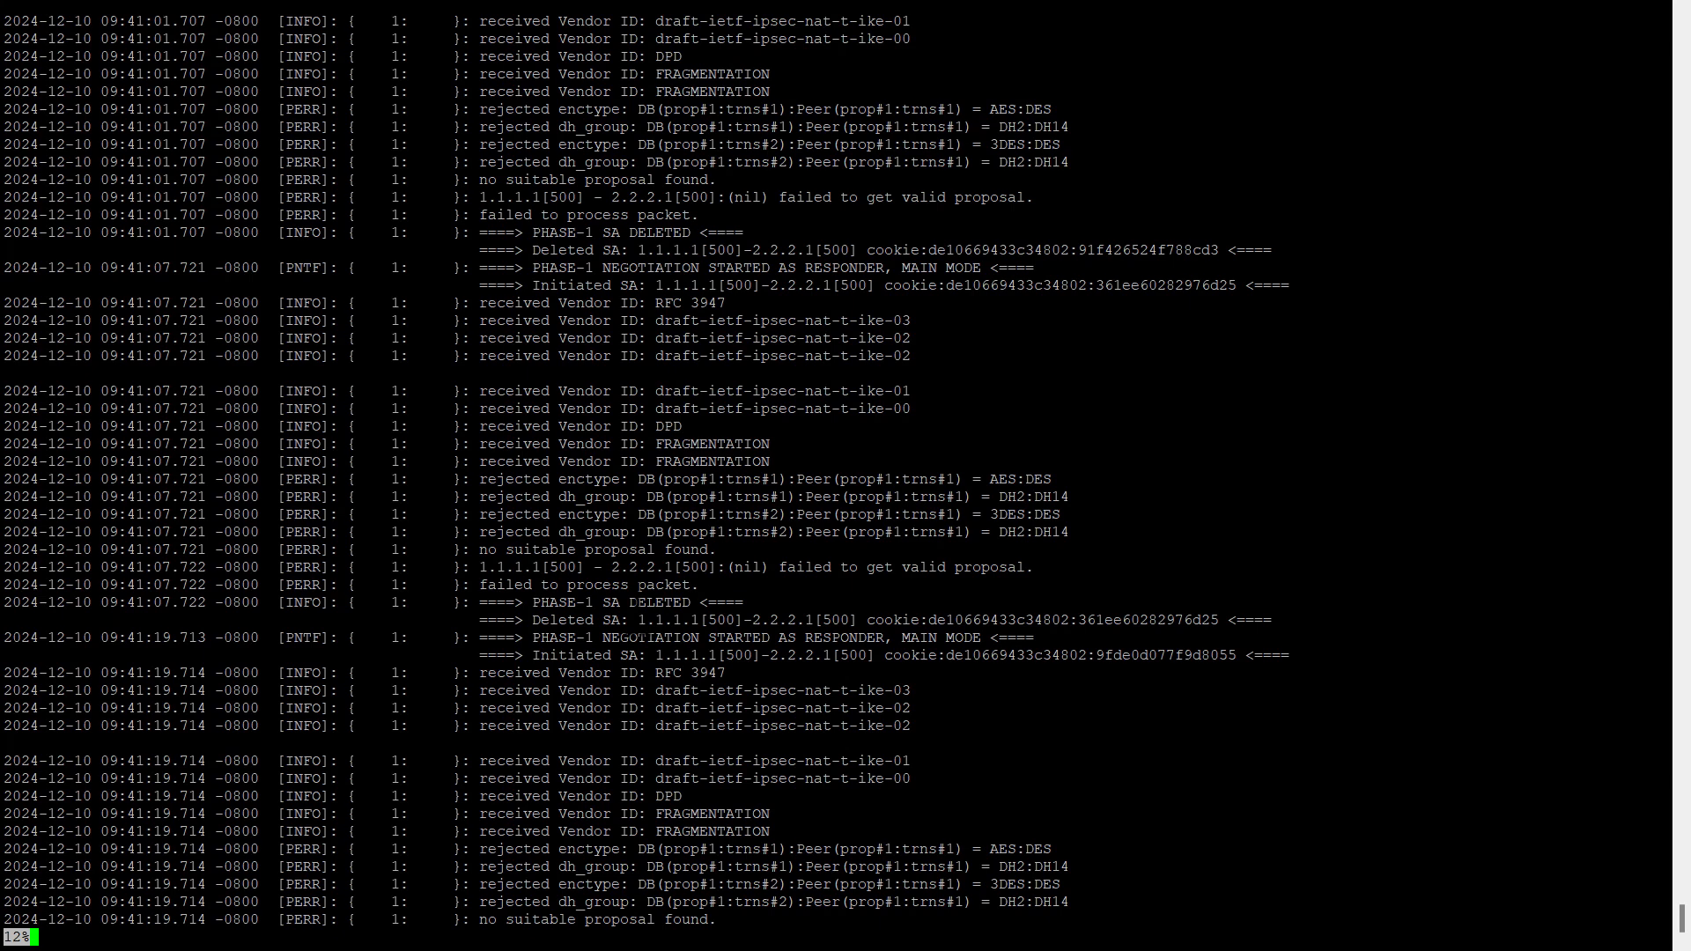
{"action": "scroll", "scroll_direction": "down", "scroll_amount": 3}
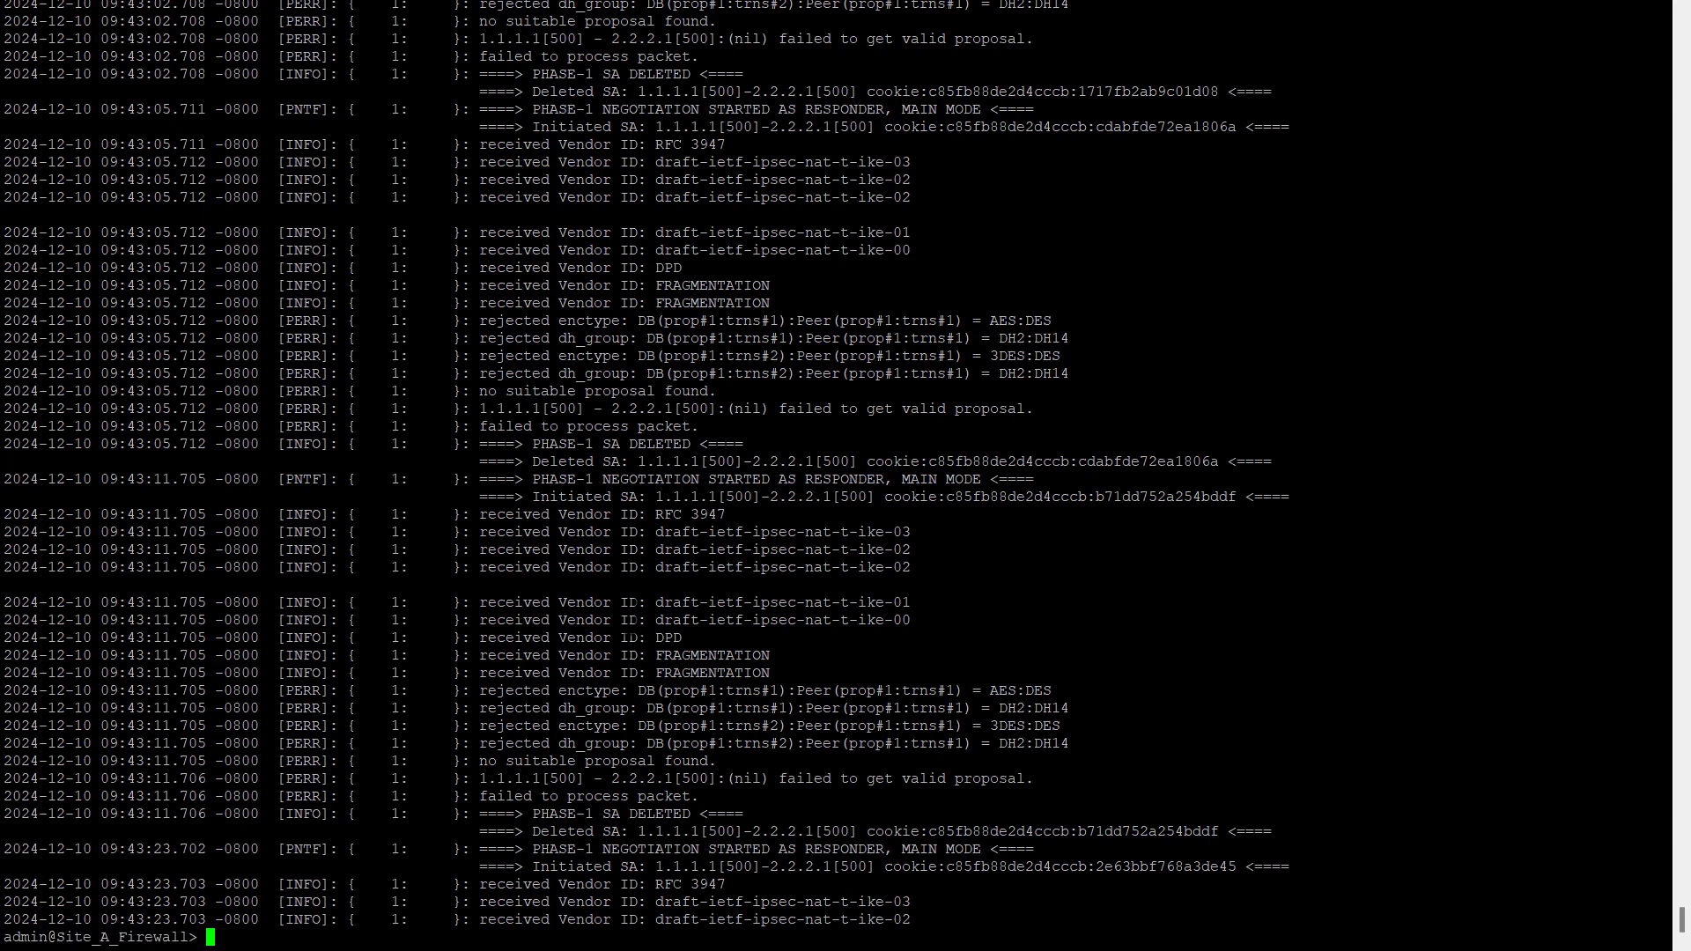
{"action": "scroll", "scroll_direction": "up", "scroll_amount": 3}
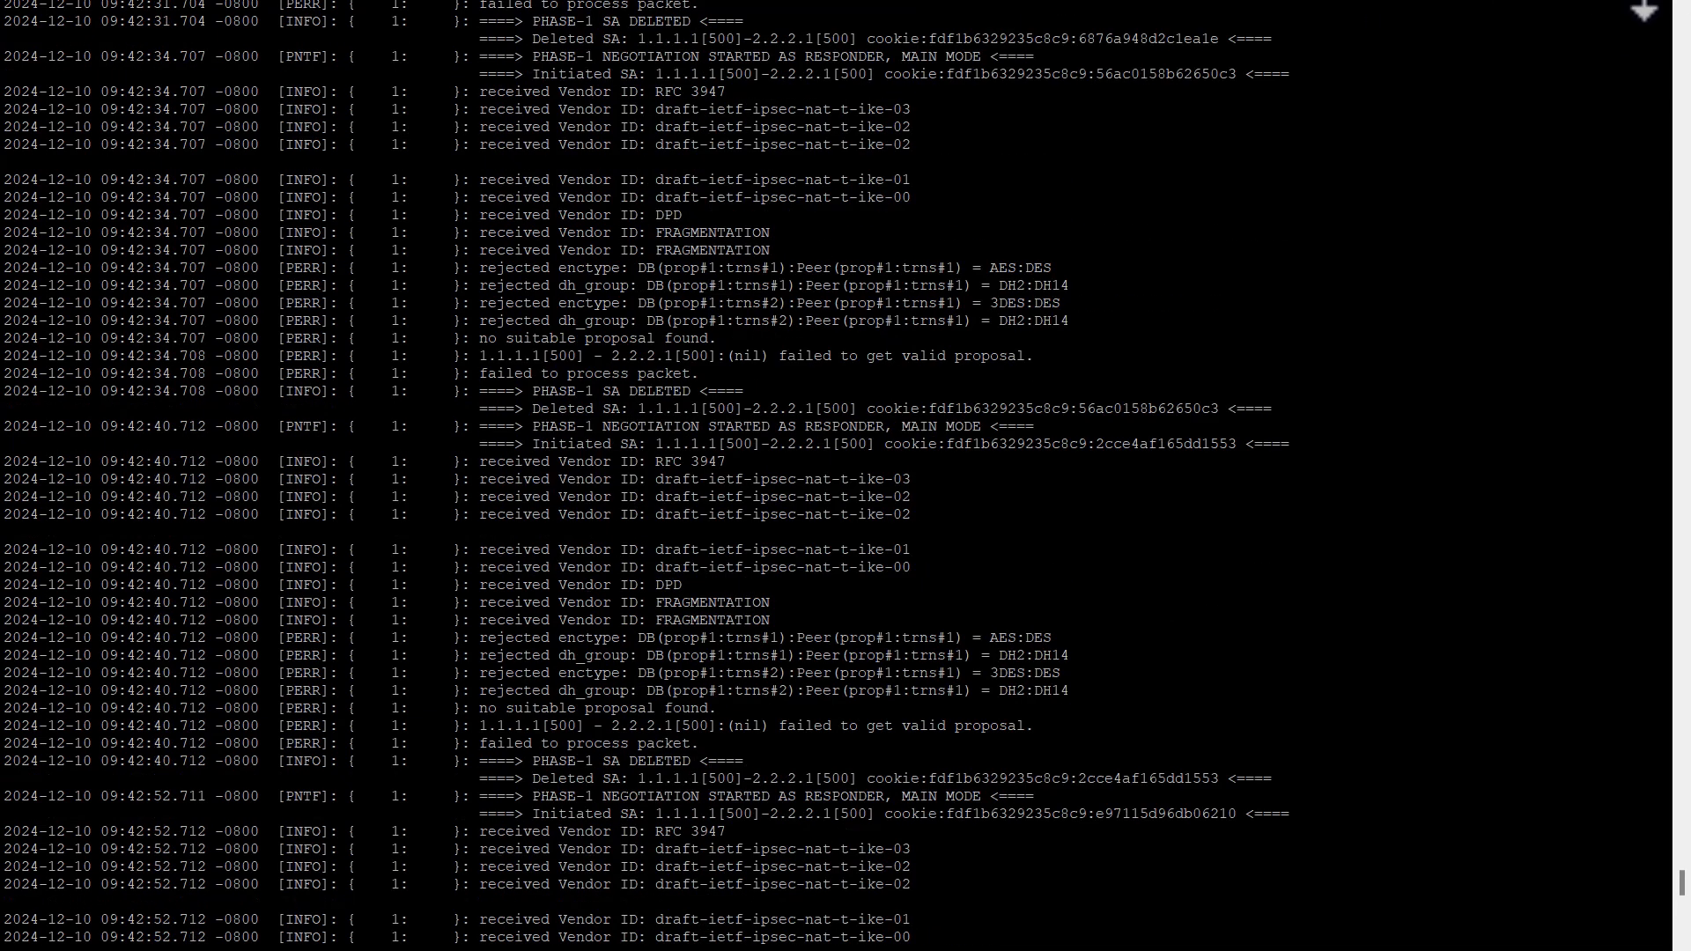